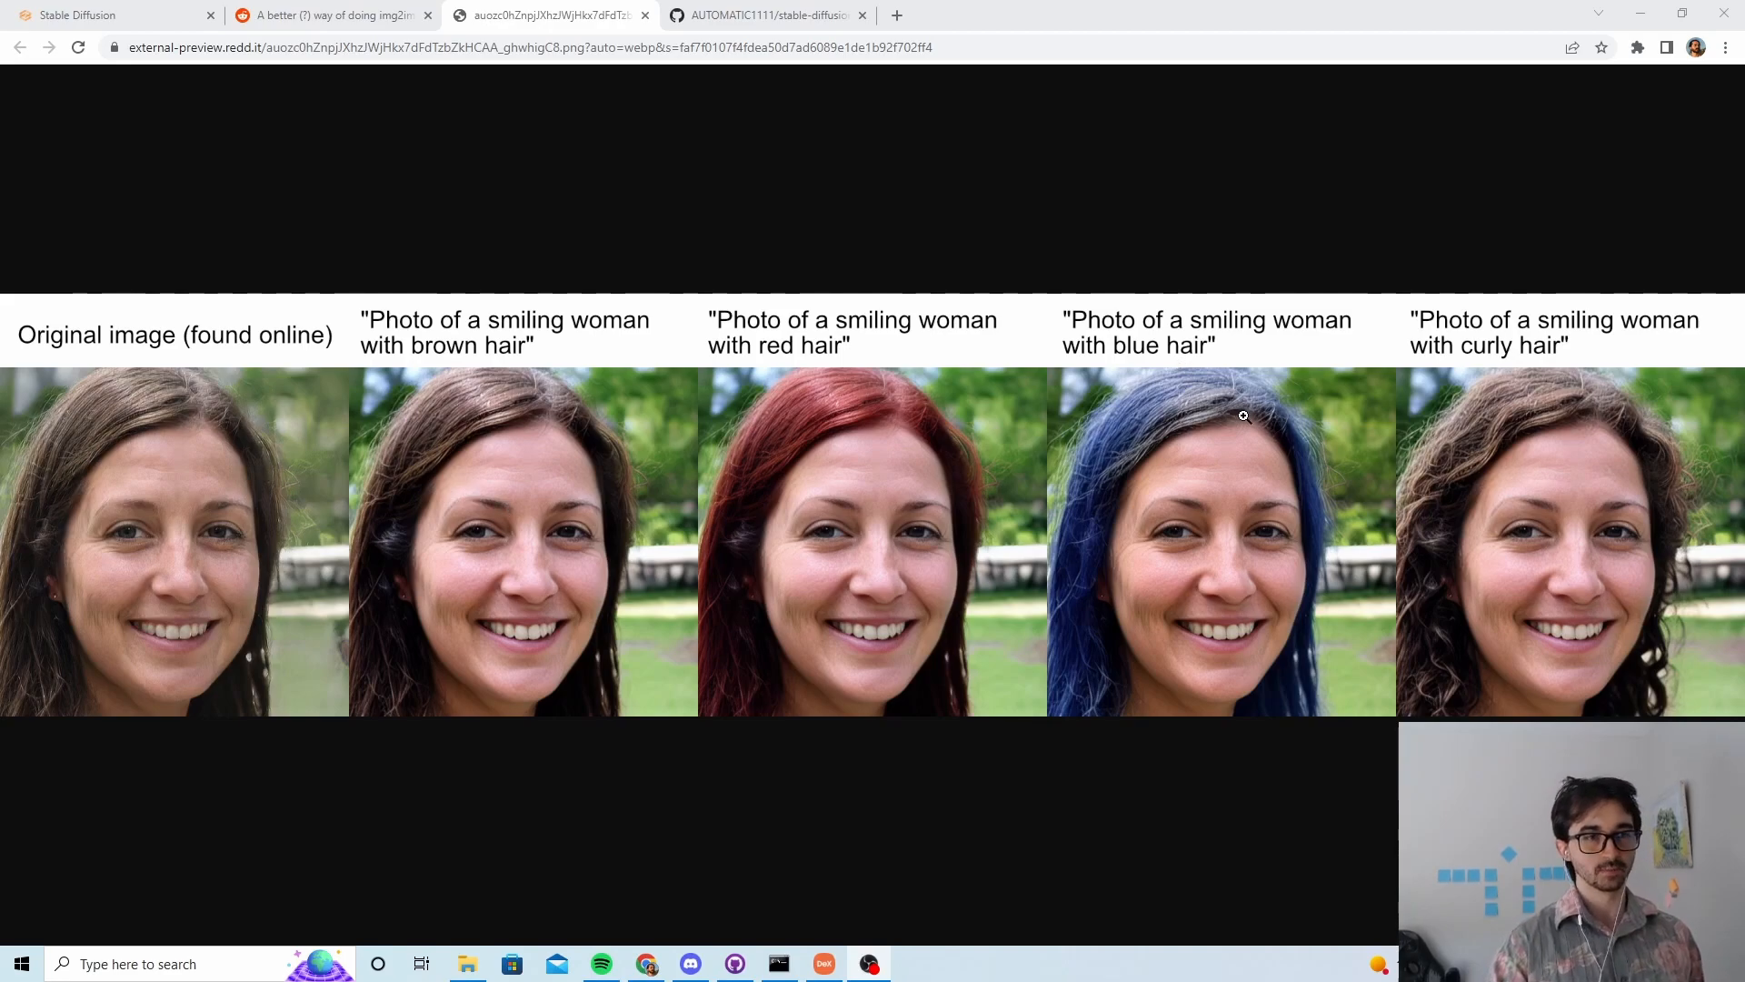
mouse_move(687, 504)
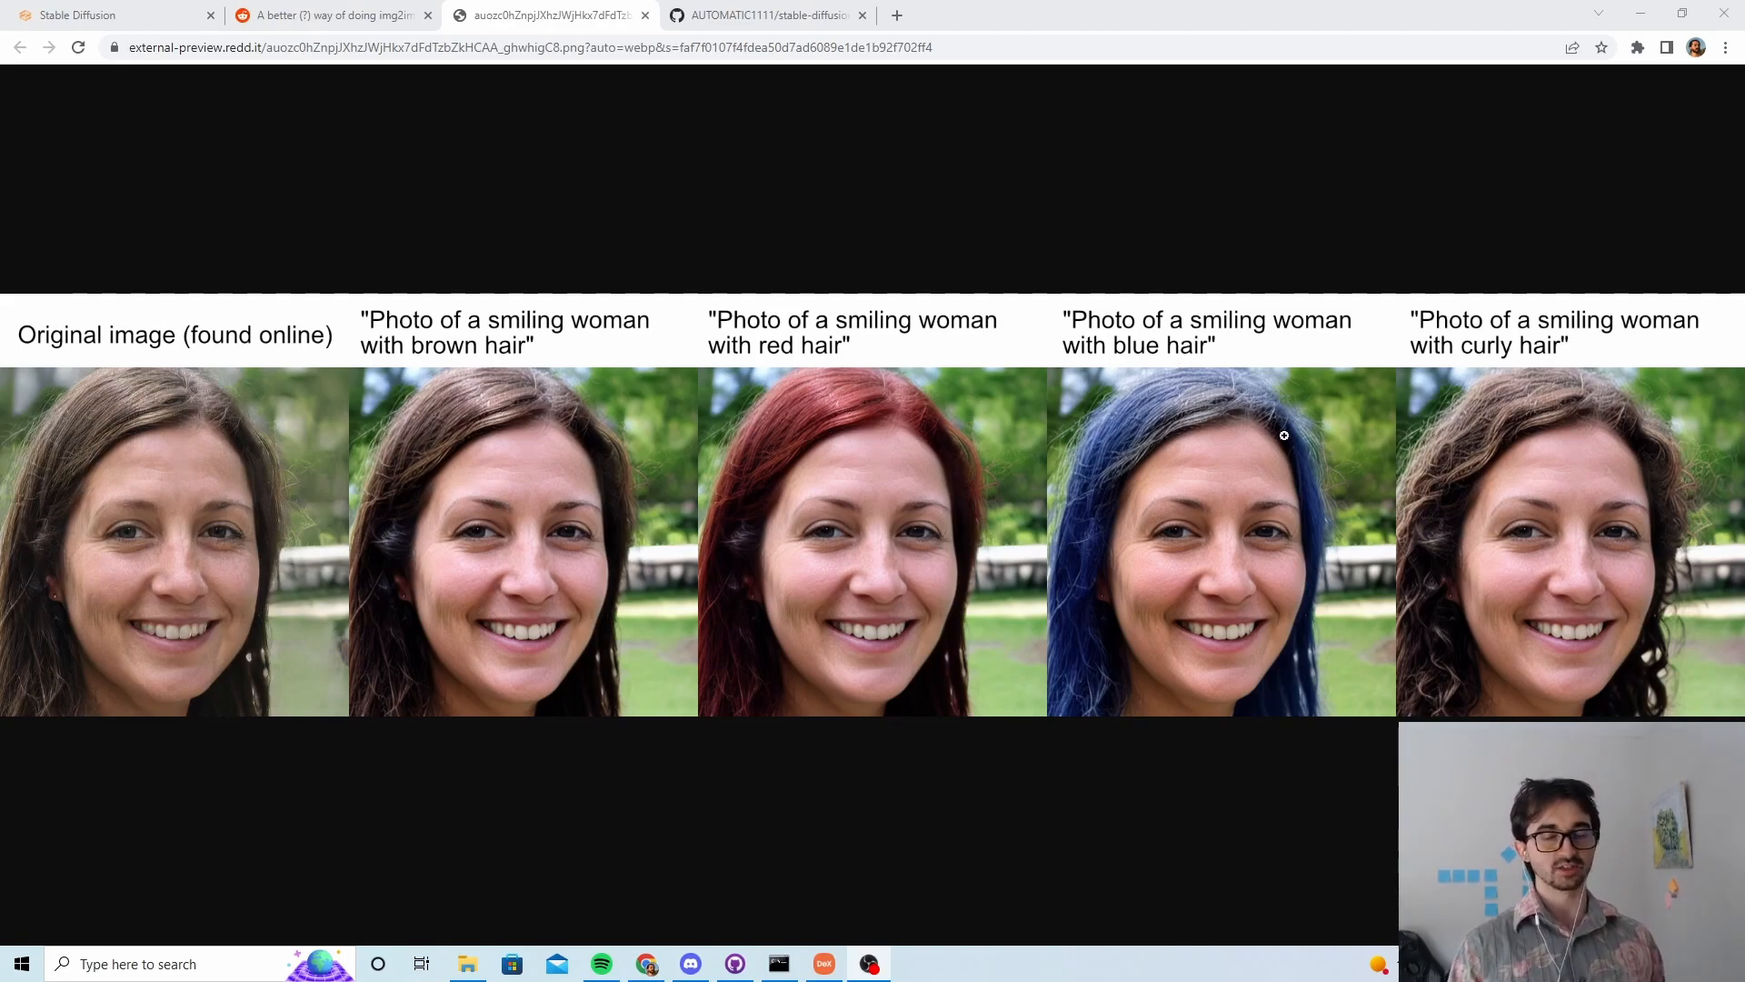
mouse_move(1560, 418)
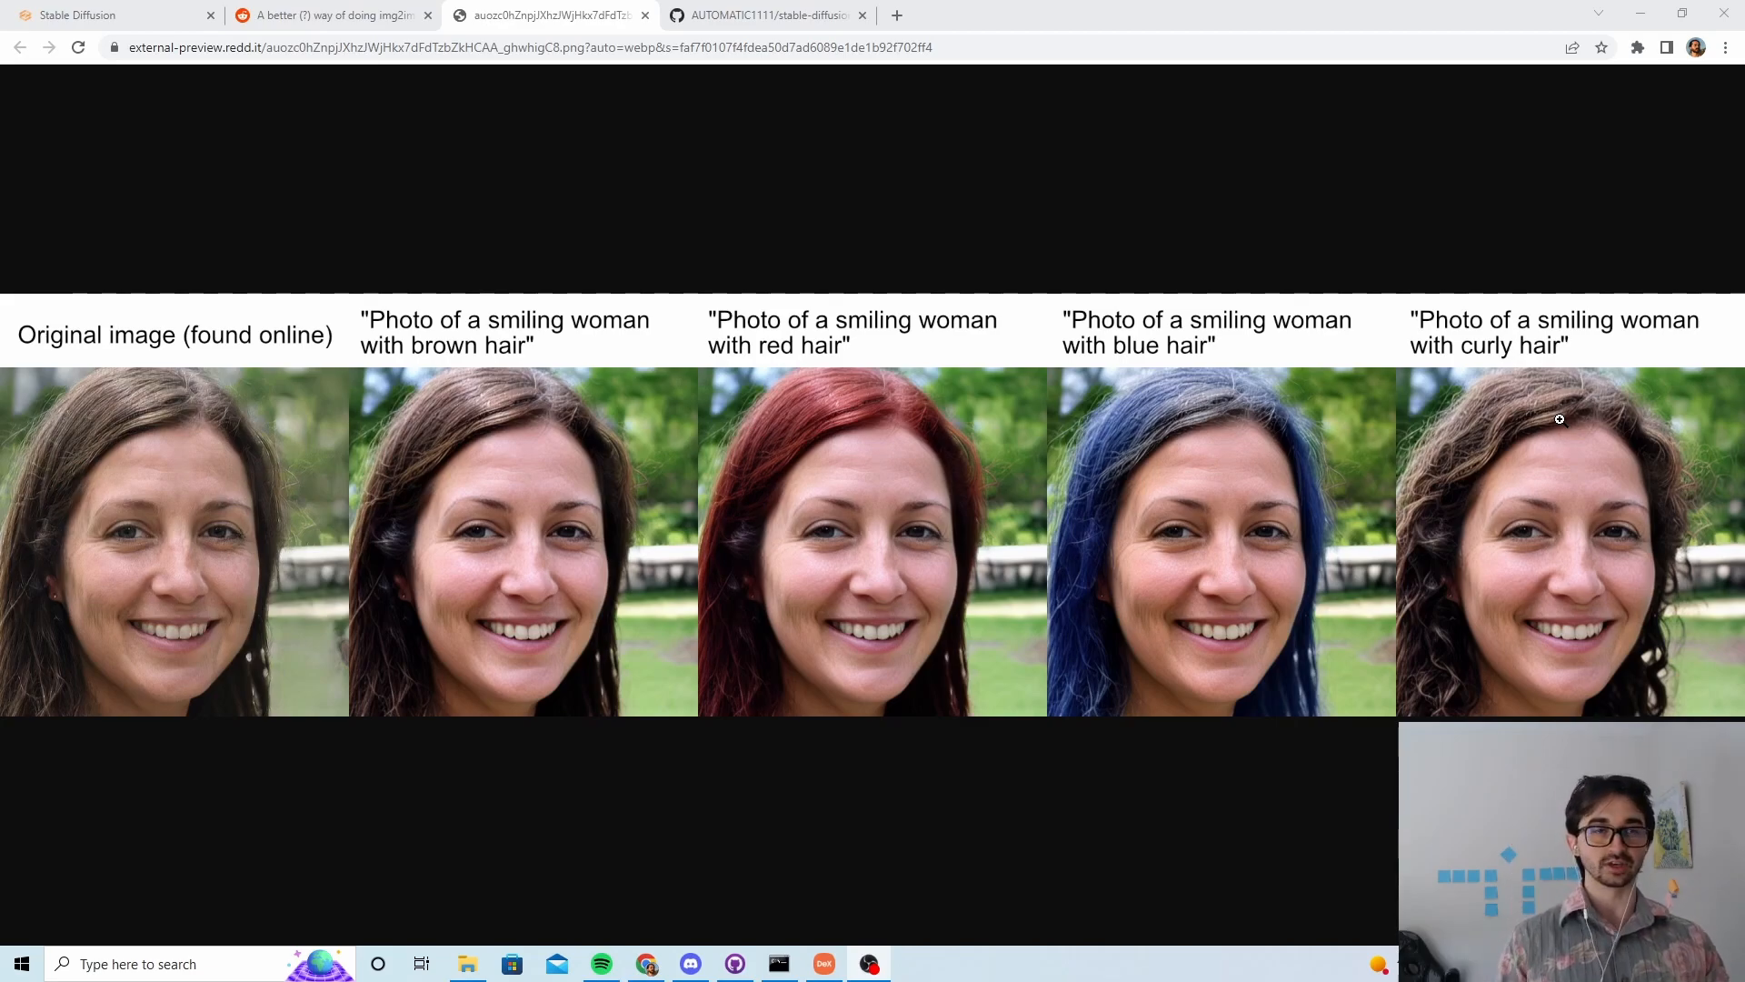
mouse_move(657, 319)
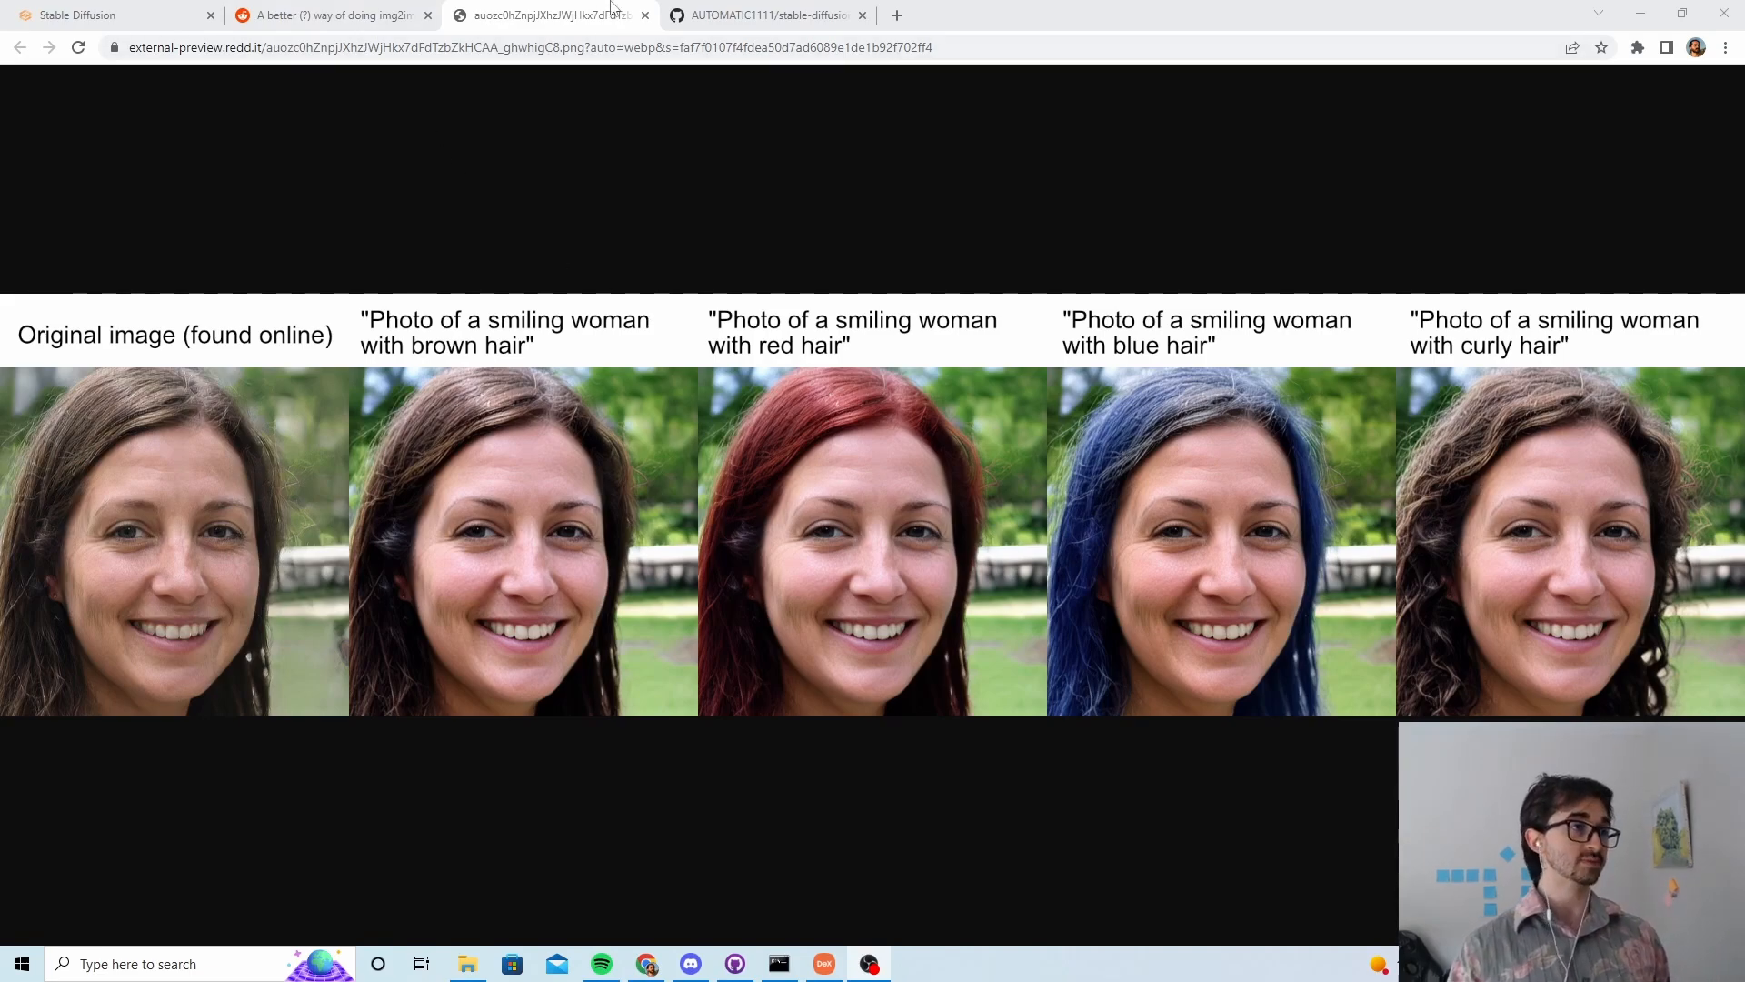
Step: Review the stable-diffusion-webui GitHub repo and reopen the local web UI on an empty txt2img page
left_click(331, 15)
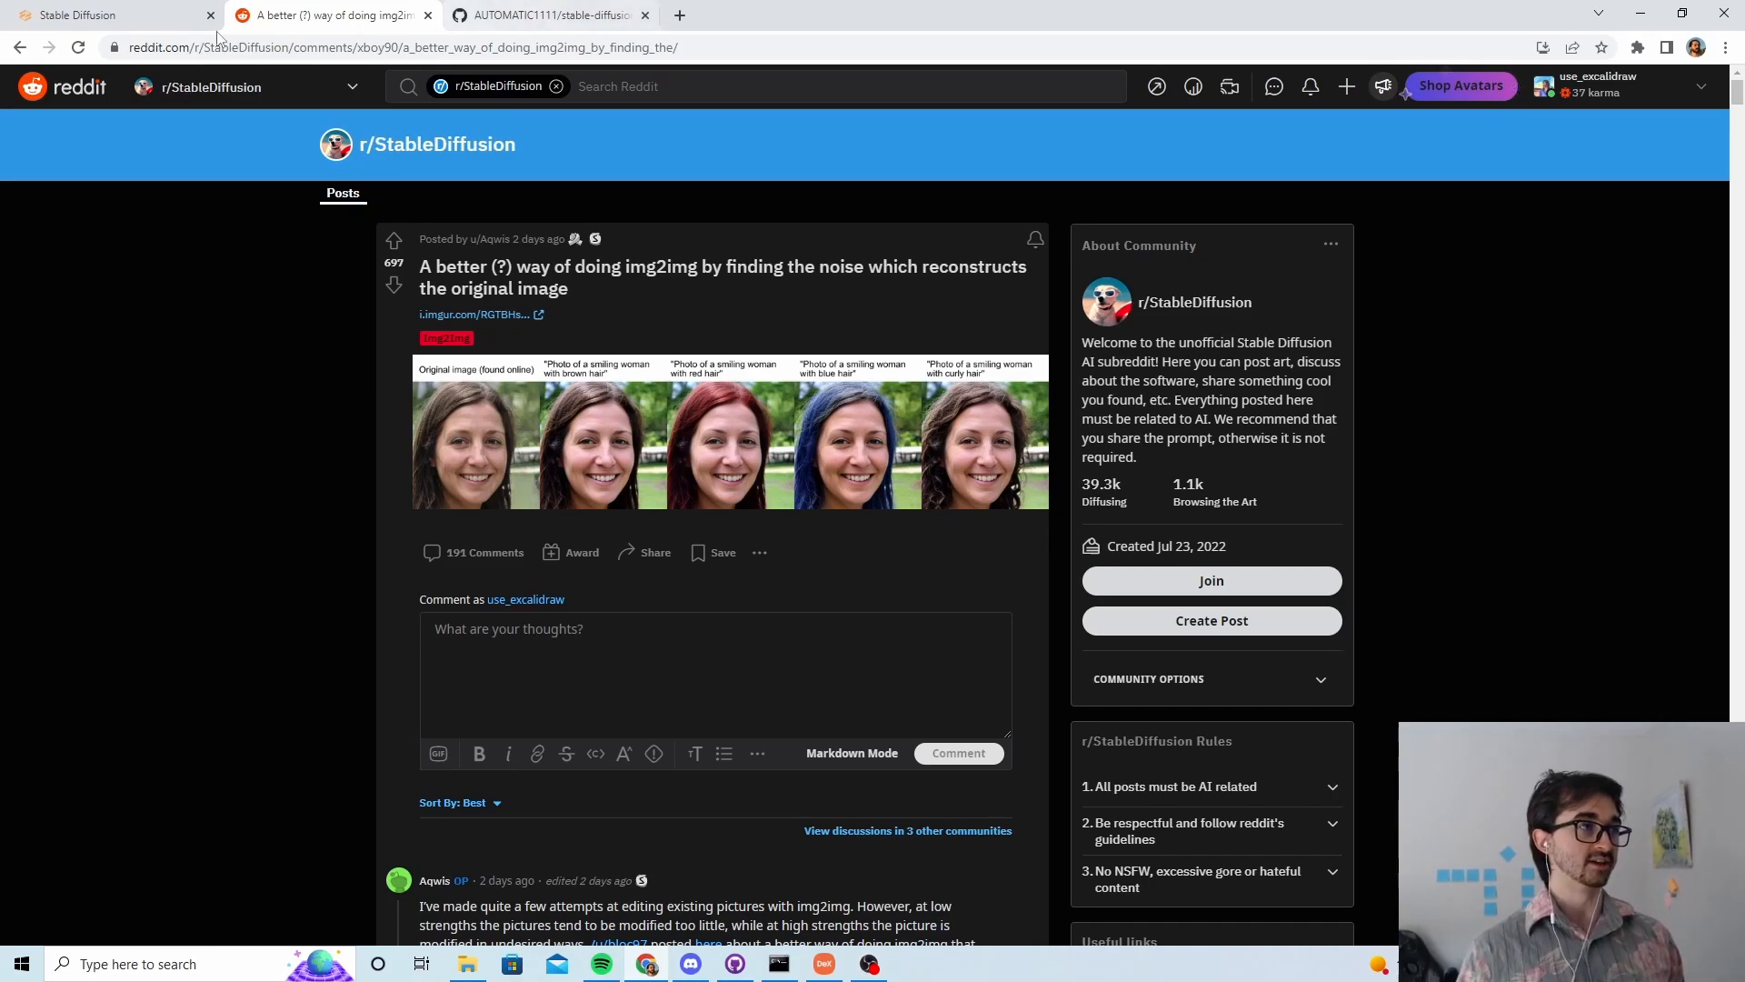
left_click(543, 15)
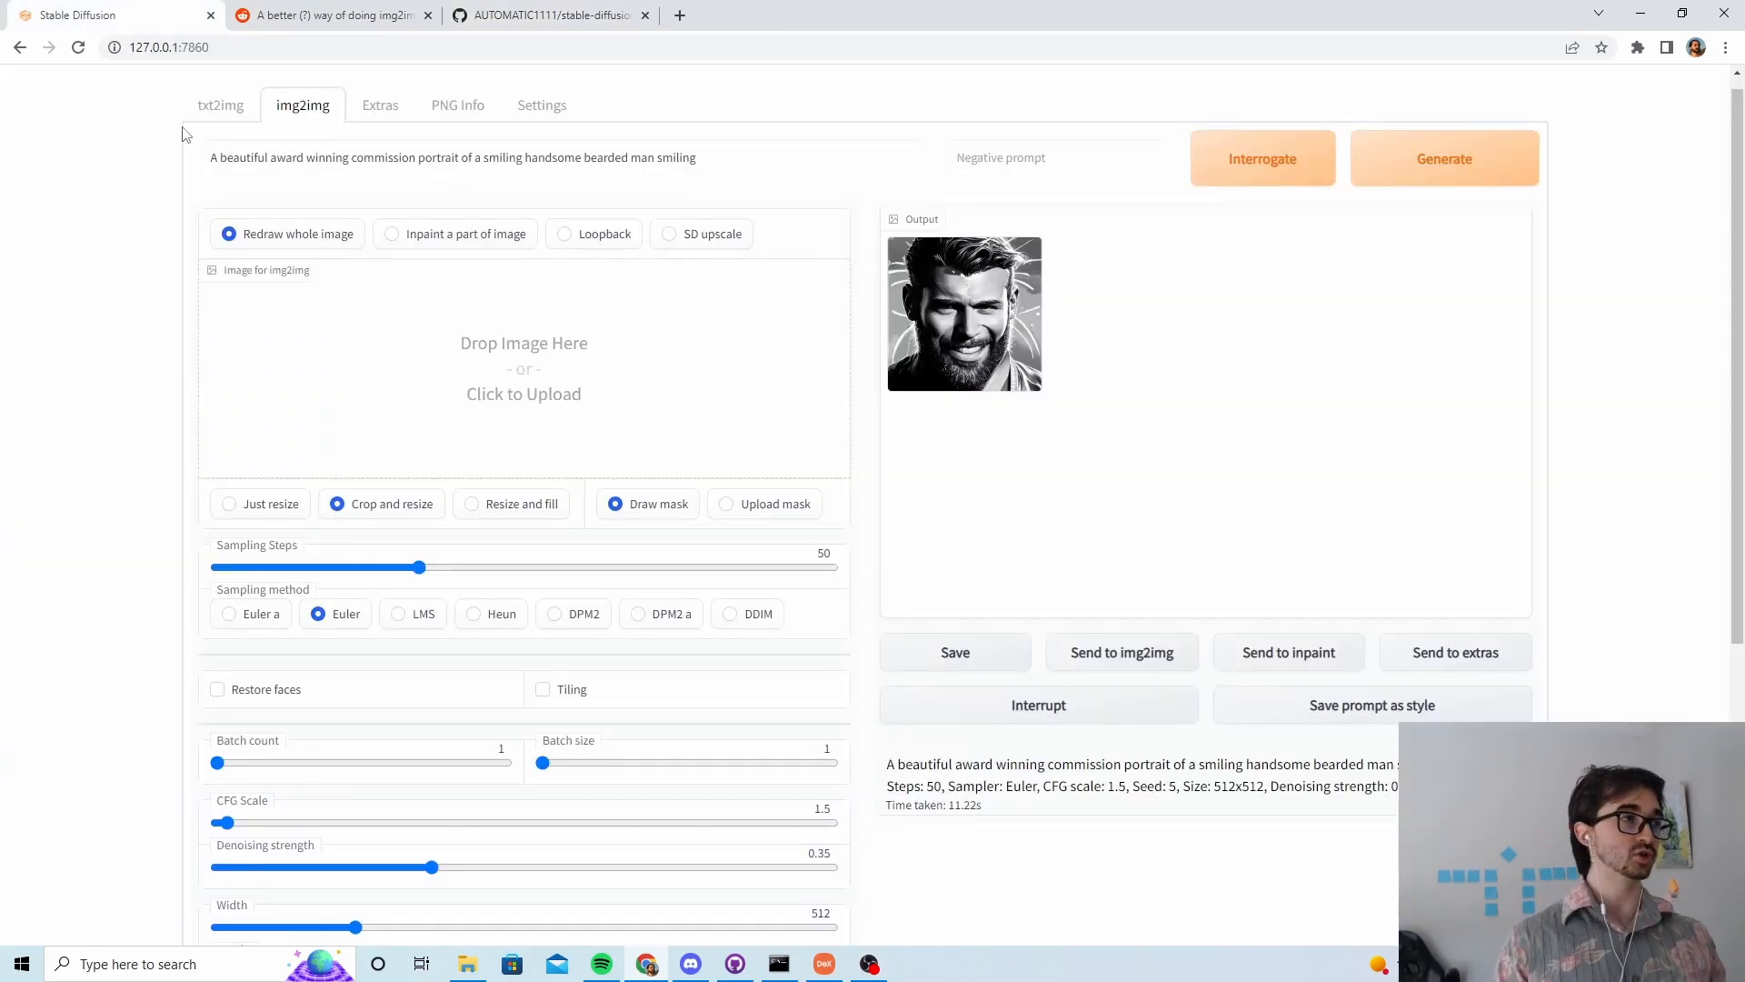
left_click(546, 14)
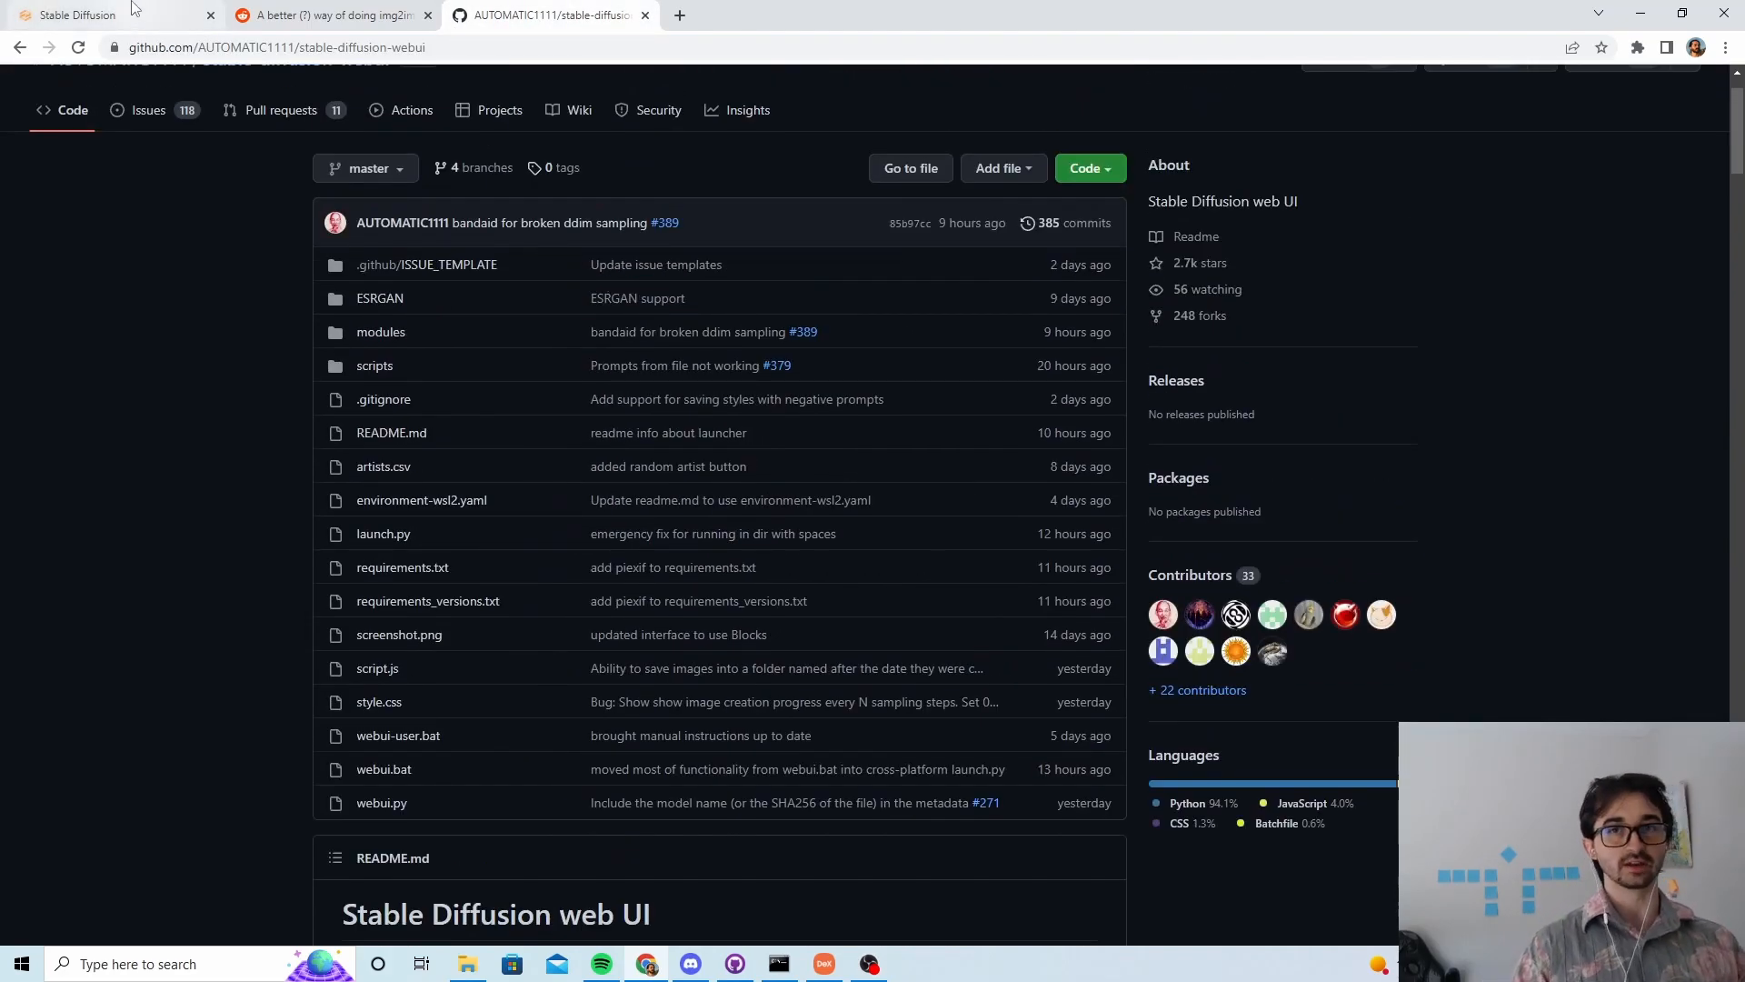
left_click(679, 15)
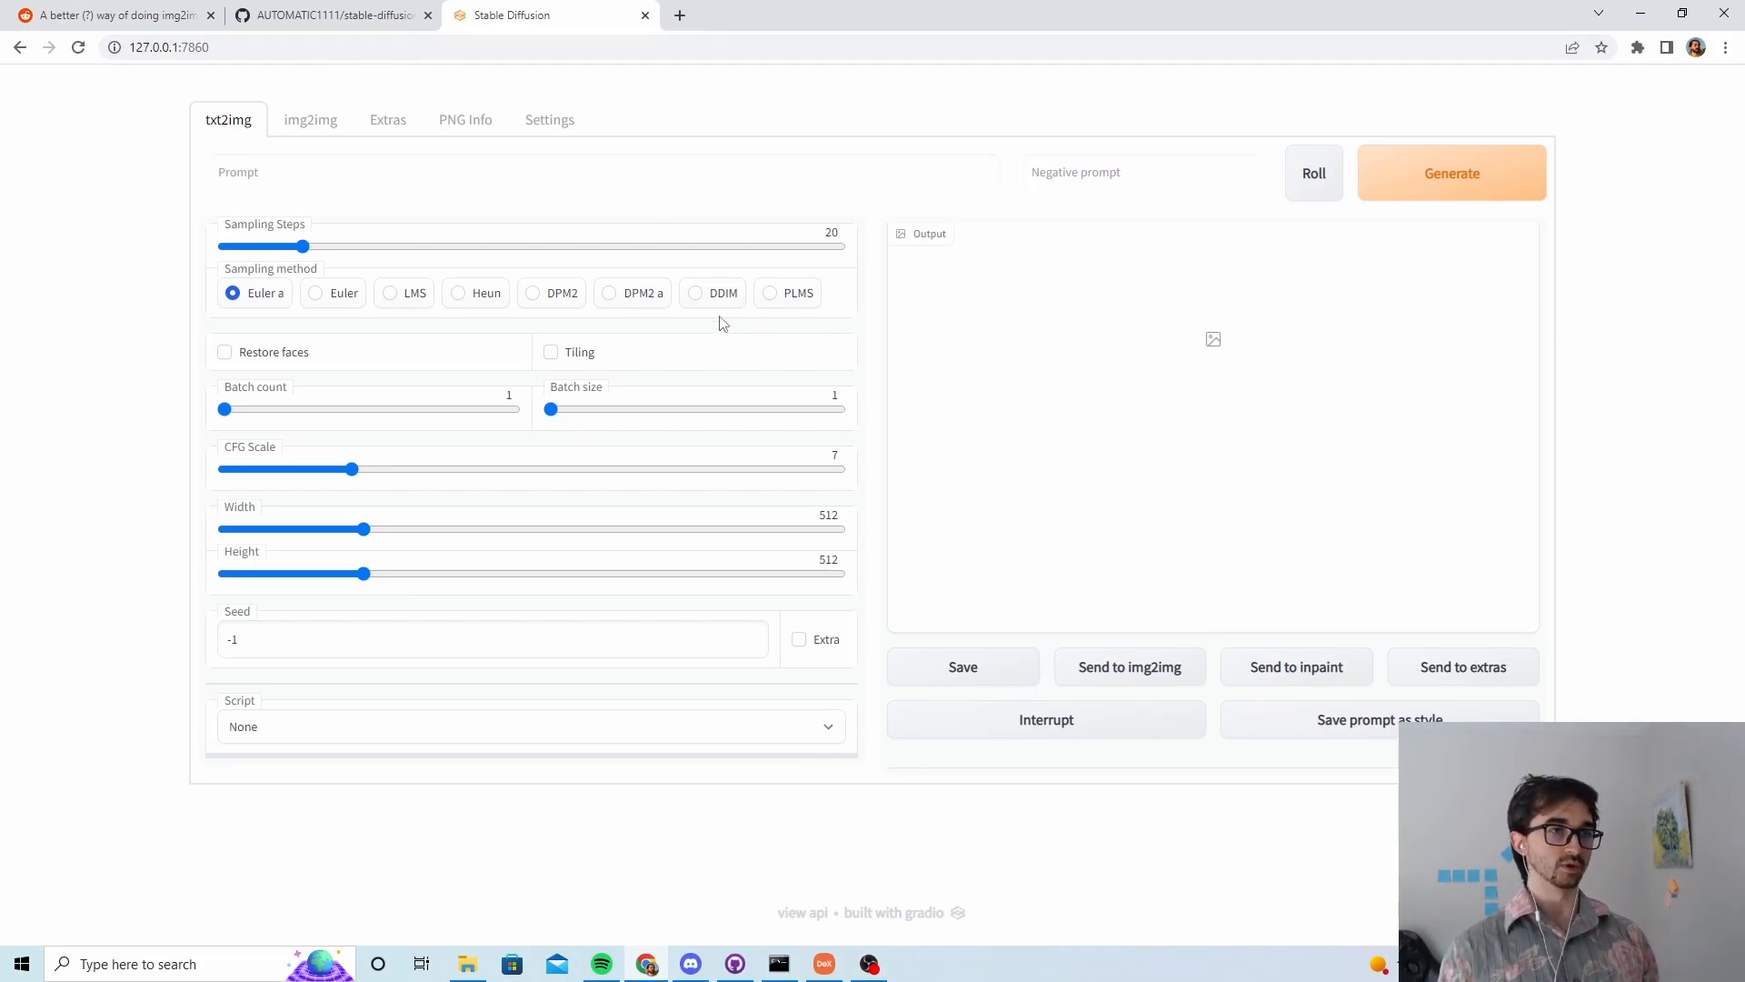
Step: Load the smiling man's portrait into img2img with prompt 'A photo of a middle aged man with brown hair grinning at the camera'
left_click(604, 173)
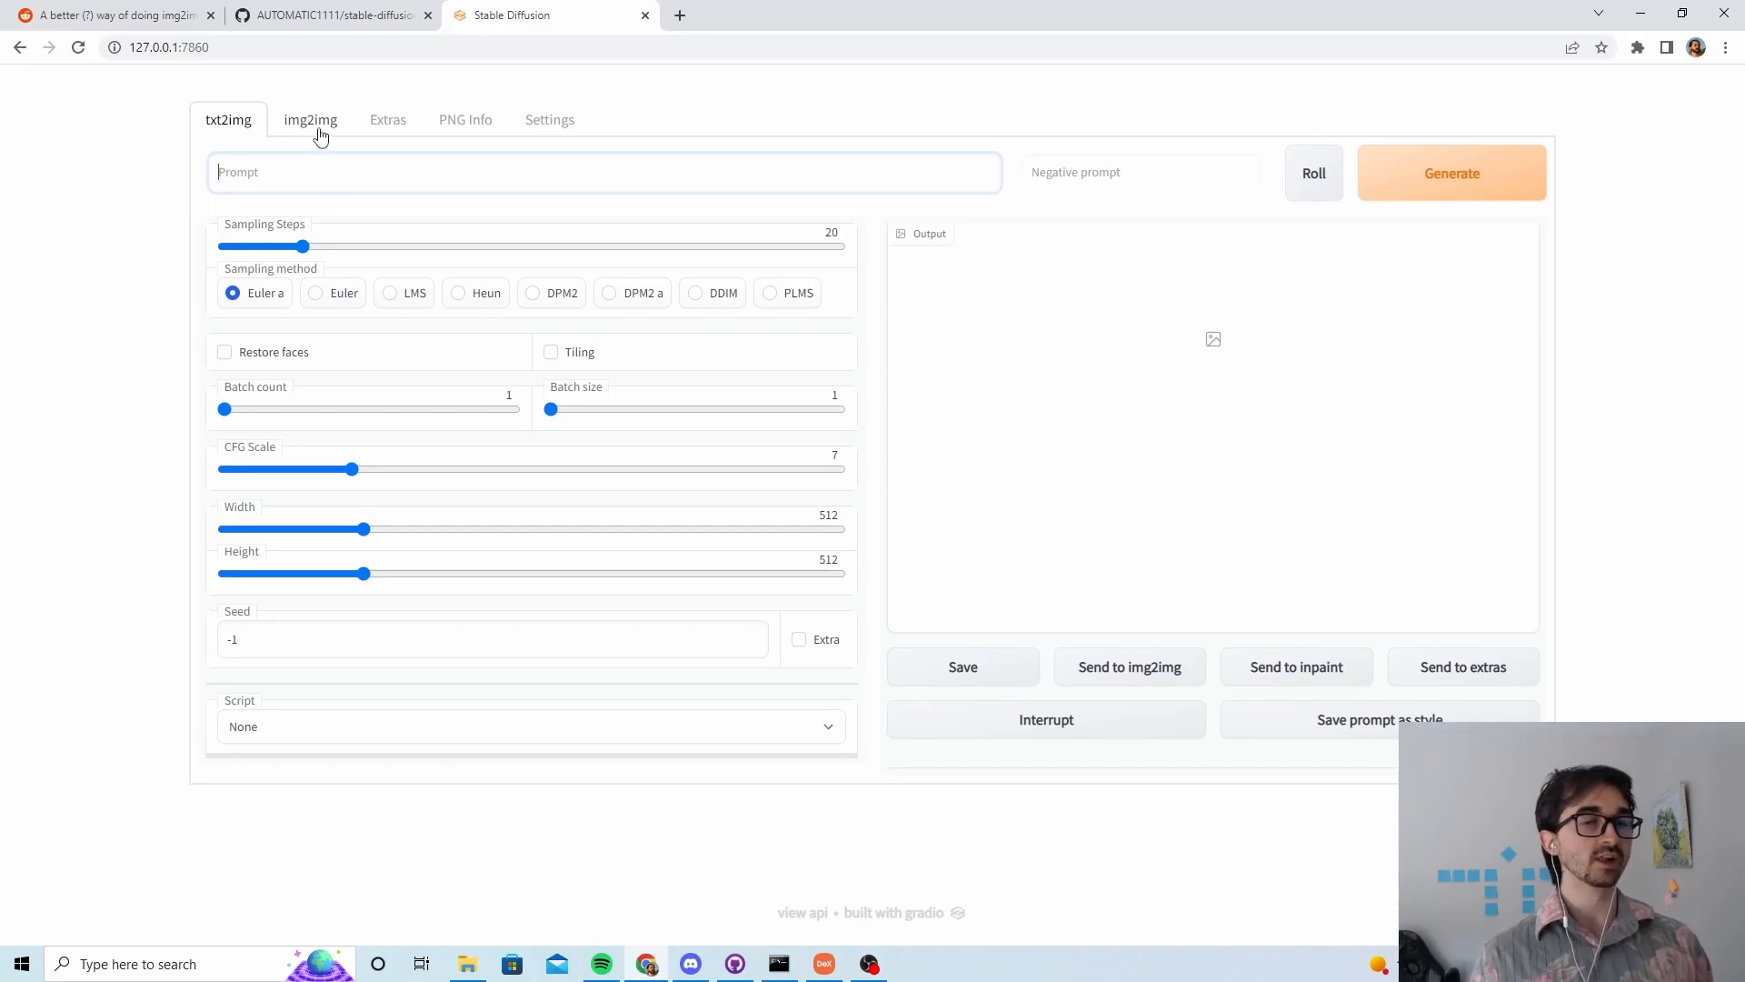
left_click(311, 120)
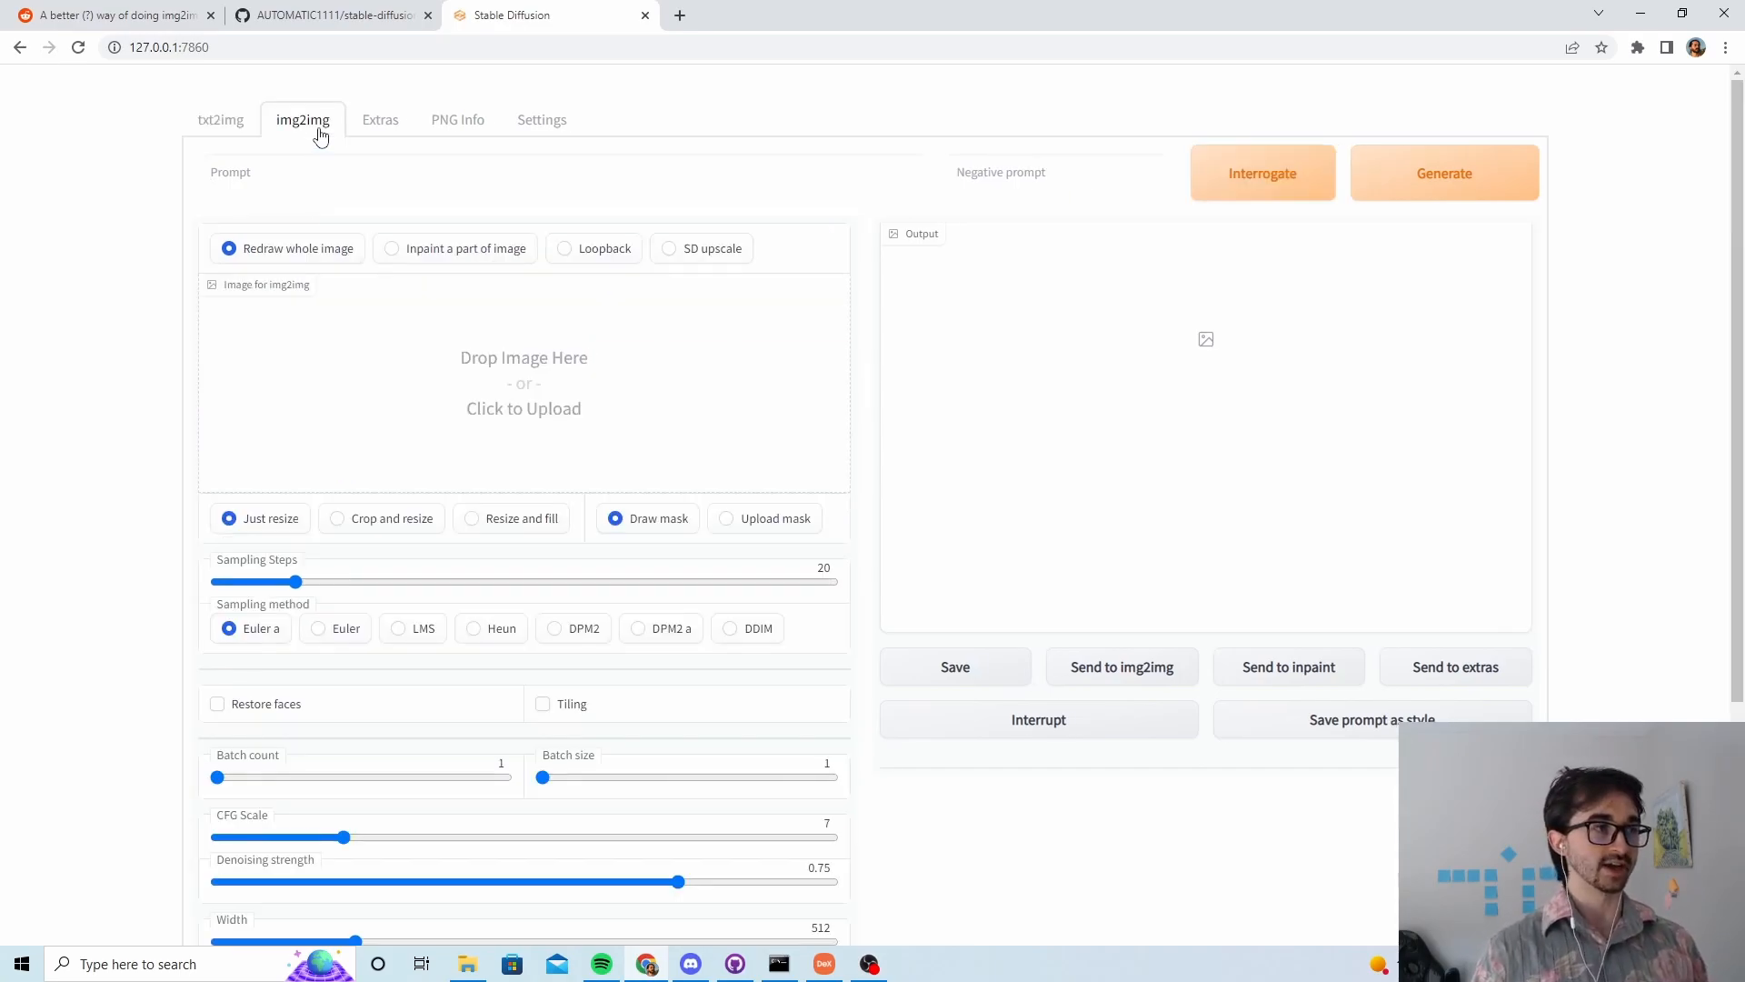
left_click(523, 408)
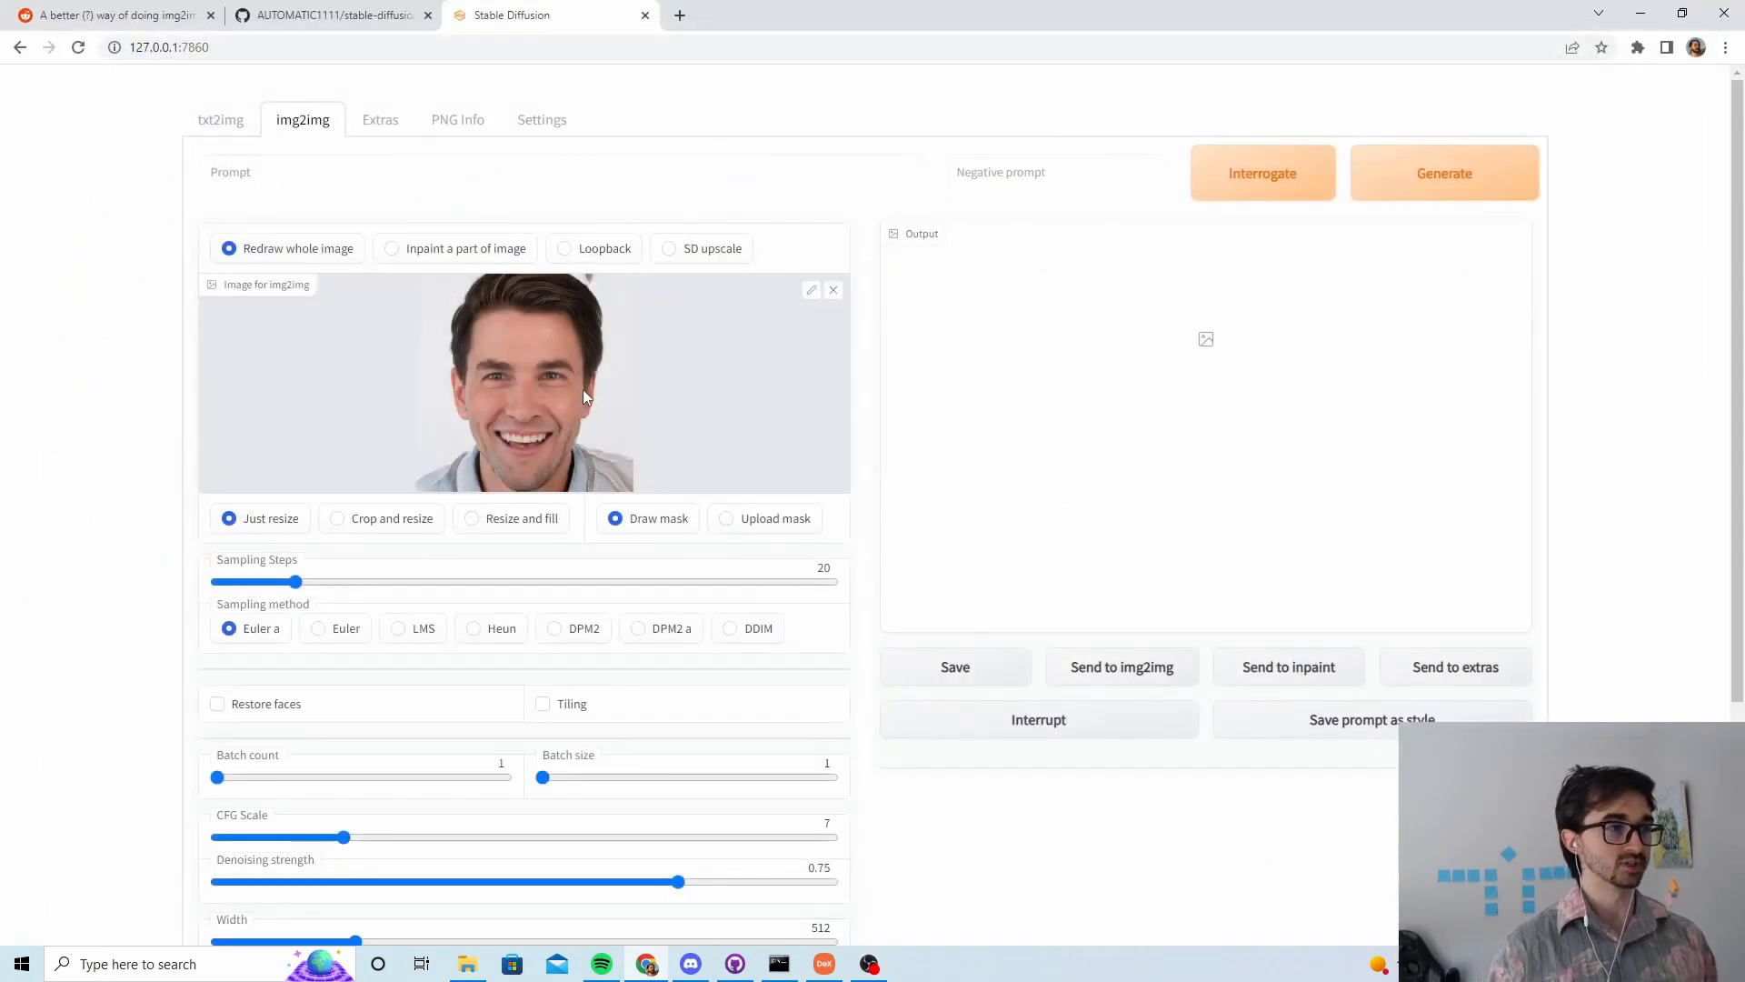
left_click(445, 173)
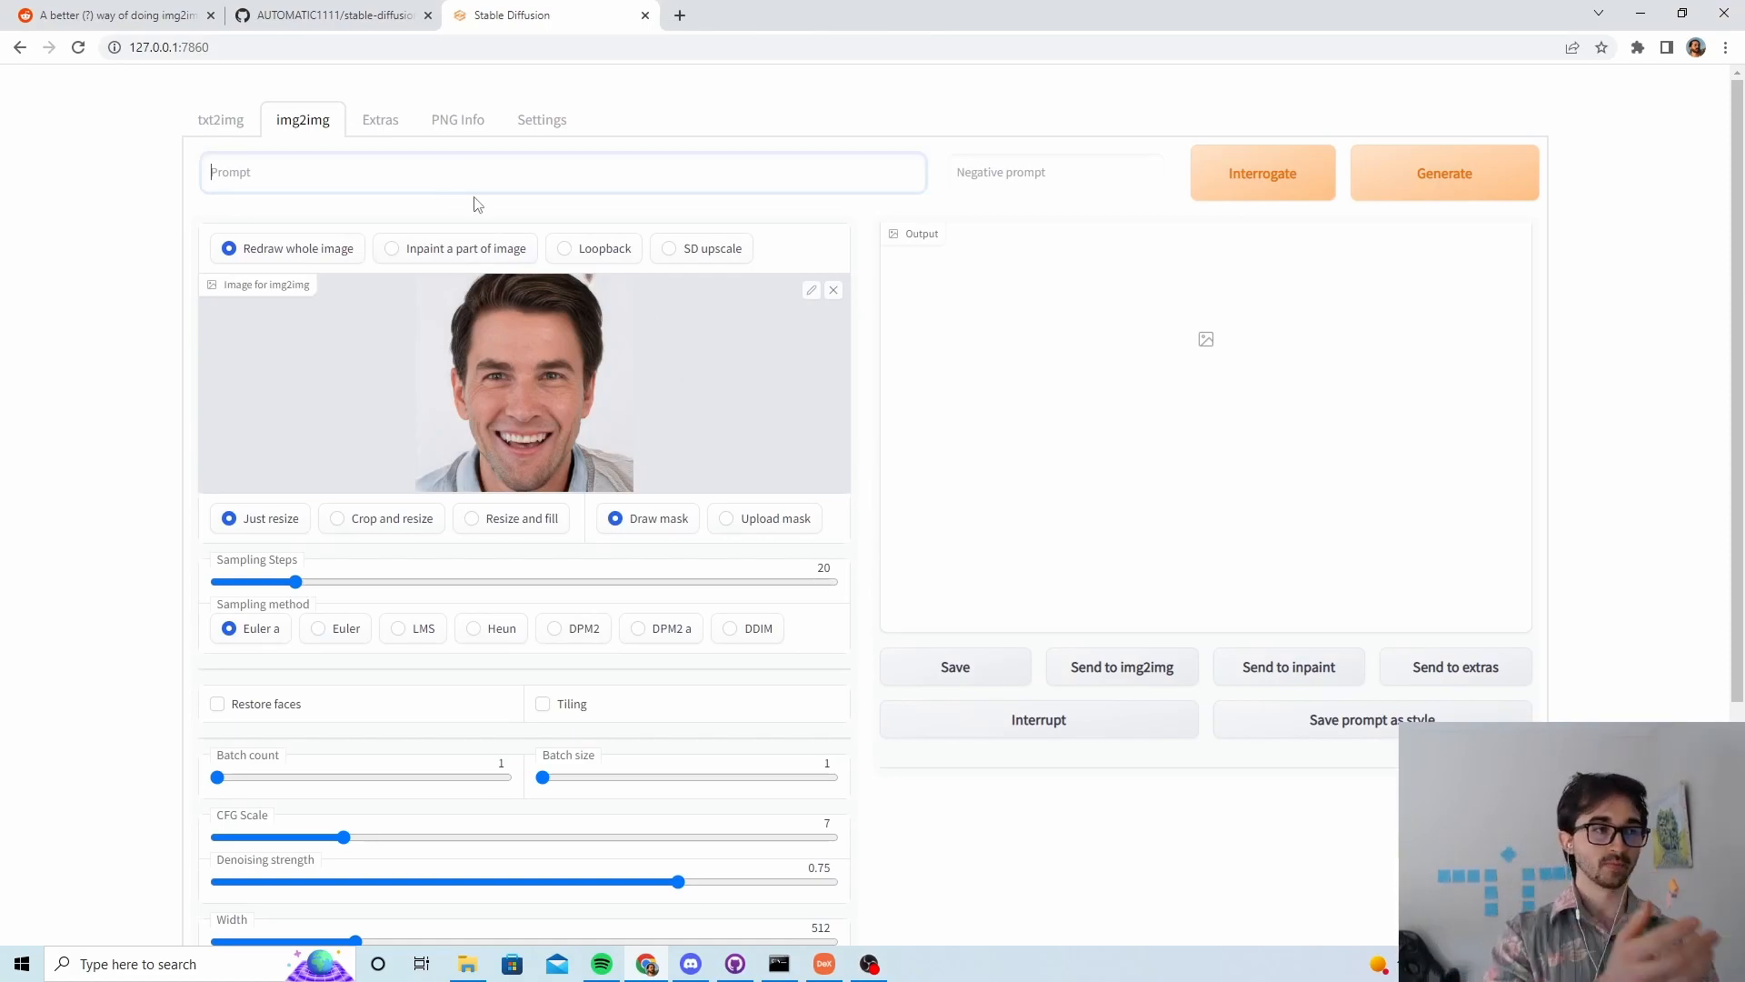
type("A photo of a middle aged man with brown hair grinning at the camera")
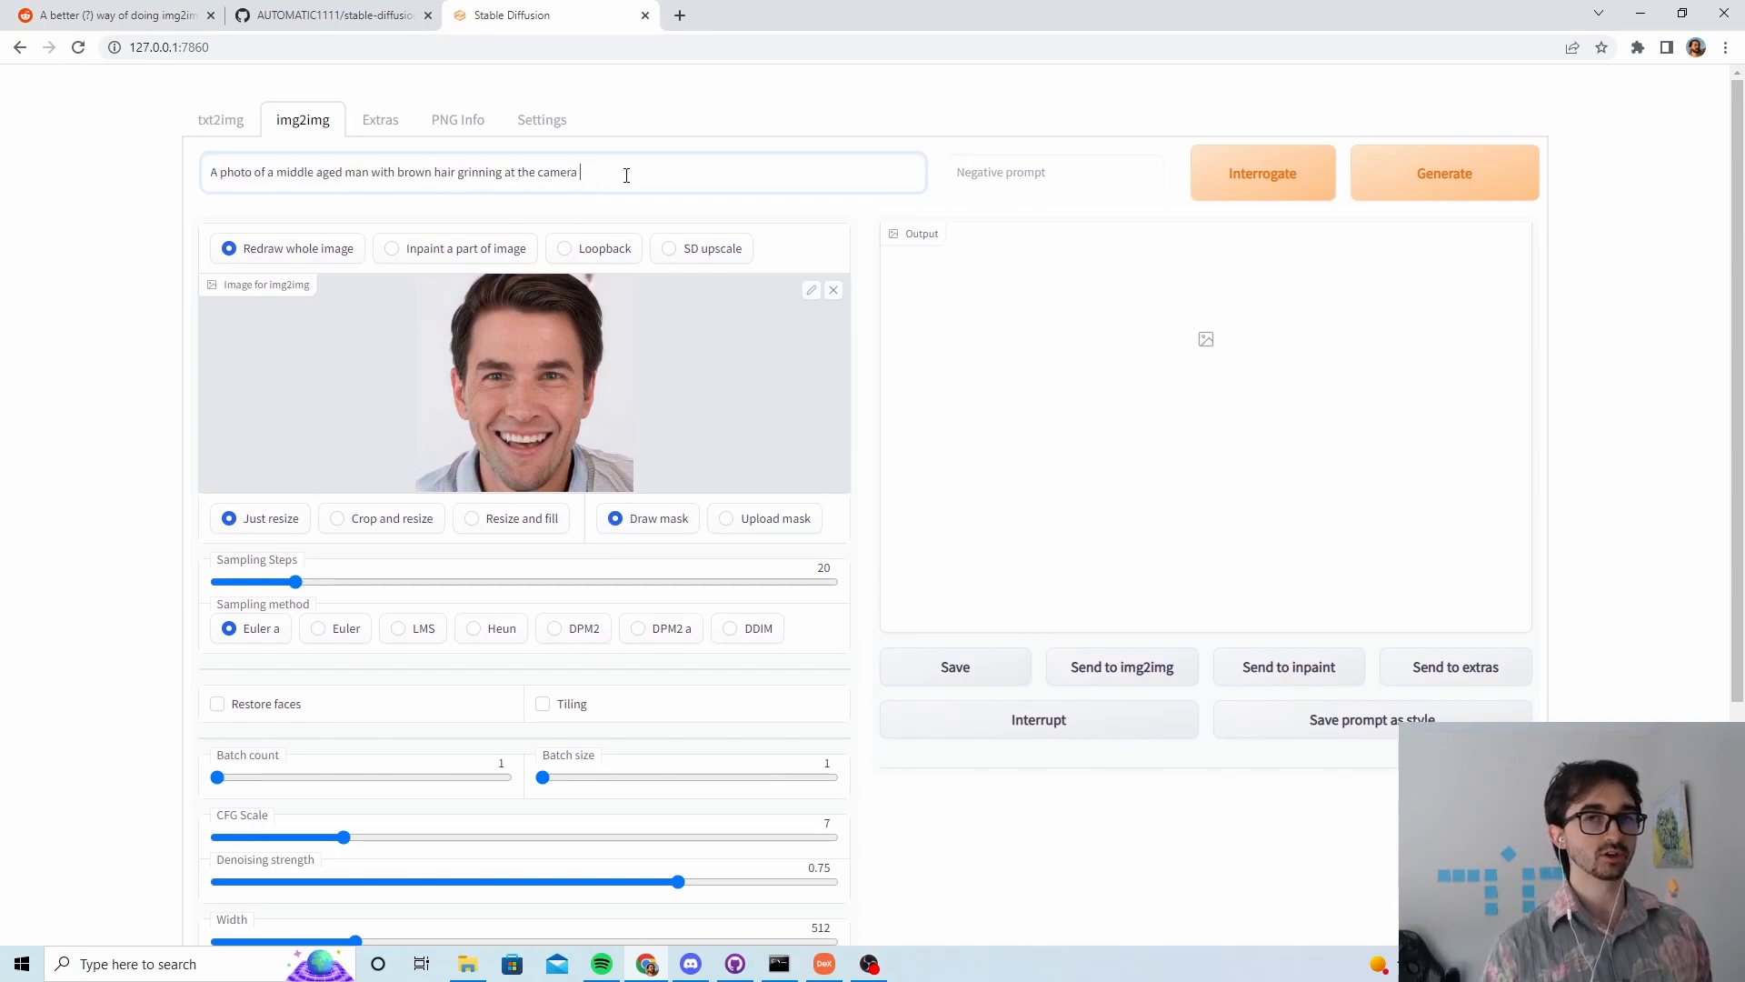
Step: Raise sampling steps to 50, choose the Euler sampler and lower CFG scale to 1.5
triple_click(394, 172)
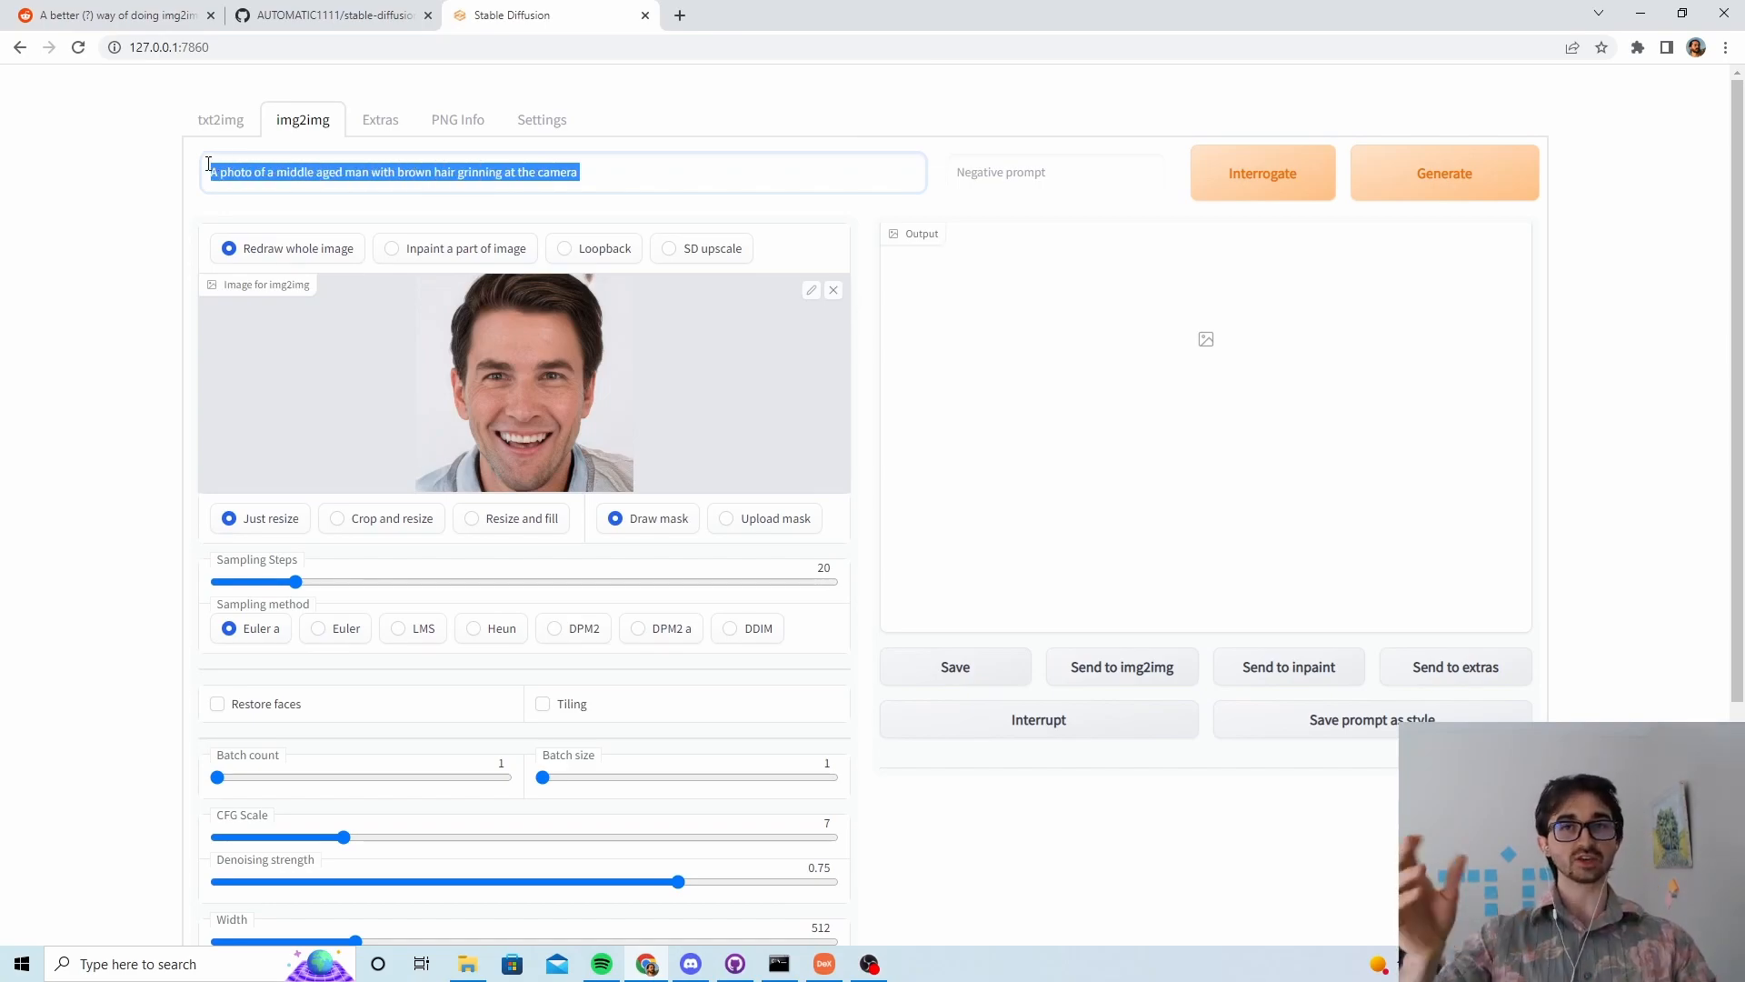
left_click(309, 171)
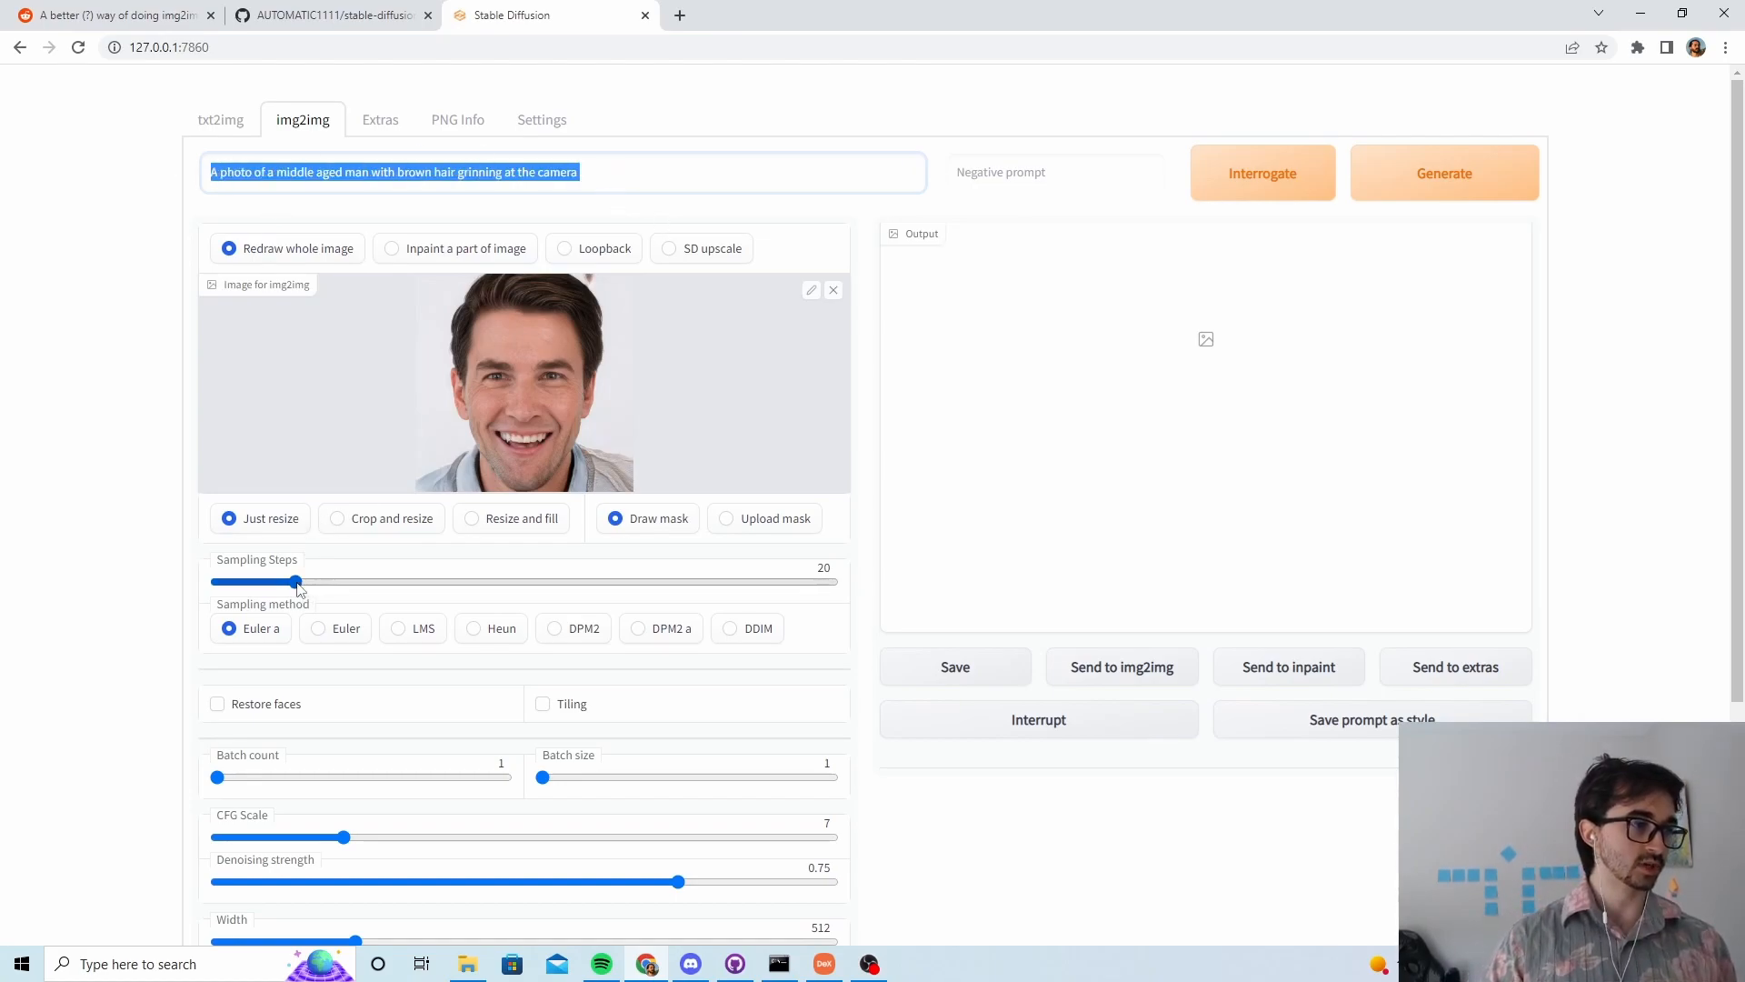
left_click_drag(295, 582, 418, 582)
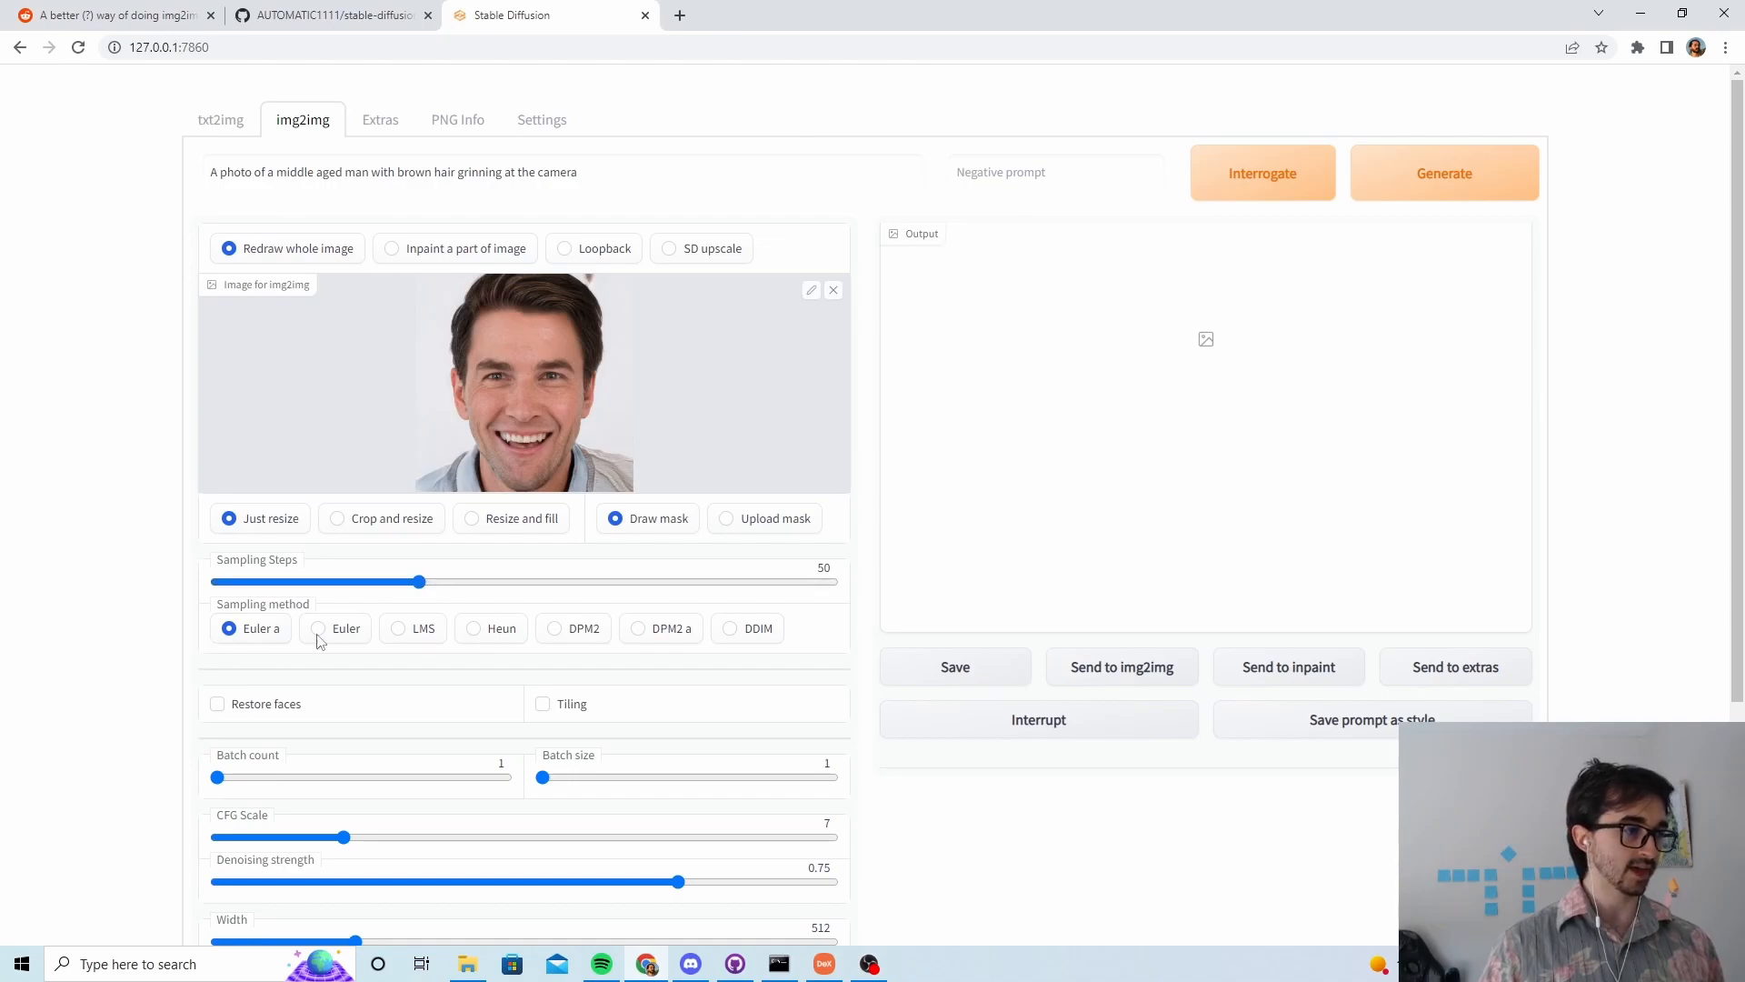
left_click(317, 627)
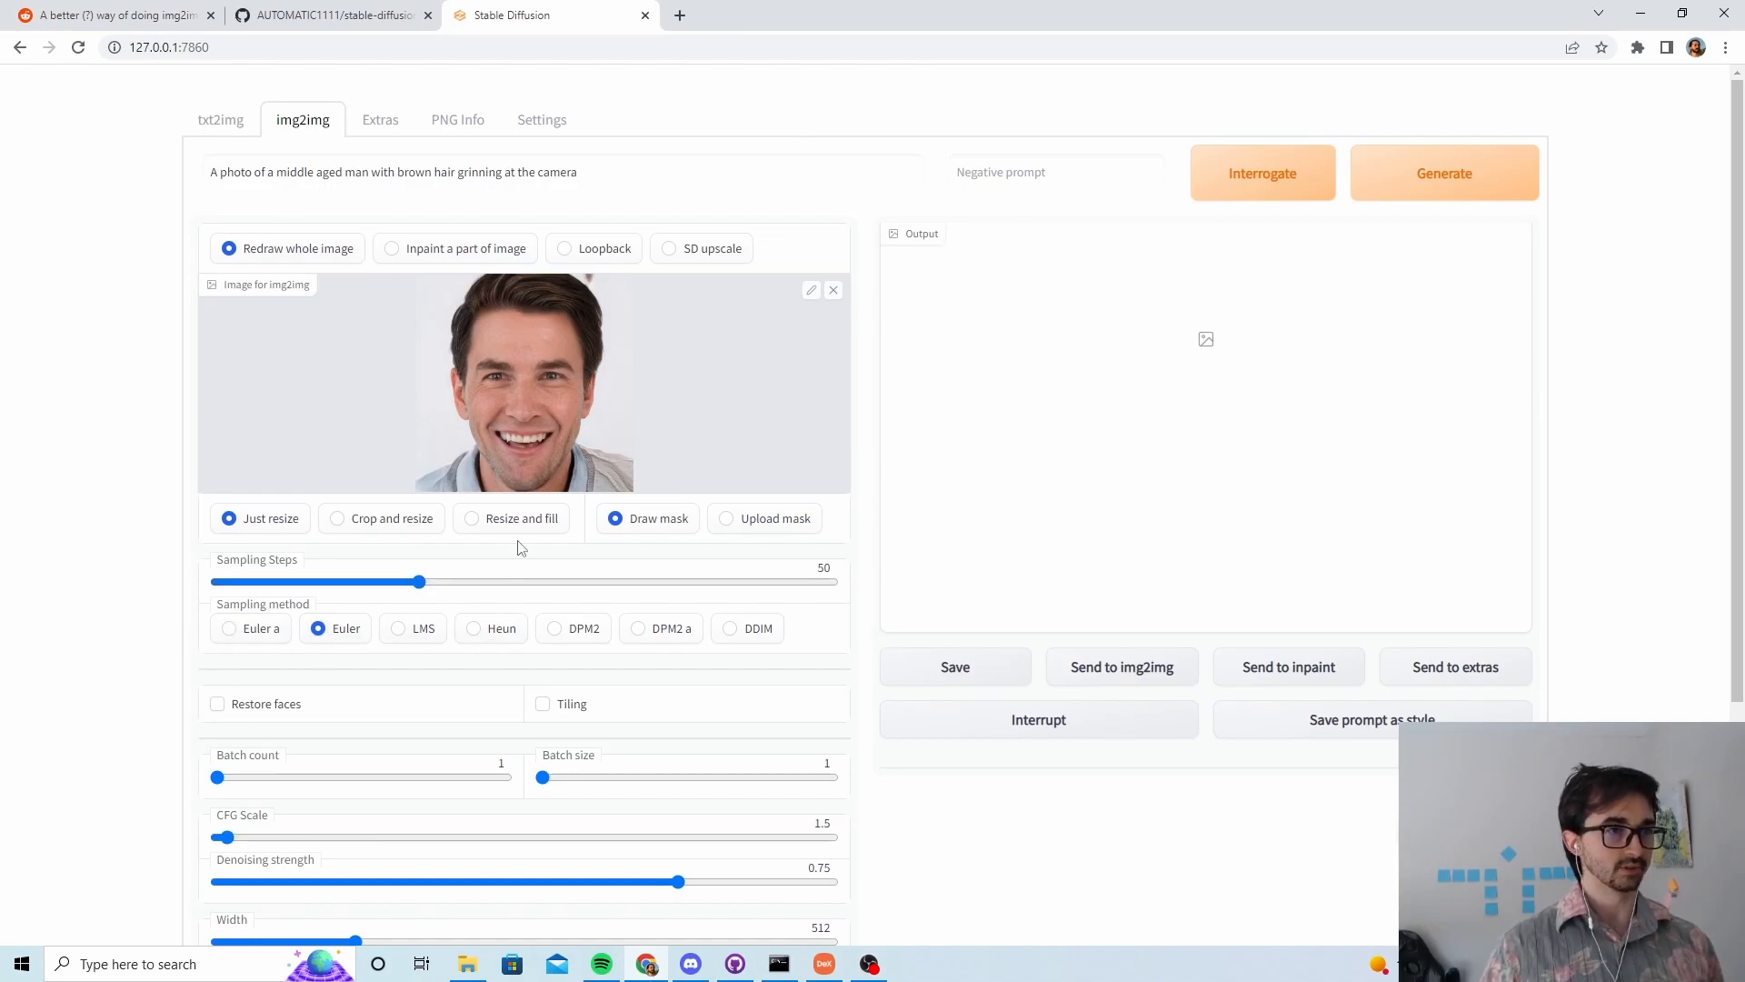
scroll("down", 3)
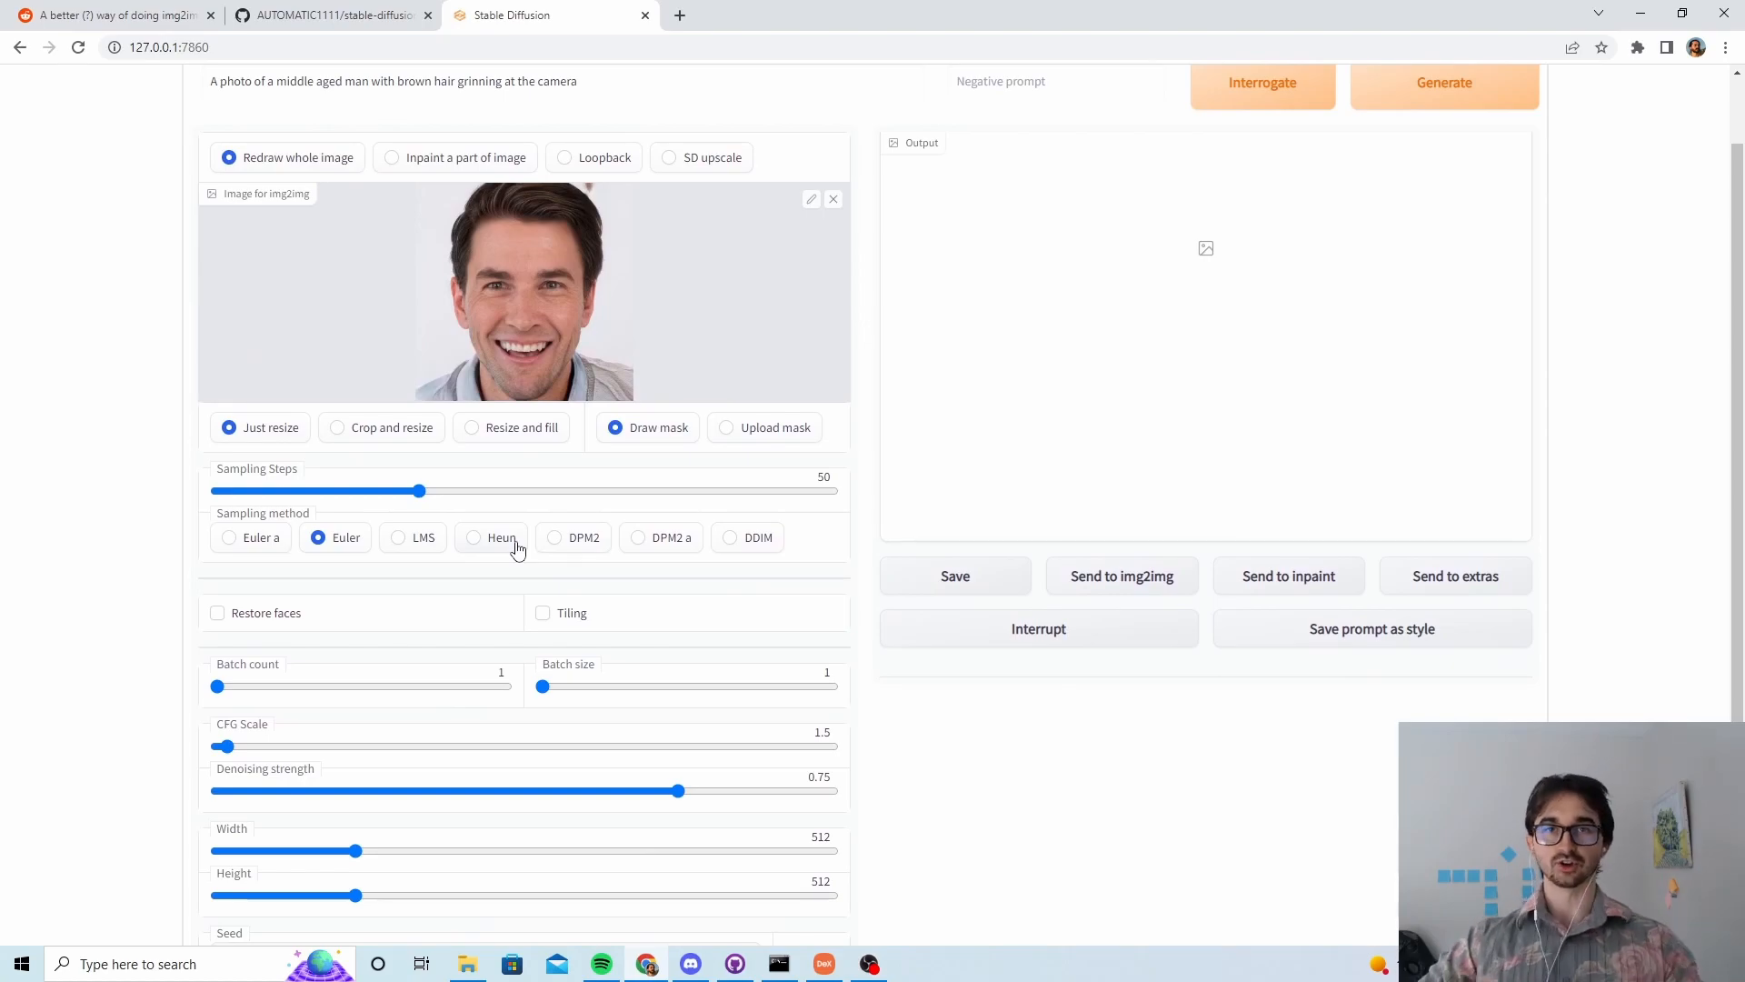
scroll("down", 3)
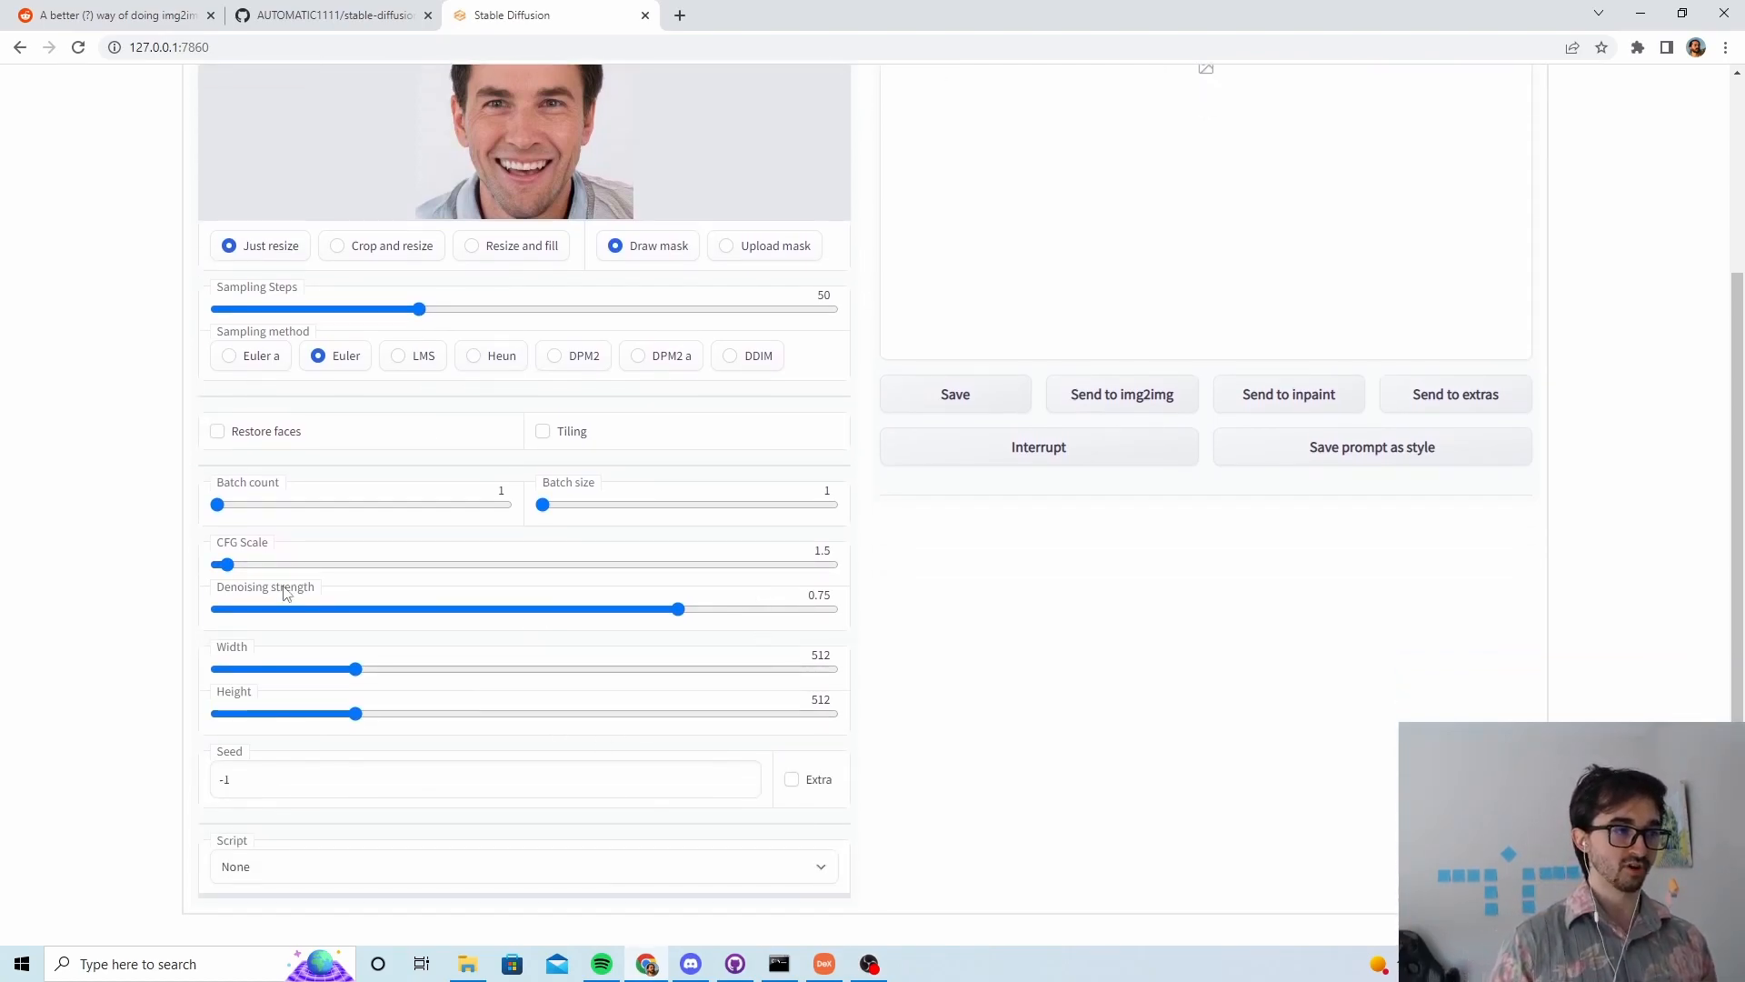
Step: Choose the 'img2img alternative test' script, showing its original prompt and 50 decode steps
left_click(524, 865)
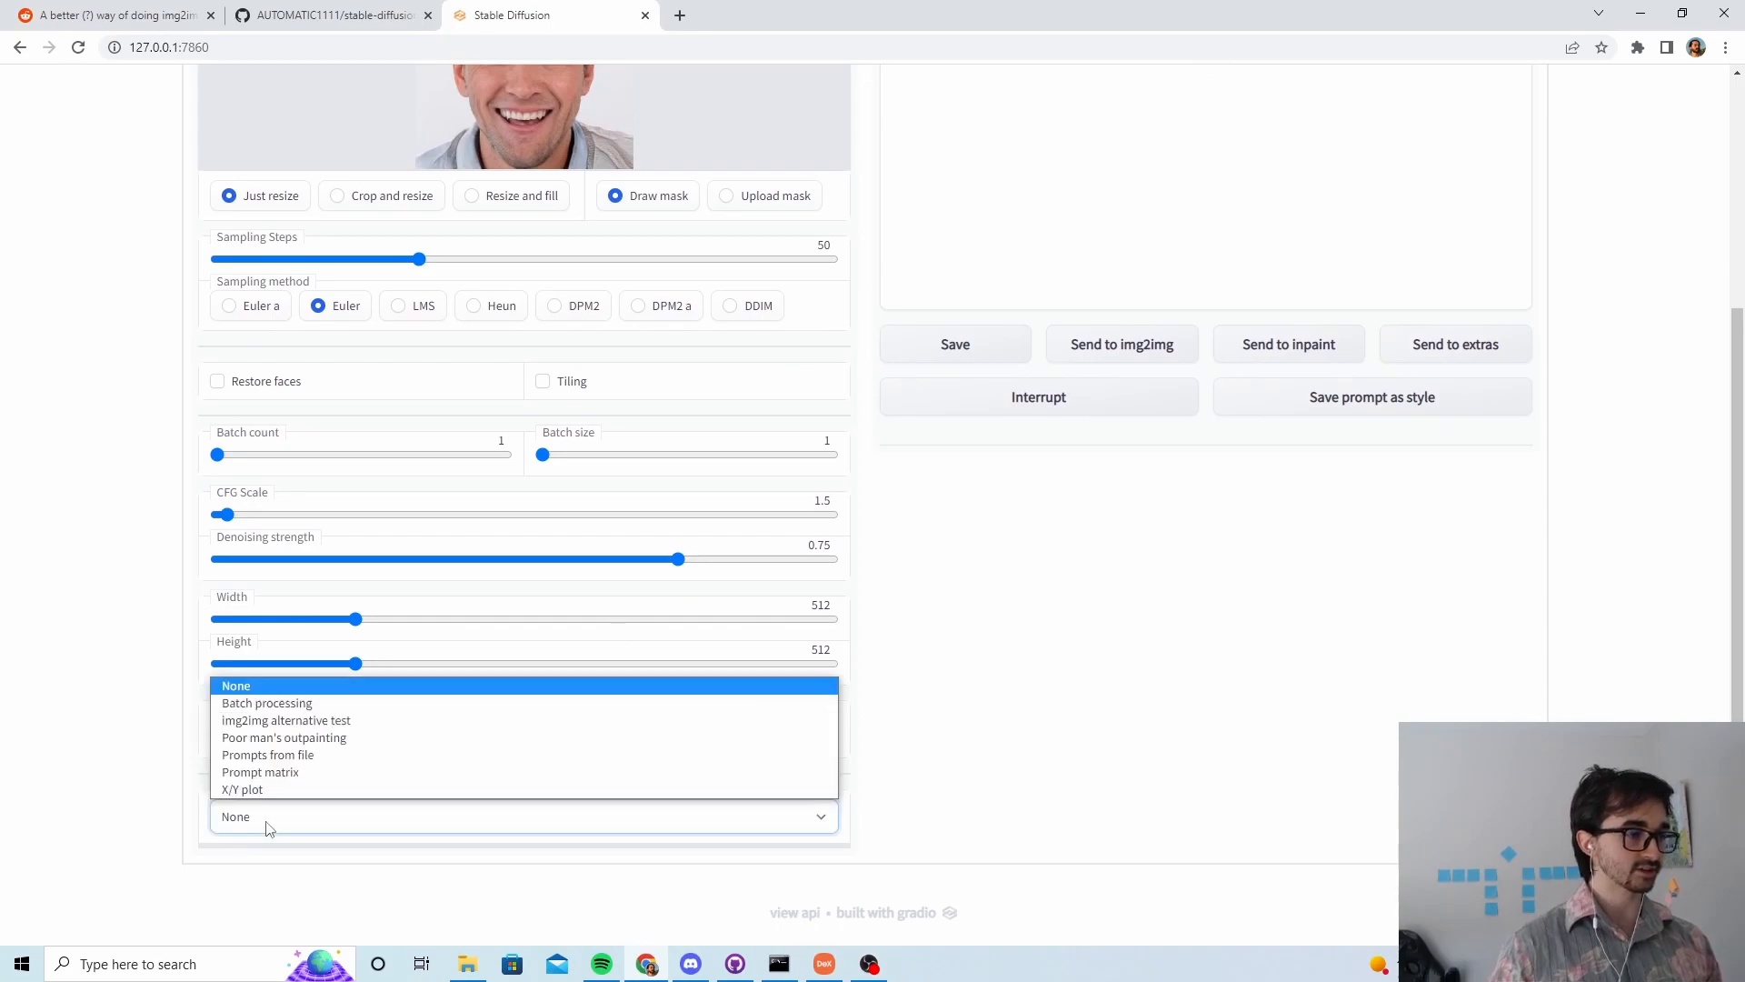
left_click(286, 720)
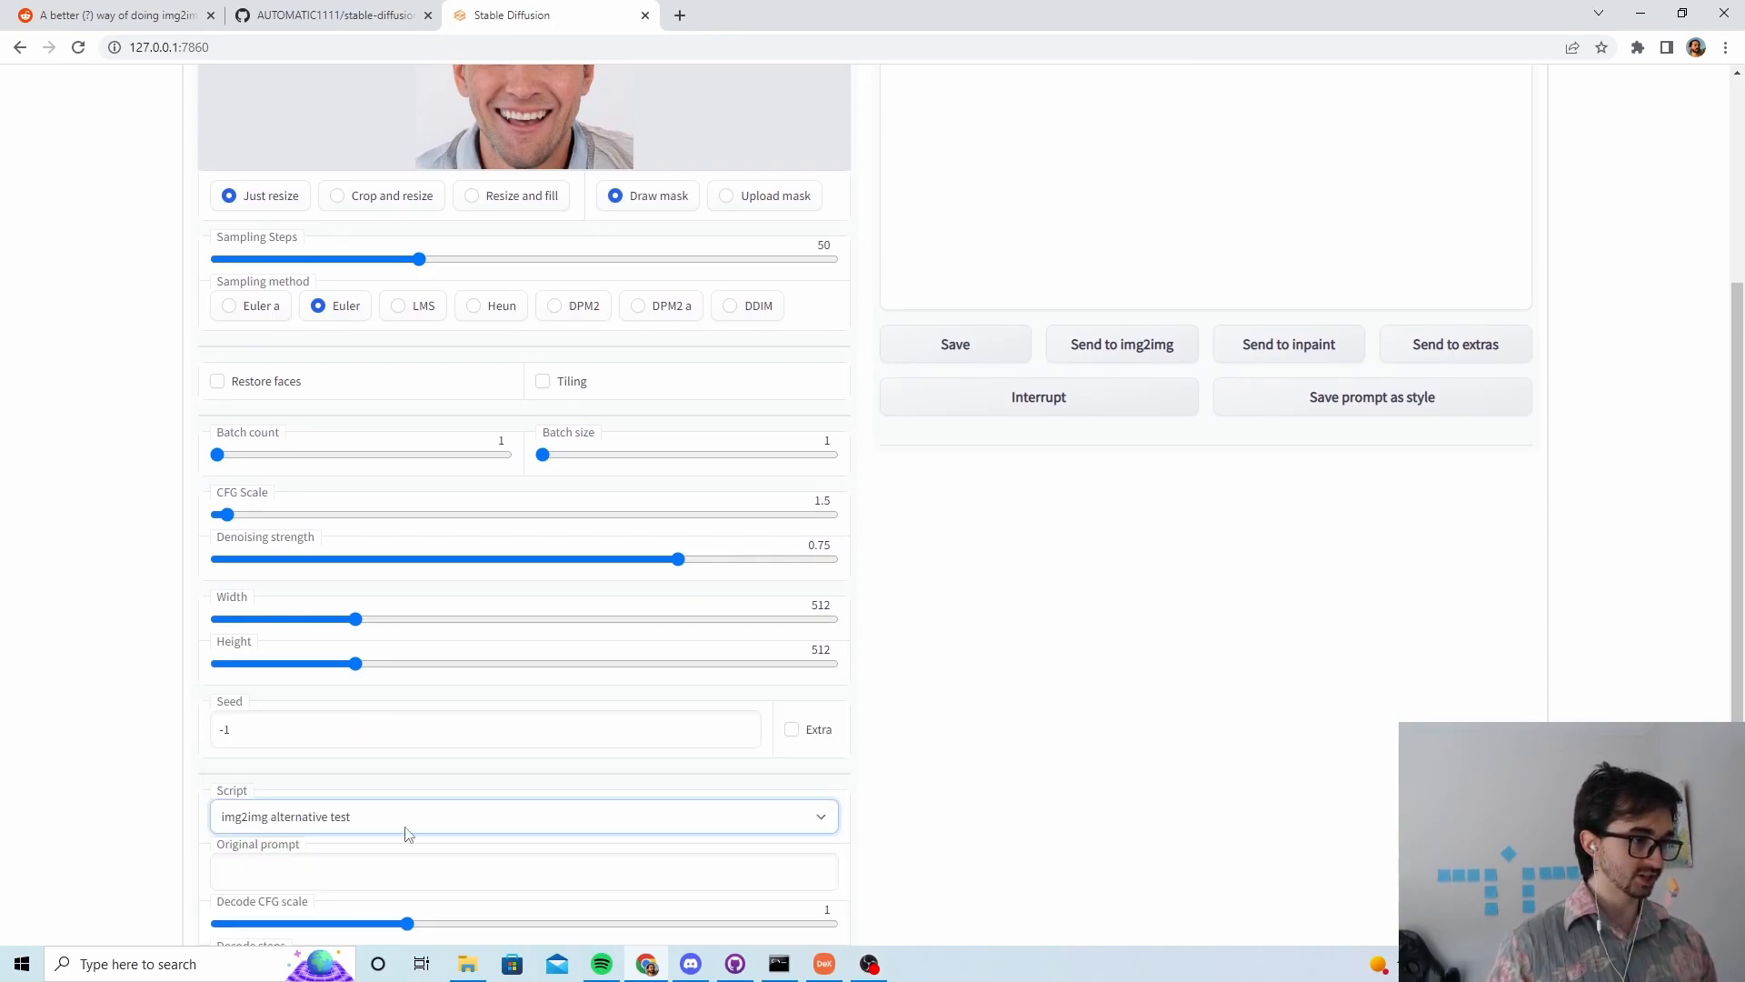
scroll("down", 3)
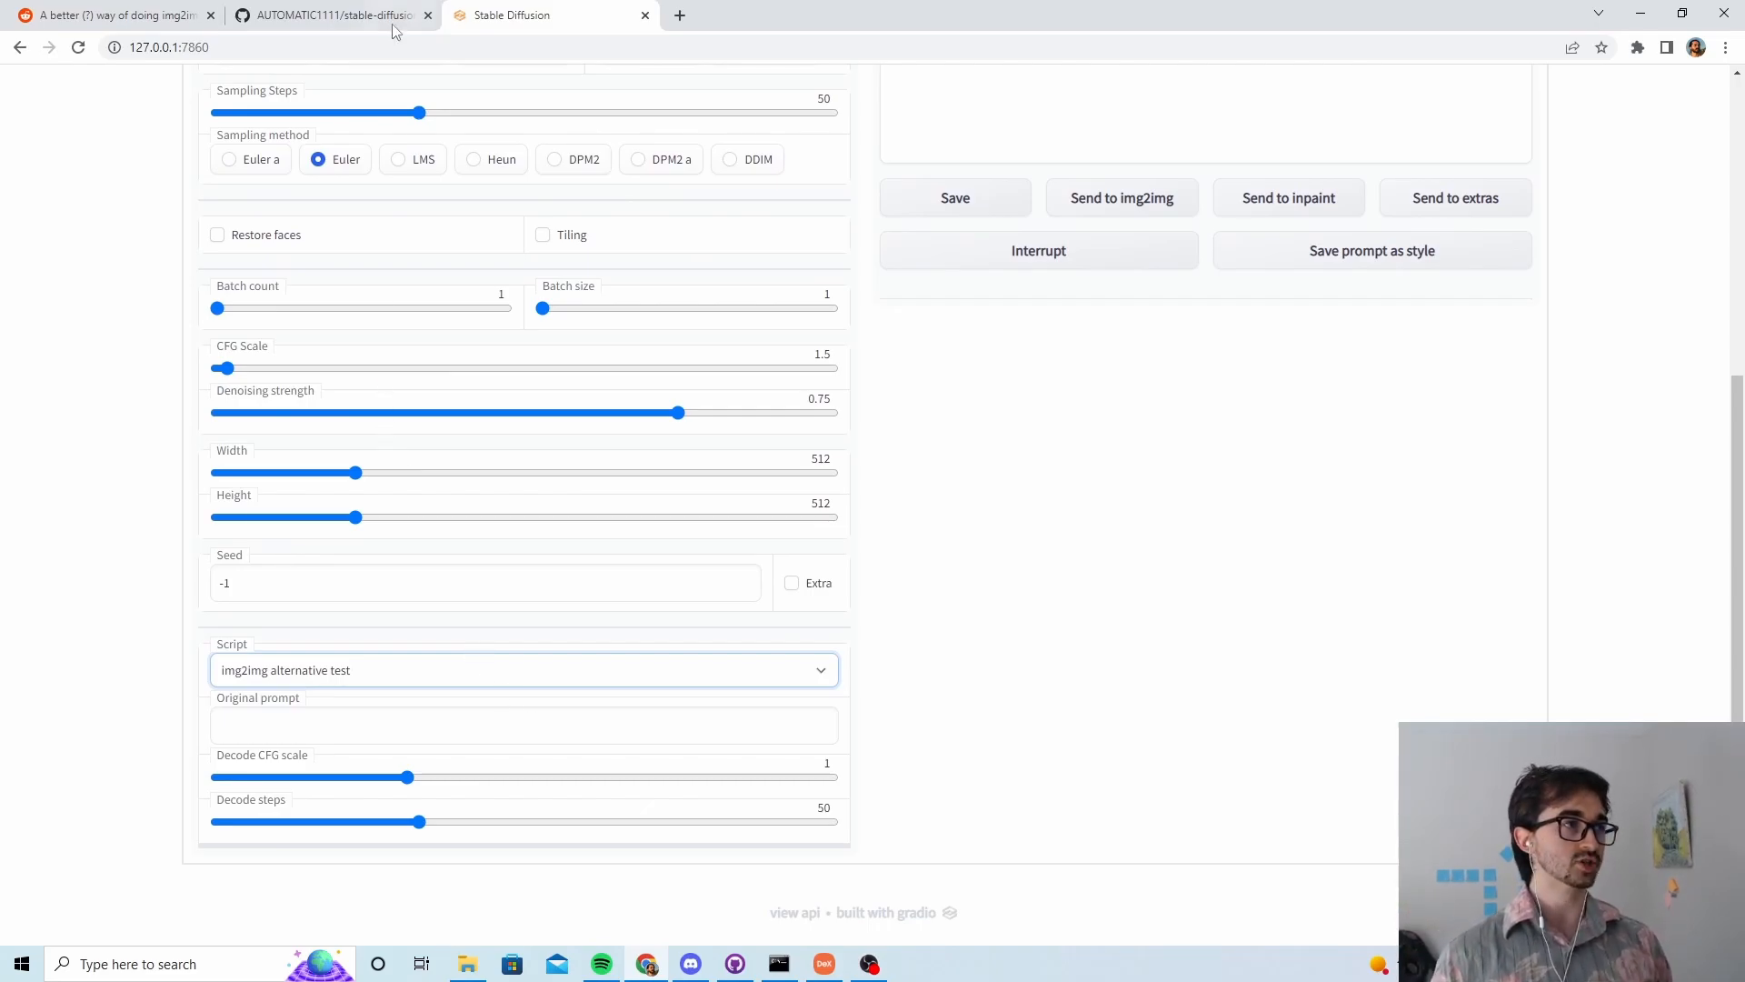
Step: View the README's img2img alternative test section with its recommended settings on GitHub
left_click(335, 14)
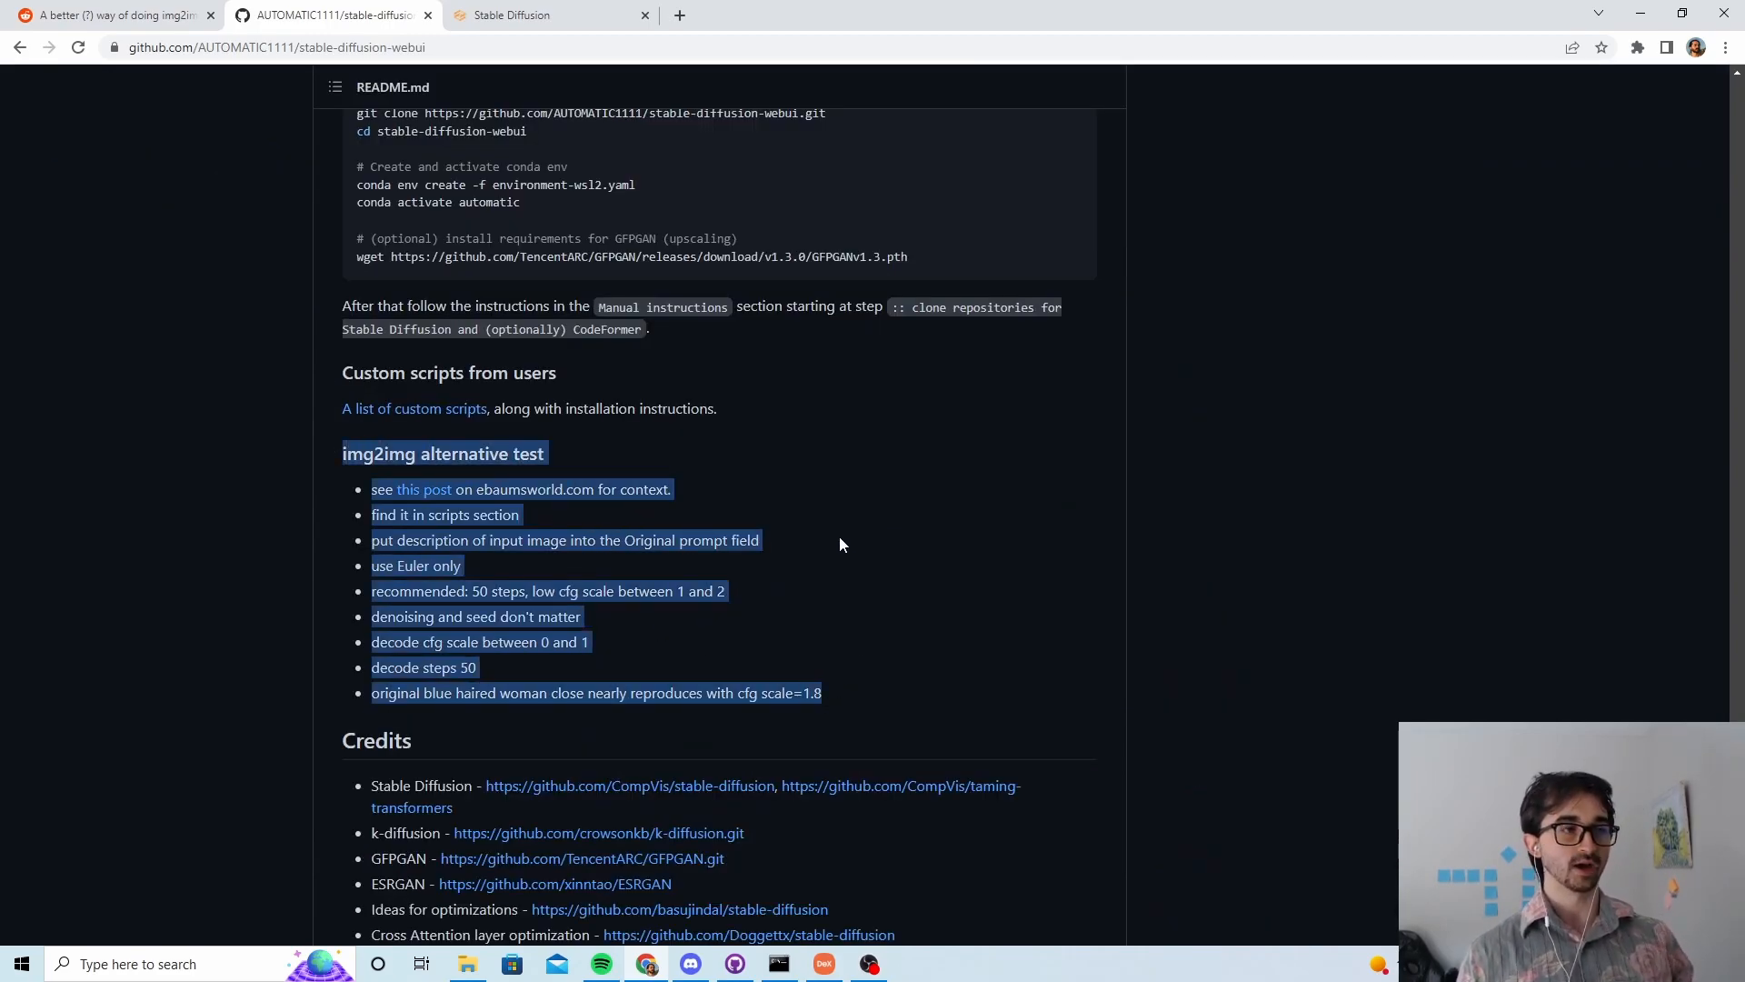
mouse_move(651, 382)
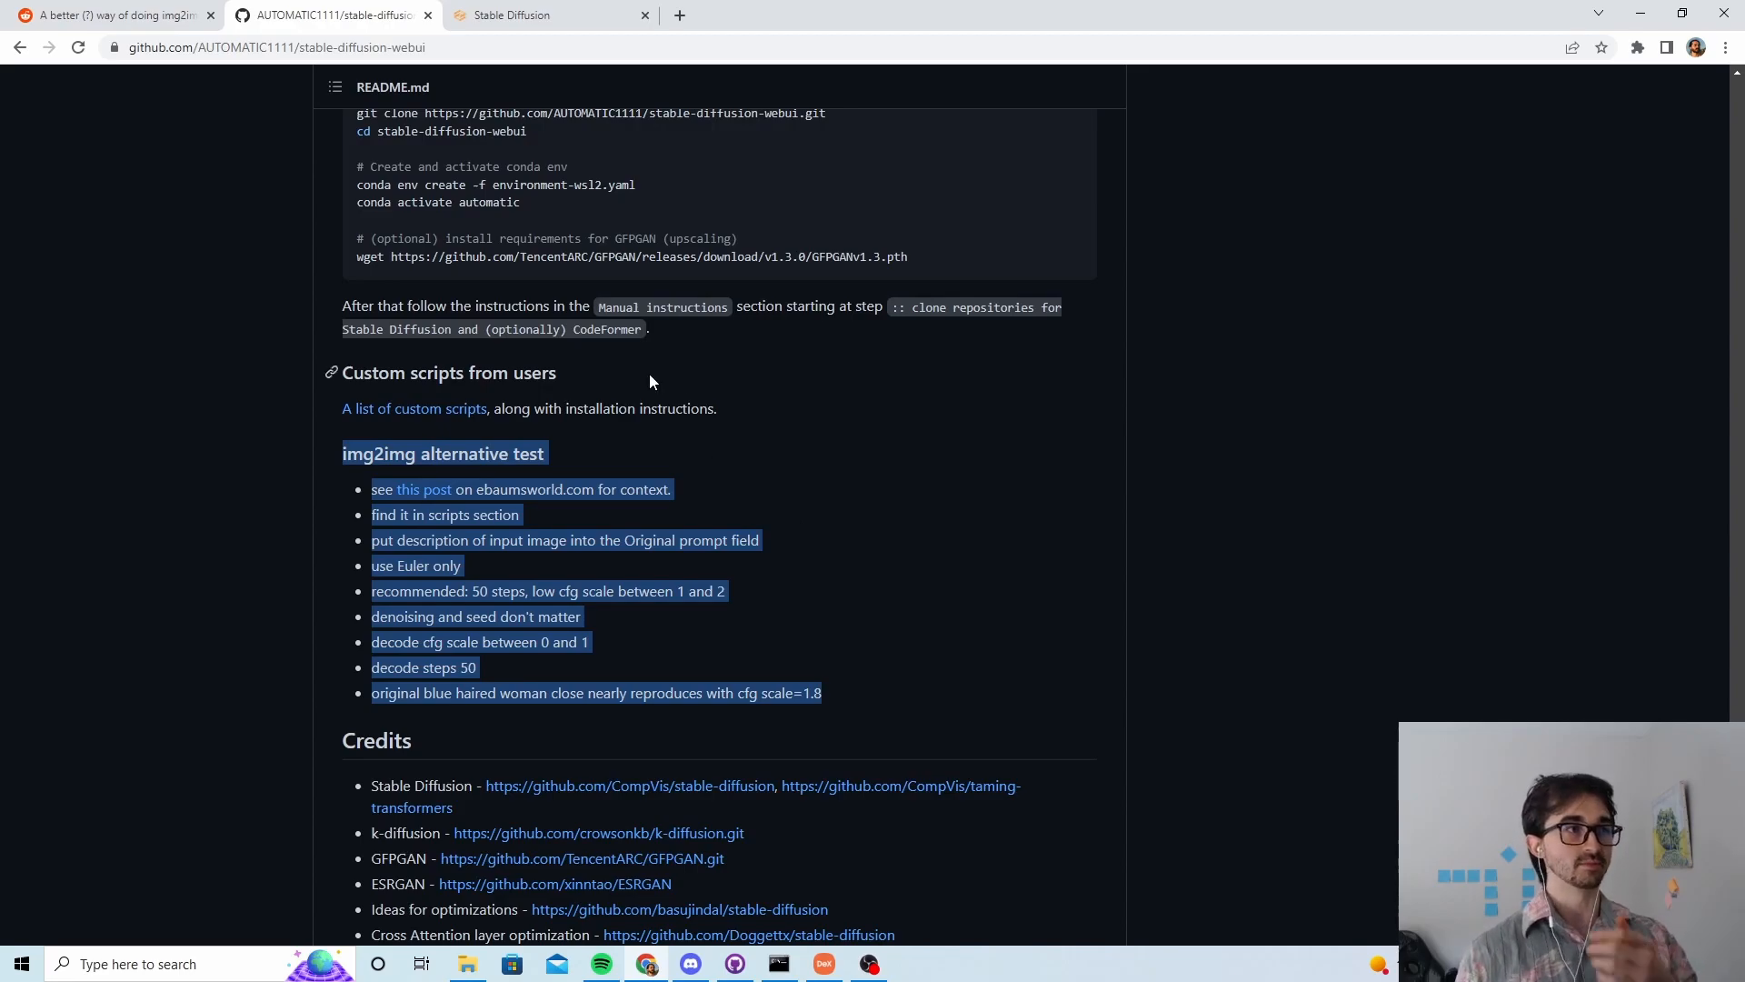
Step: Return to img2img and keep the alternative test script selected for the man's portrait edit
left_click(545, 15)
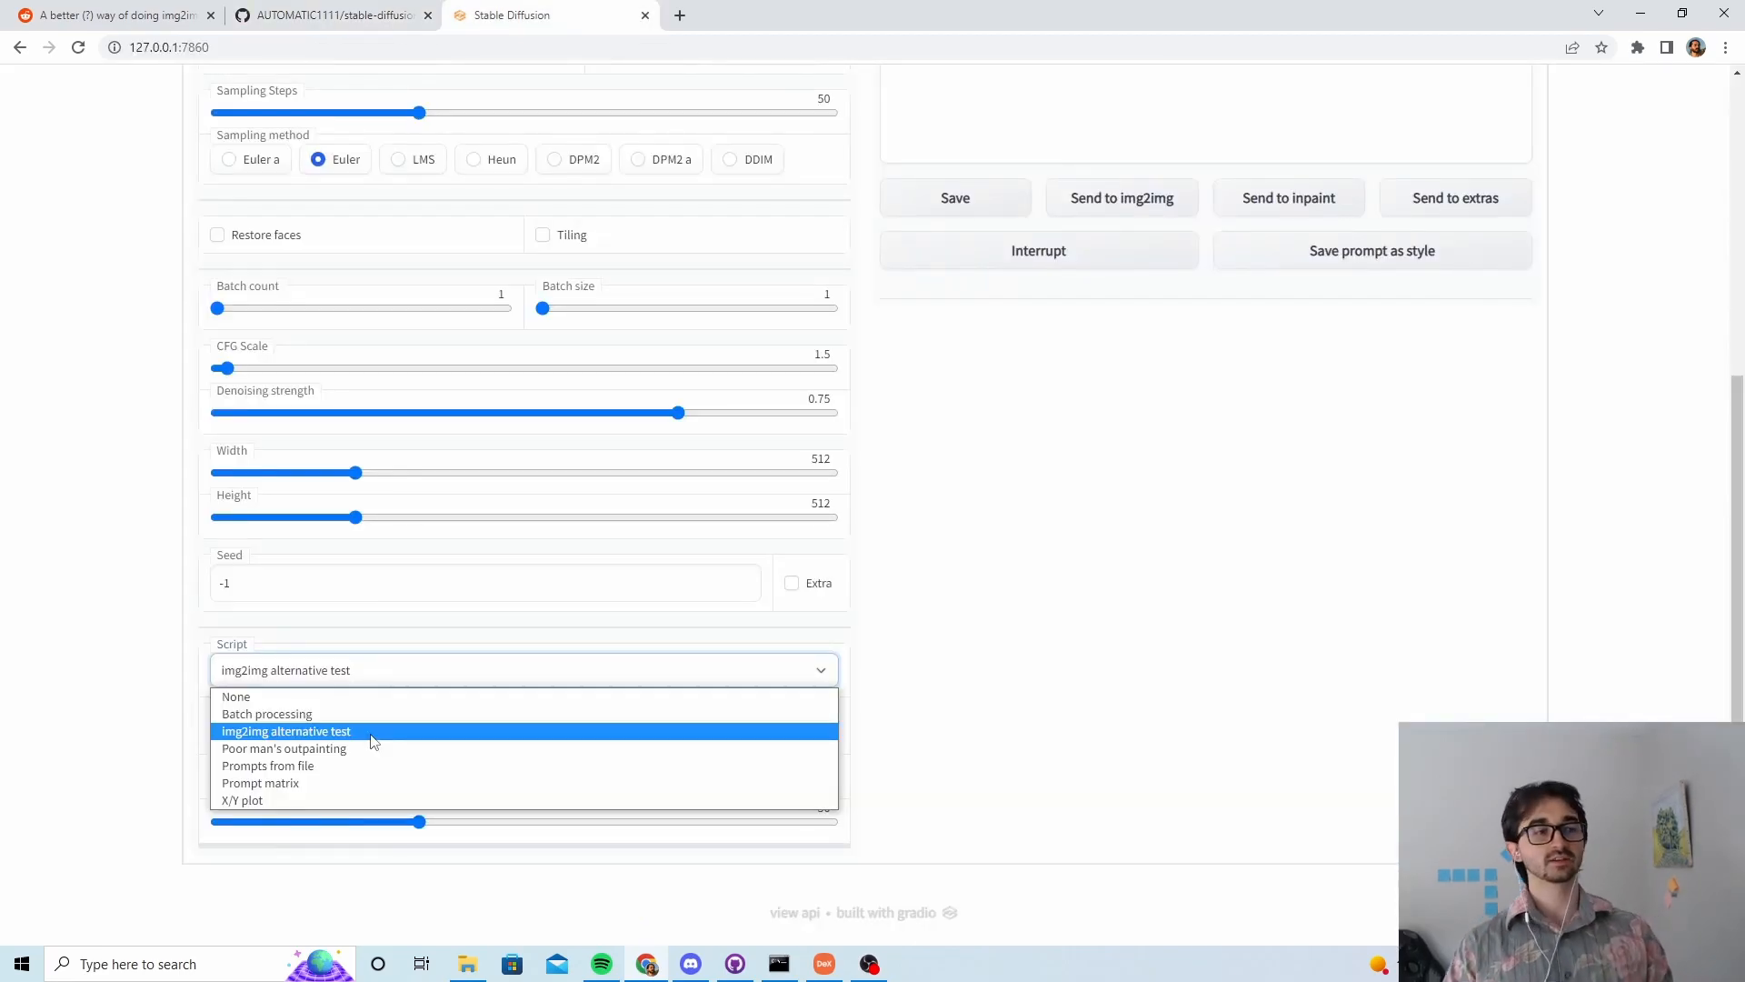
left_click(285, 731)
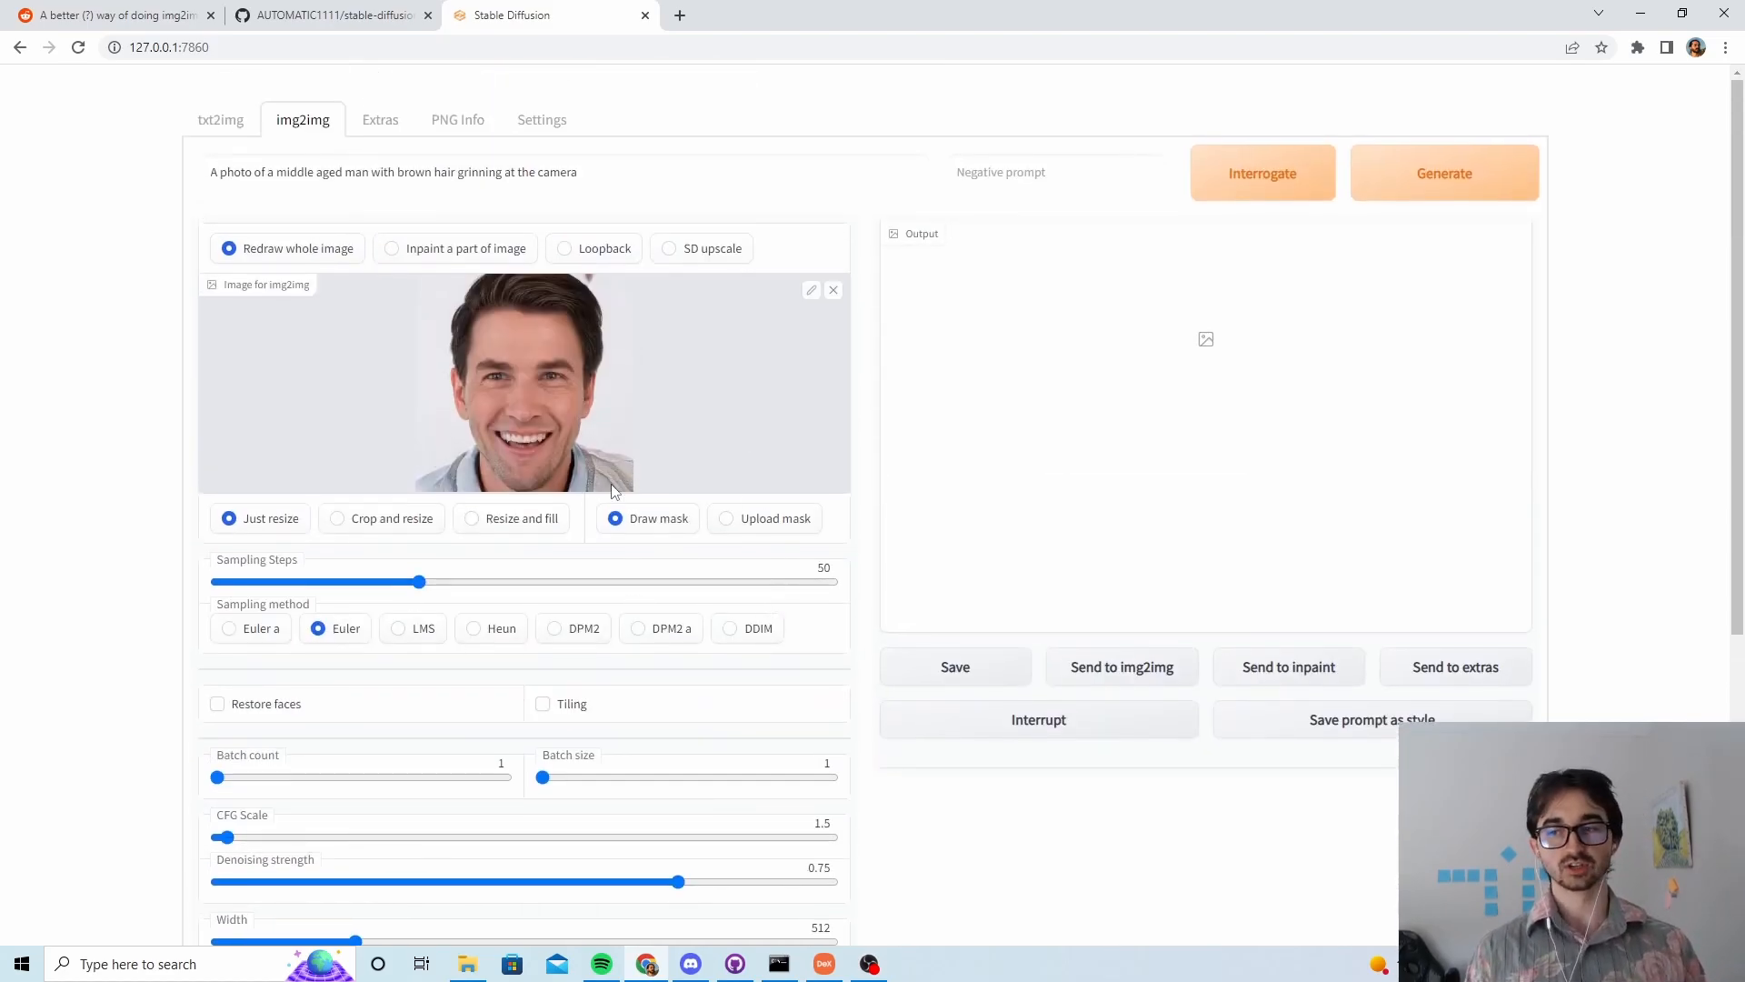
left_click(524, 670)
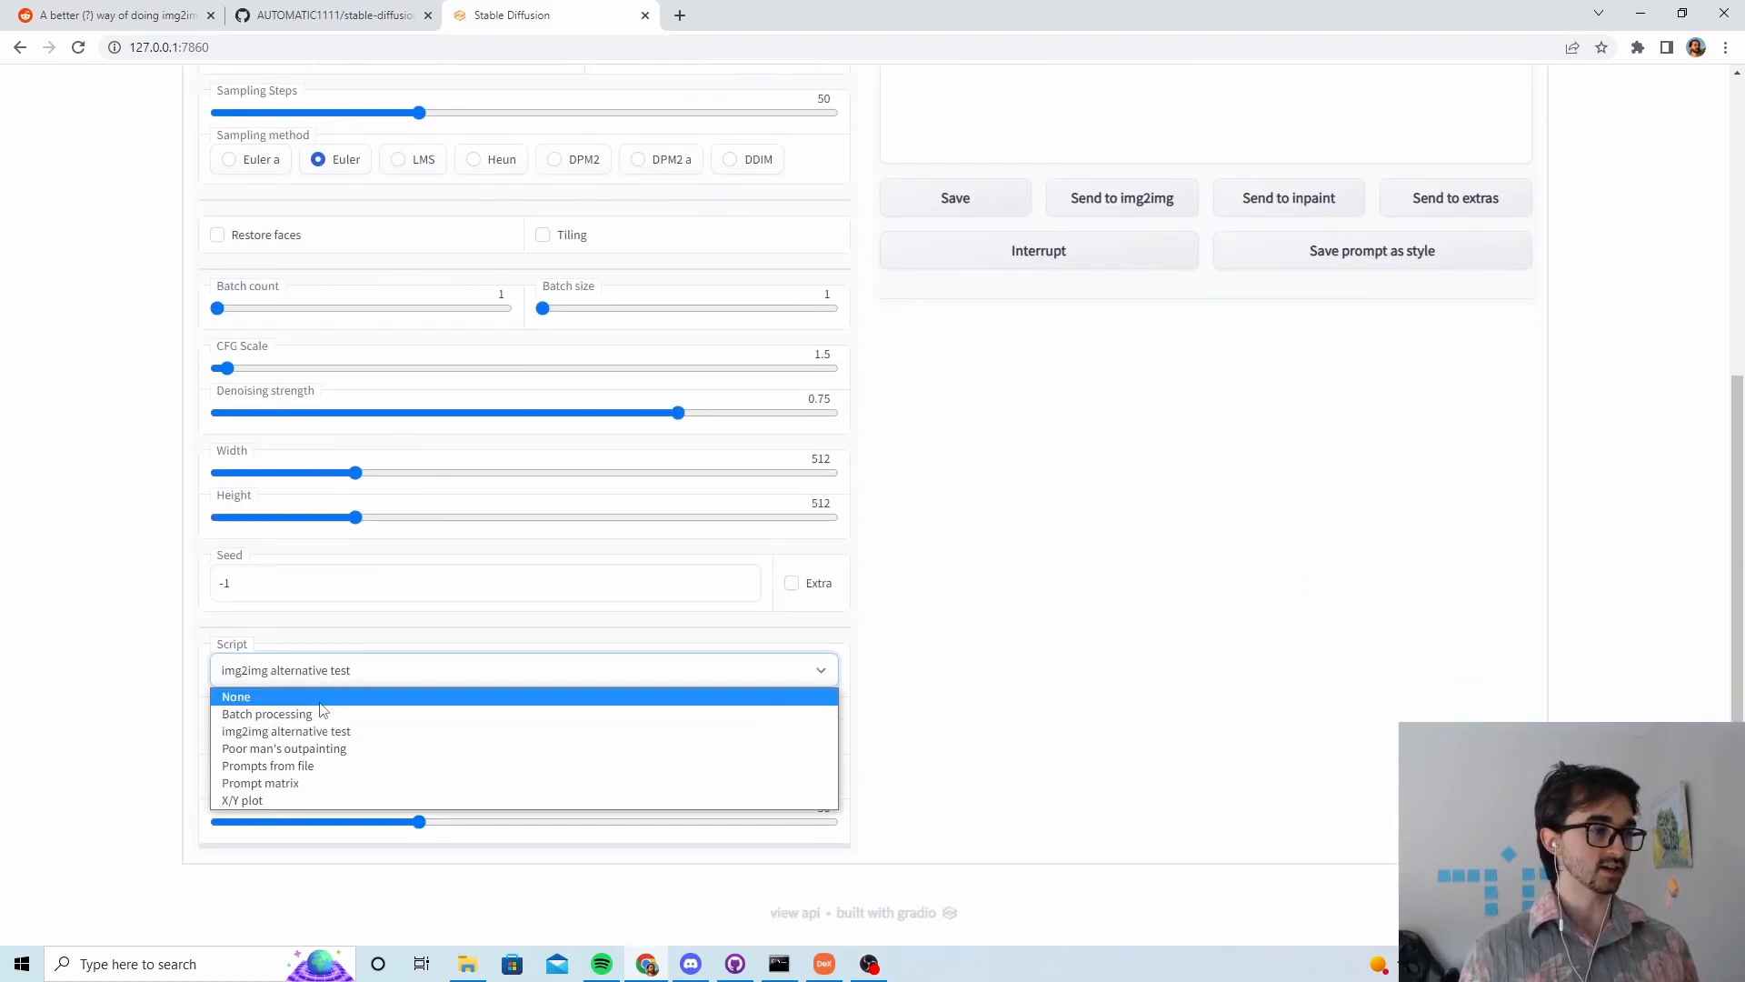
left_click(286, 731)
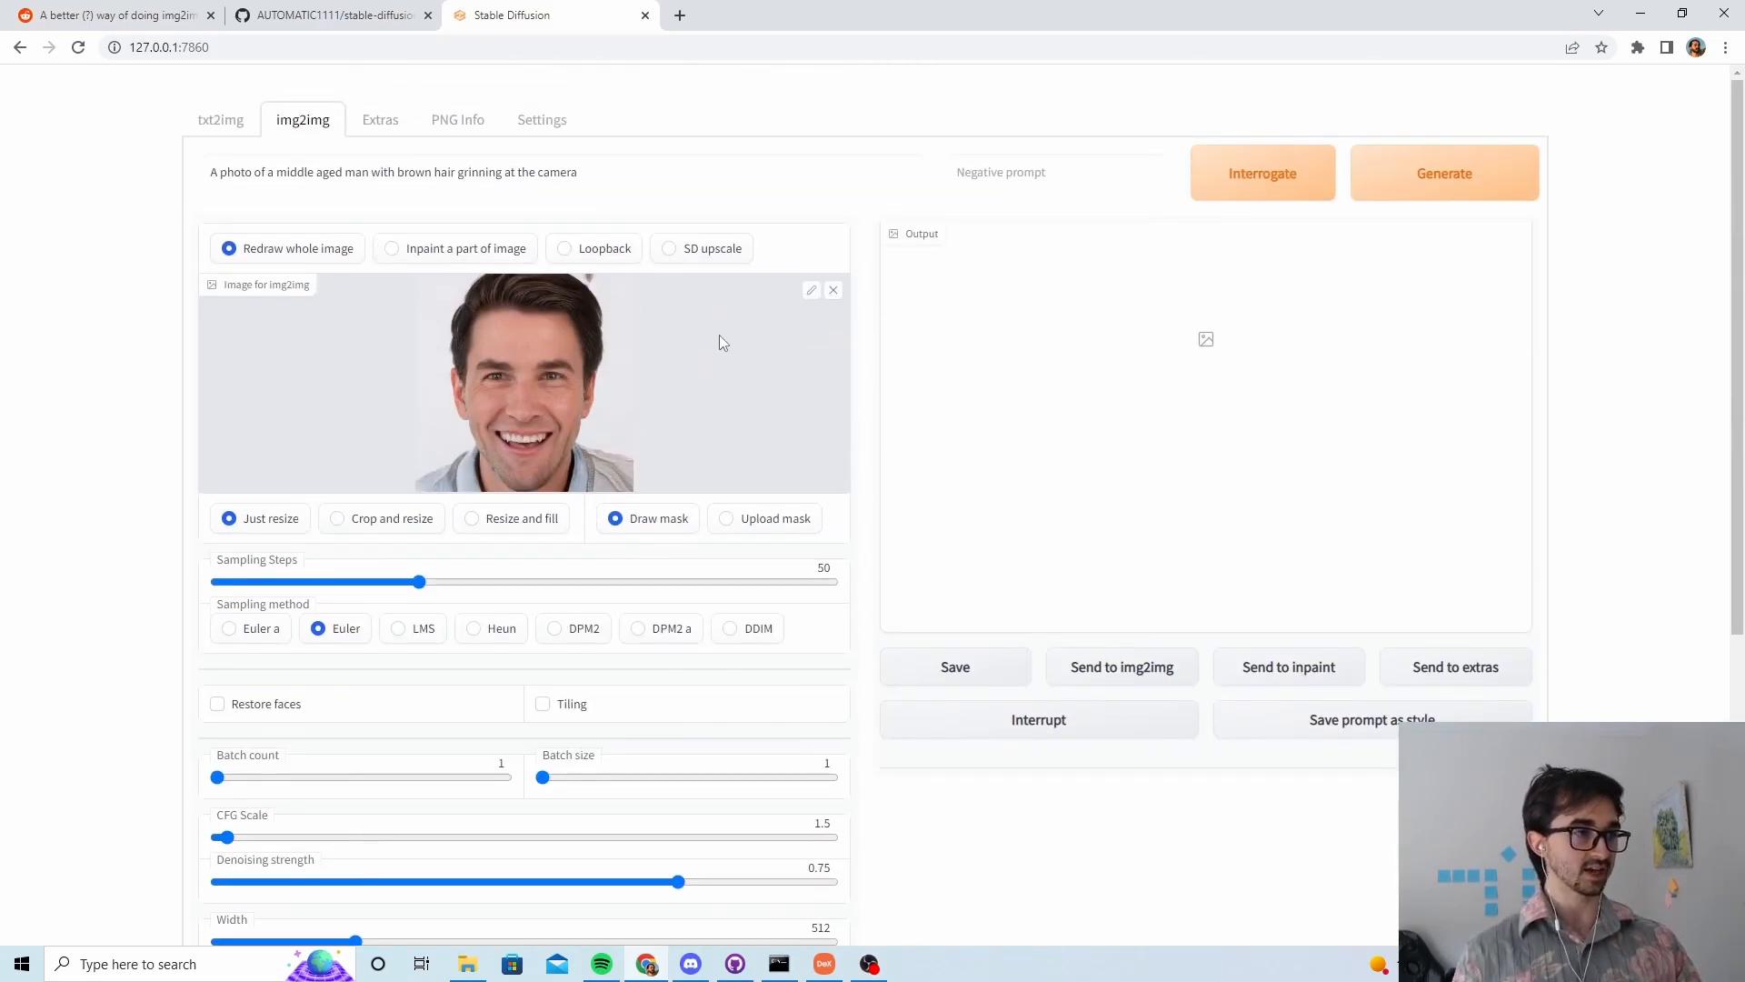
scroll("down", 3)
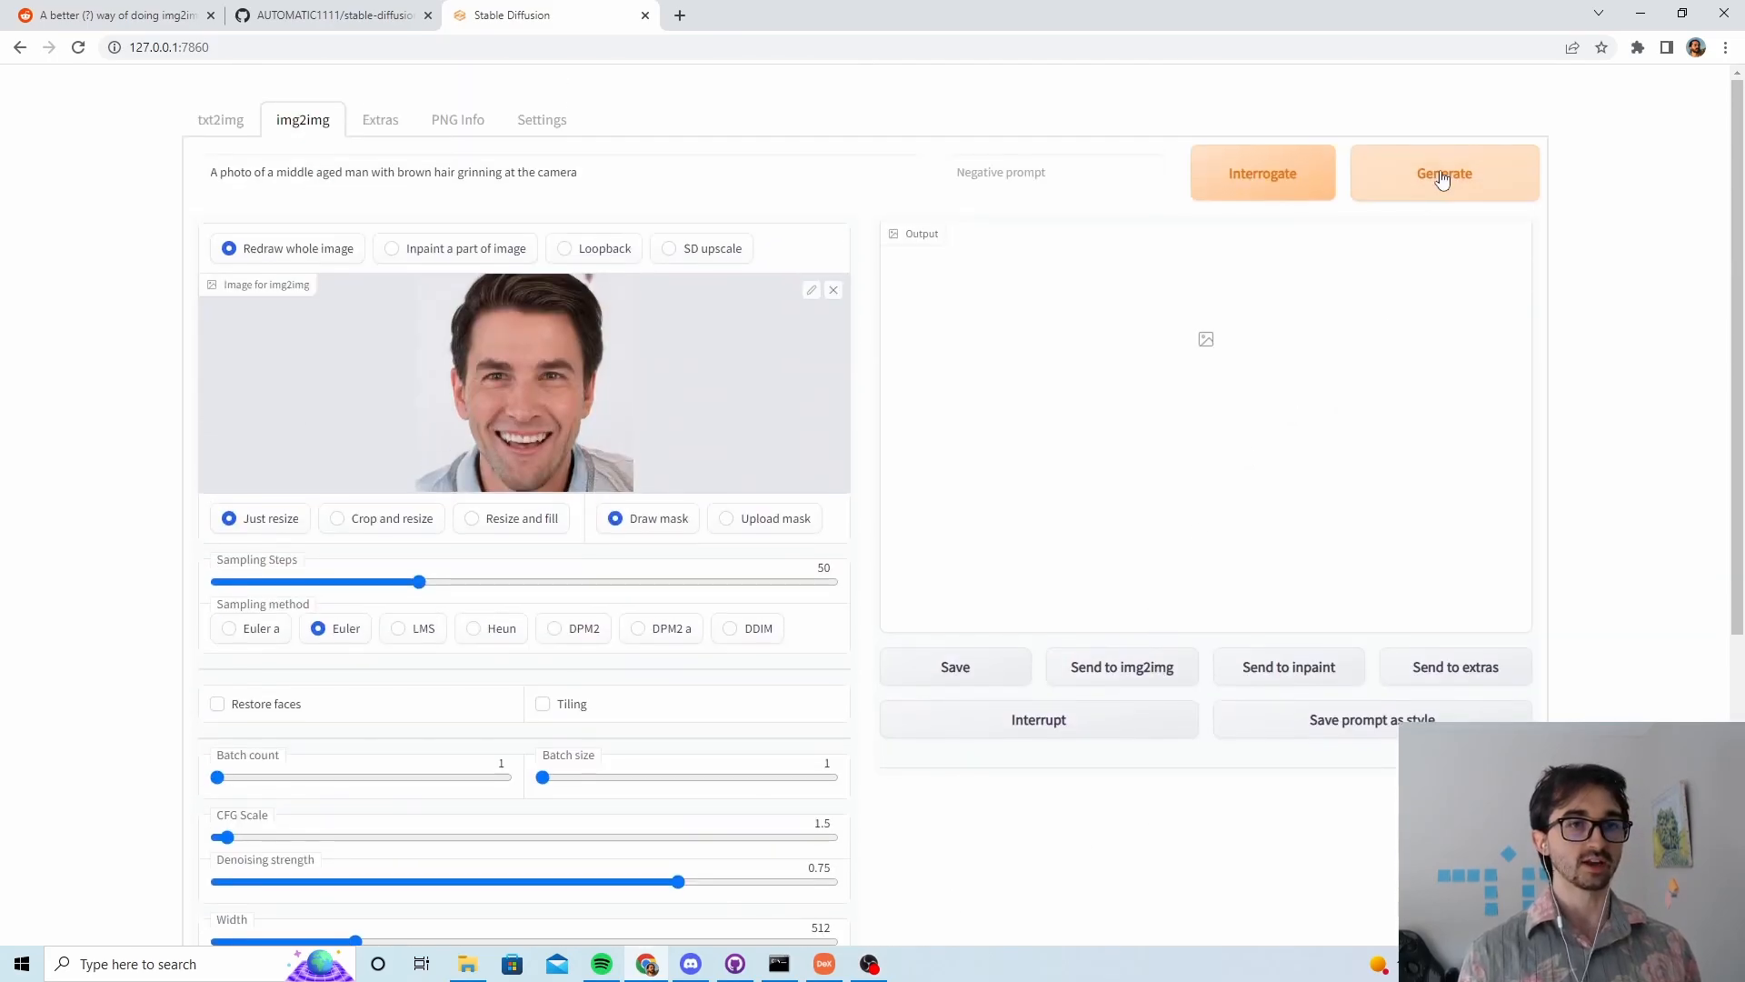
Step: Generate the grinning brown-haired version of the man from the portrait
left_click(1444, 173)
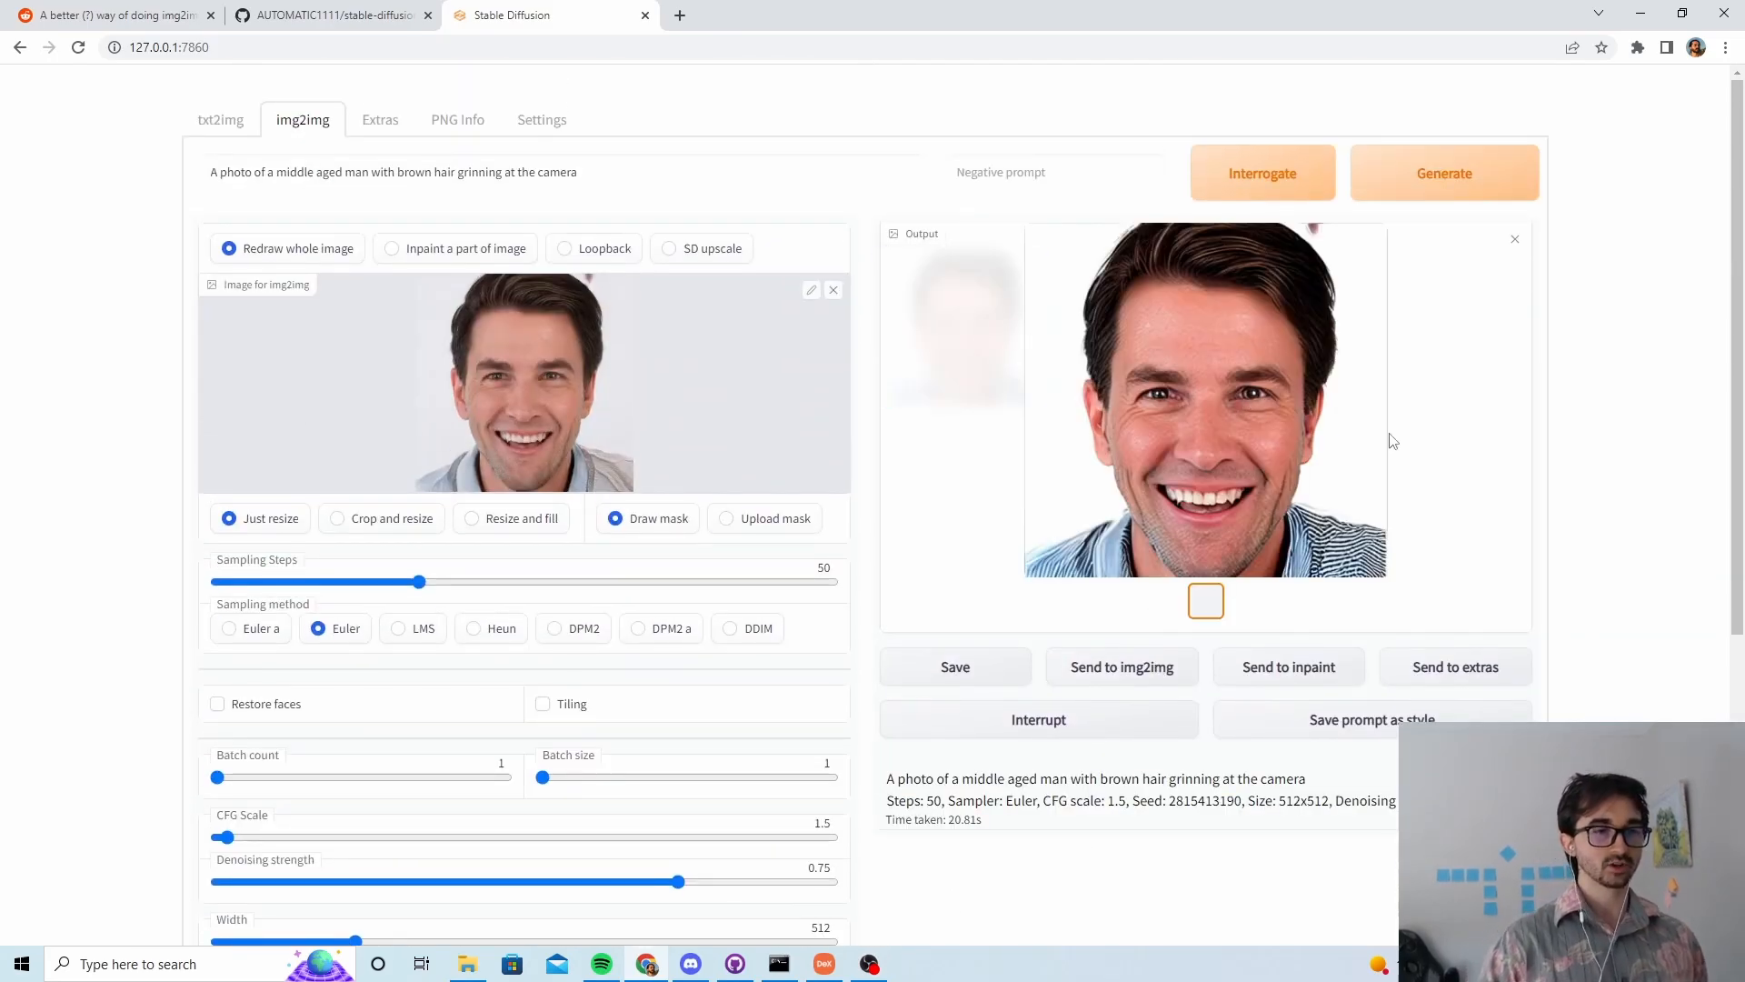
mouse_move(1107, 420)
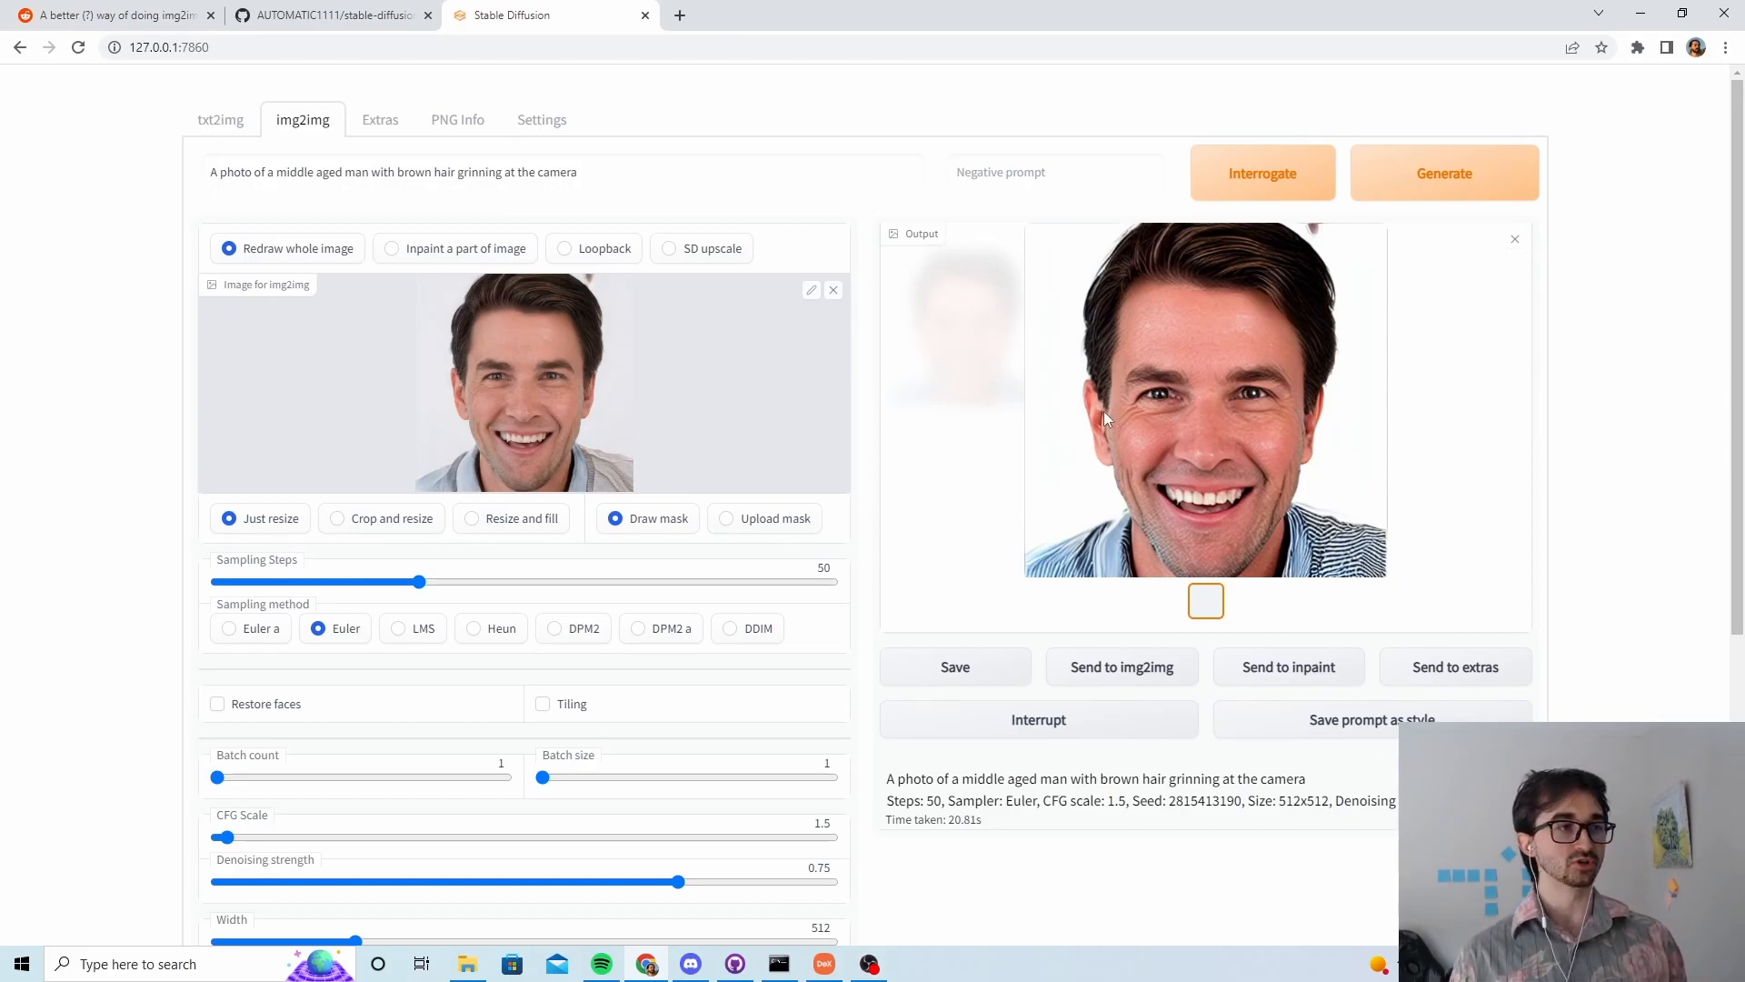
mouse_move(786, 384)
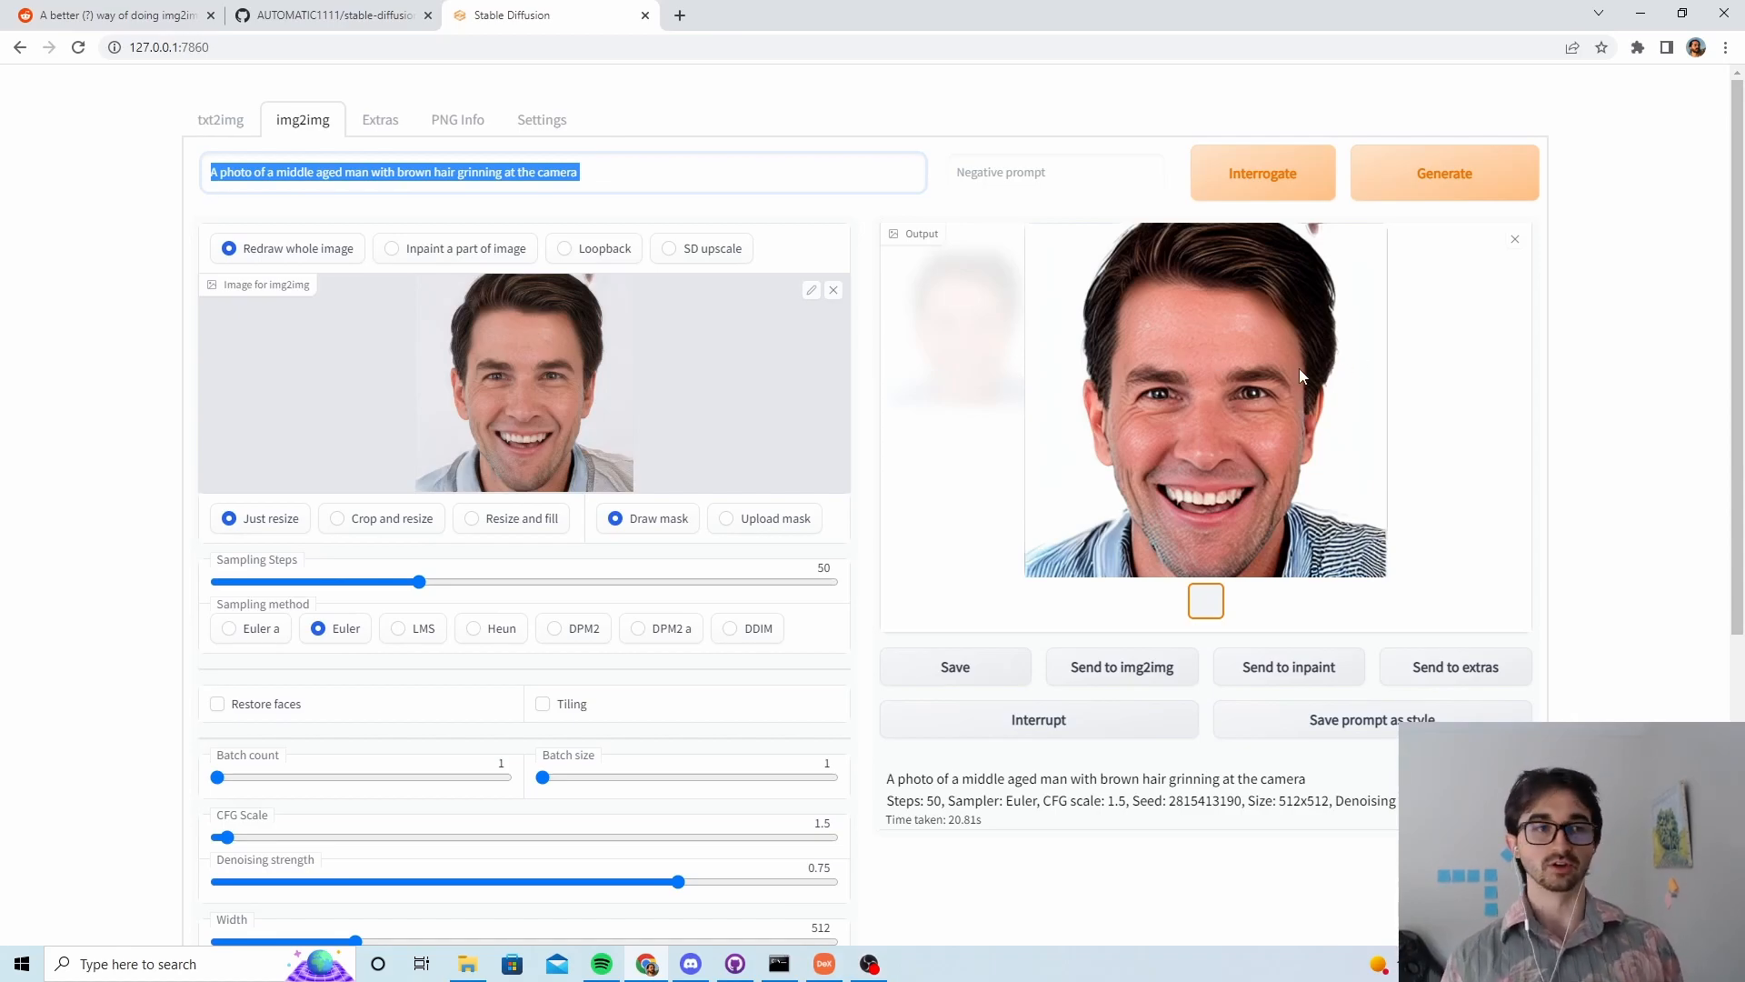
Step: Change the man's hair to black in the prompt and generate that version
left_click(398, 185)
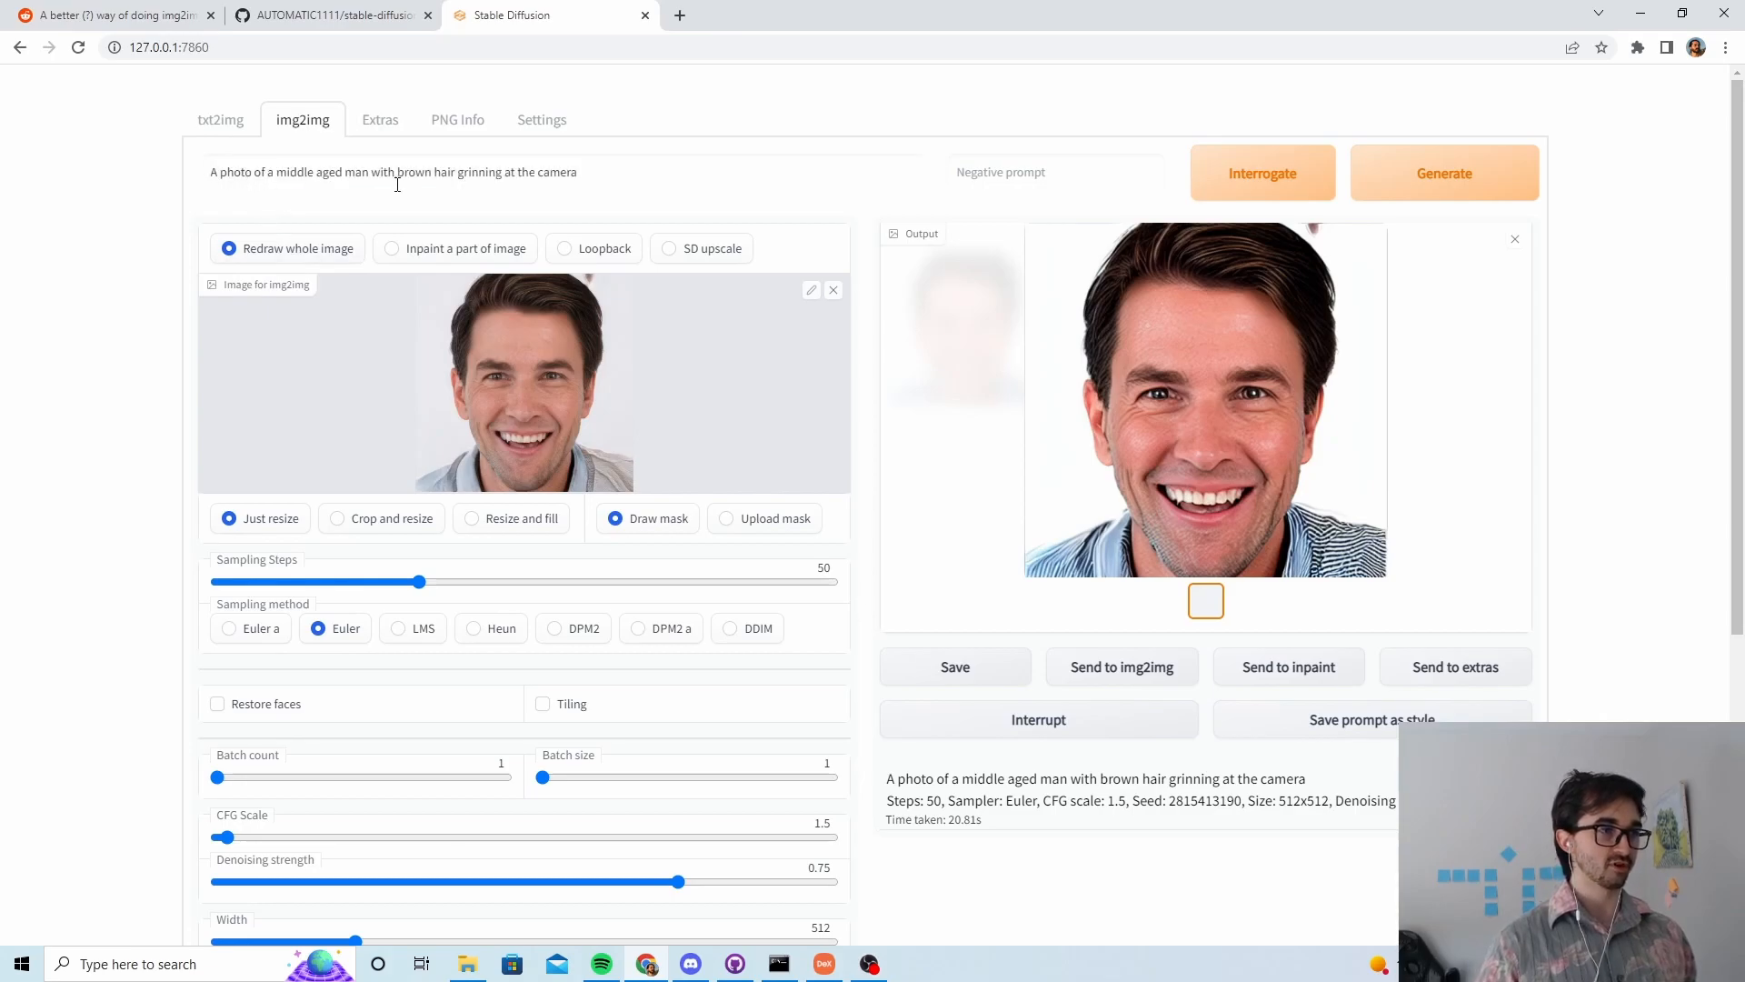
scroll("down", 3)
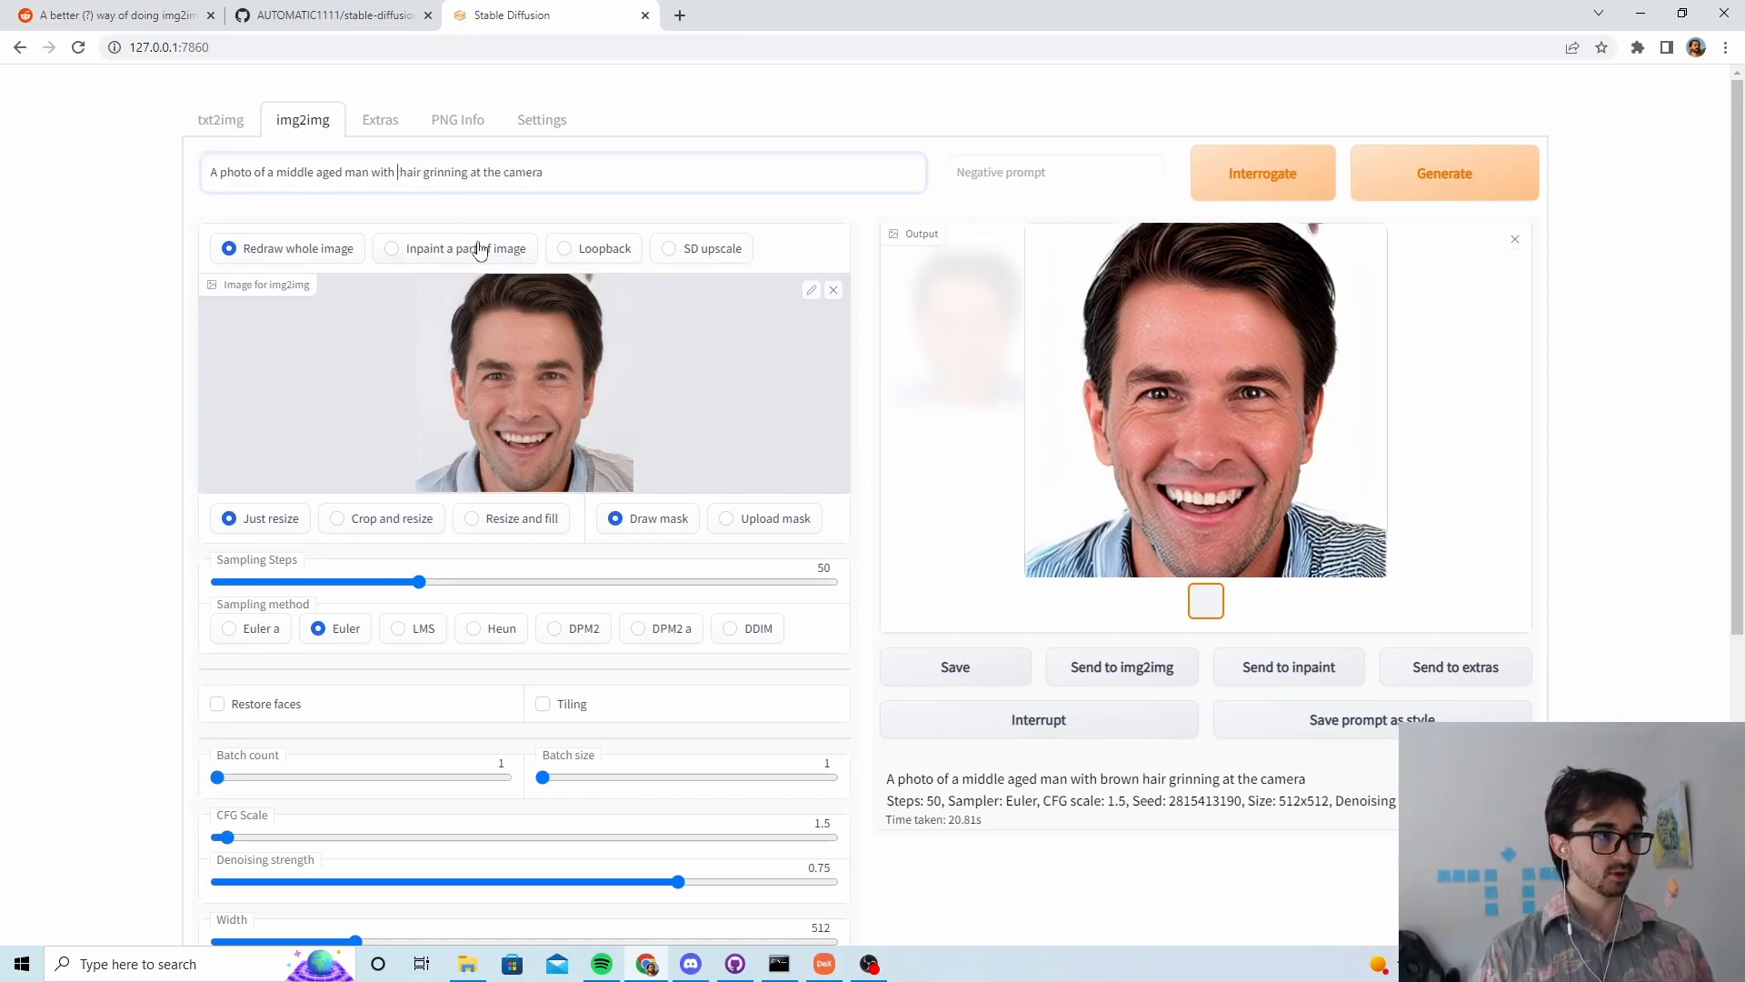
type("blackj")
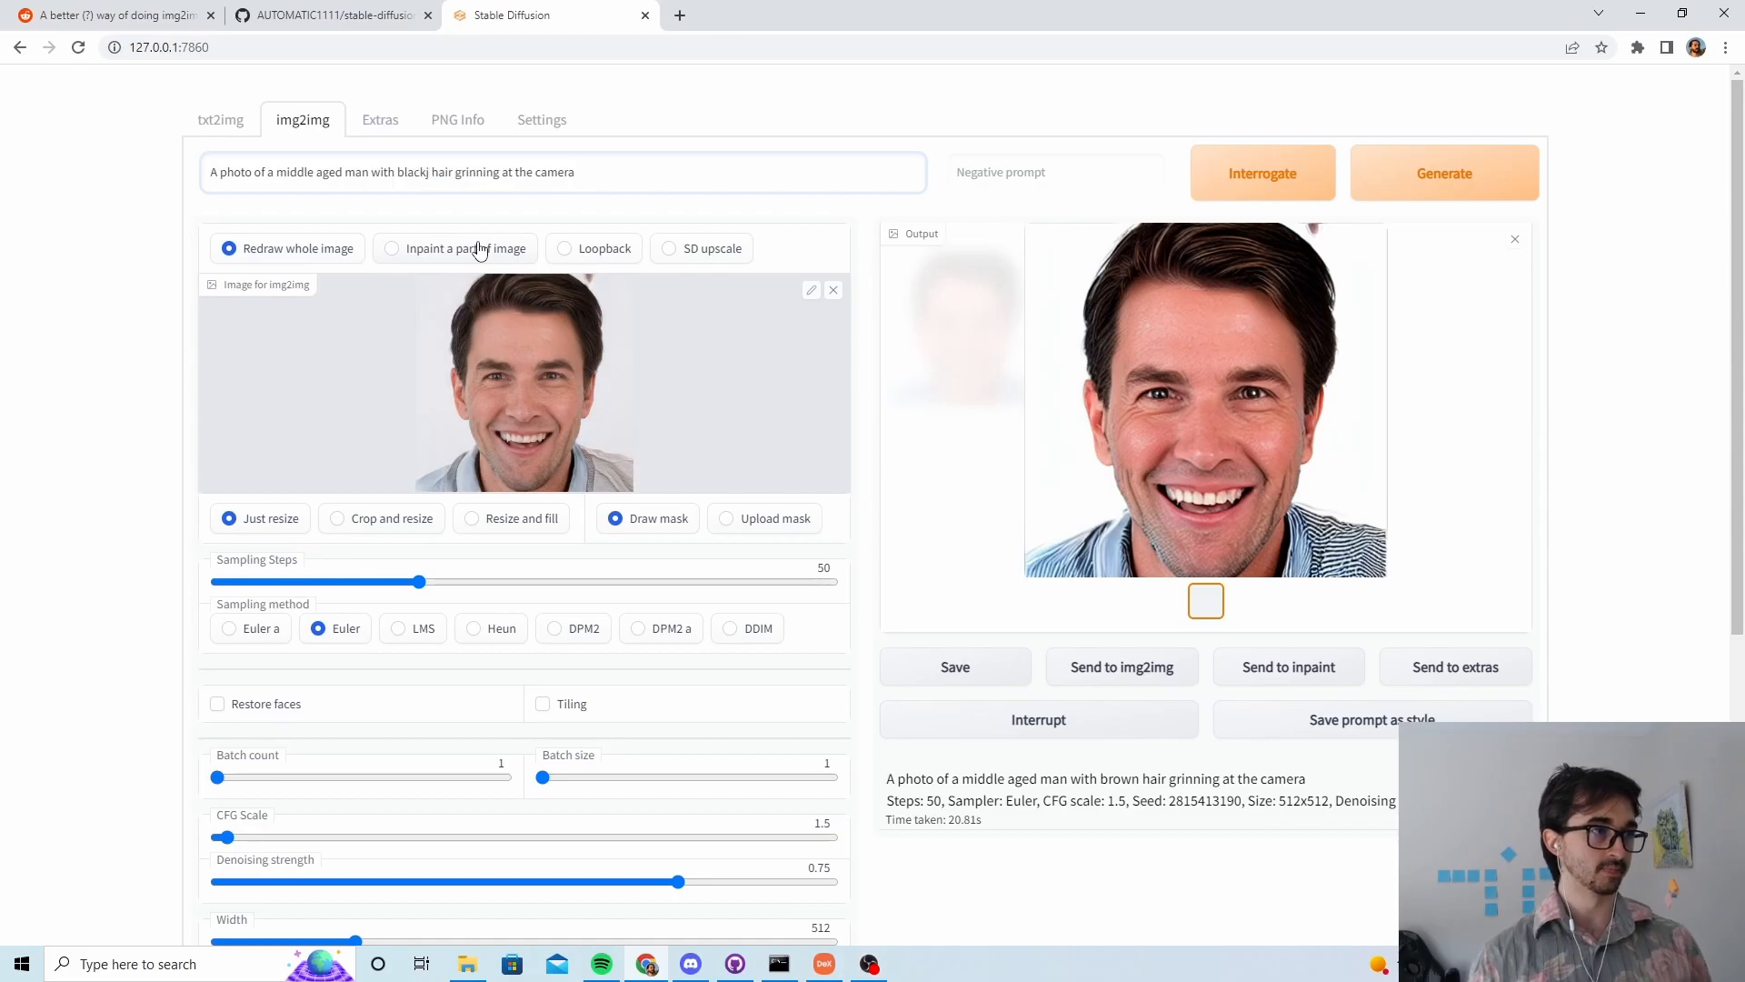
scroll("down", 3)
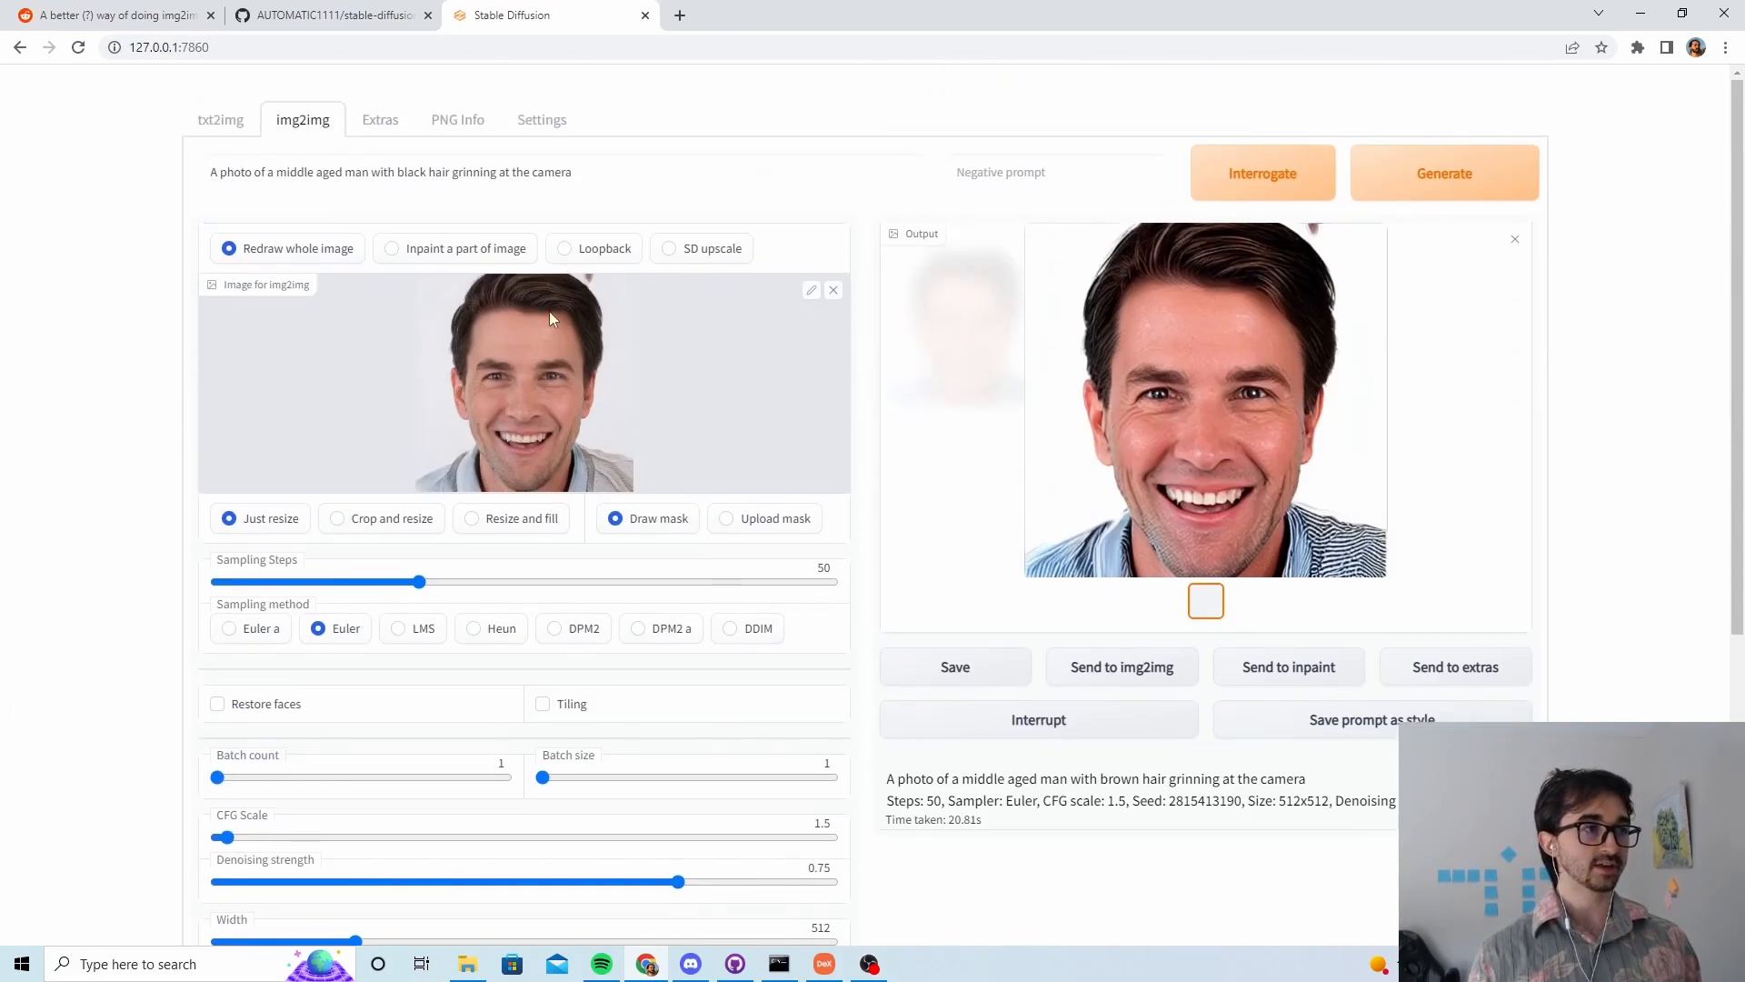
left_click(1444, 173)
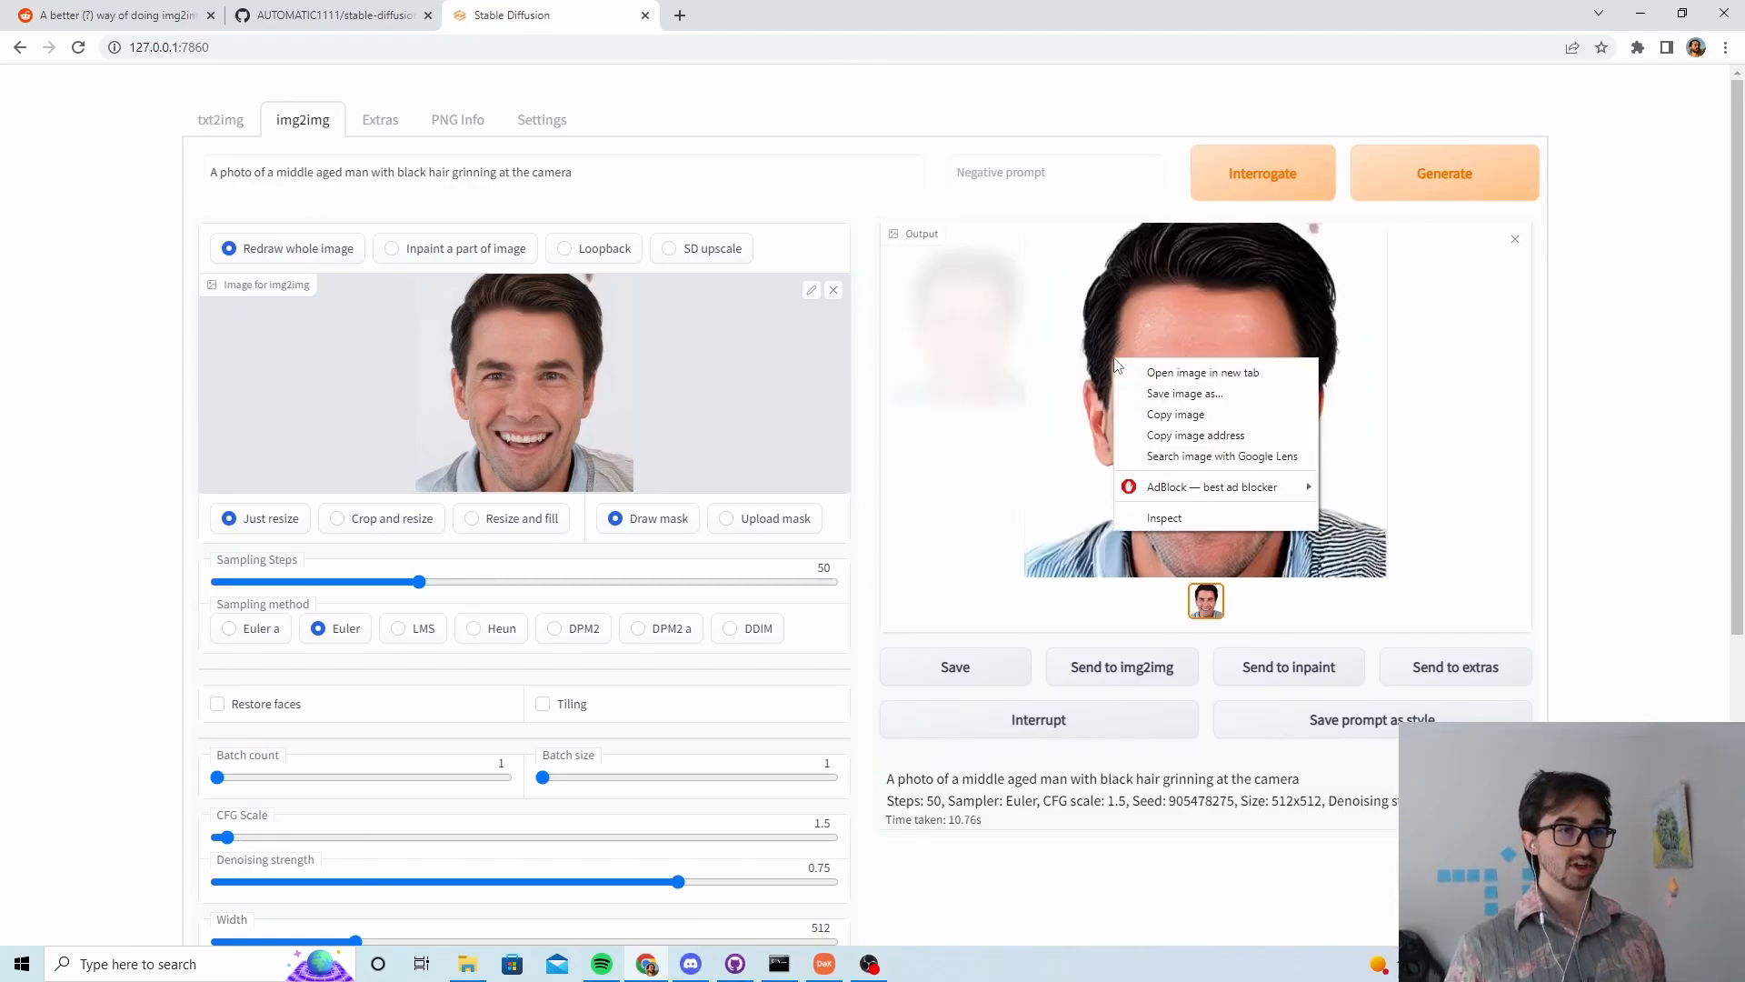
Step: View the black-haired result full size in its own tab, then return to the generation page
left_click(1202, 371)
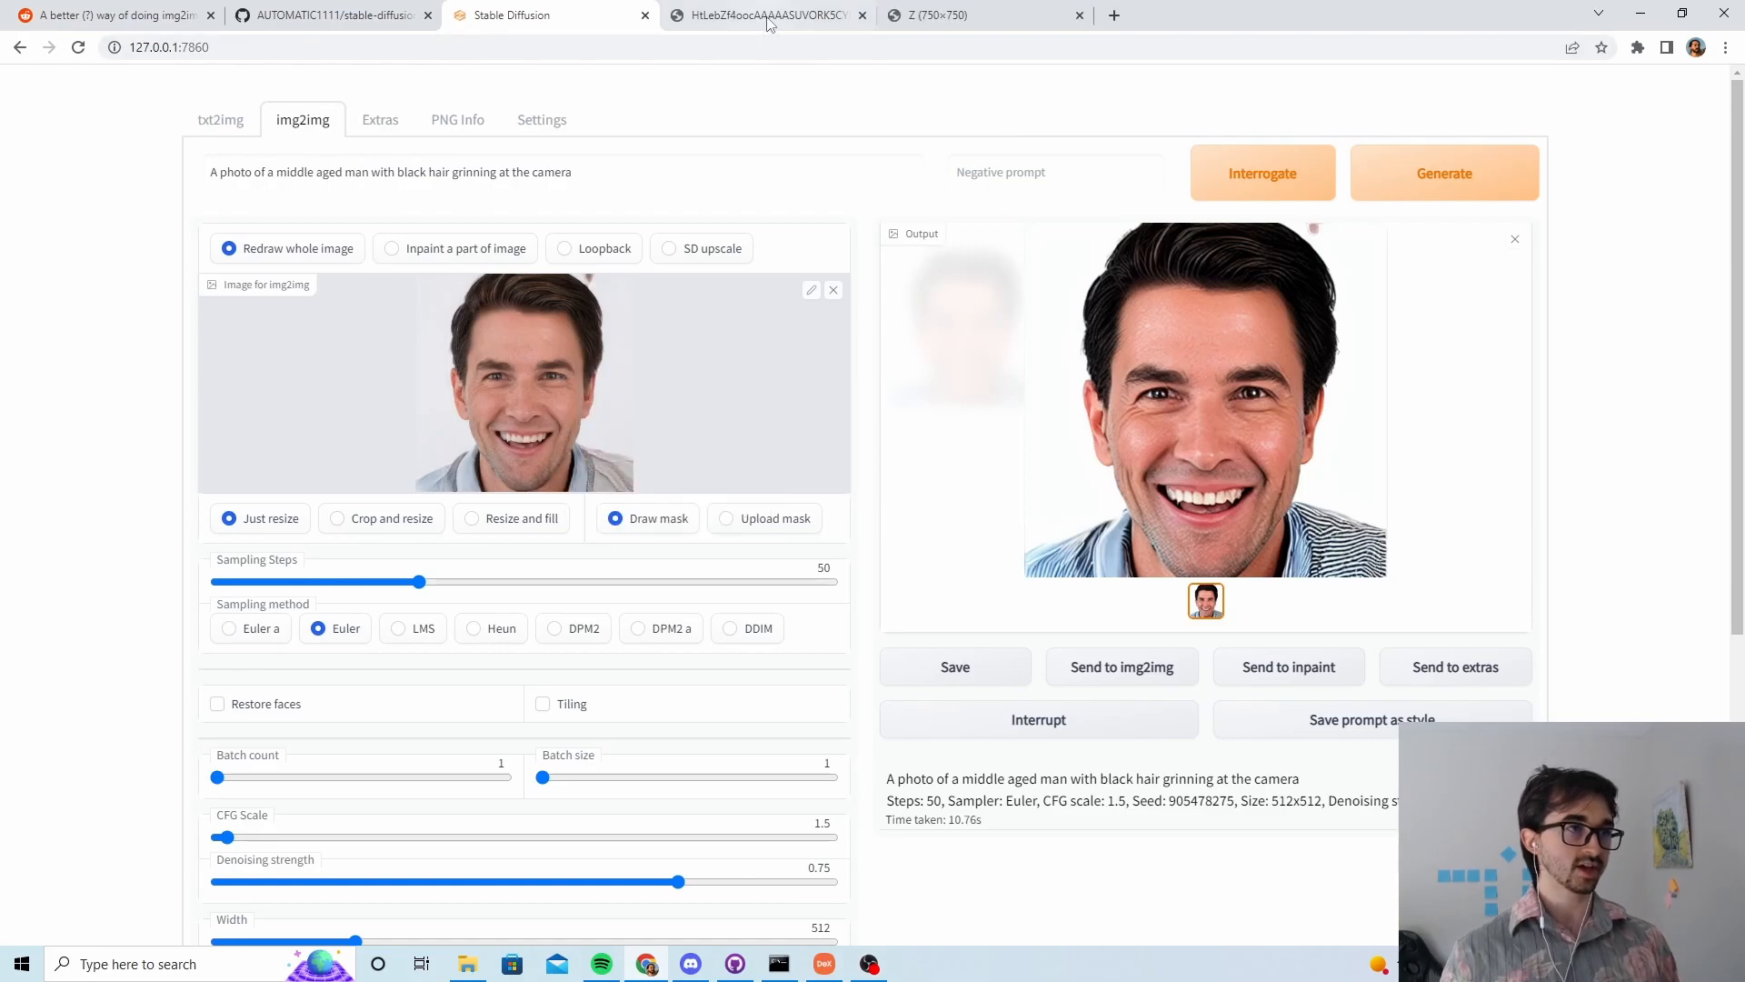
left_click(940, 14)
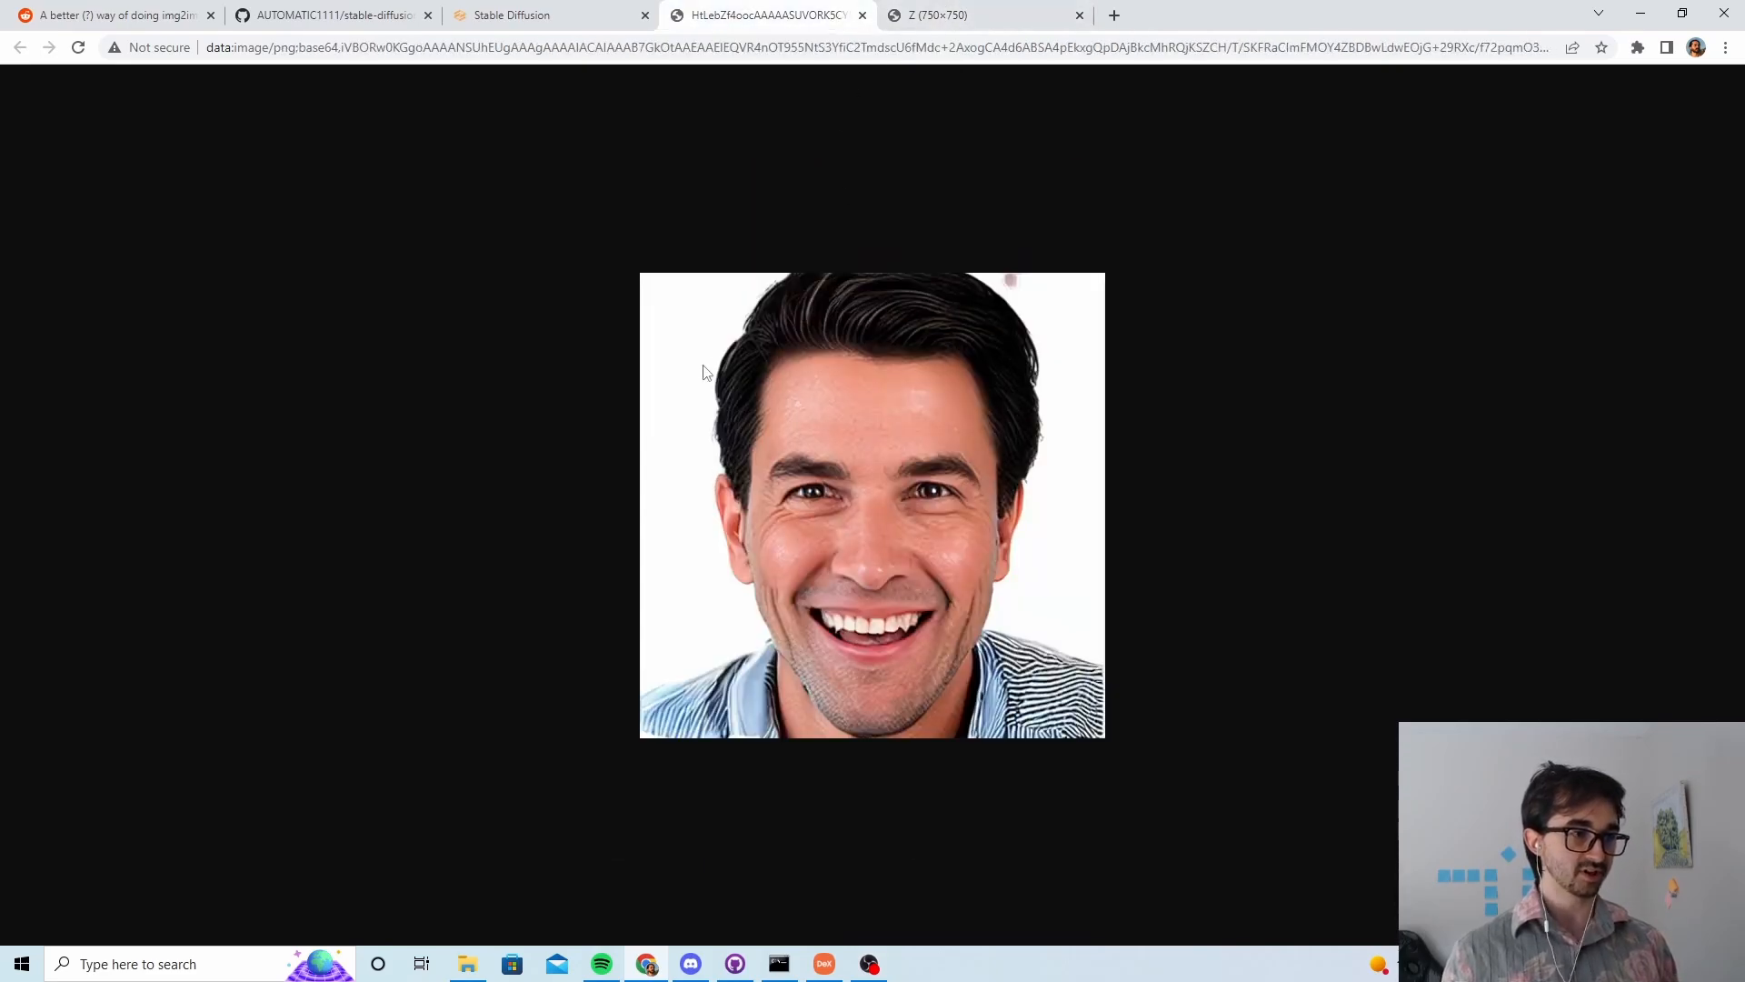
left_click(940, 14)
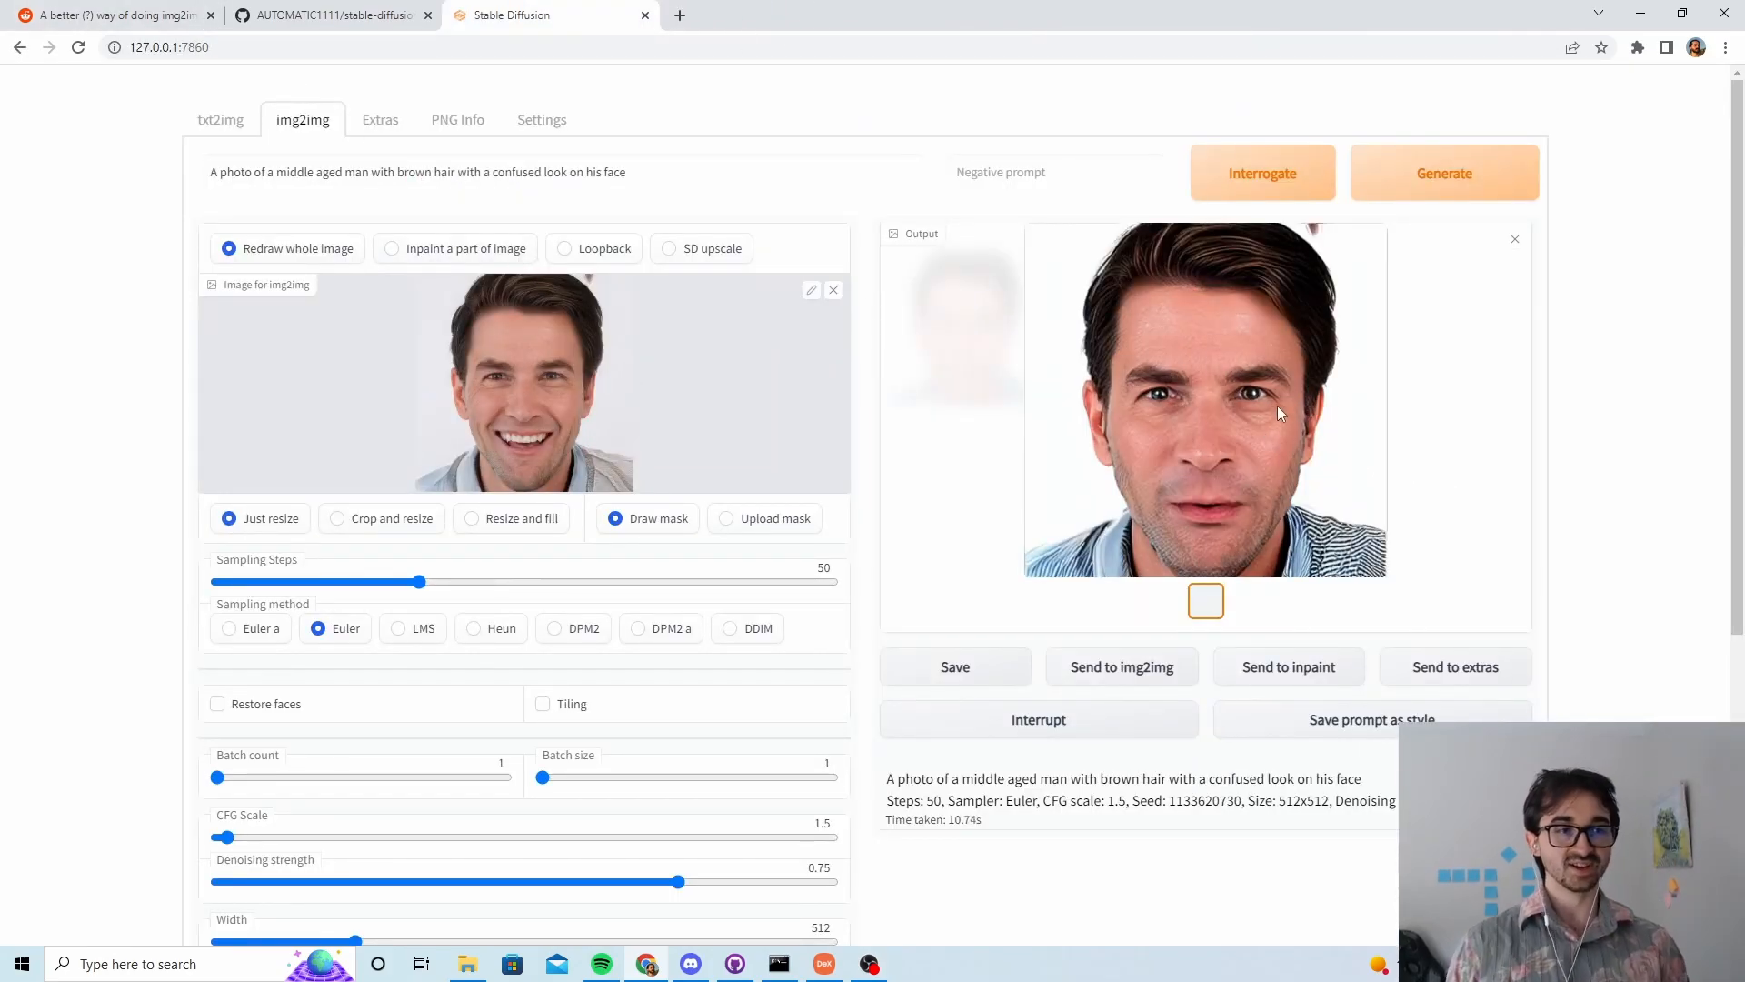
Step: Open the confused-looking result image on its own to compare with the grinning one
right_click(1247, 418)
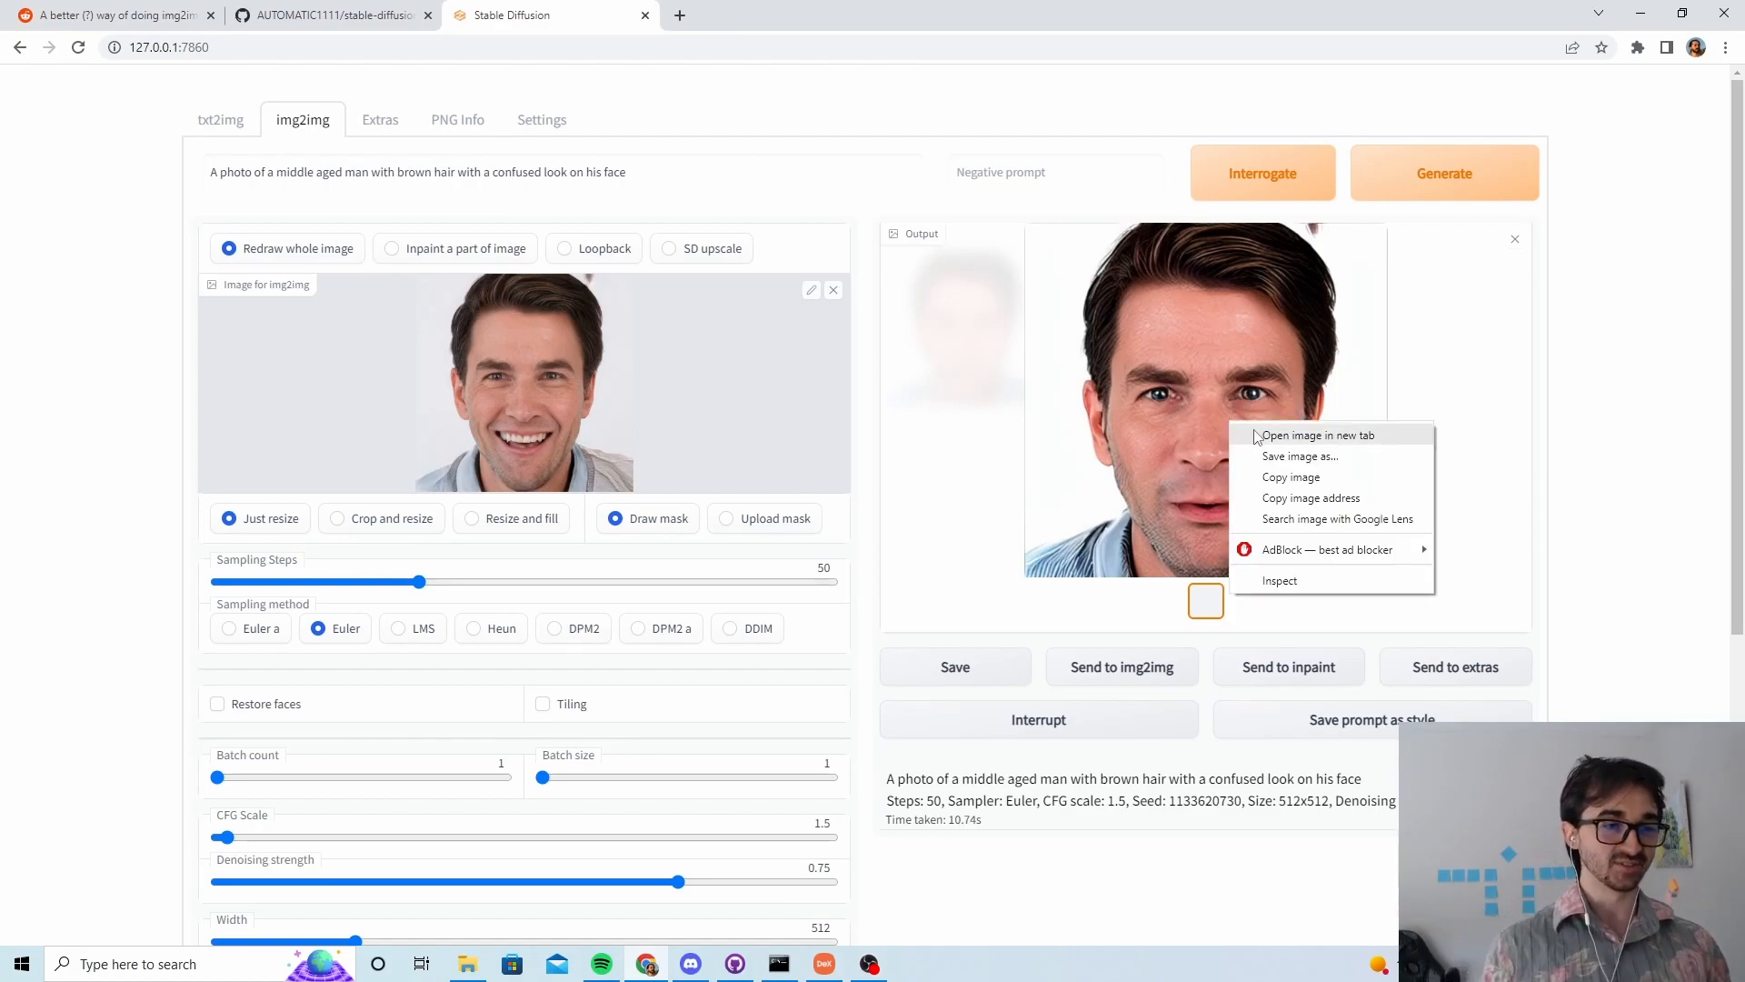
left_click(1316, 435)
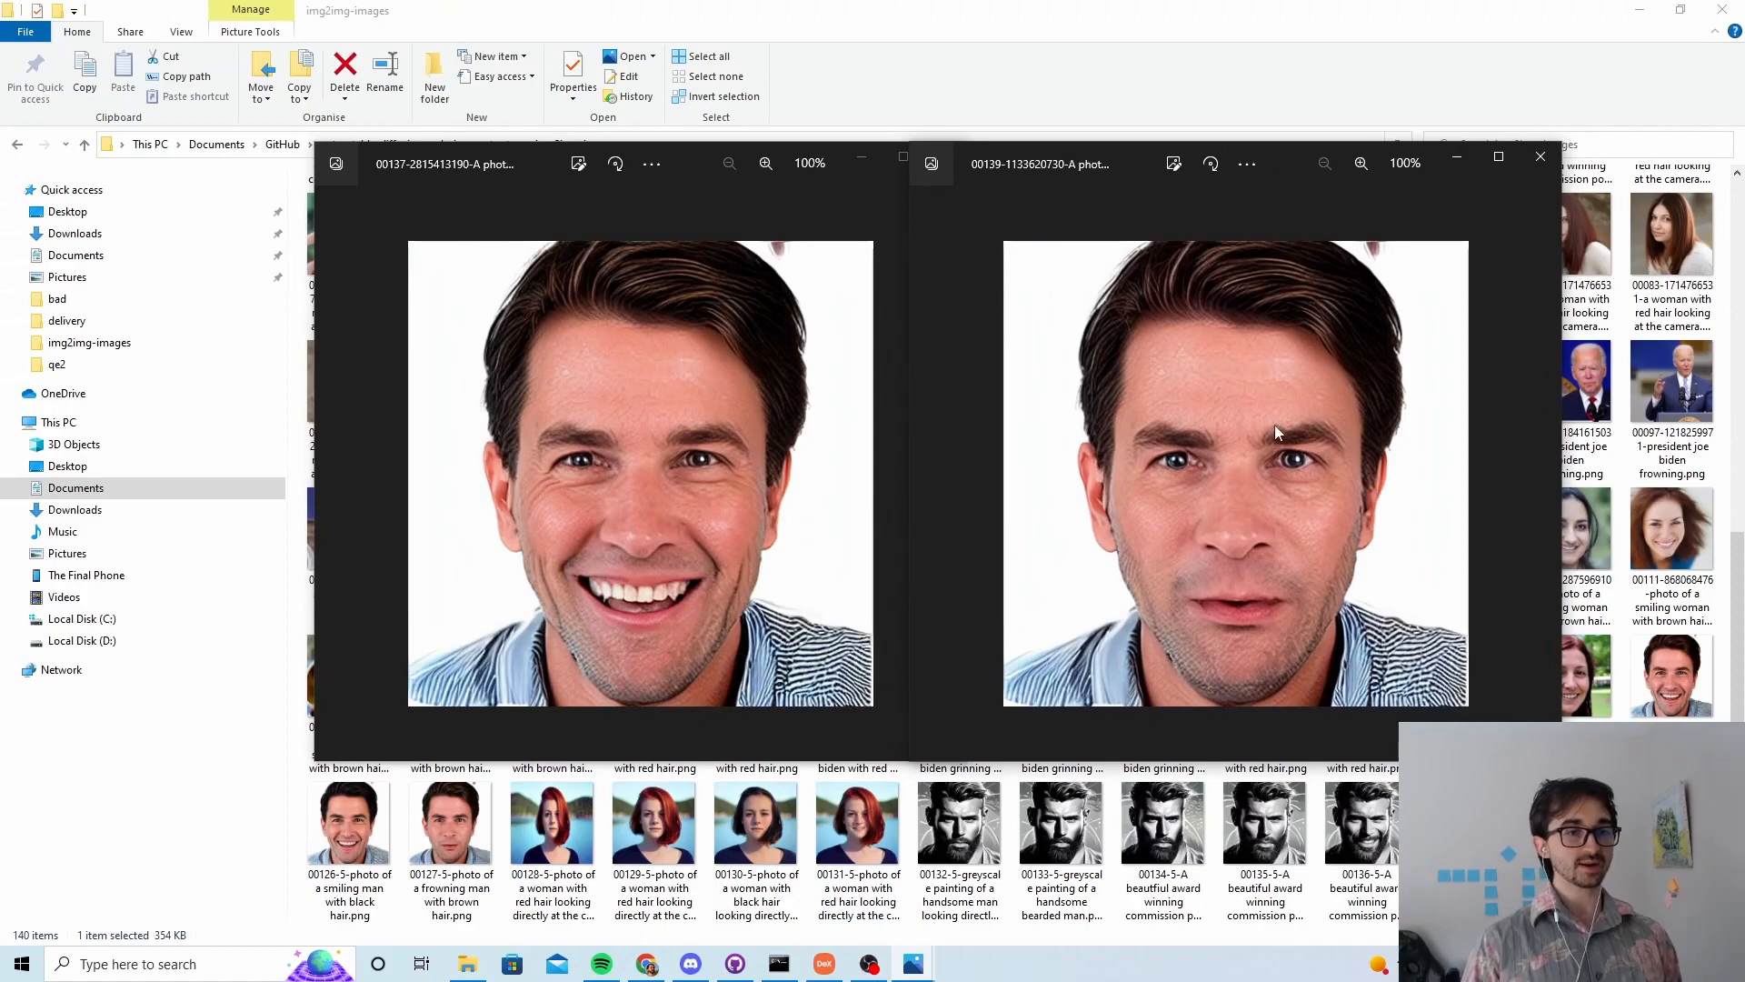
mouse_move(1302, 465)
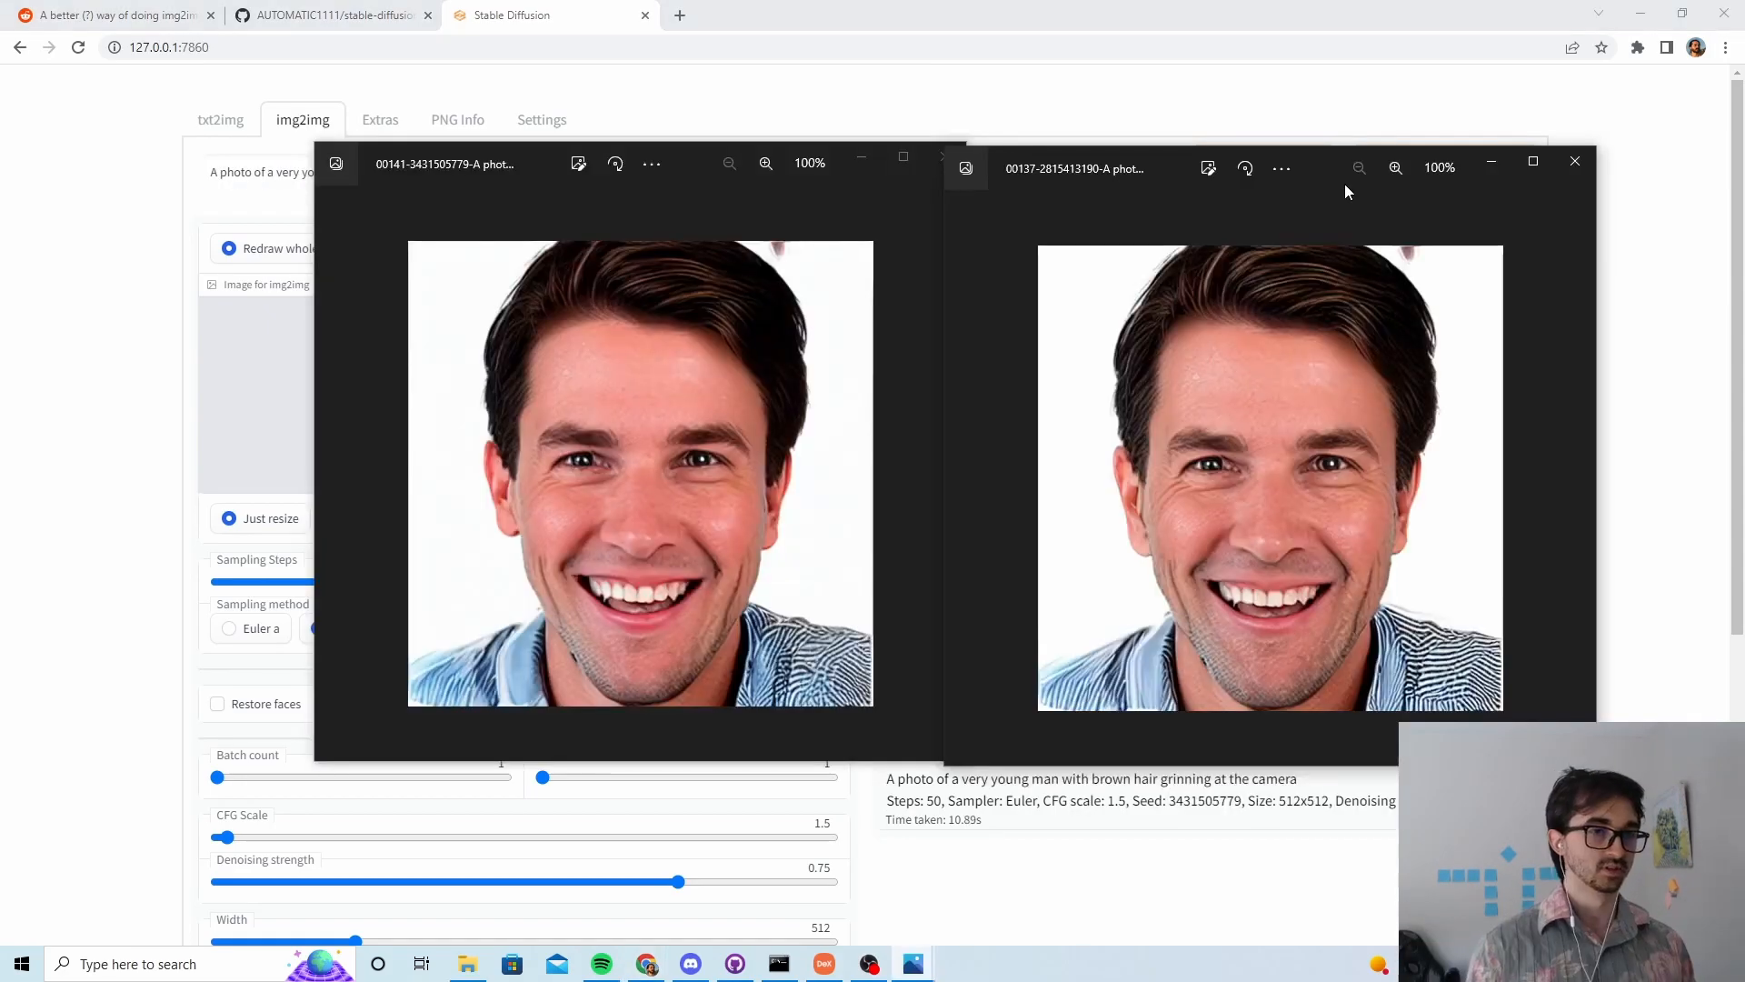
mouse_move(811, 496)
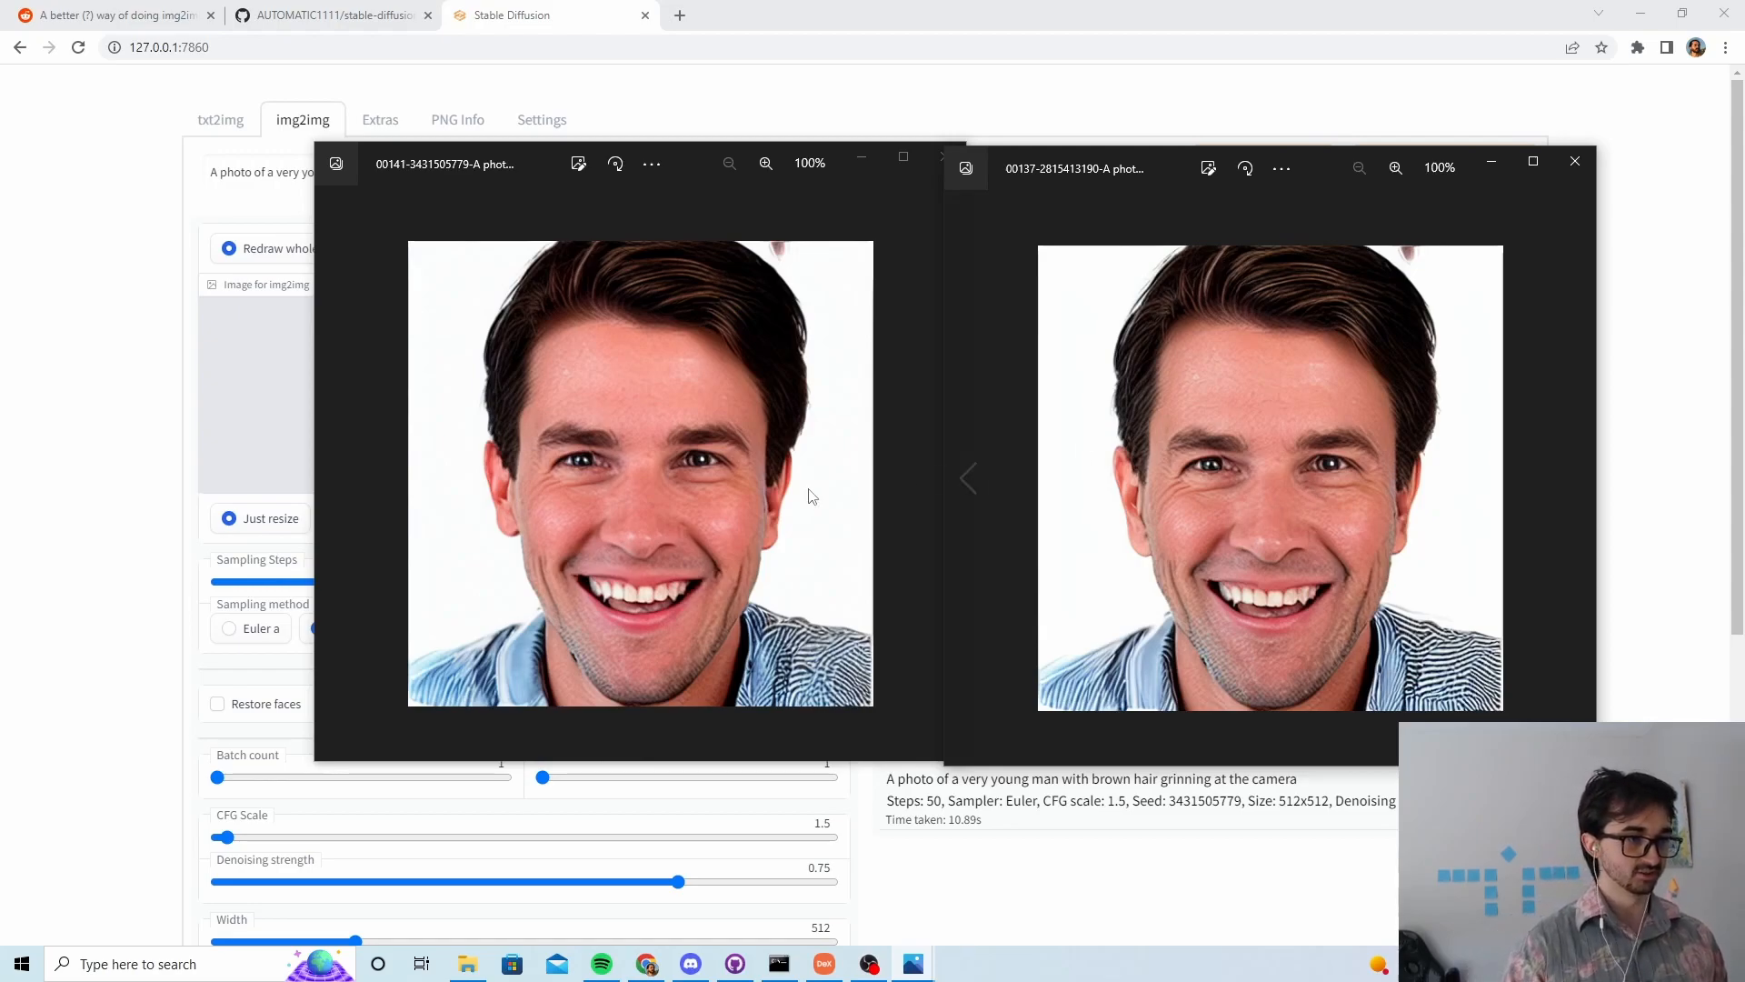
mouse_move(655, 467)
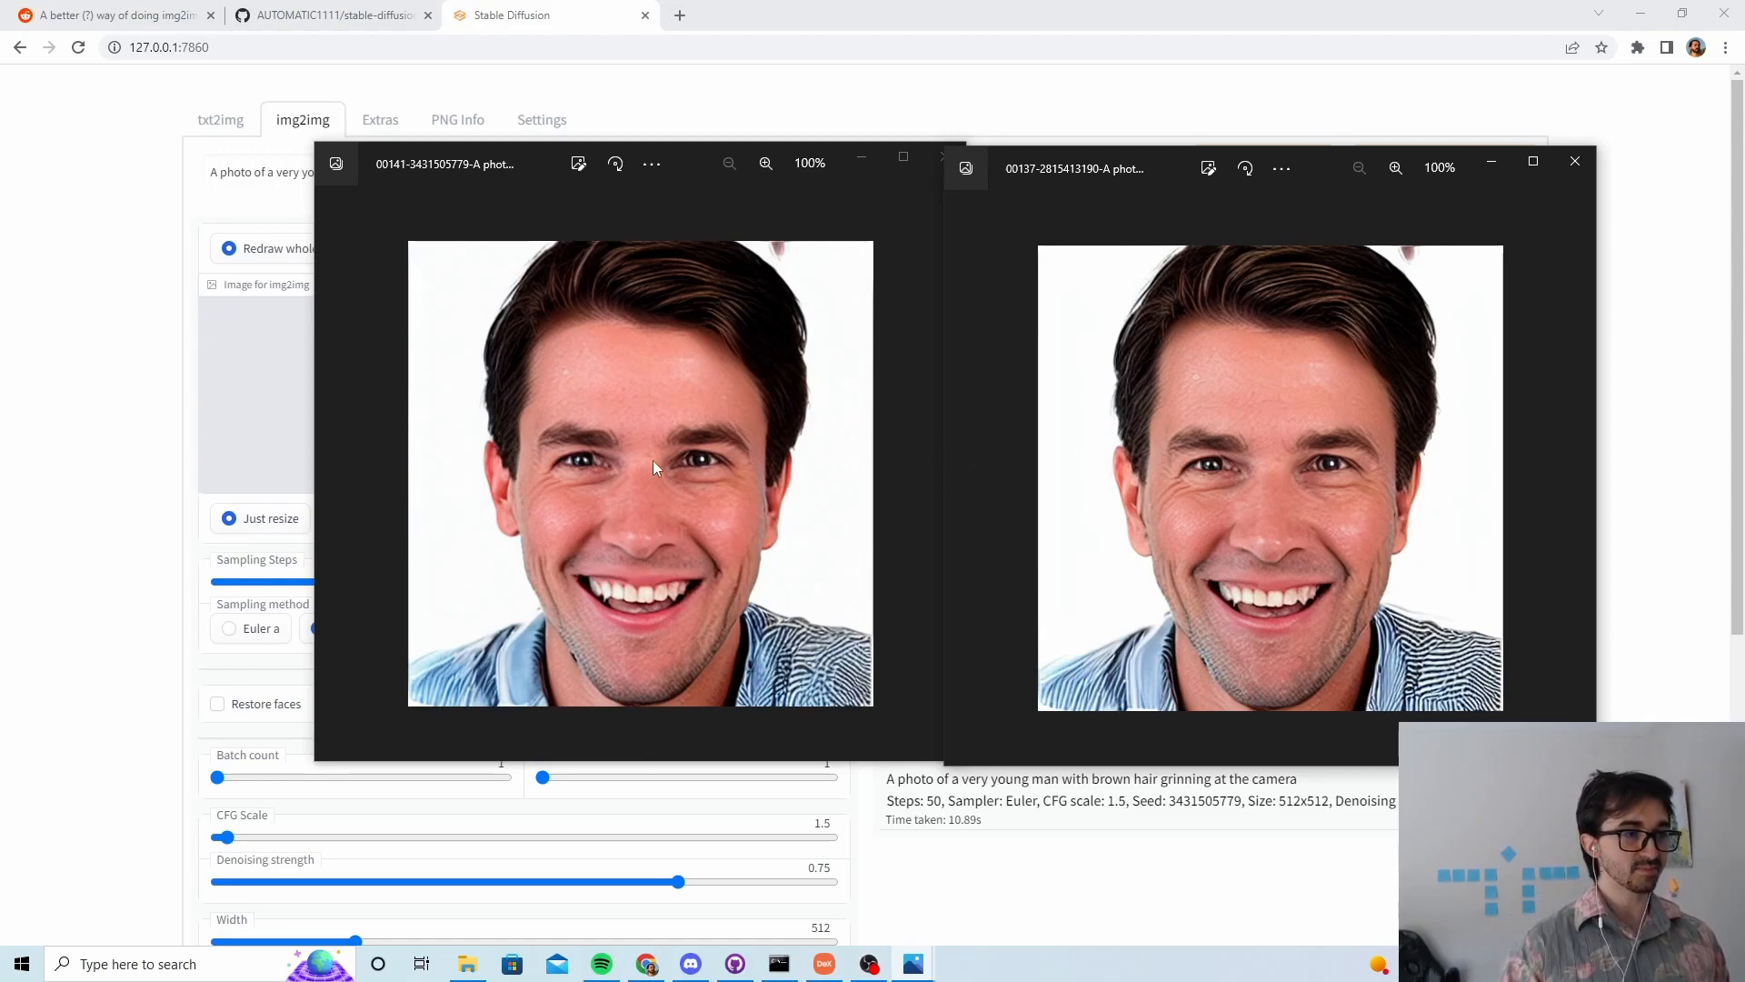
mouse_move(654, 409)
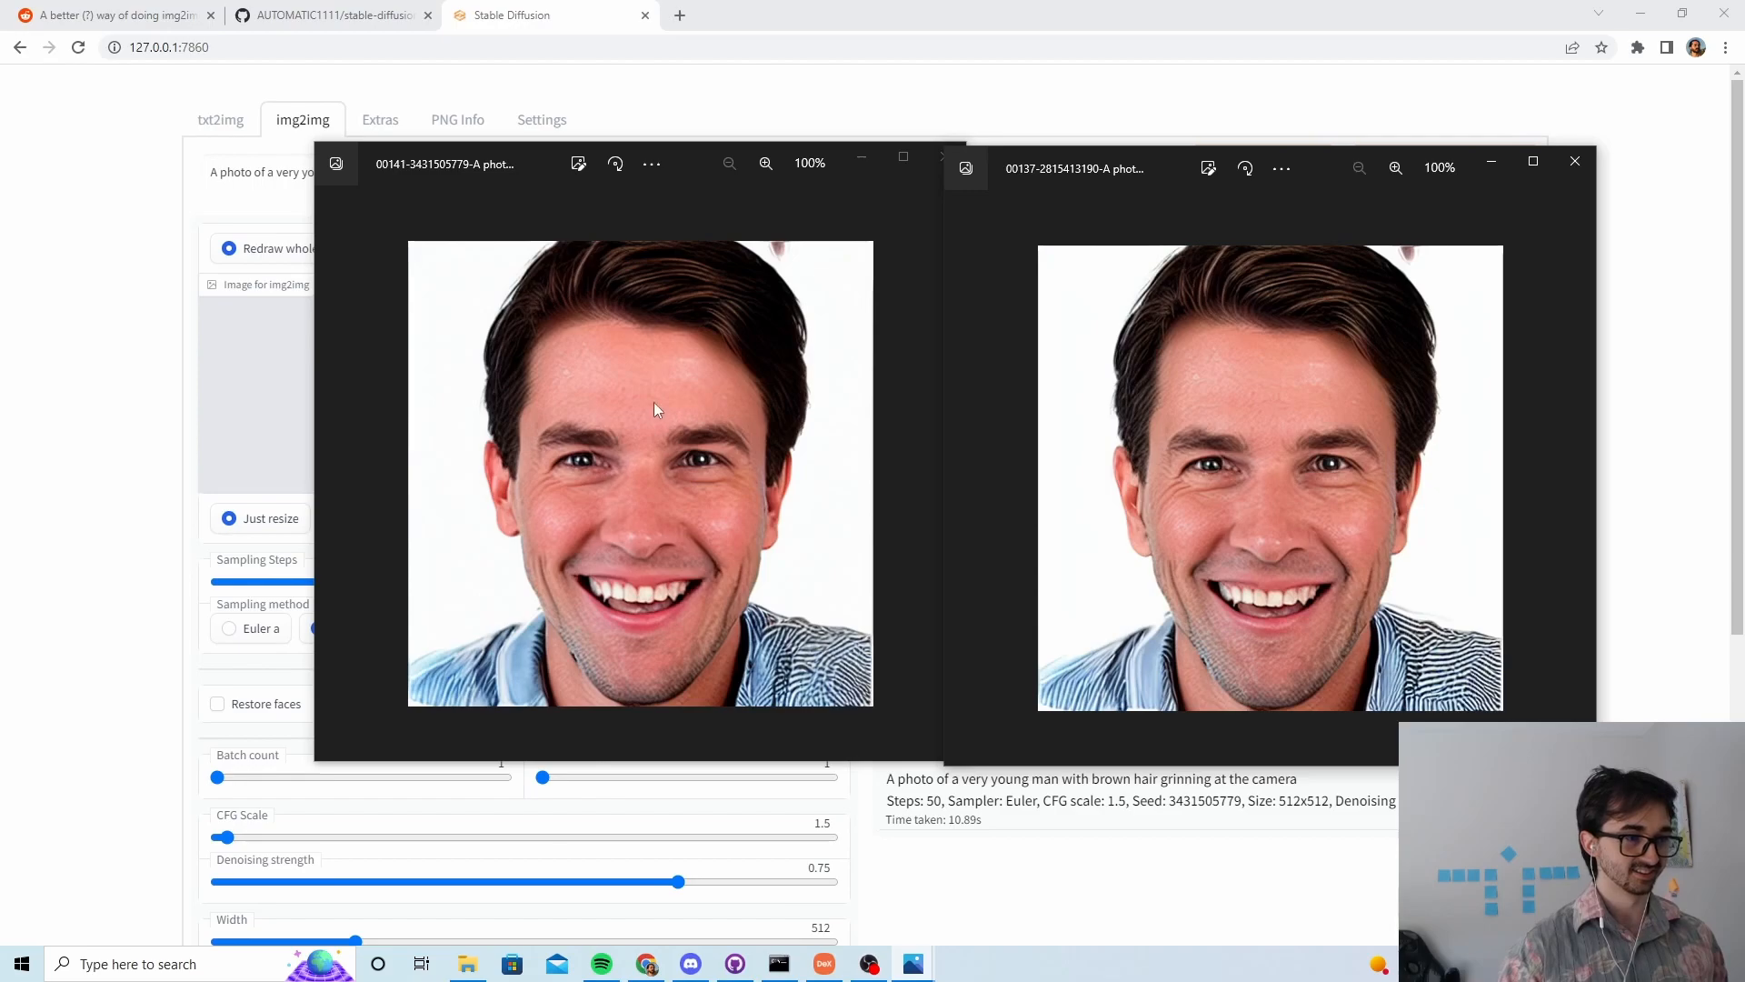
mouse_move(1140, 624)
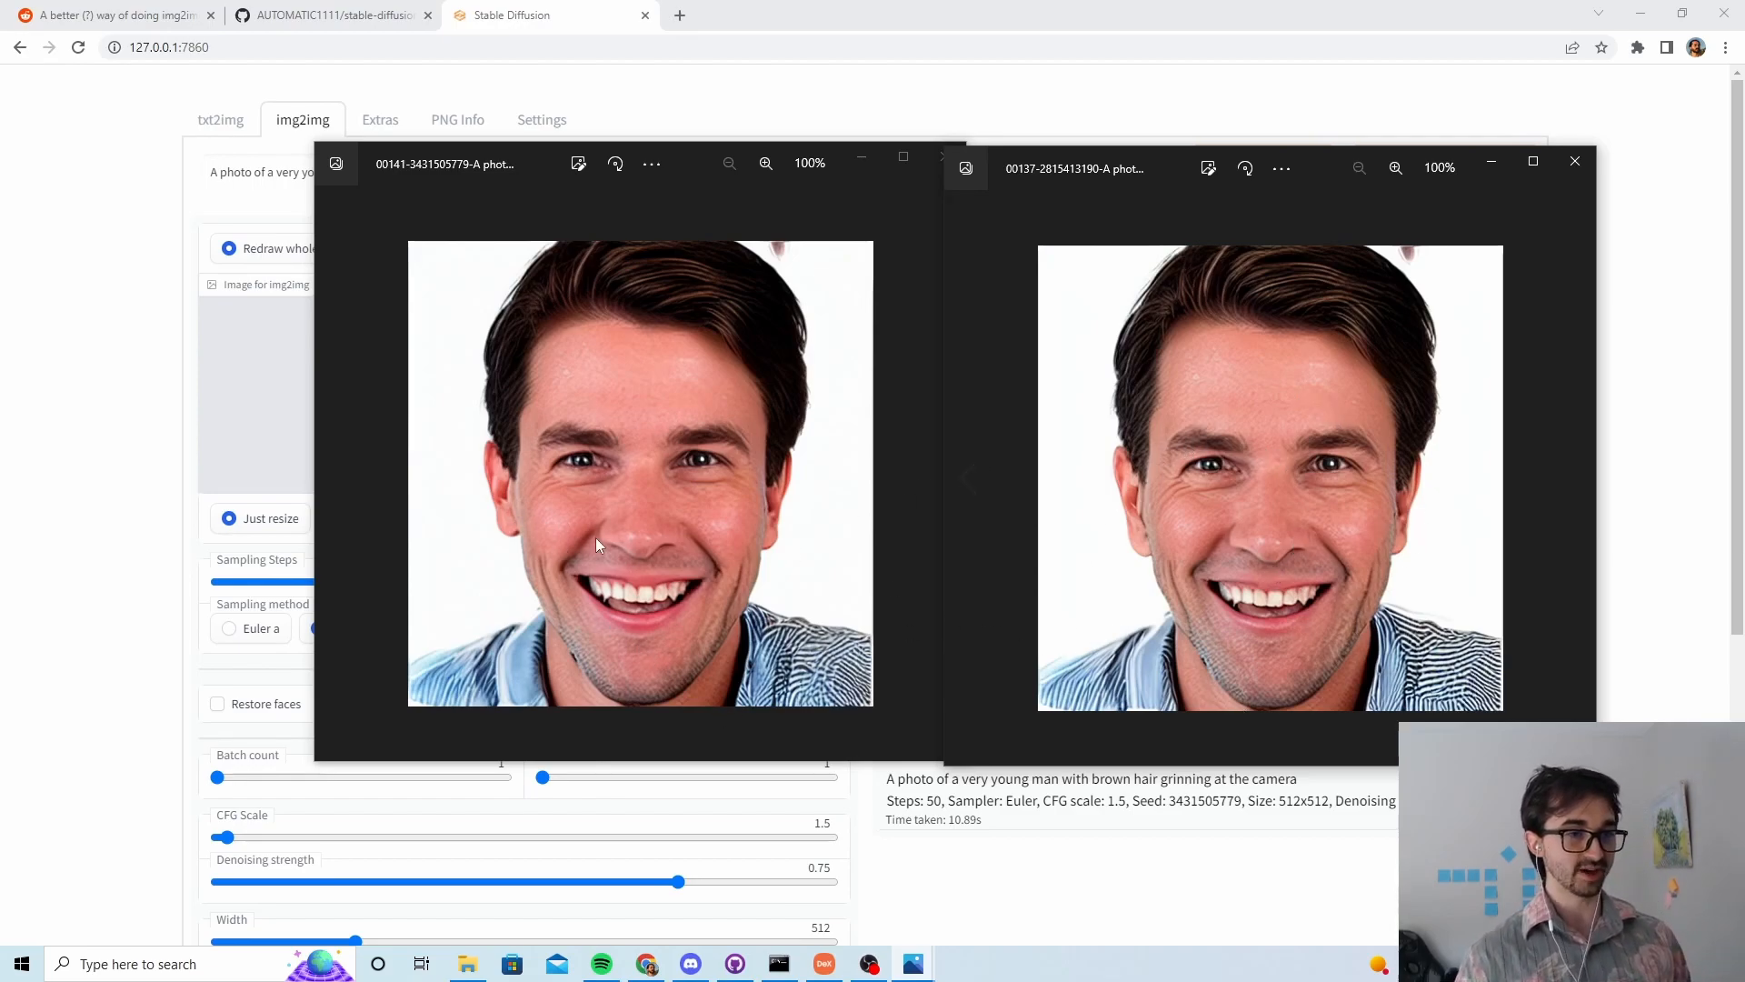
mouse_move(891, 220)
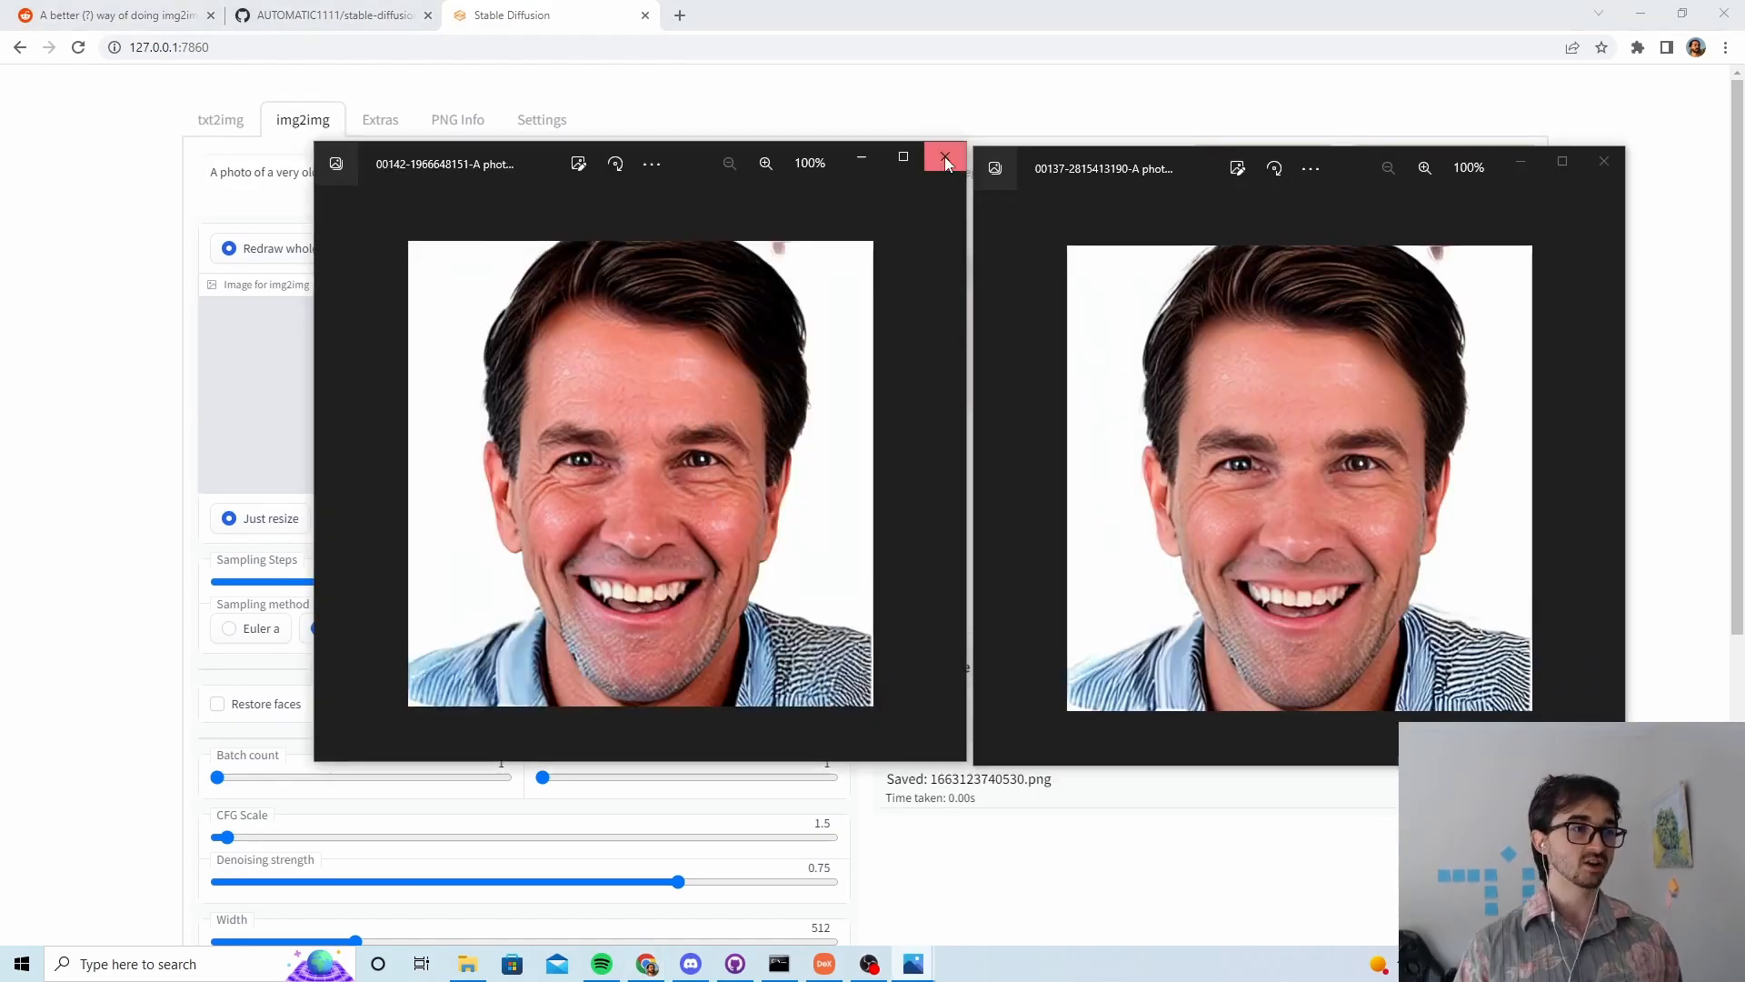
Step: Close the image comparison window after viewing the very young and very old variants
left_click(944, 156)
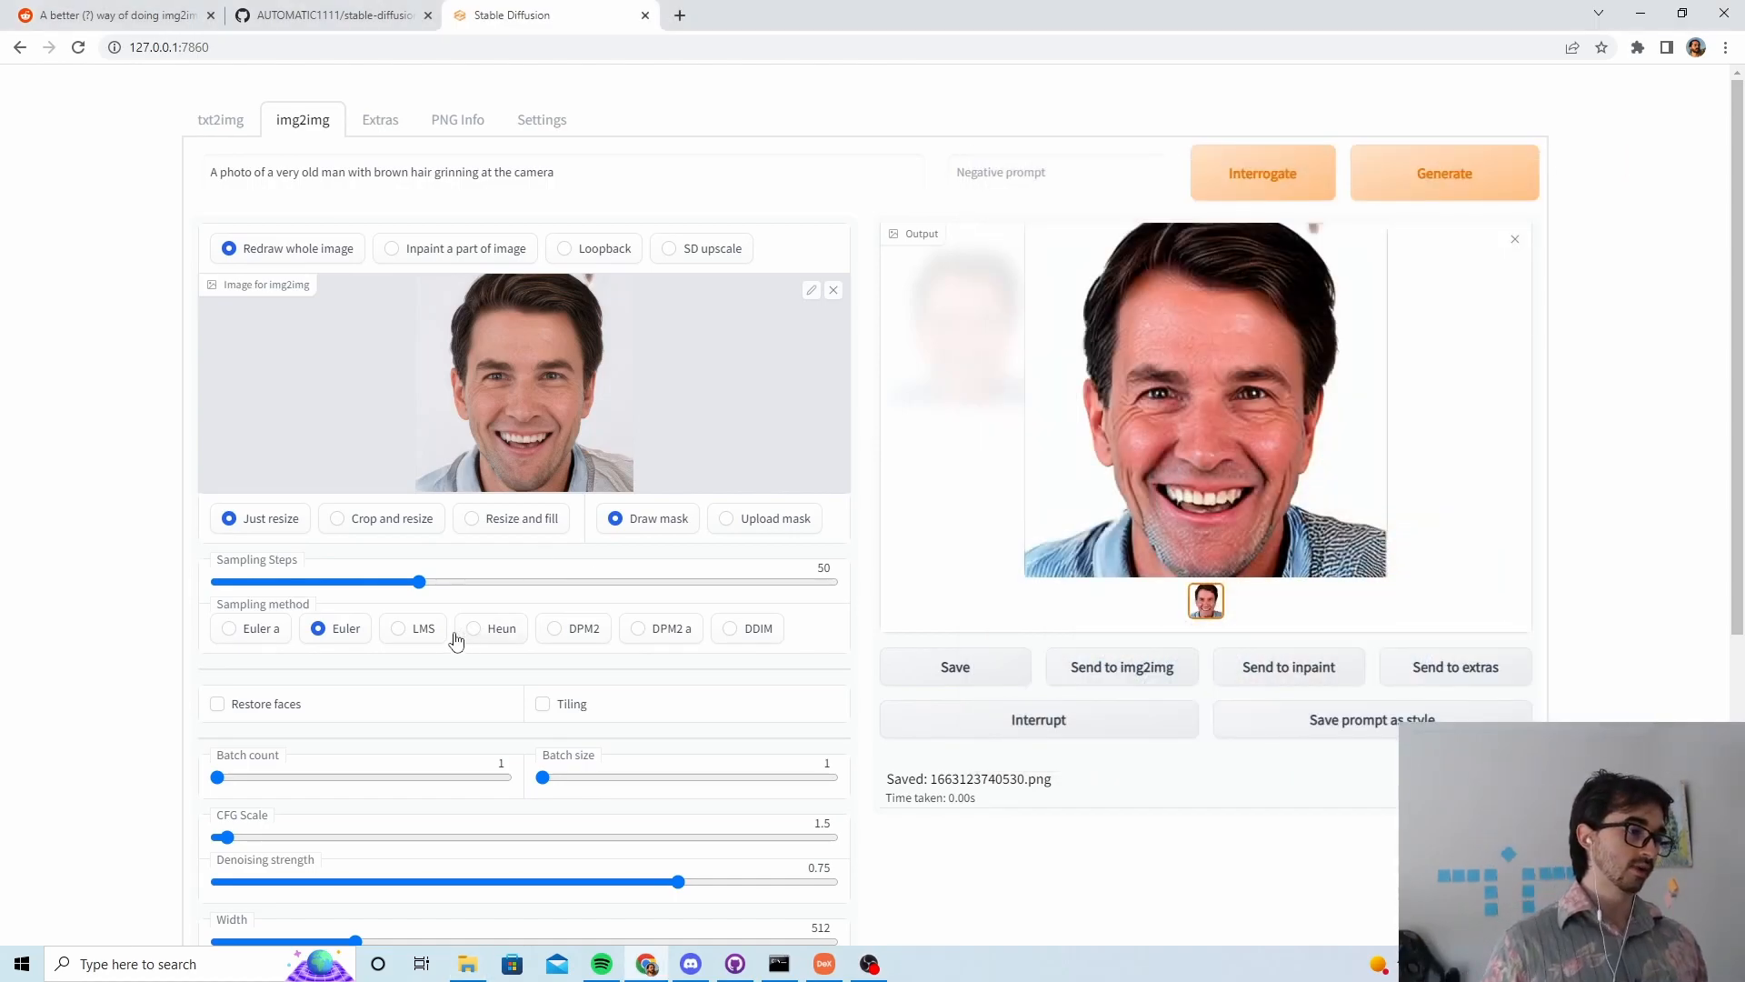
Step: Generate four 'very old man' variations with Batch count 4 and browse the aged results
scroll("down", 3)
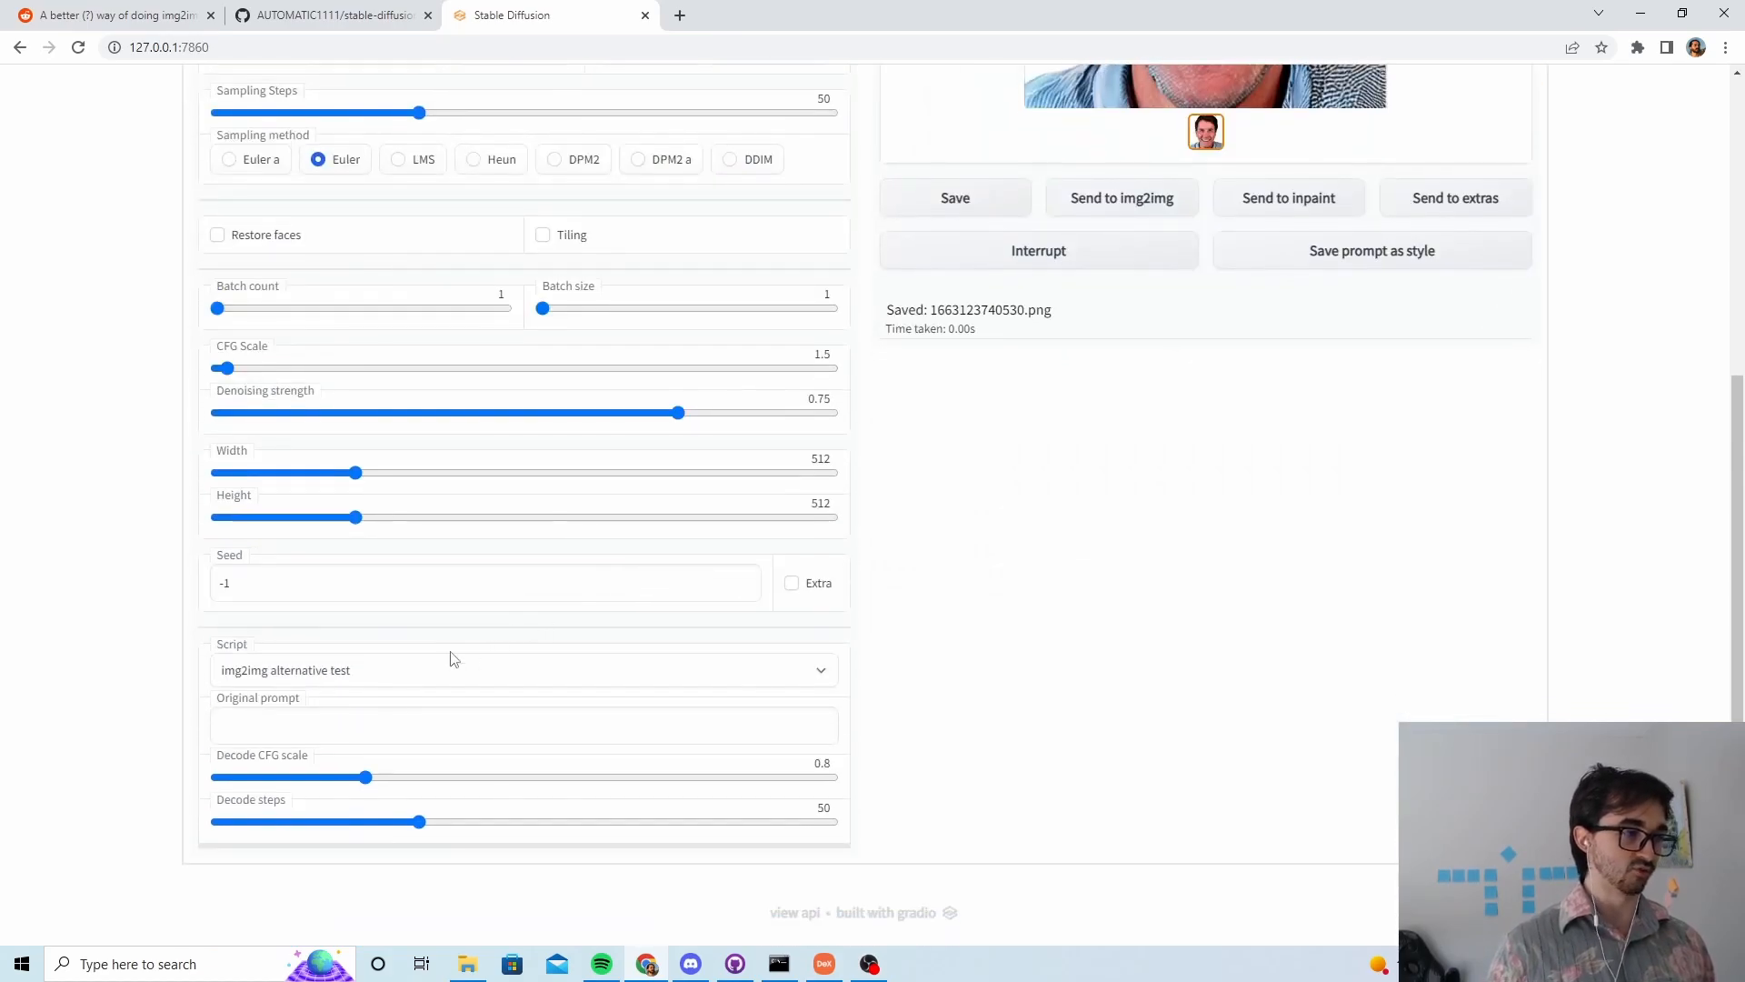
left_click(524, 670)
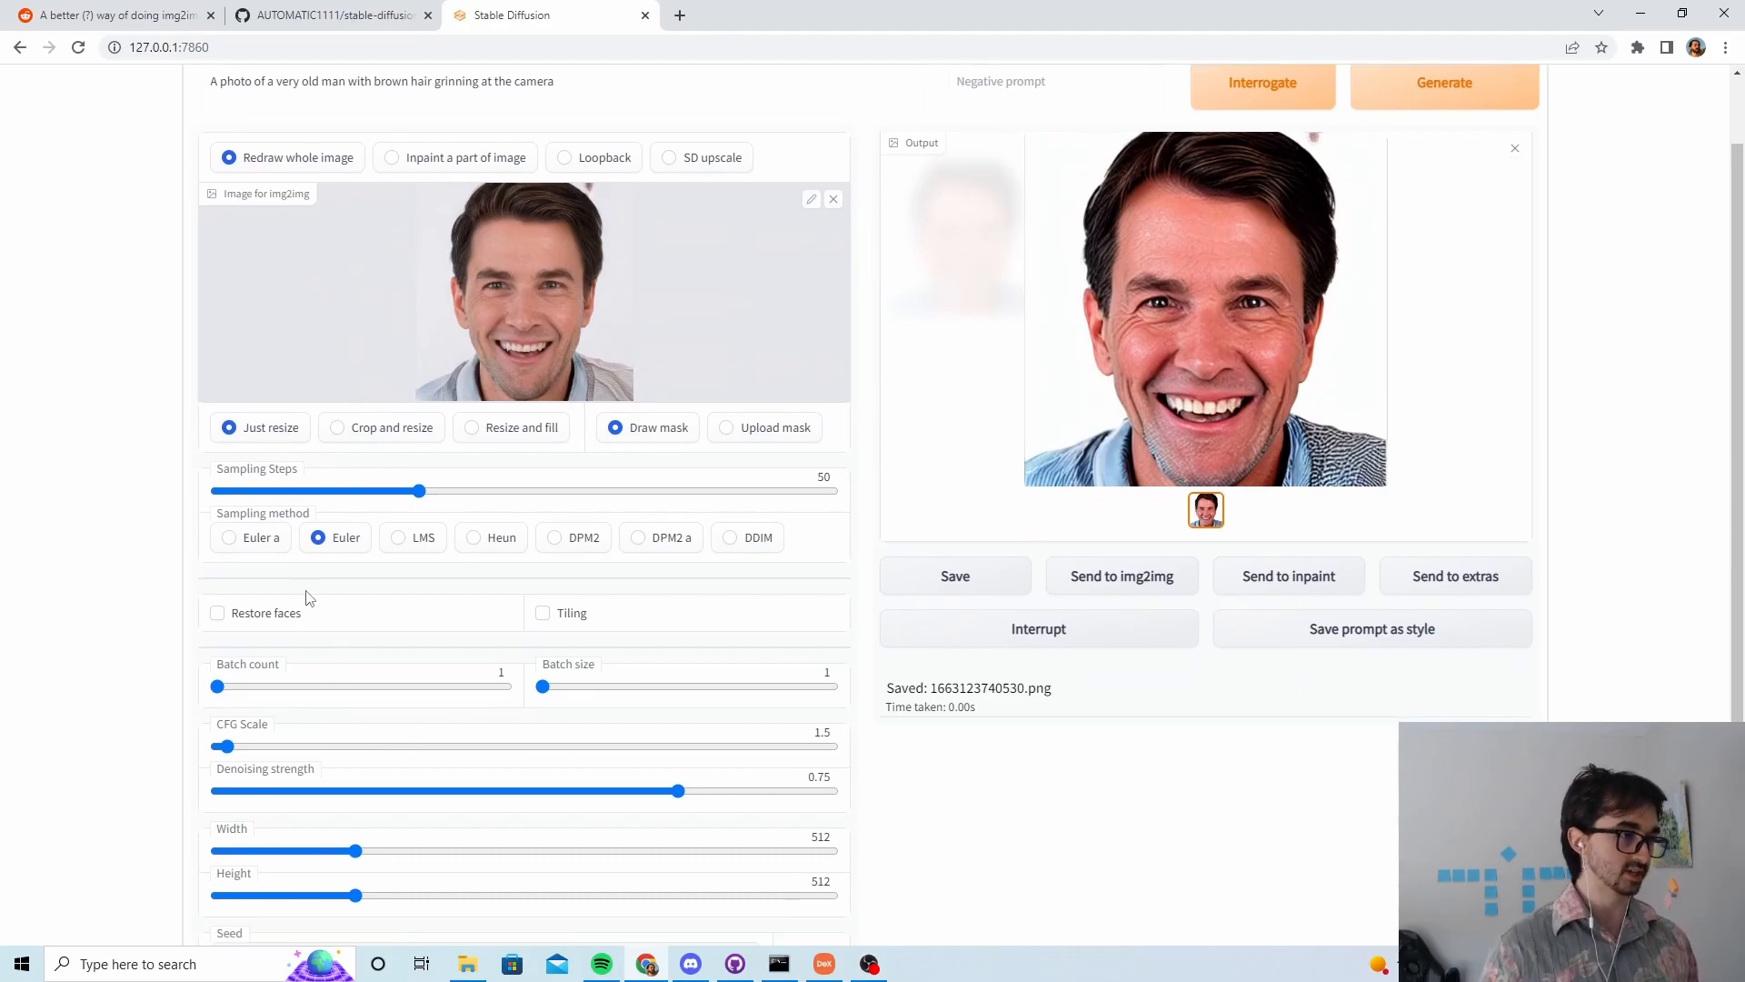
scroll("down", 3)
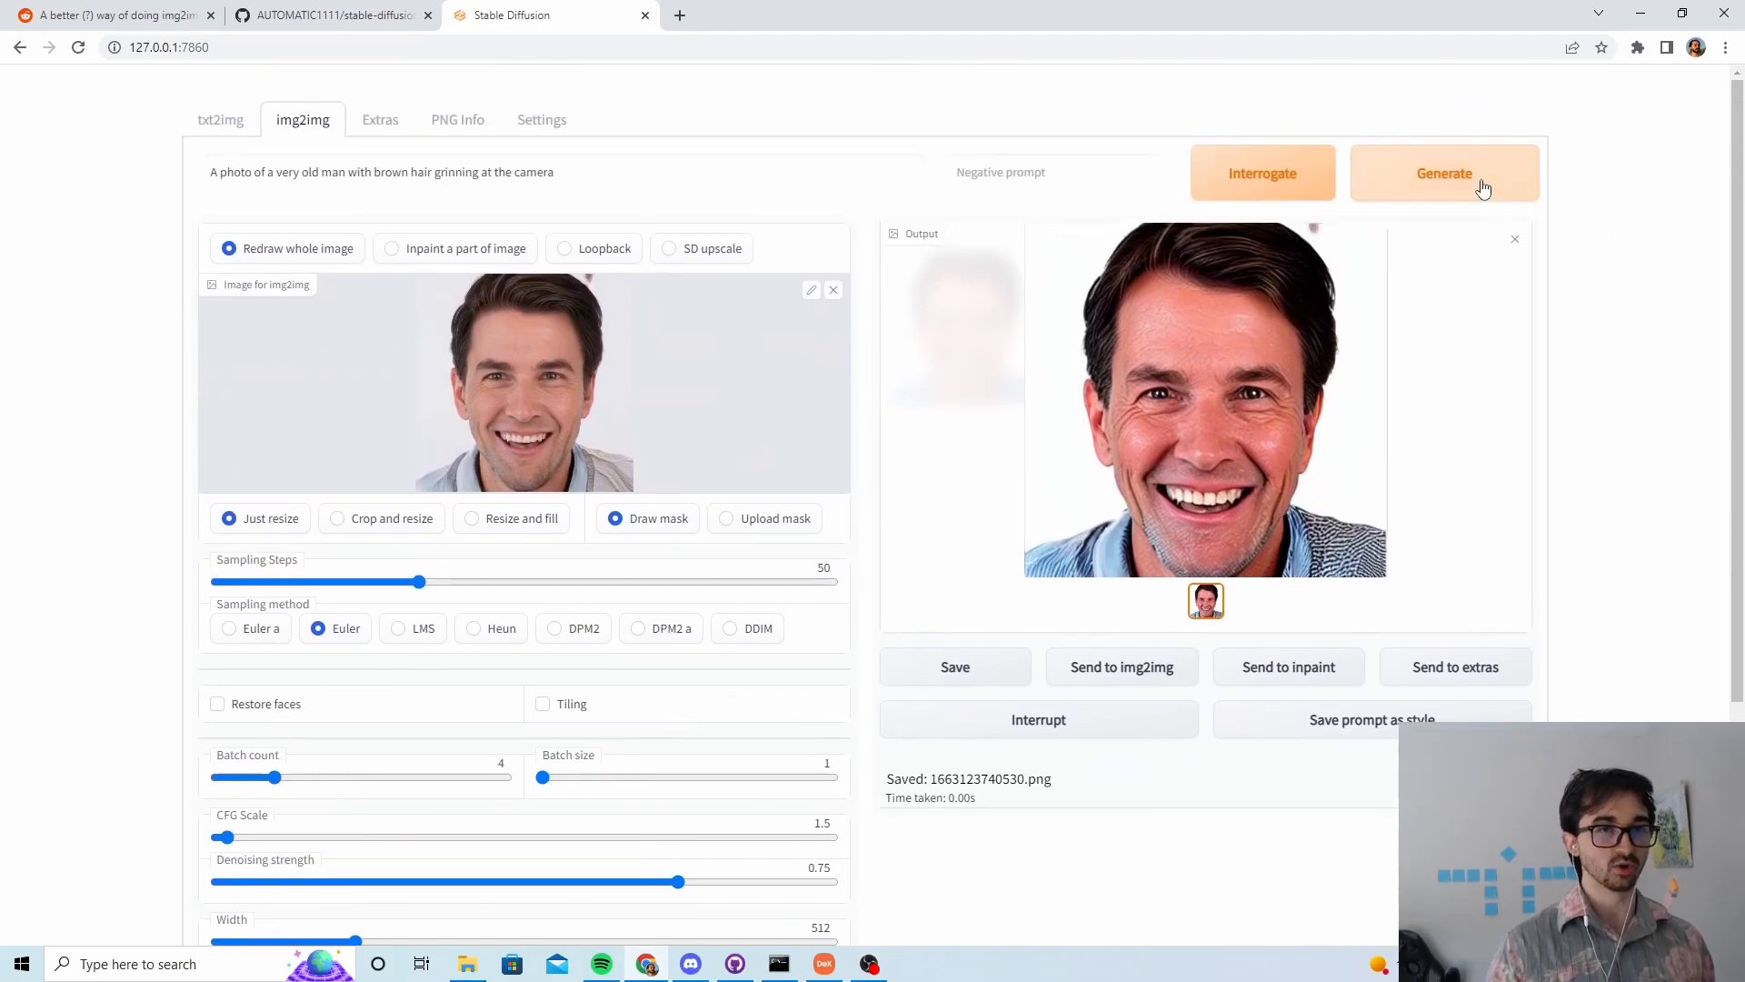
left_click(1444, 173)
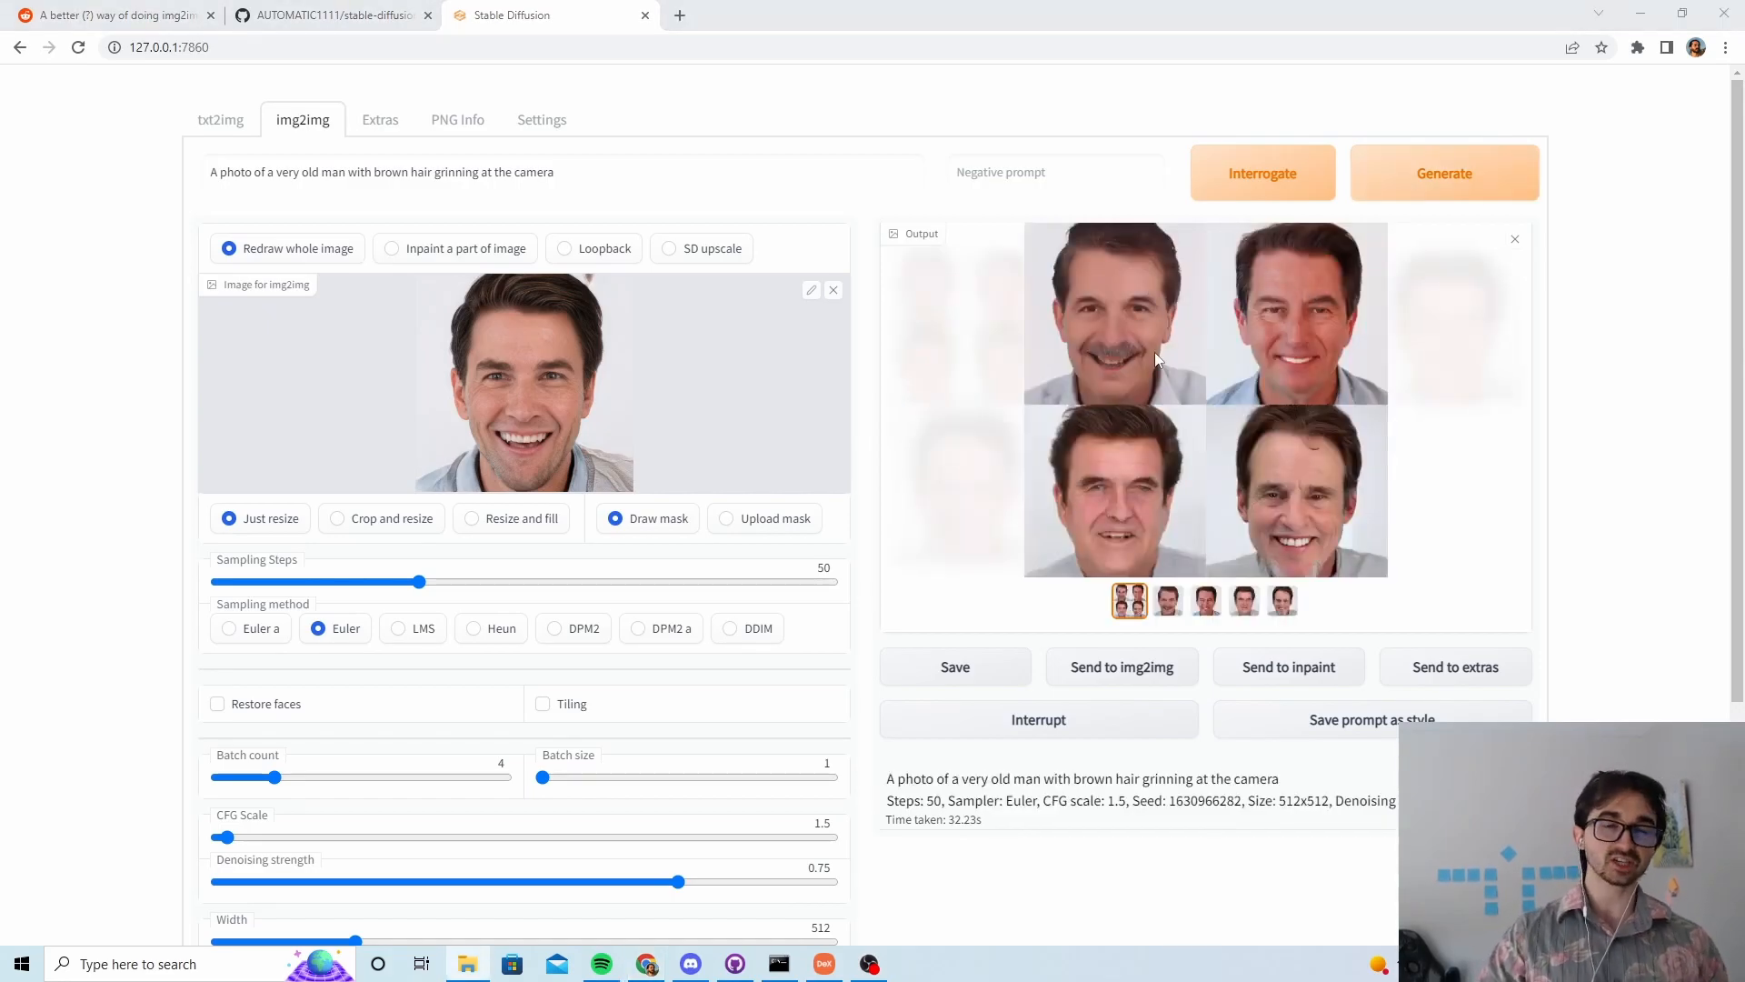
left_click(1205, 600)
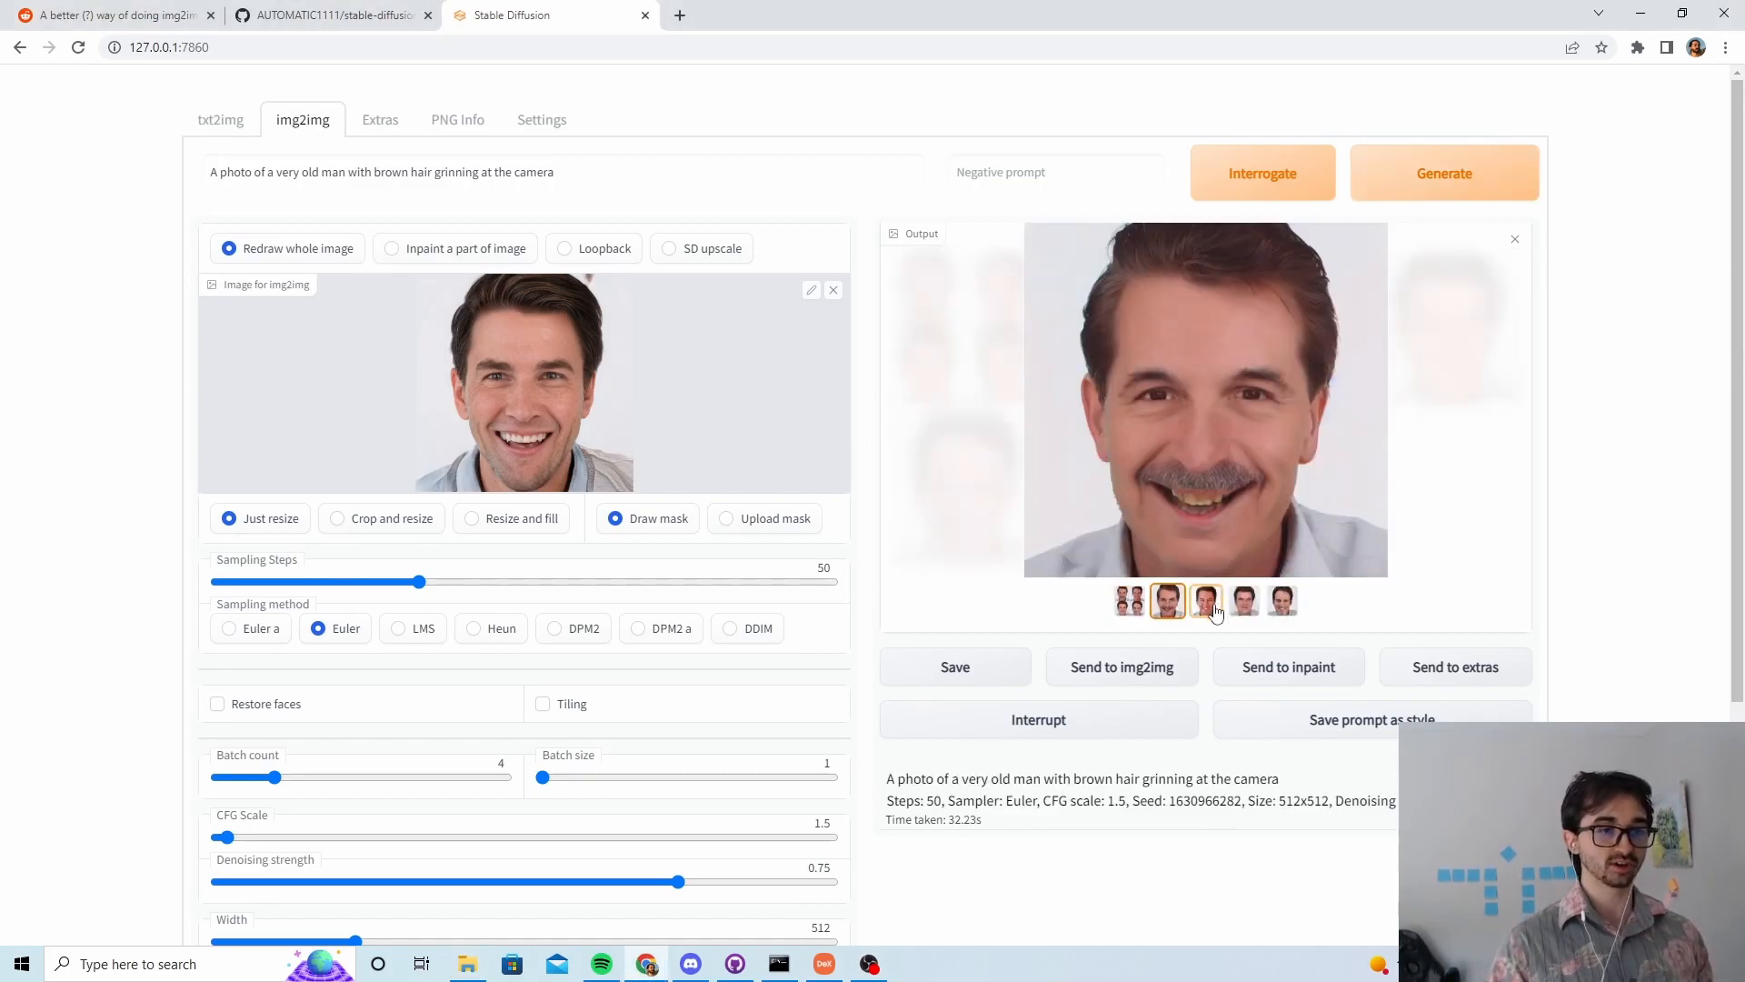
left_click(1282, 600)
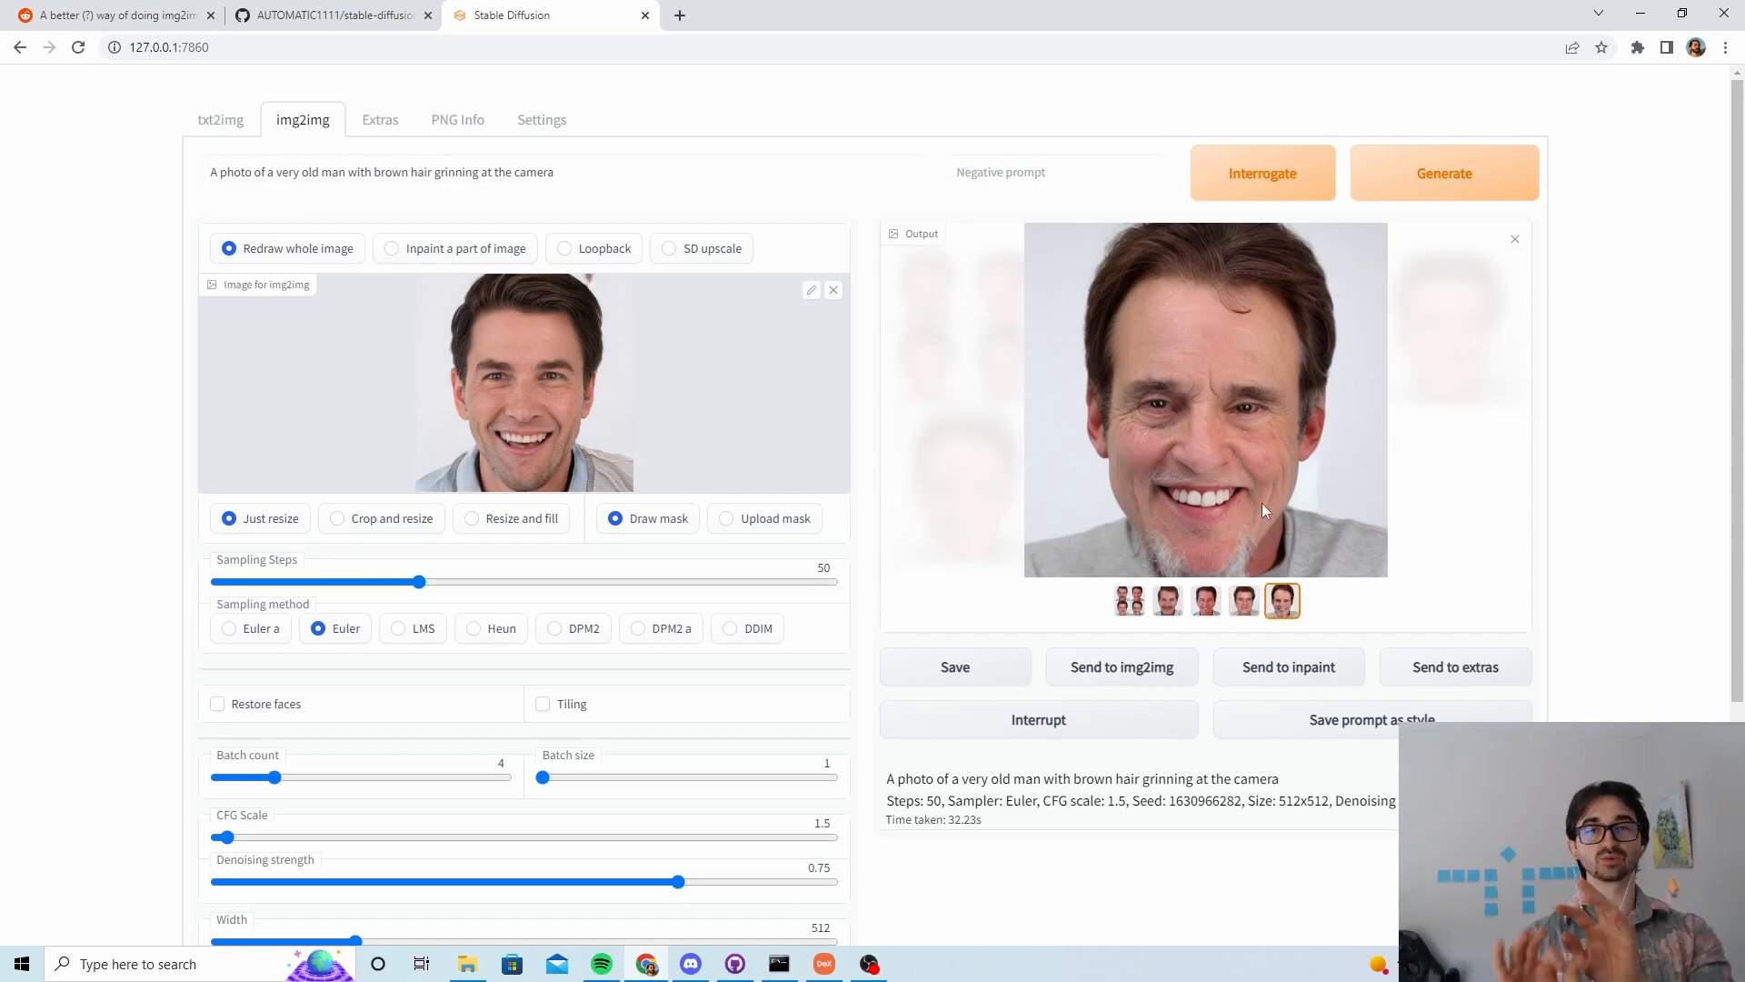
mouse_move(1040, 338)
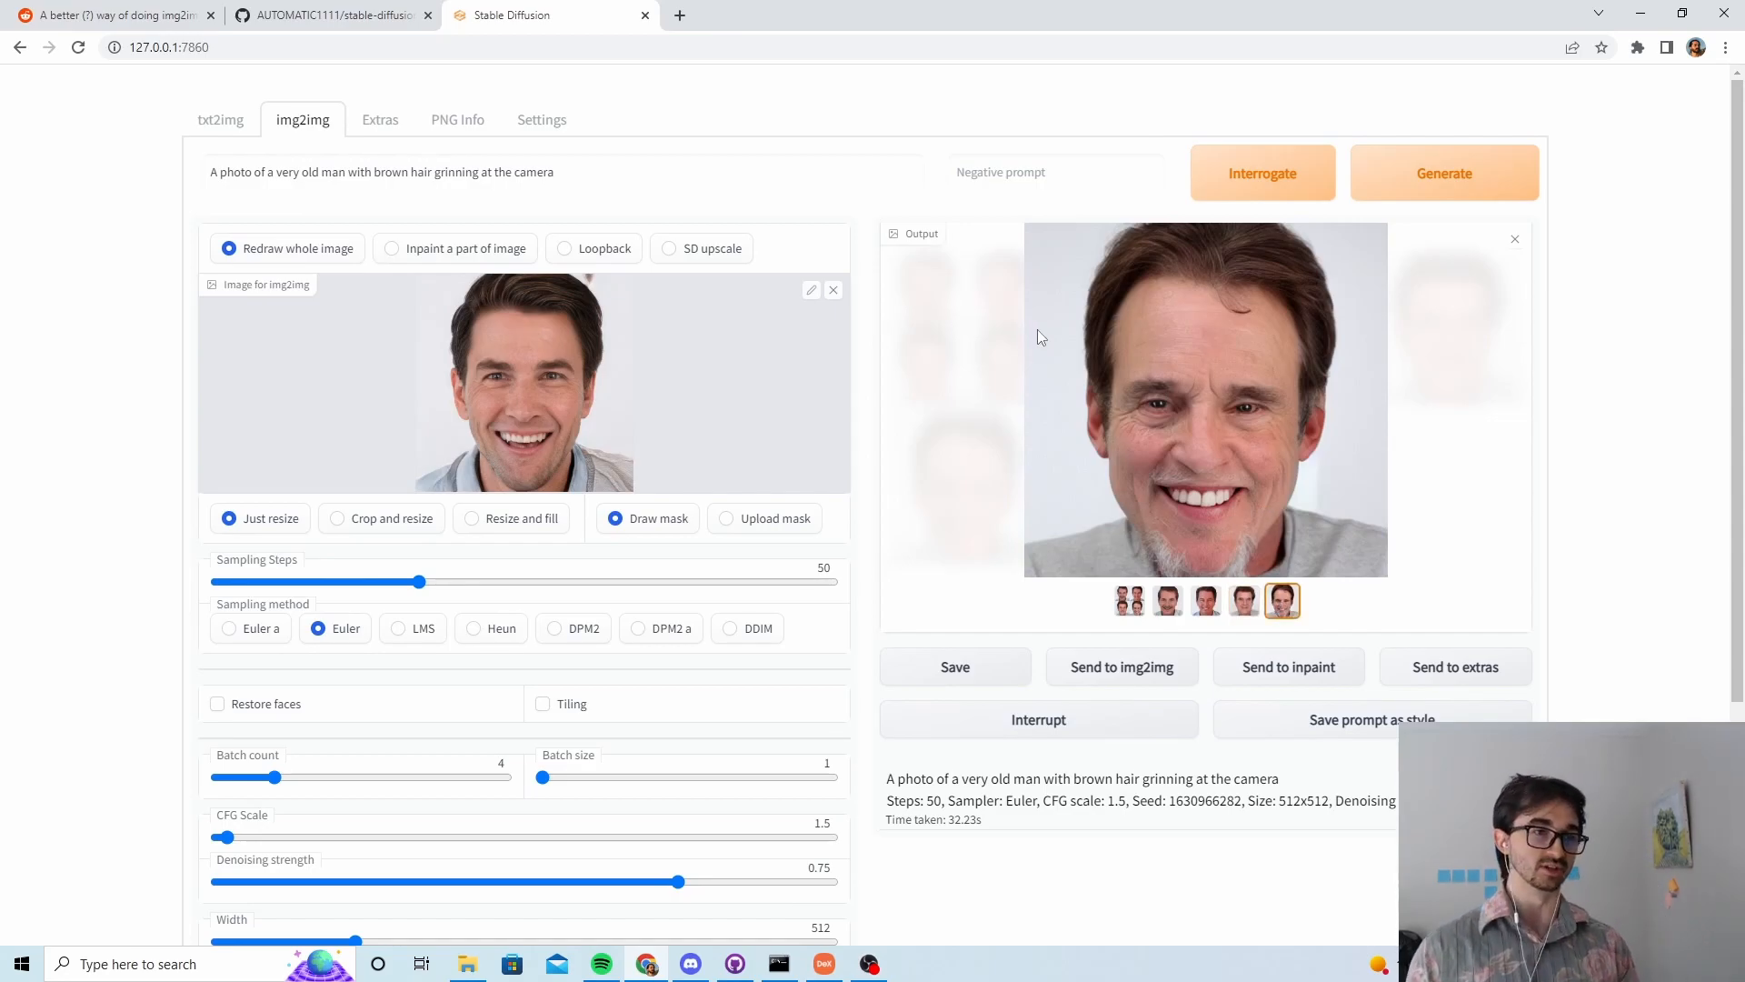
mouse_move(1308, 465)
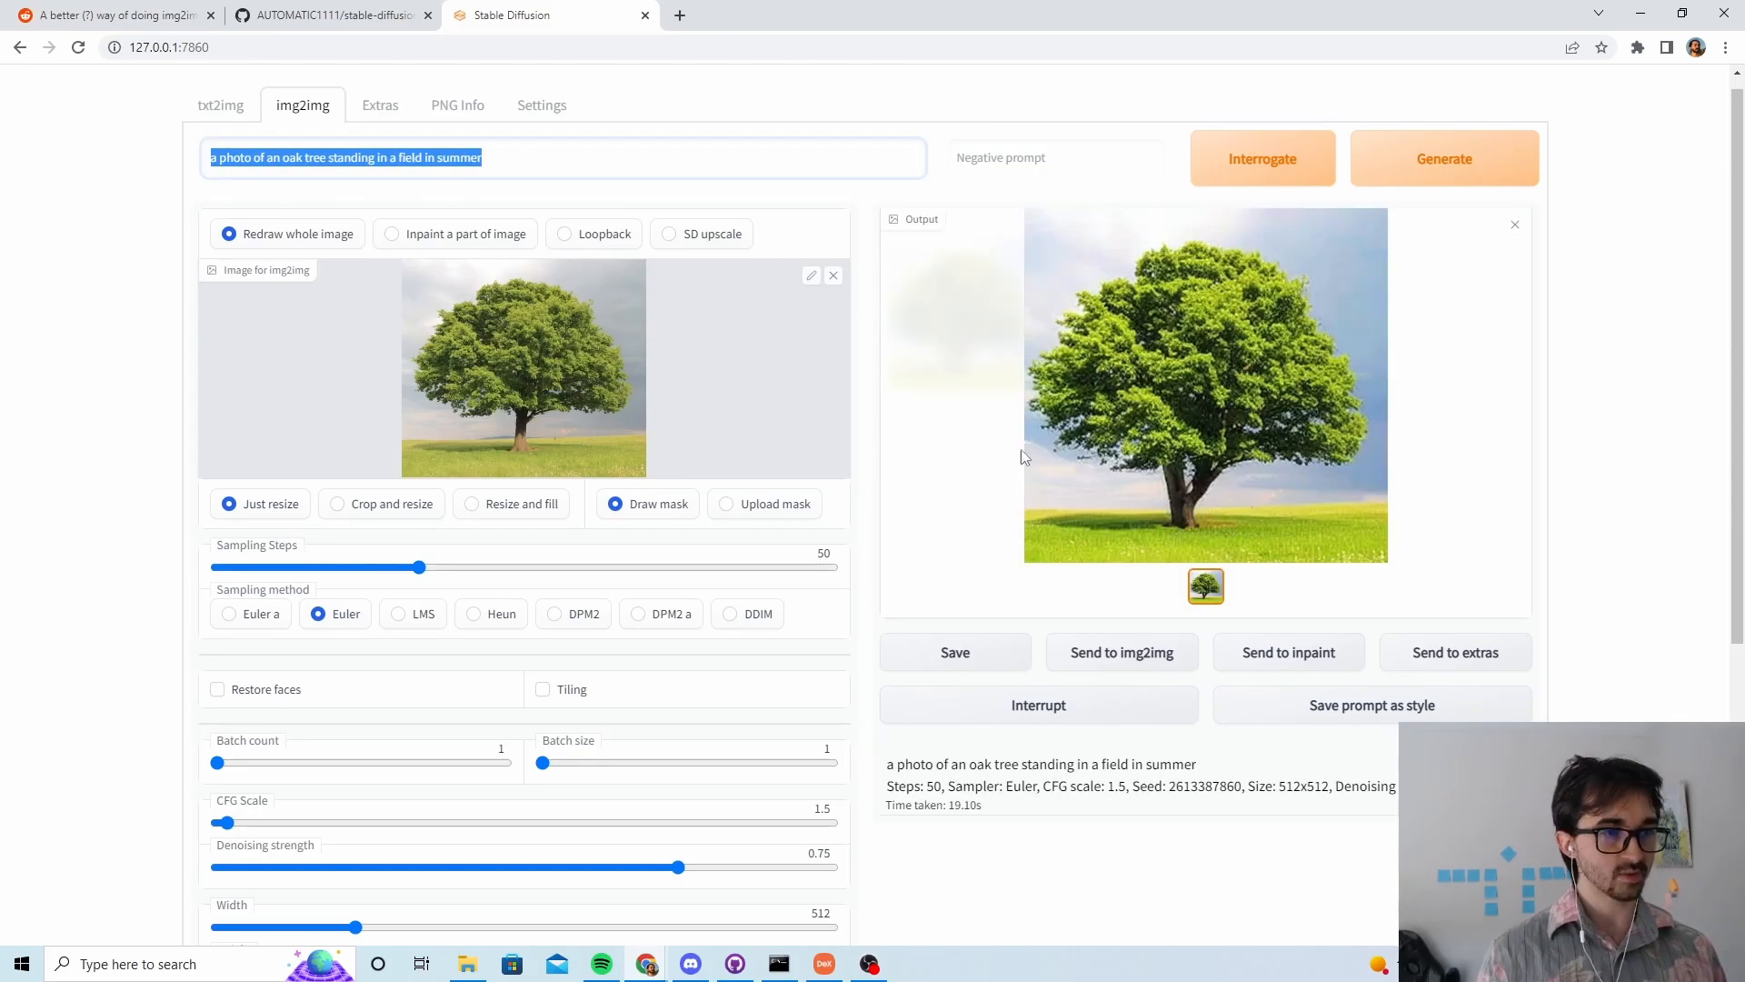
Step: View the summer oak tree result full size and save it
left_click(1204, 384)
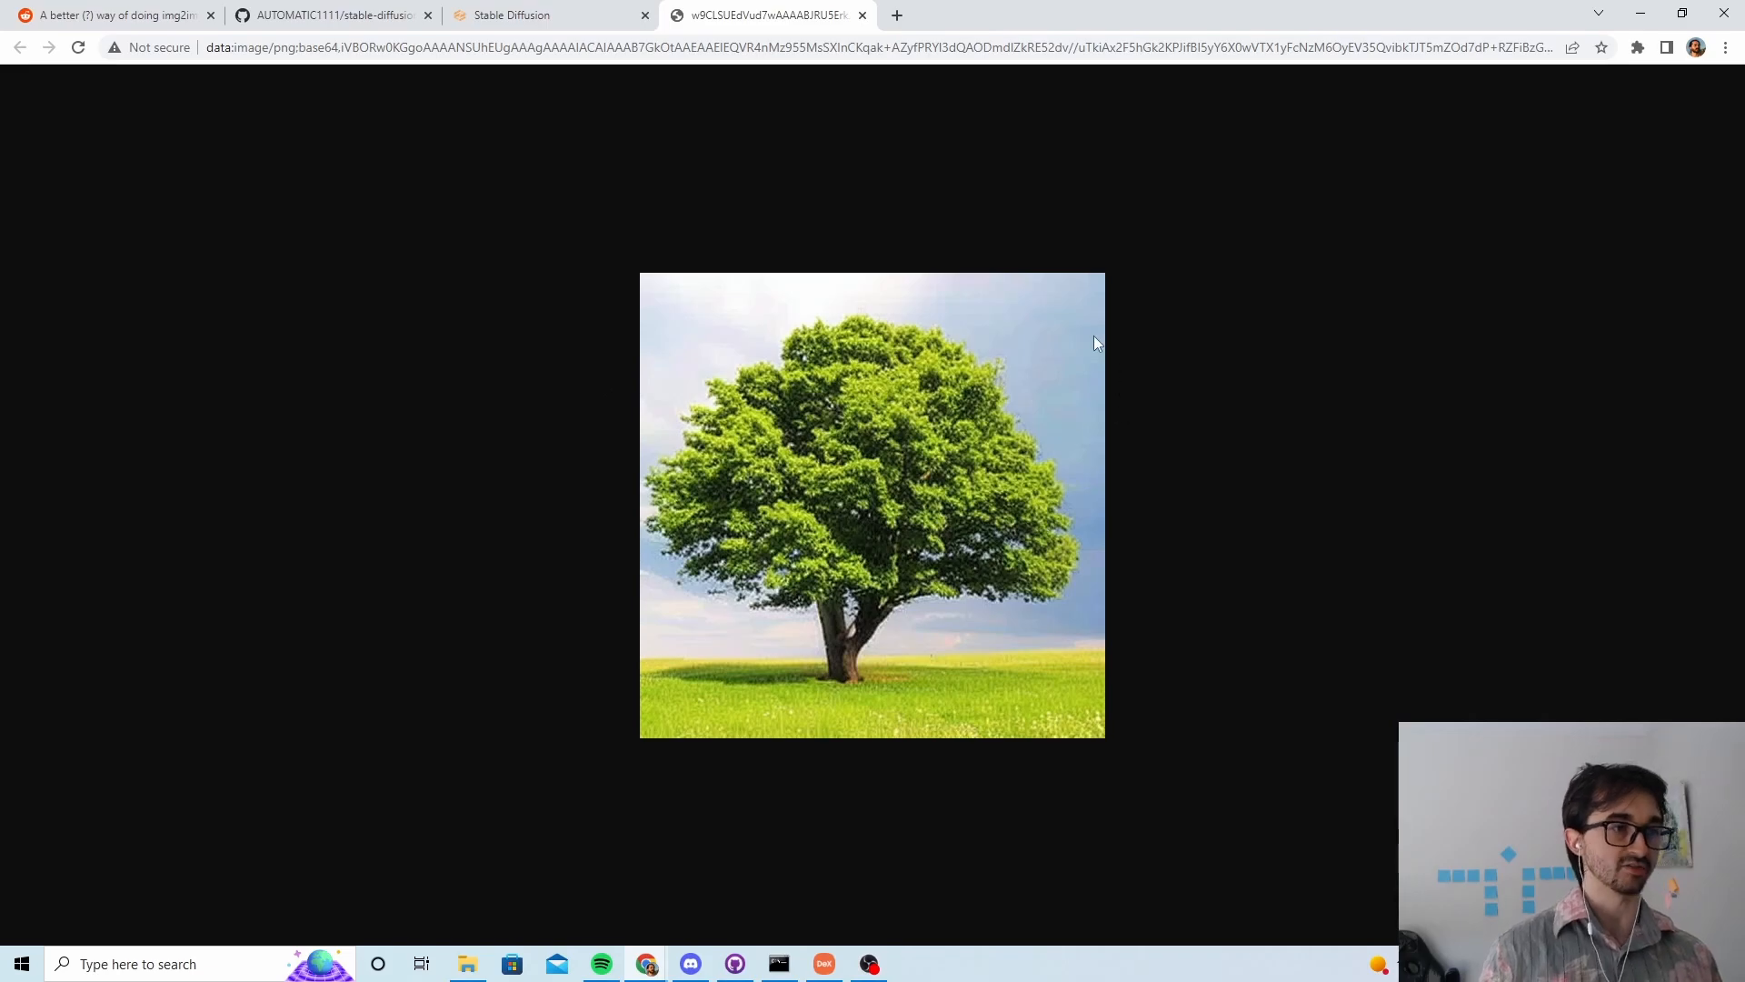
left_click(546, 15)
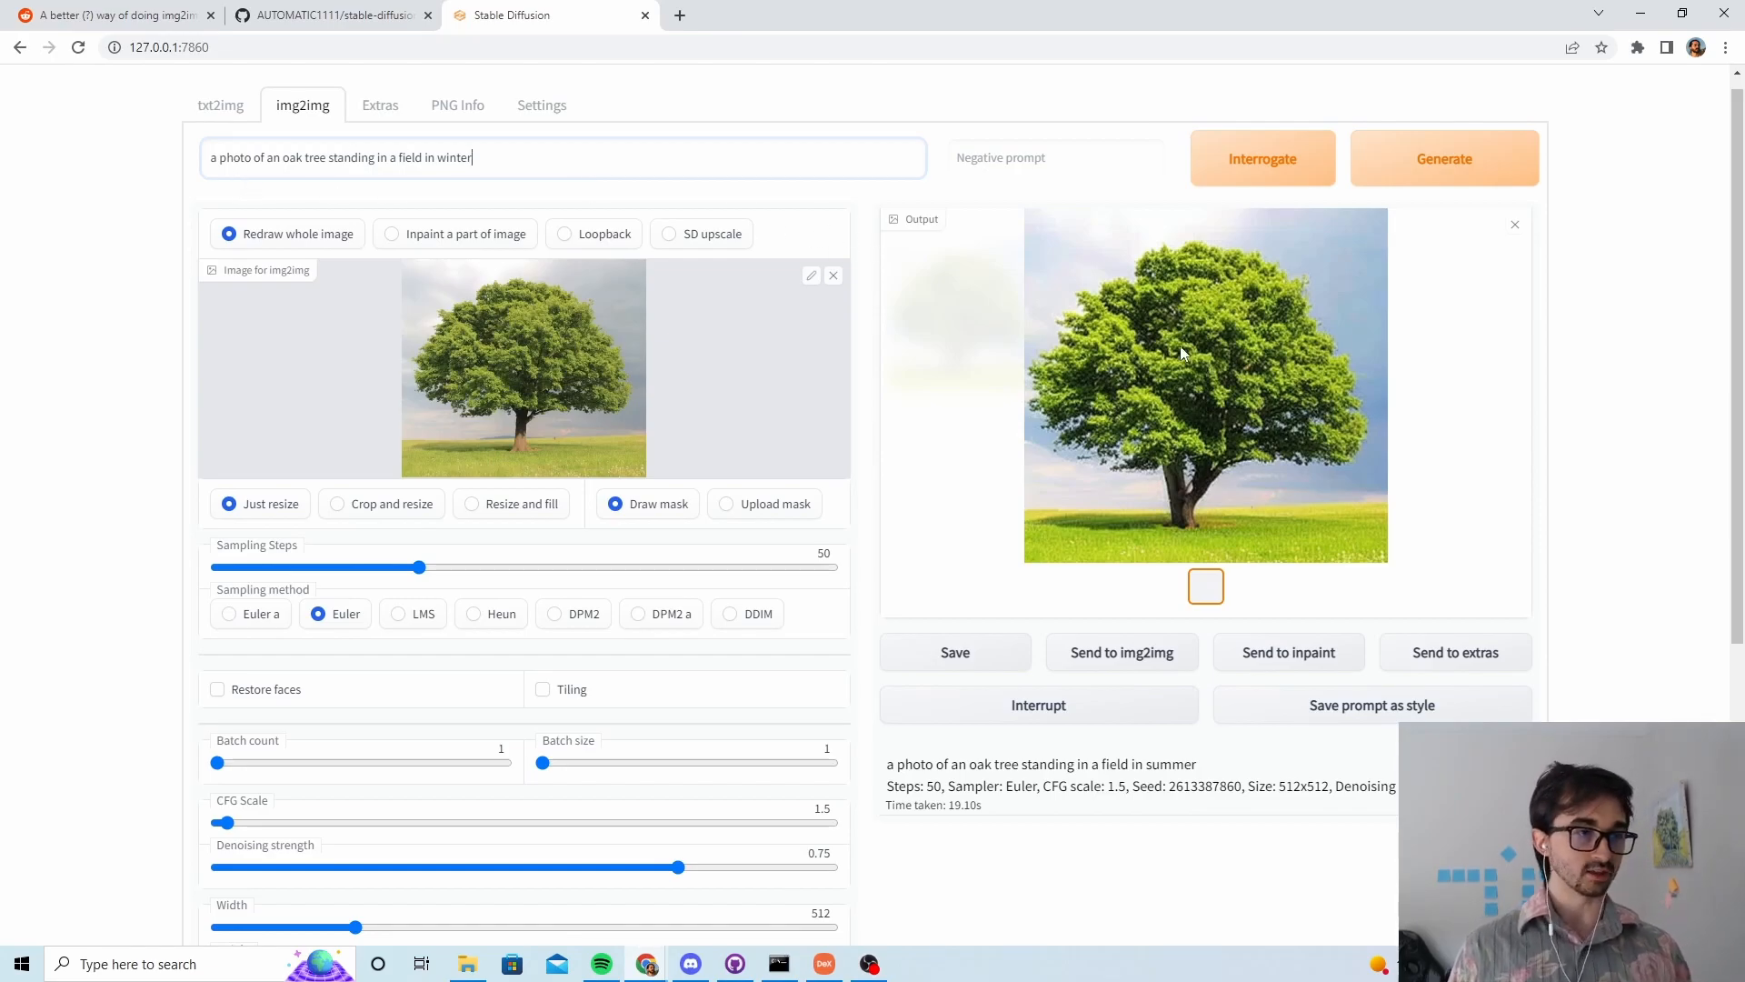
left_click(955, 651)
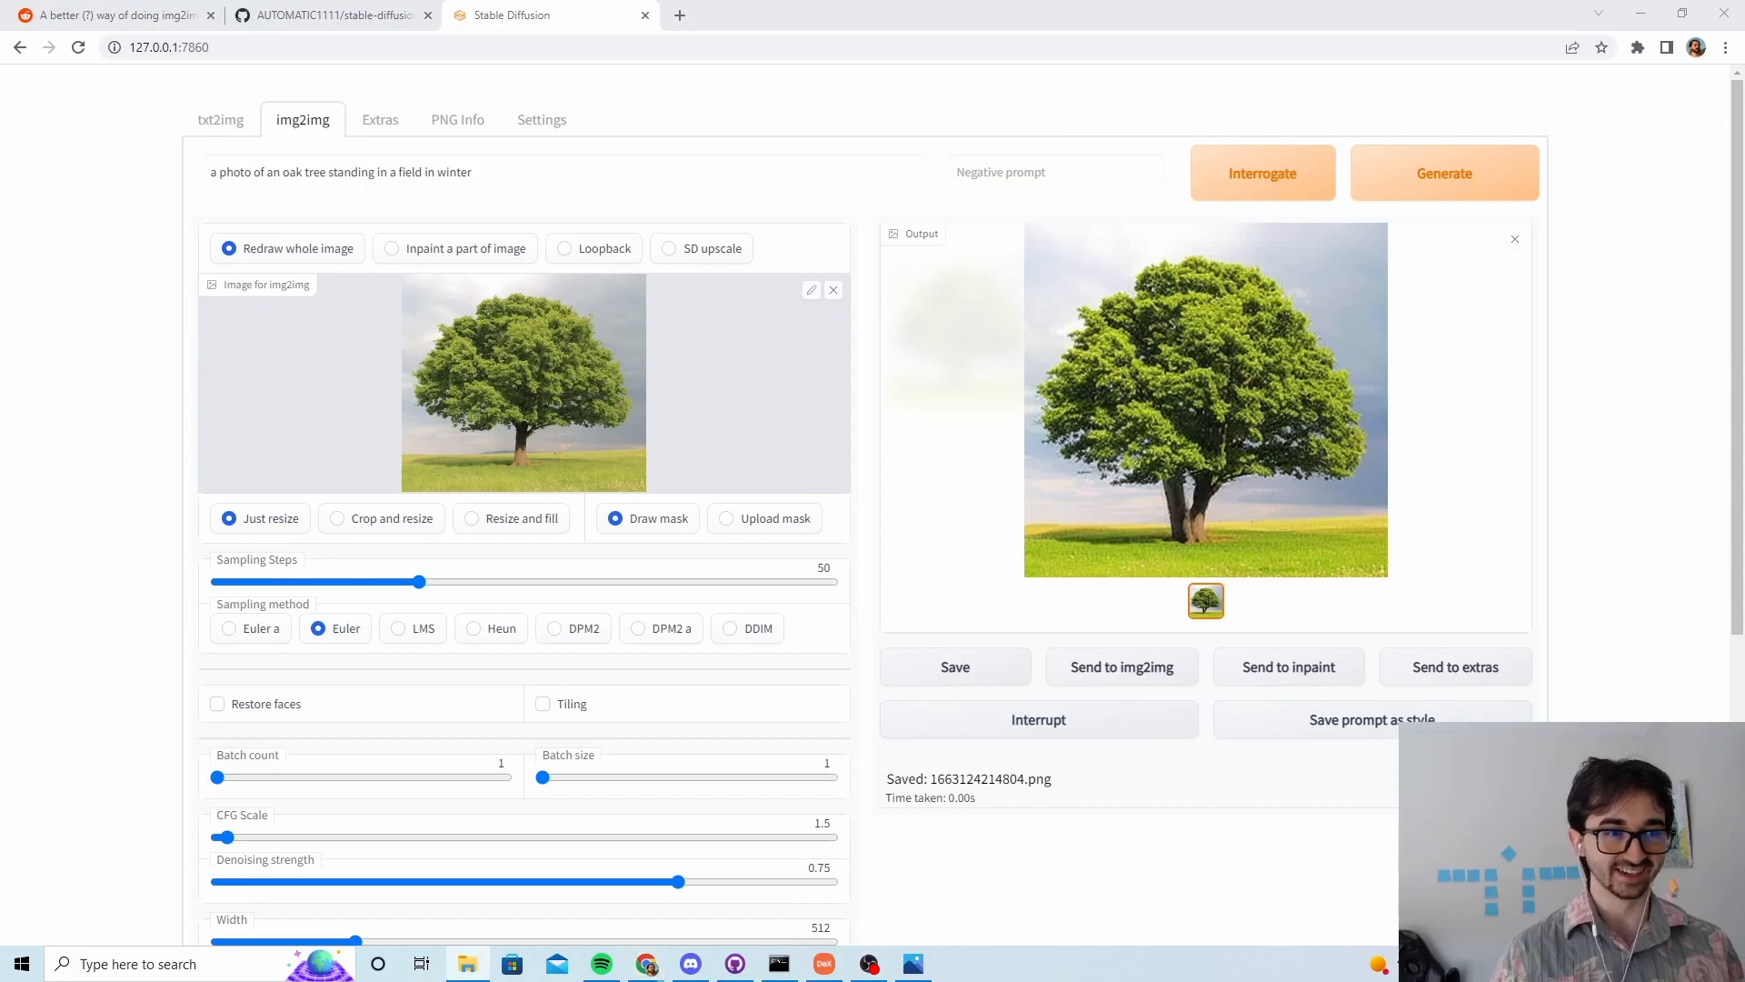
Step: Review the saved oak tree image in the Photos viewer
left_click(1204, 600)
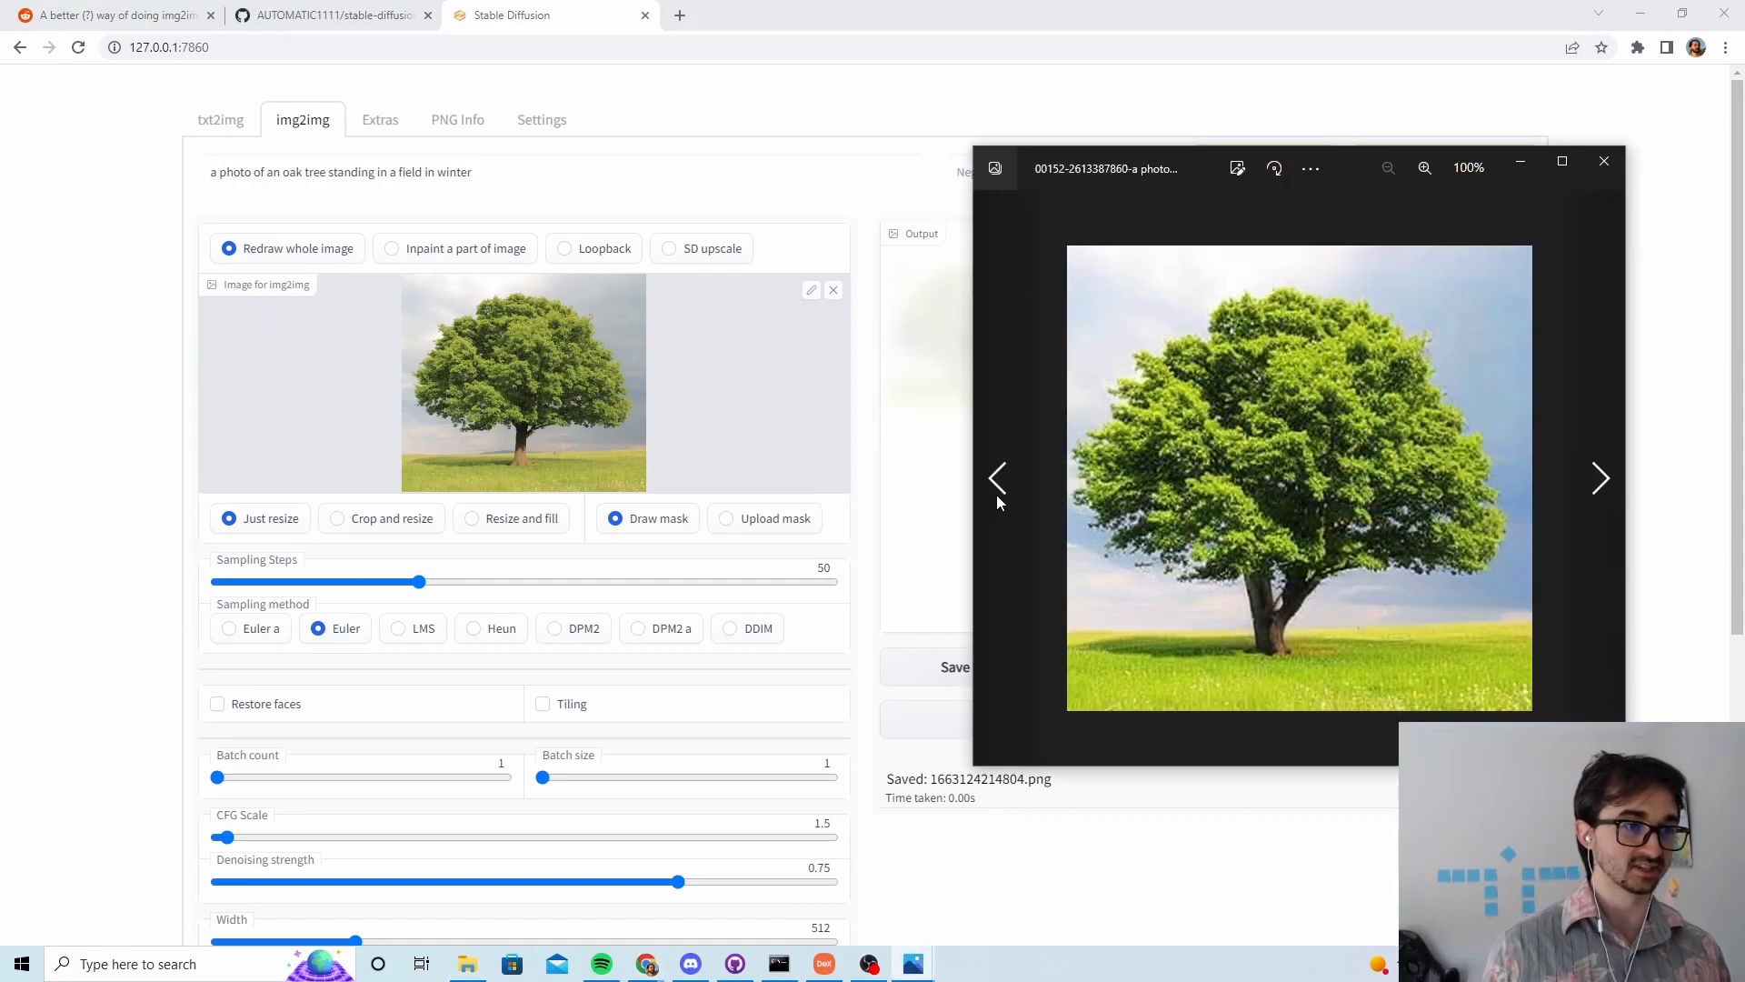
left_click(1600, 479)
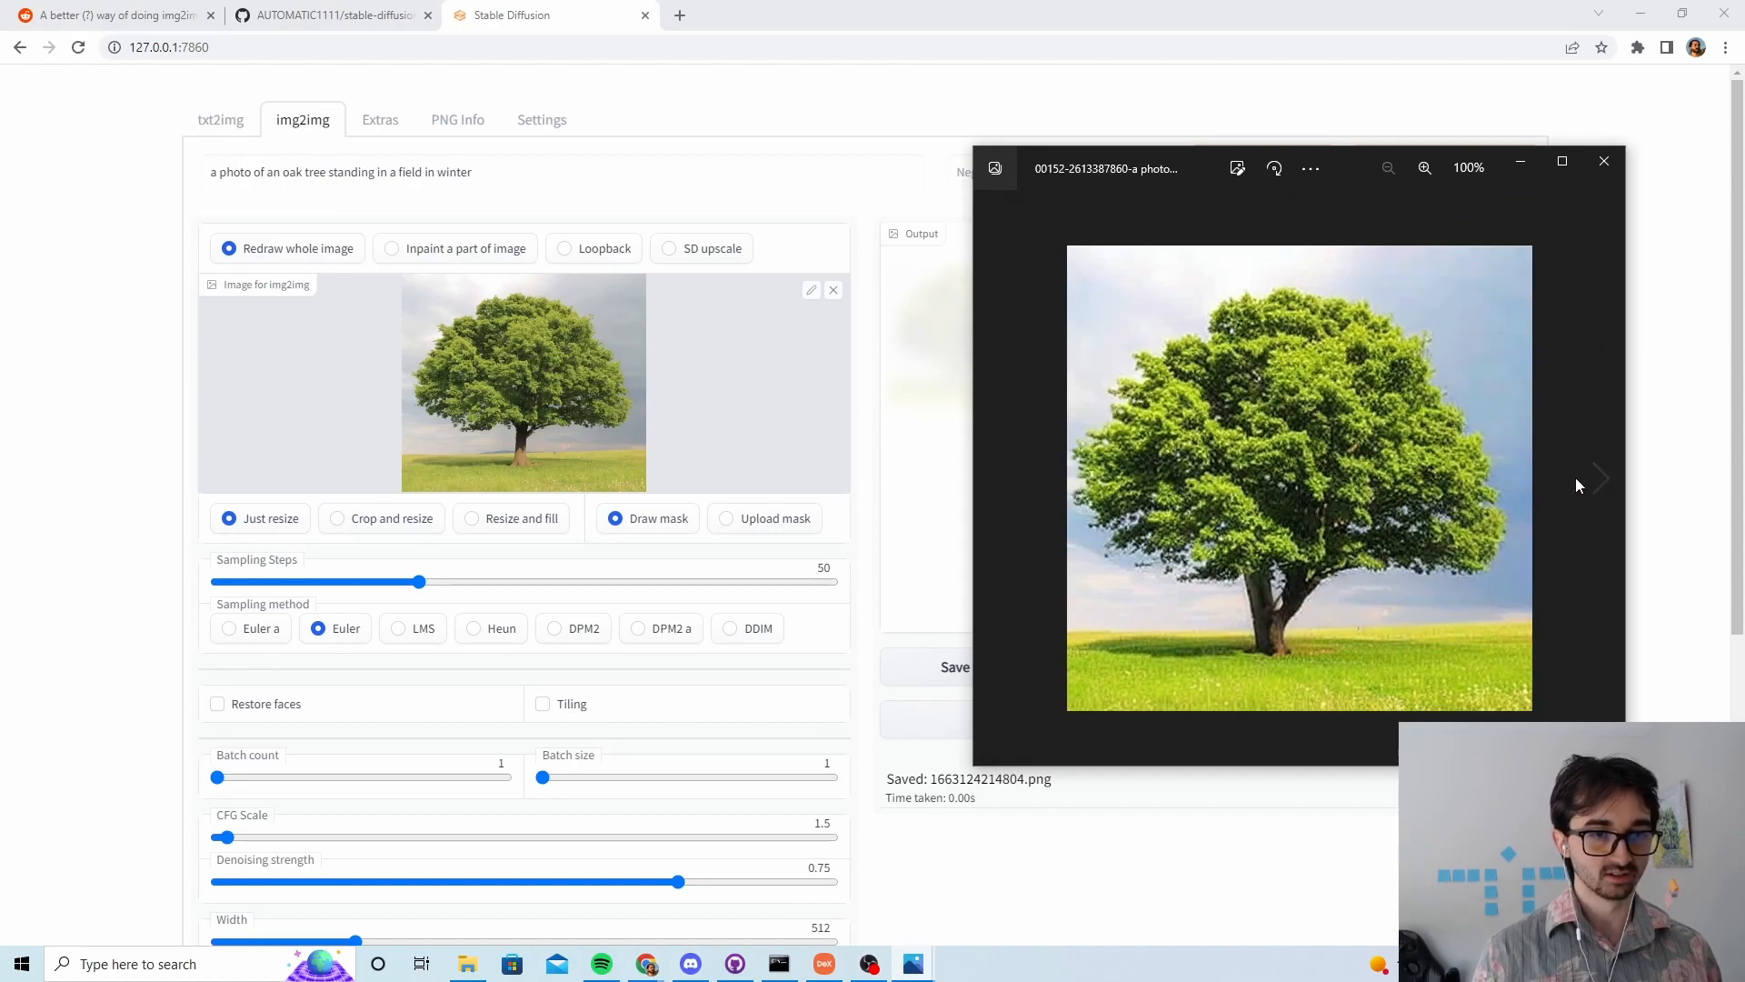
left_click(1600, 478)
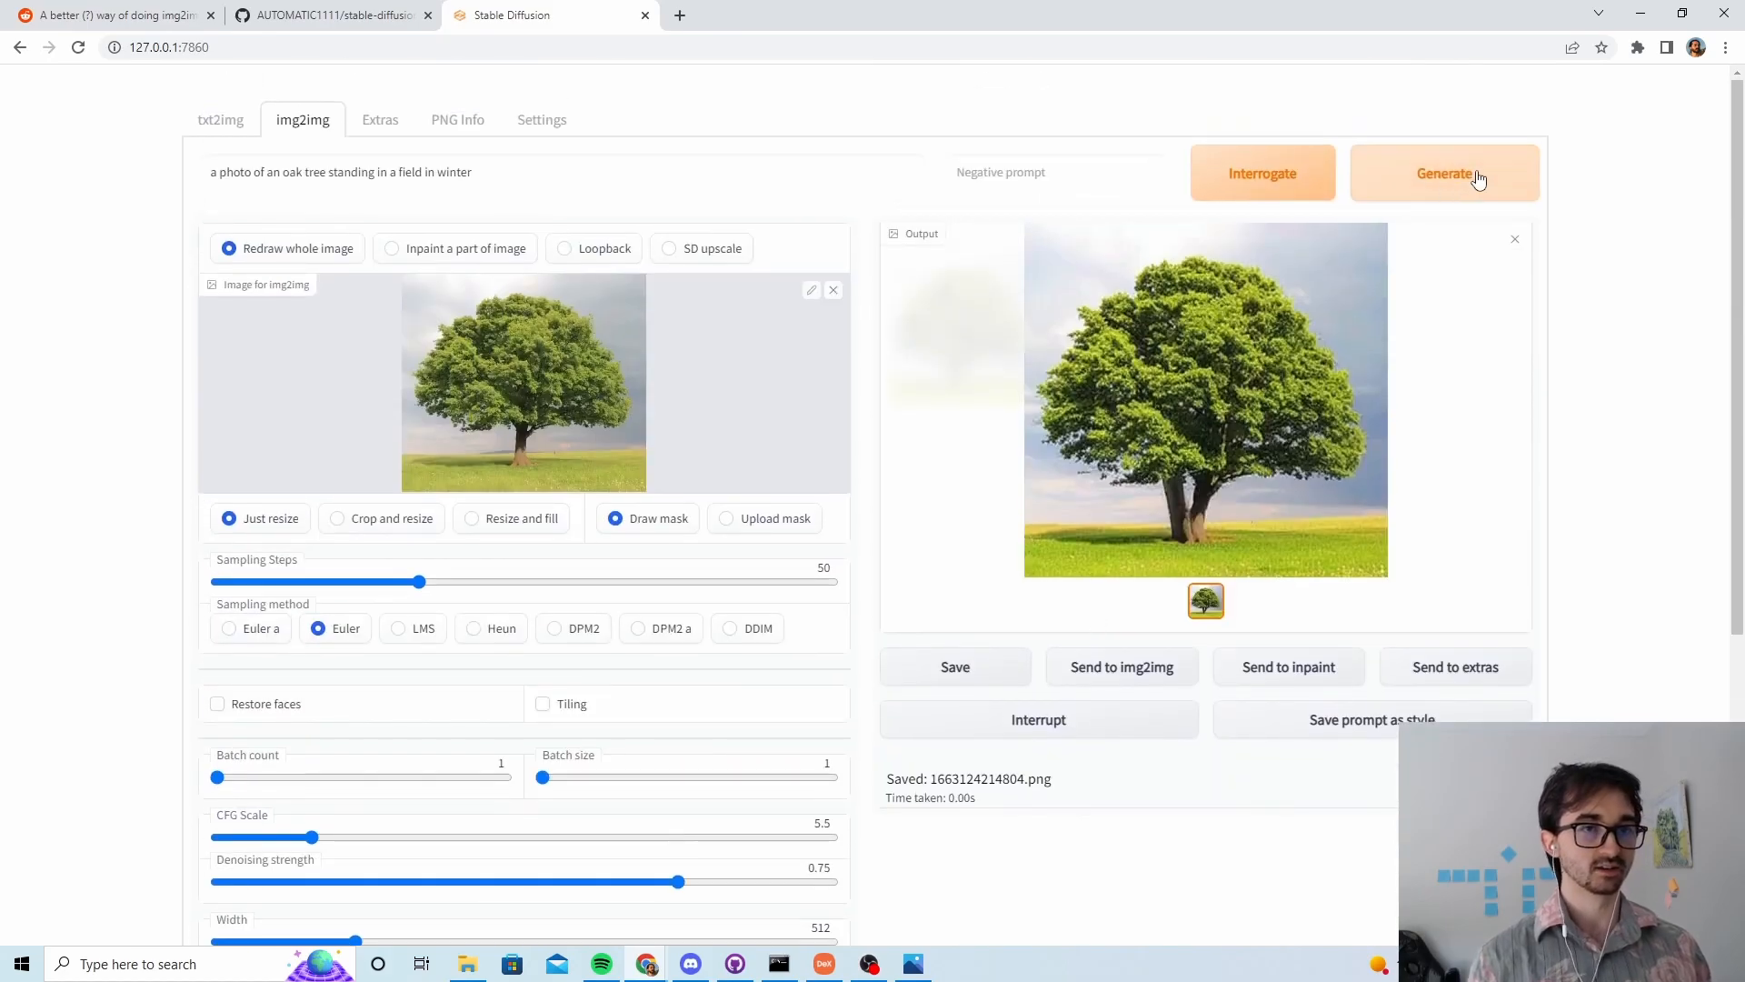
Step: Generate the winter oak tree at CFG 5.5 and view it in Photos
left_click(1444, 173)
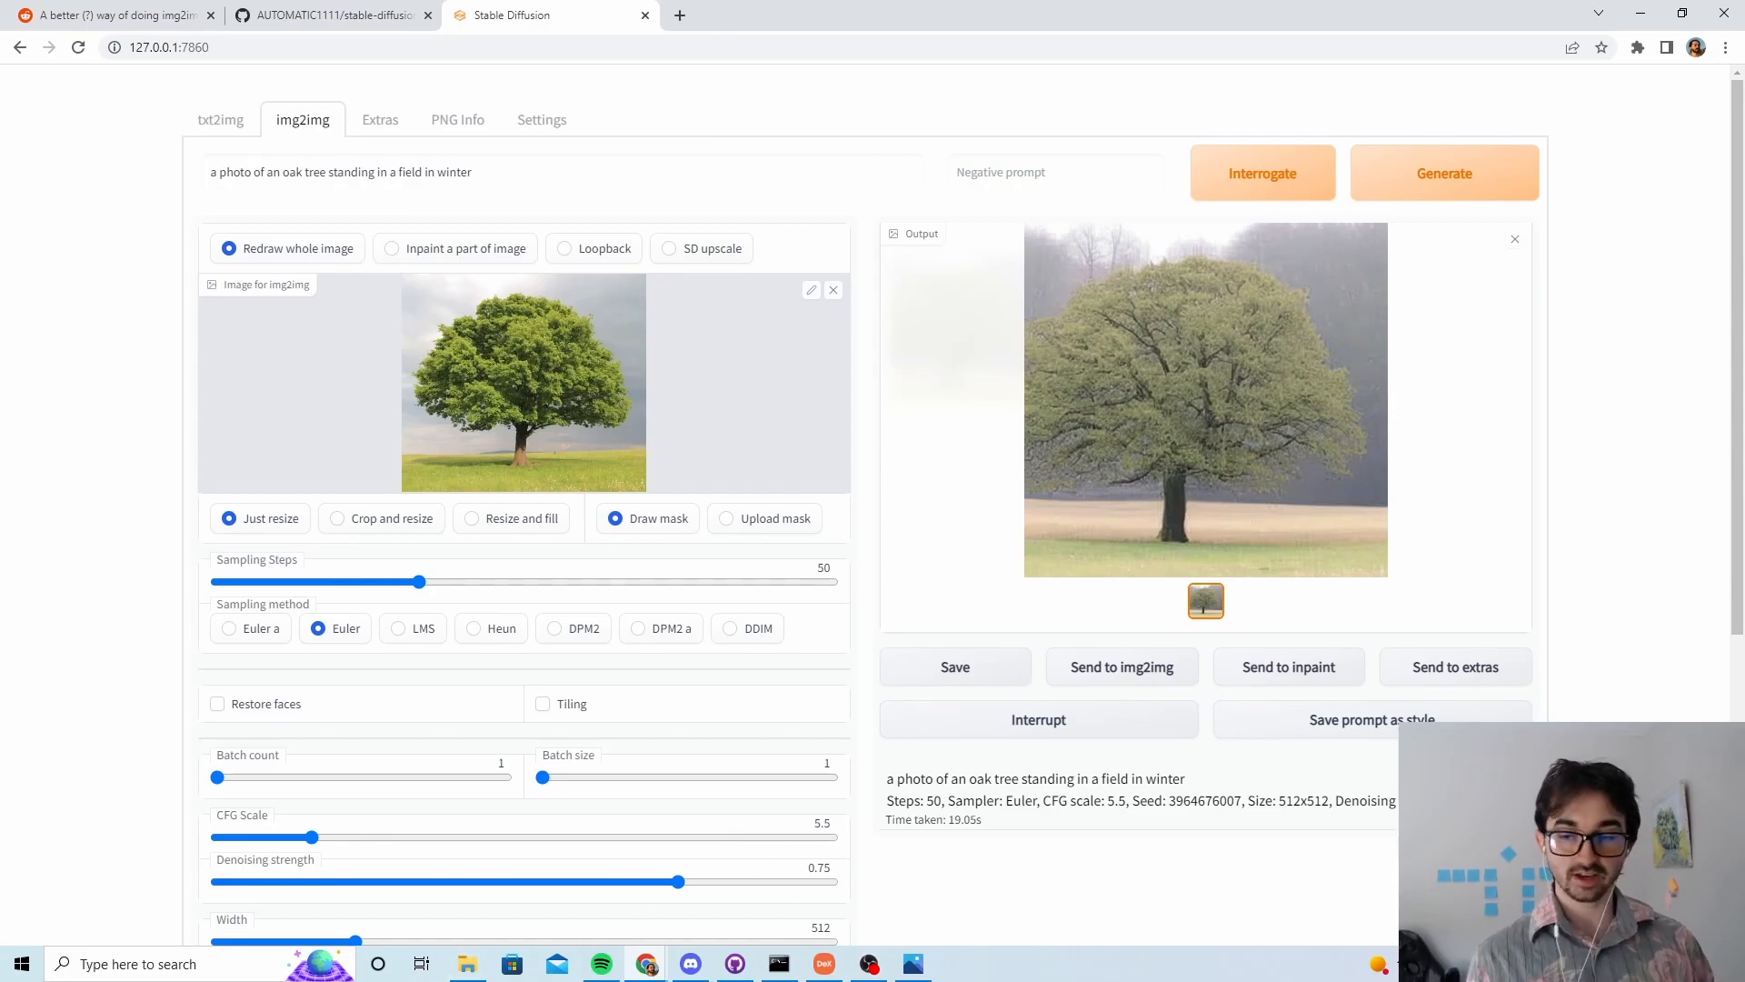
left_click(1204, 400)
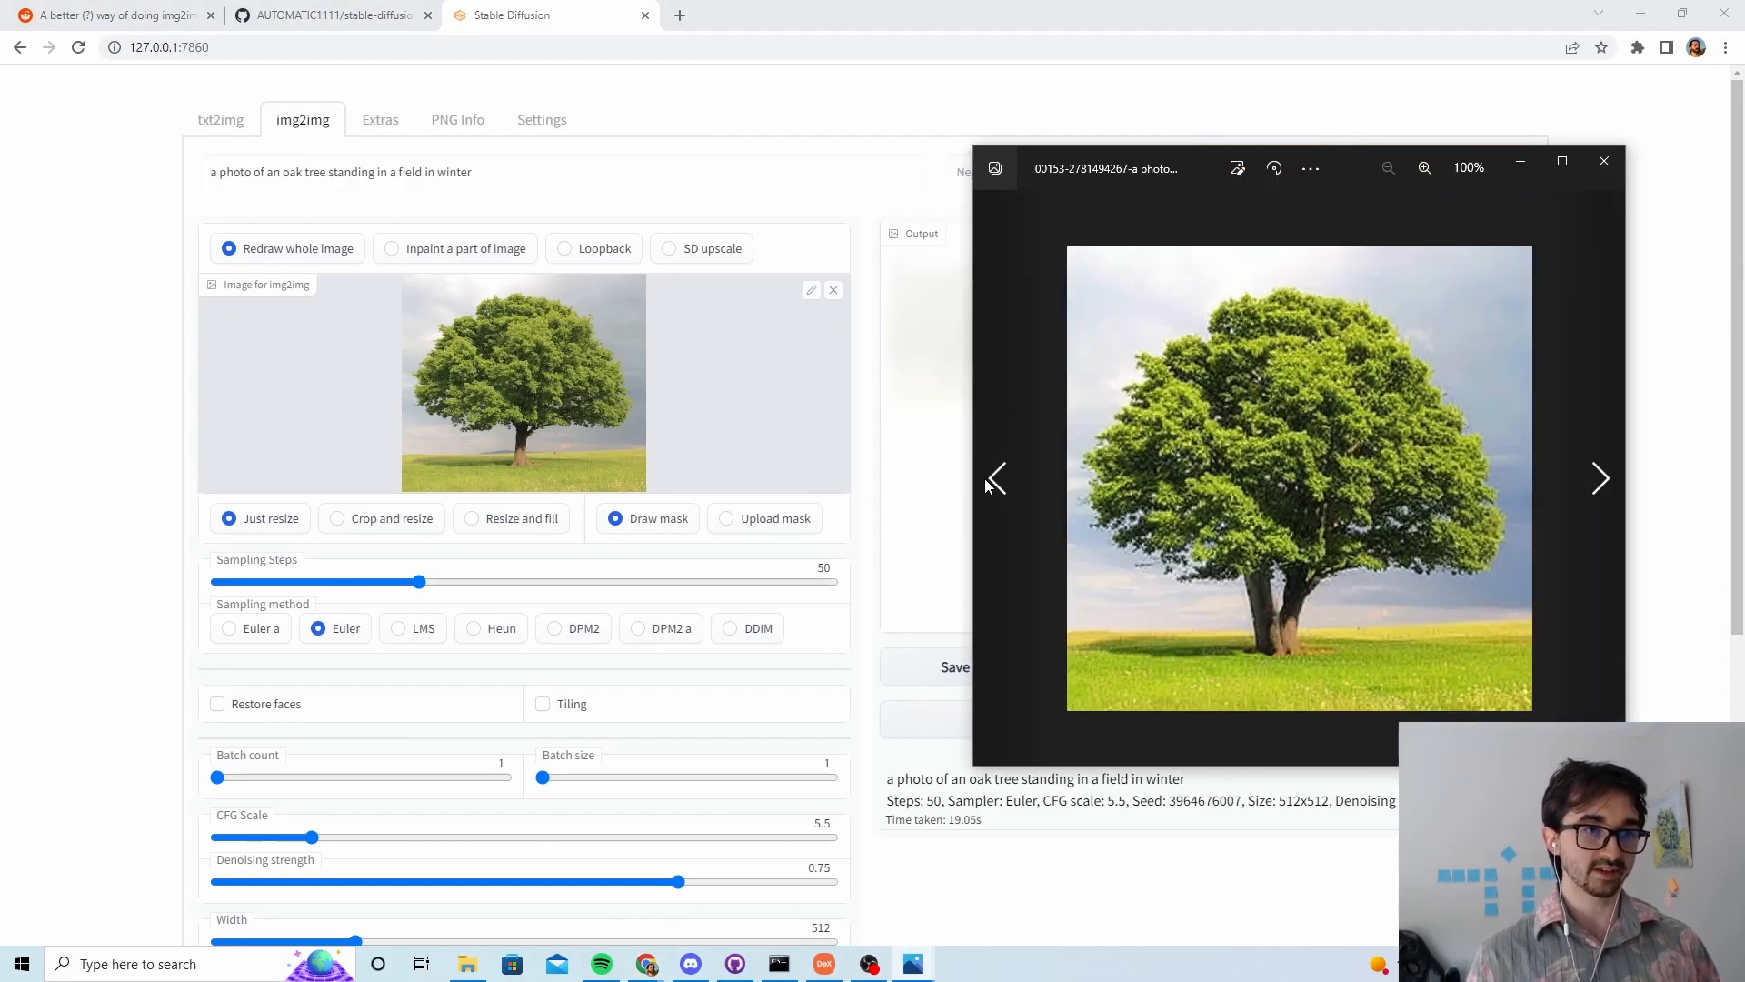
mouse_move(1420, 487)
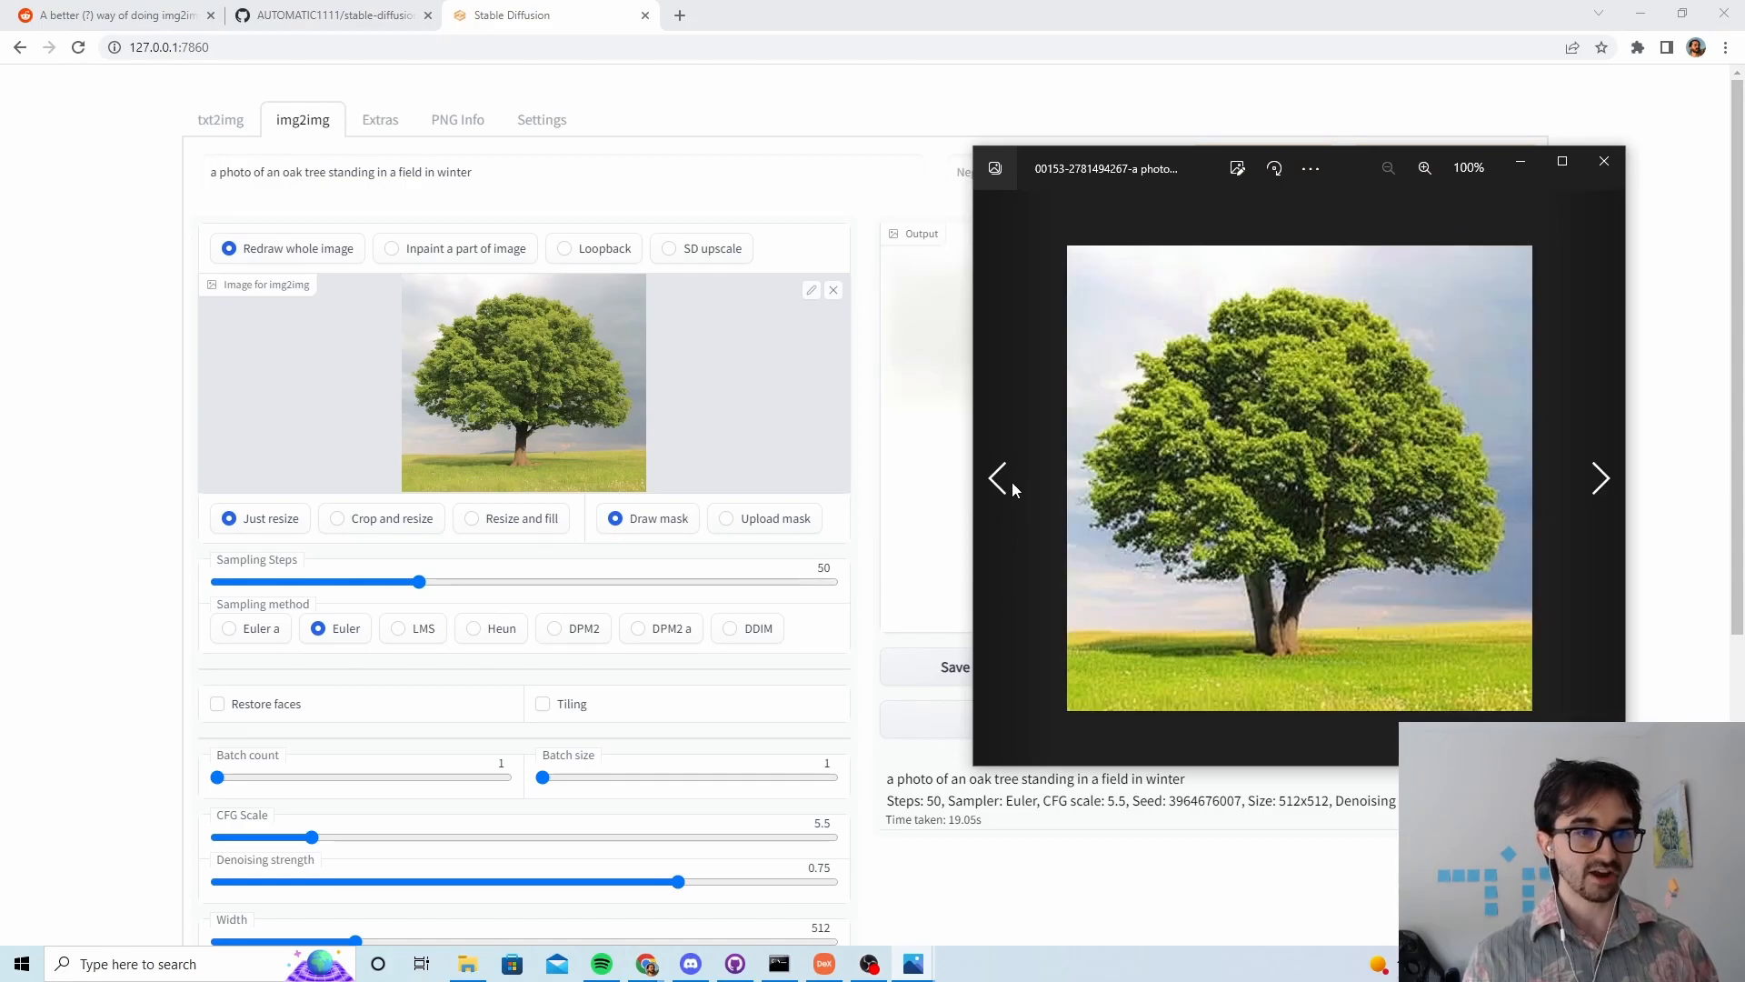
mouse_move(1600, 479)
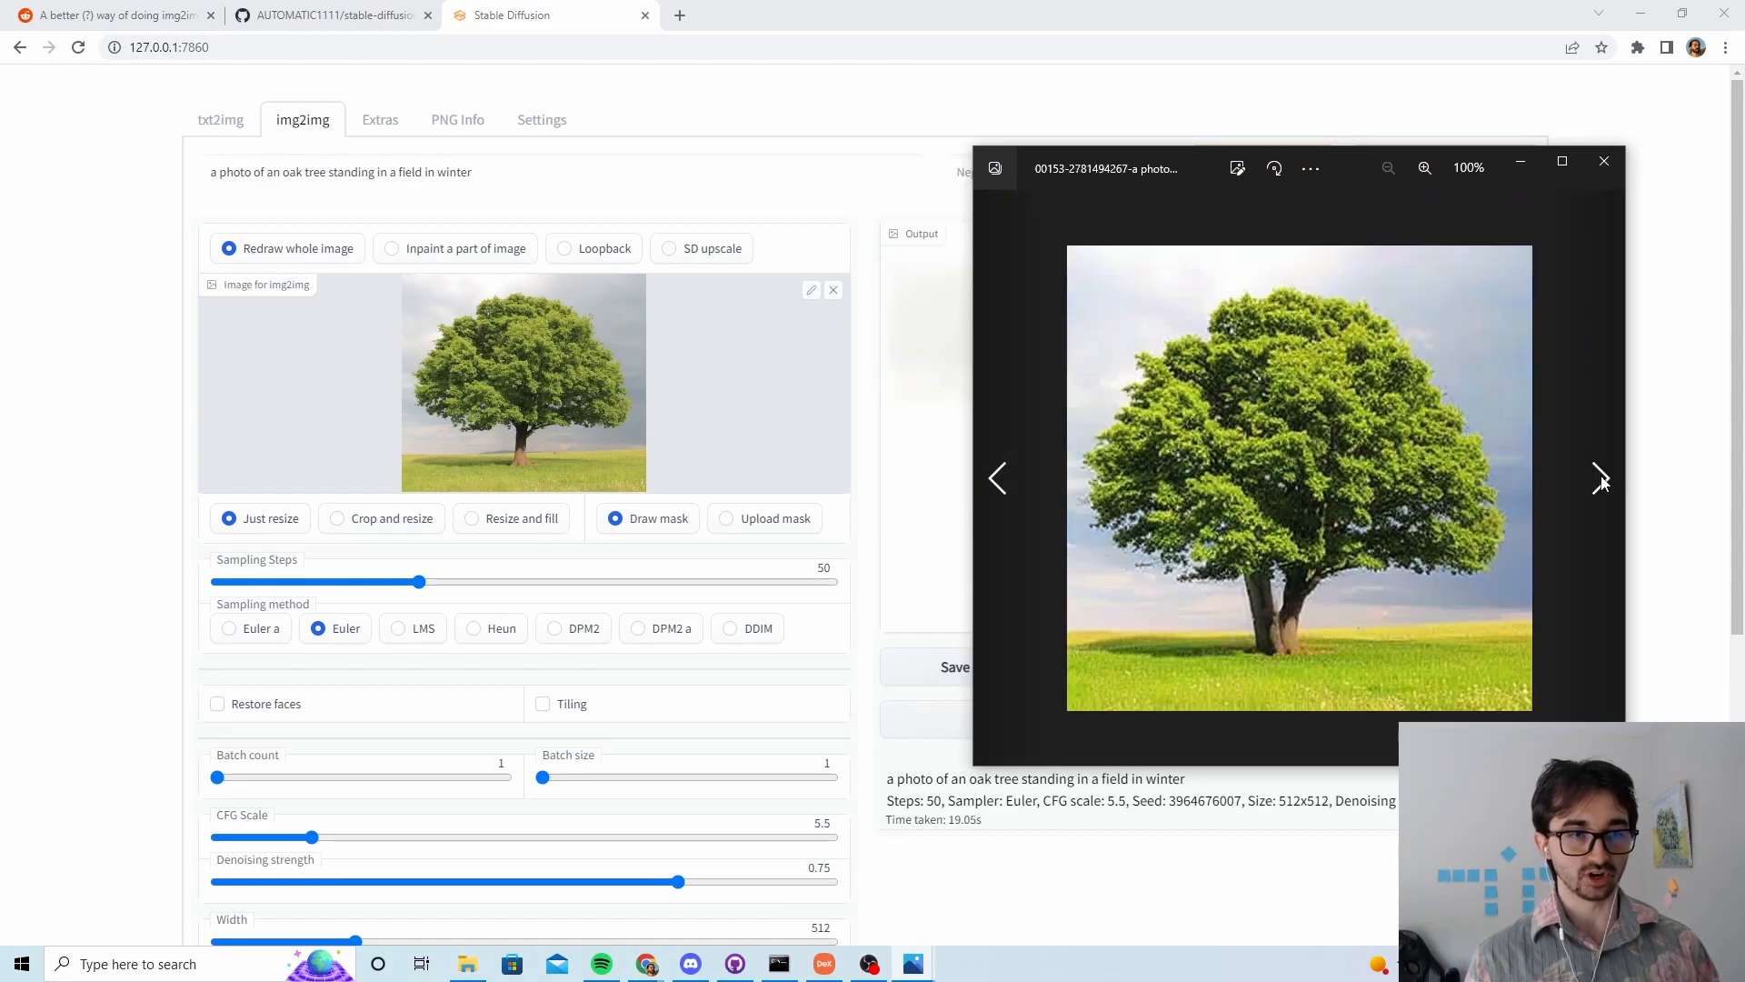
left_click(1600, 478)
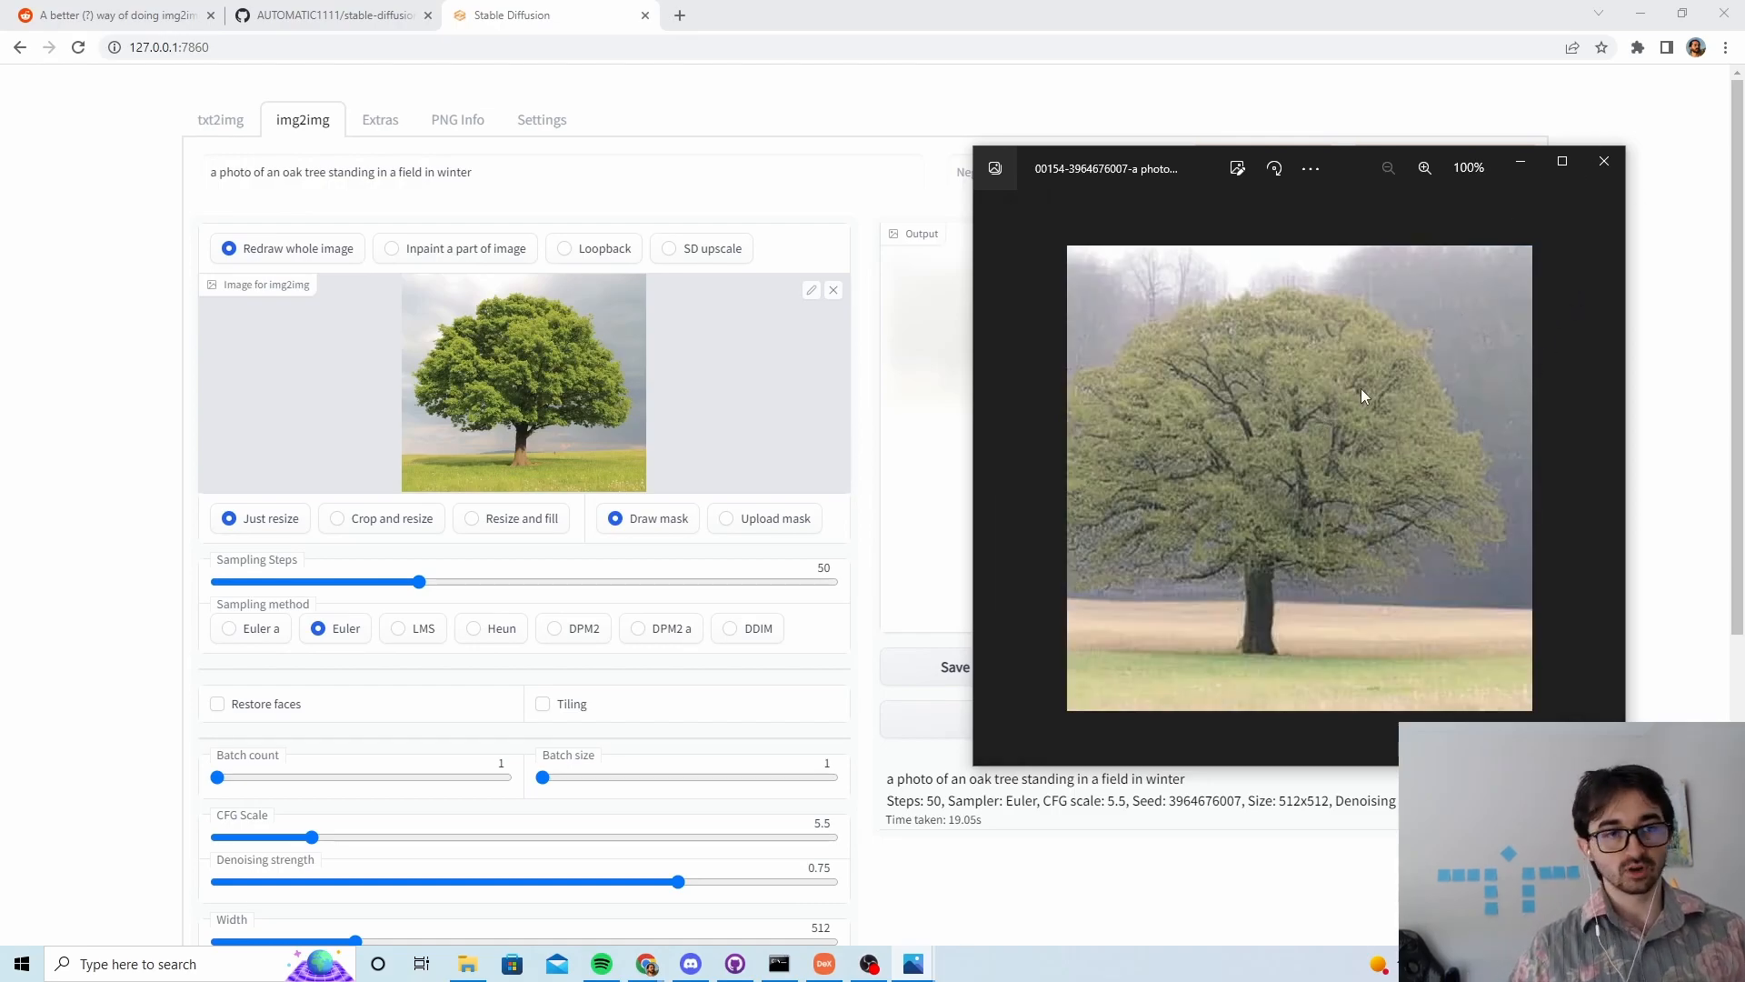
mouse_move(1431, 458)
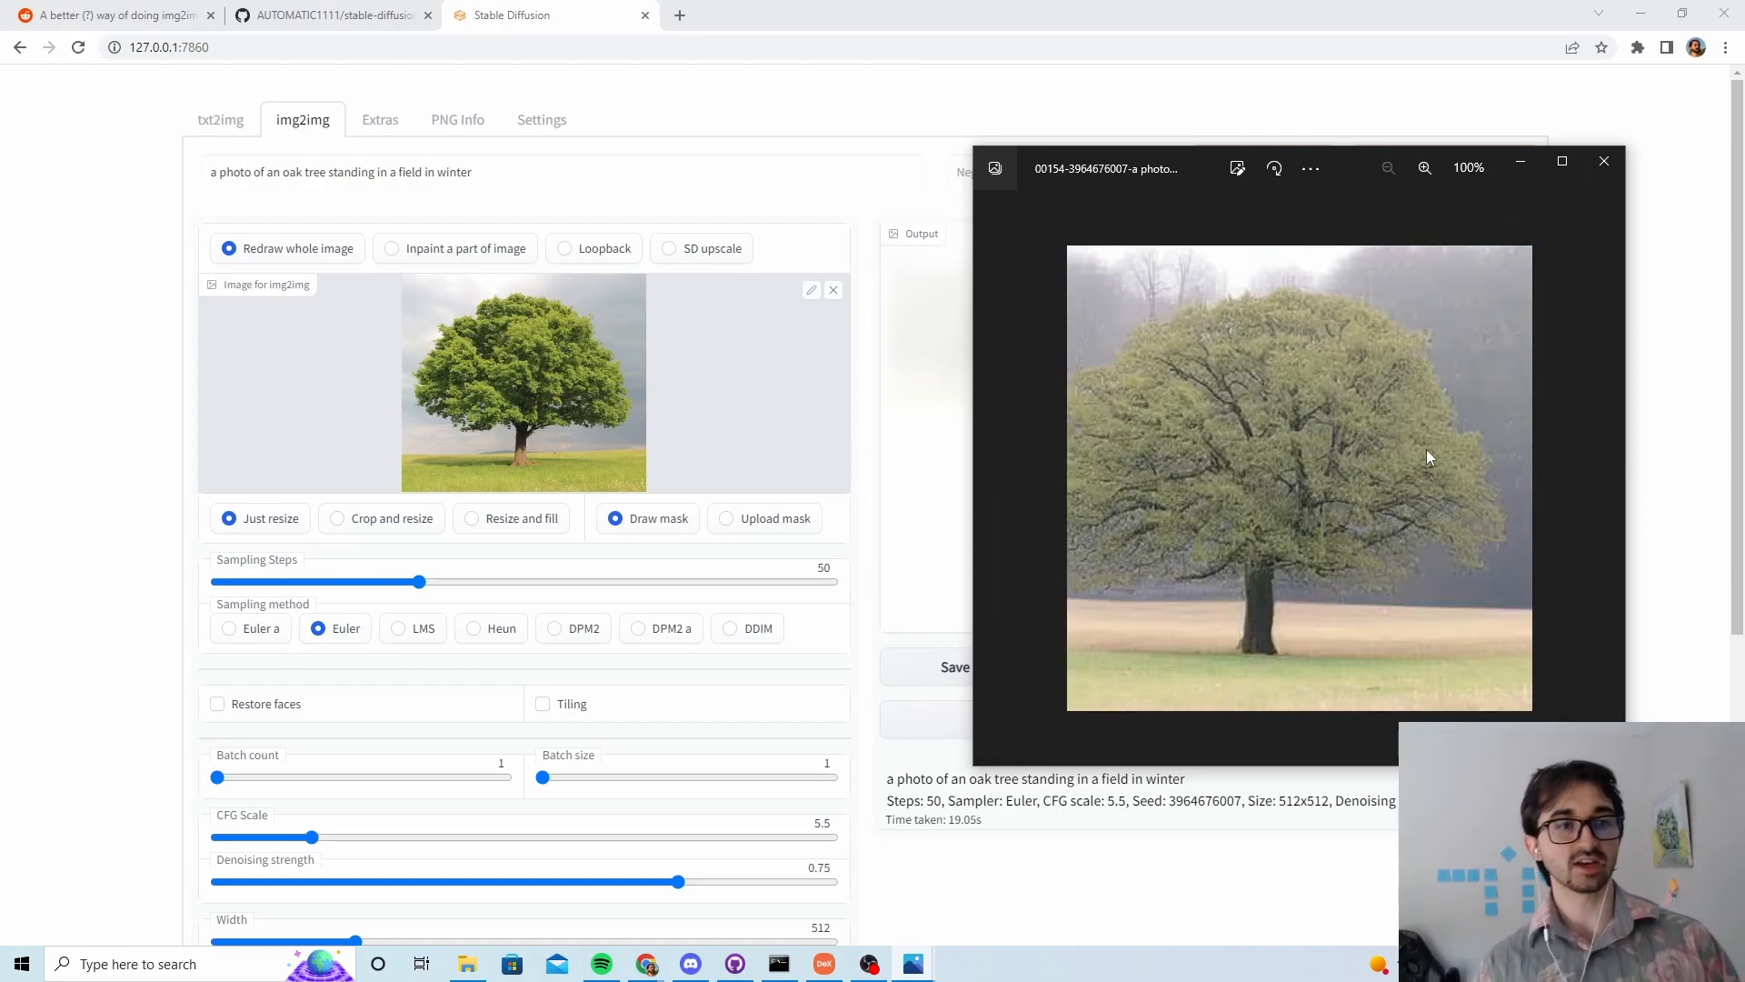
mouse_move(1236, 382)
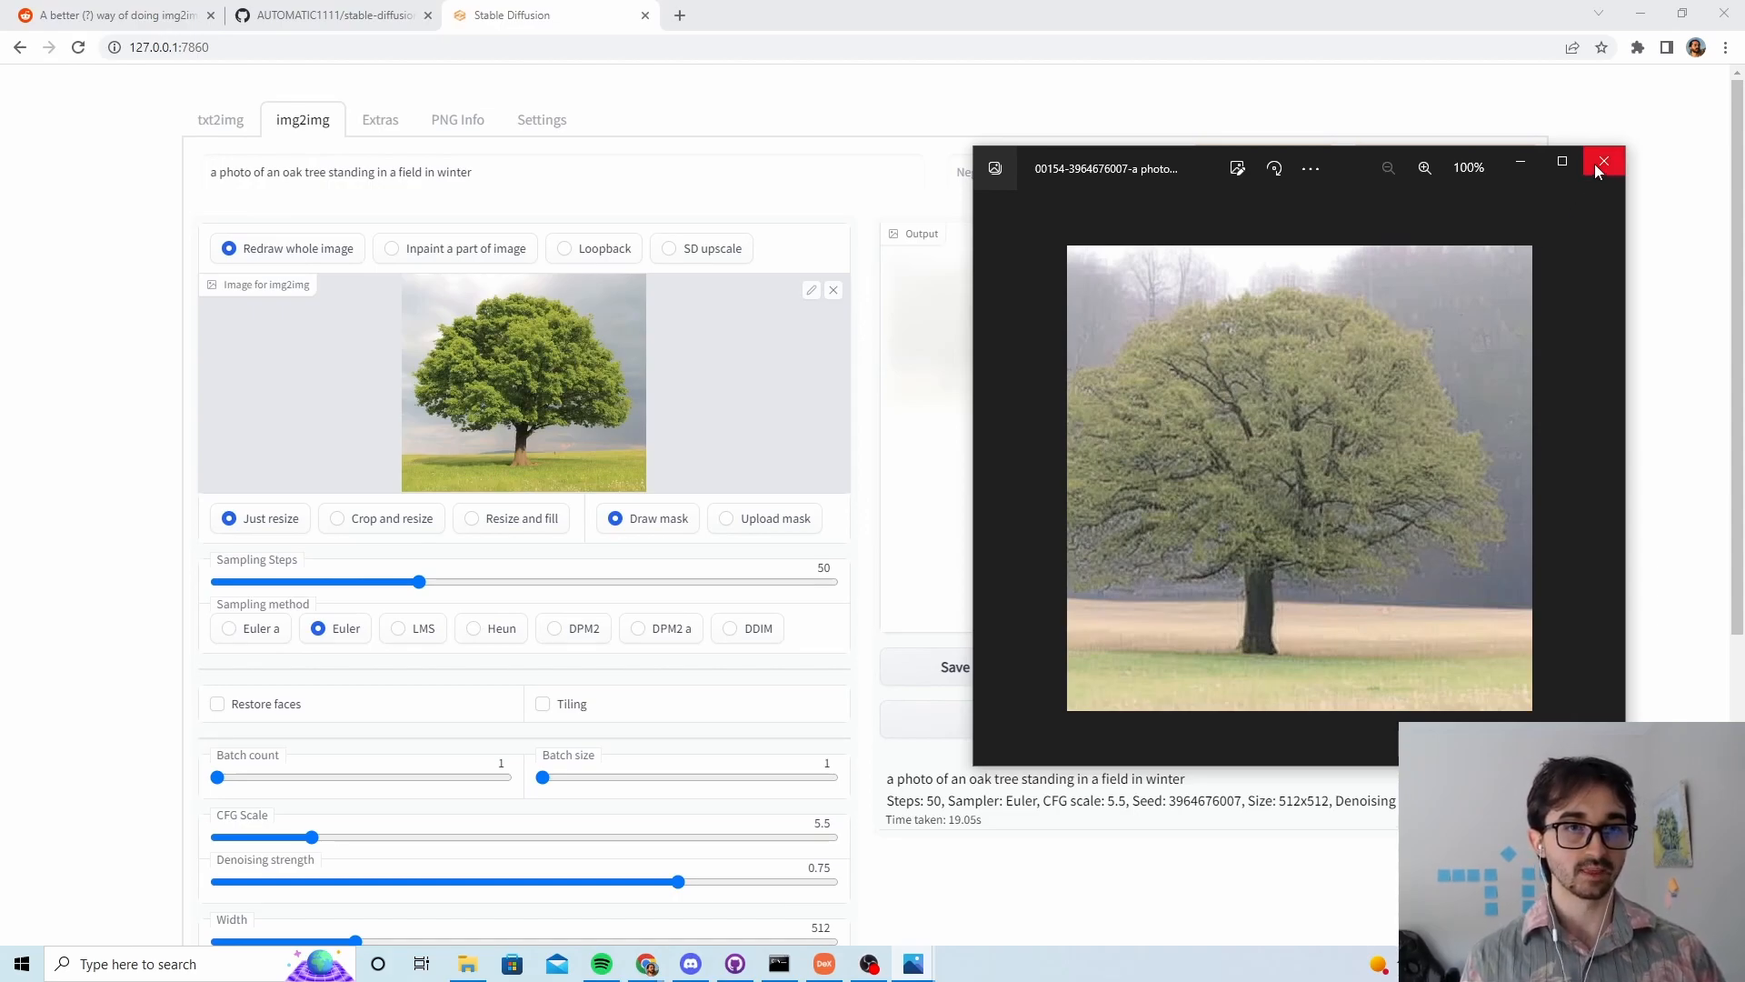
Step: Generate the autumn version of the oak tree with yellow foliage
left_click(1604, 162)
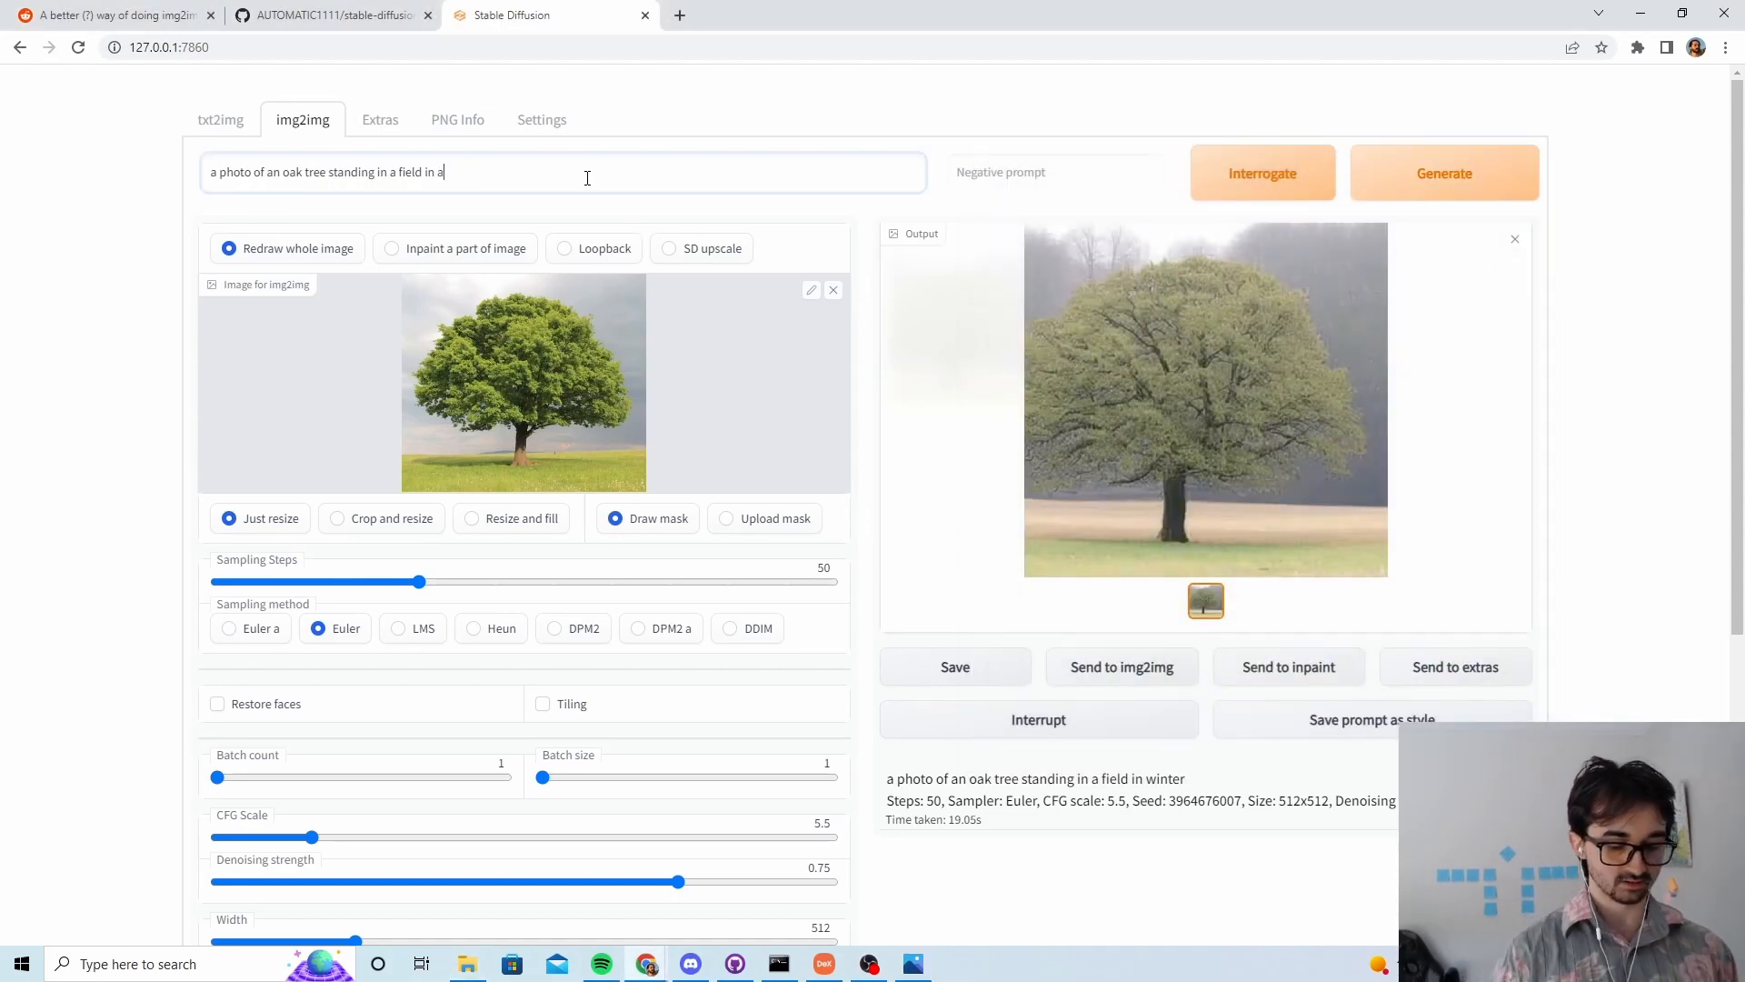
left_click(1444, 172)
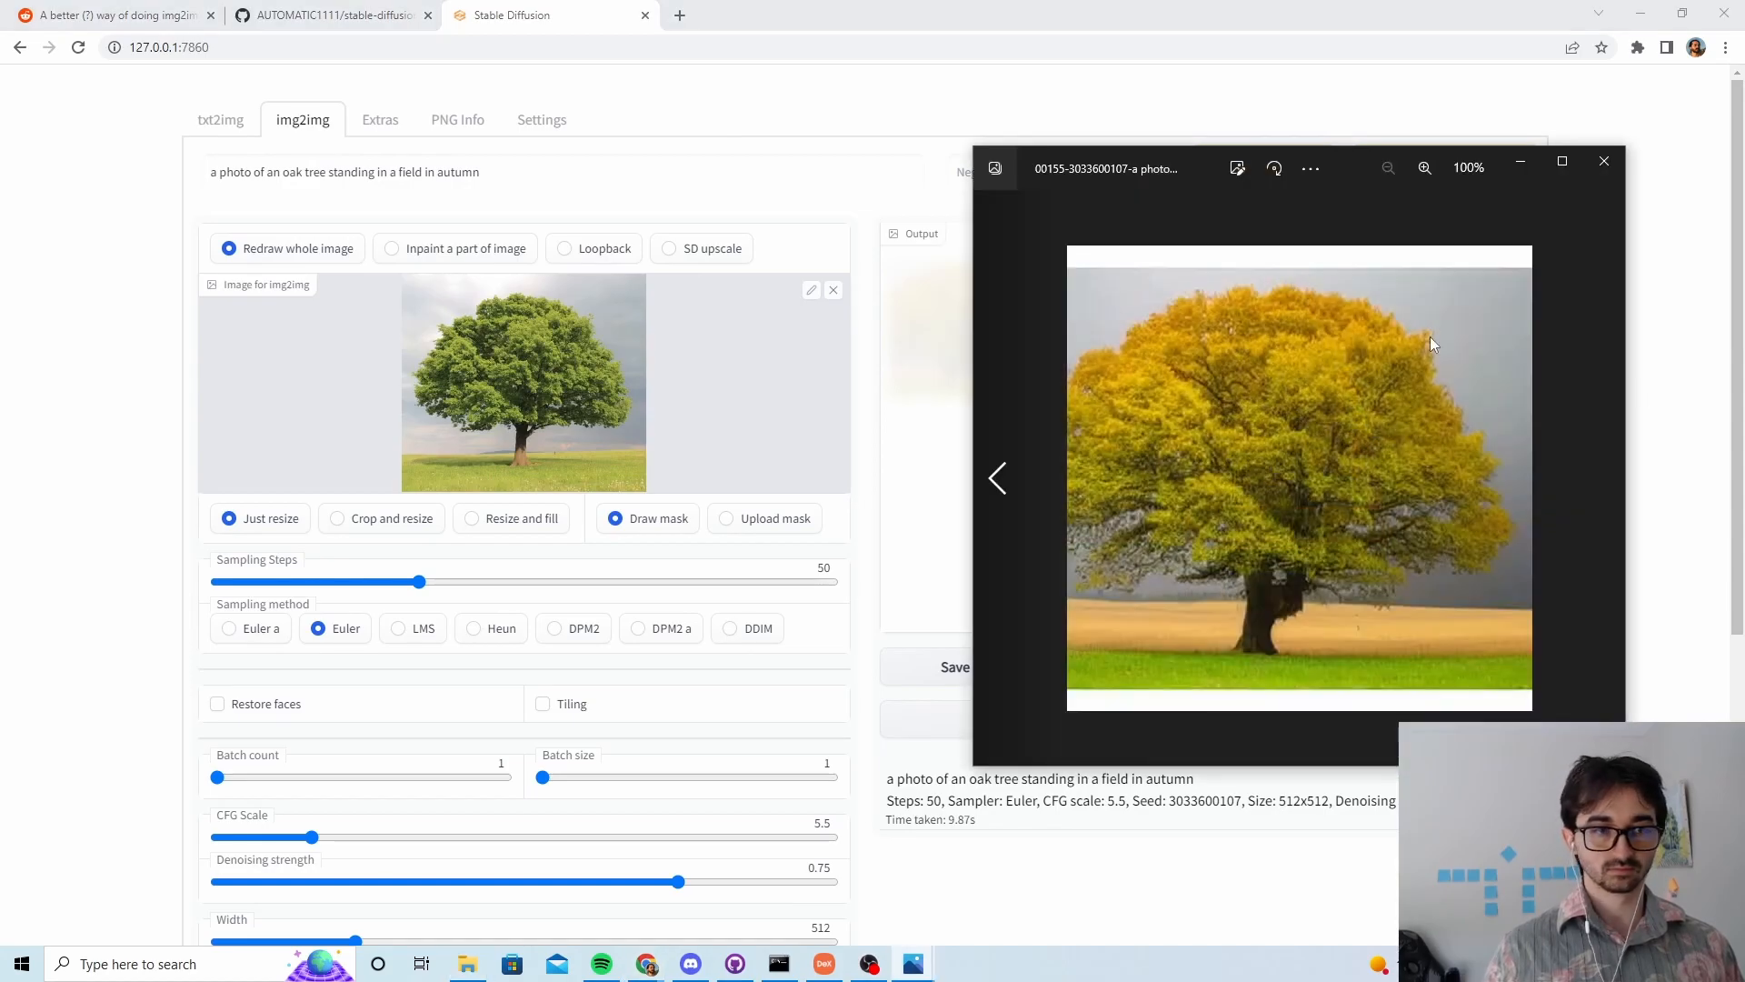
mouse_move(1387, 487)
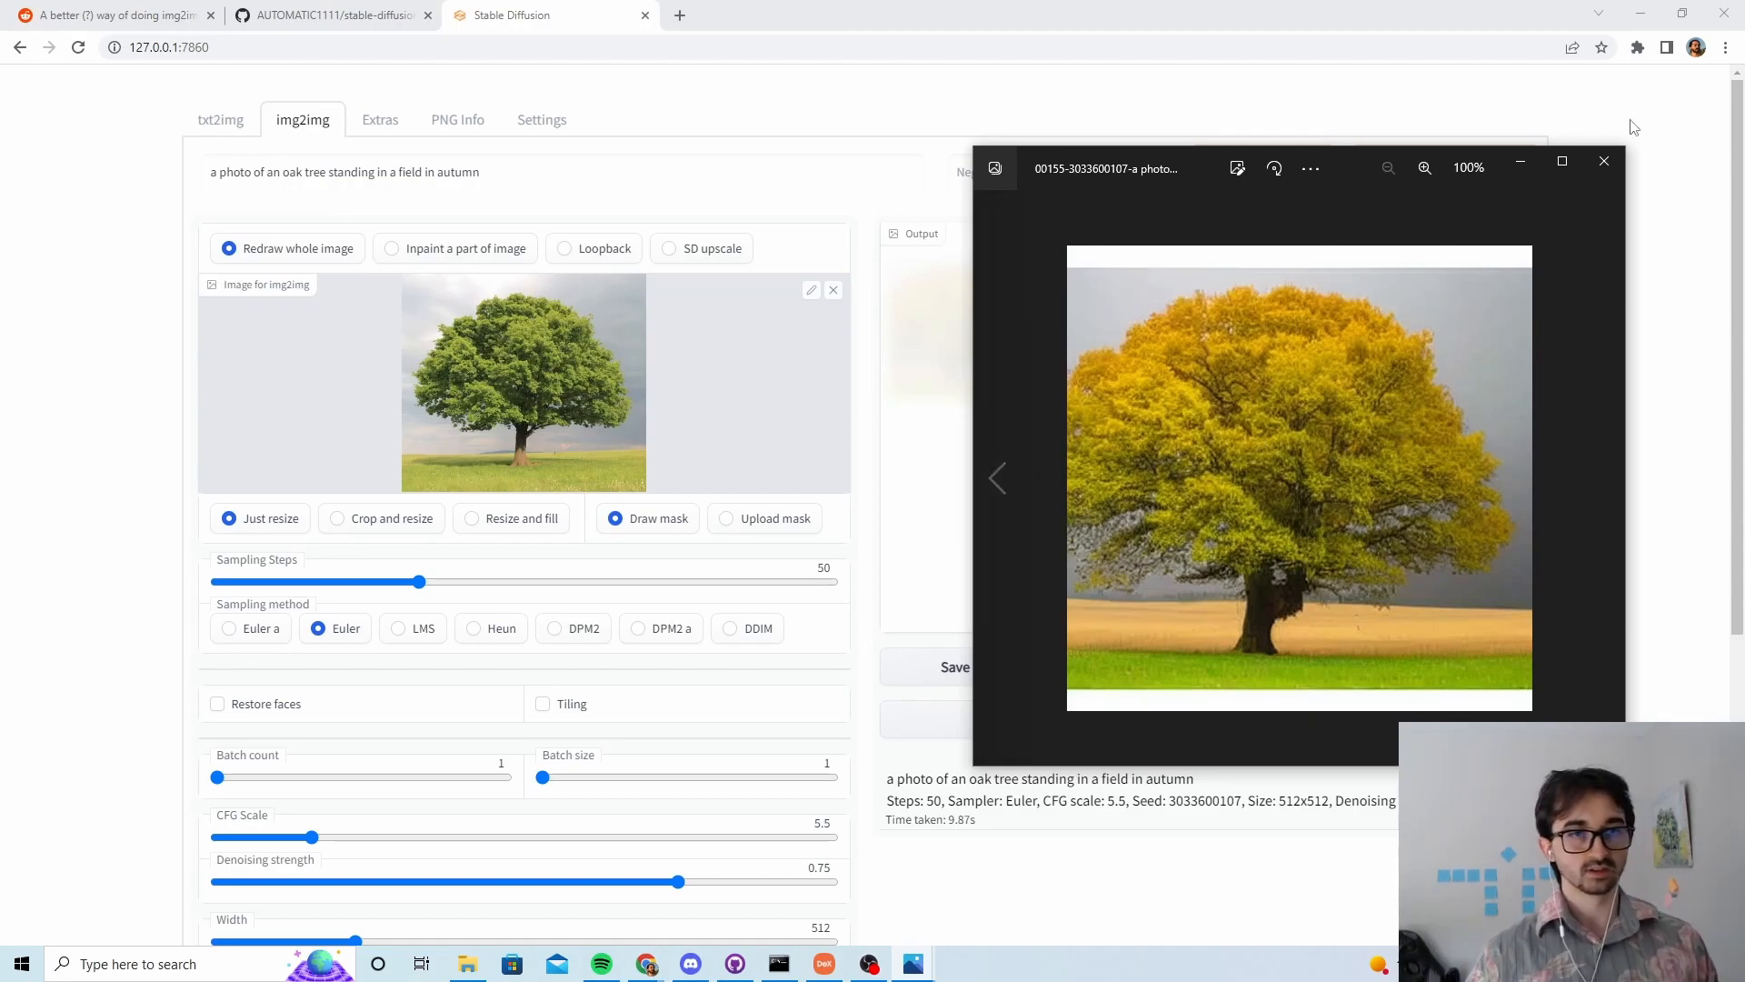
Step: Generate four autumn oak variants with 35 steps, Euler a and CFG 2.5
left_click(1603, 160)
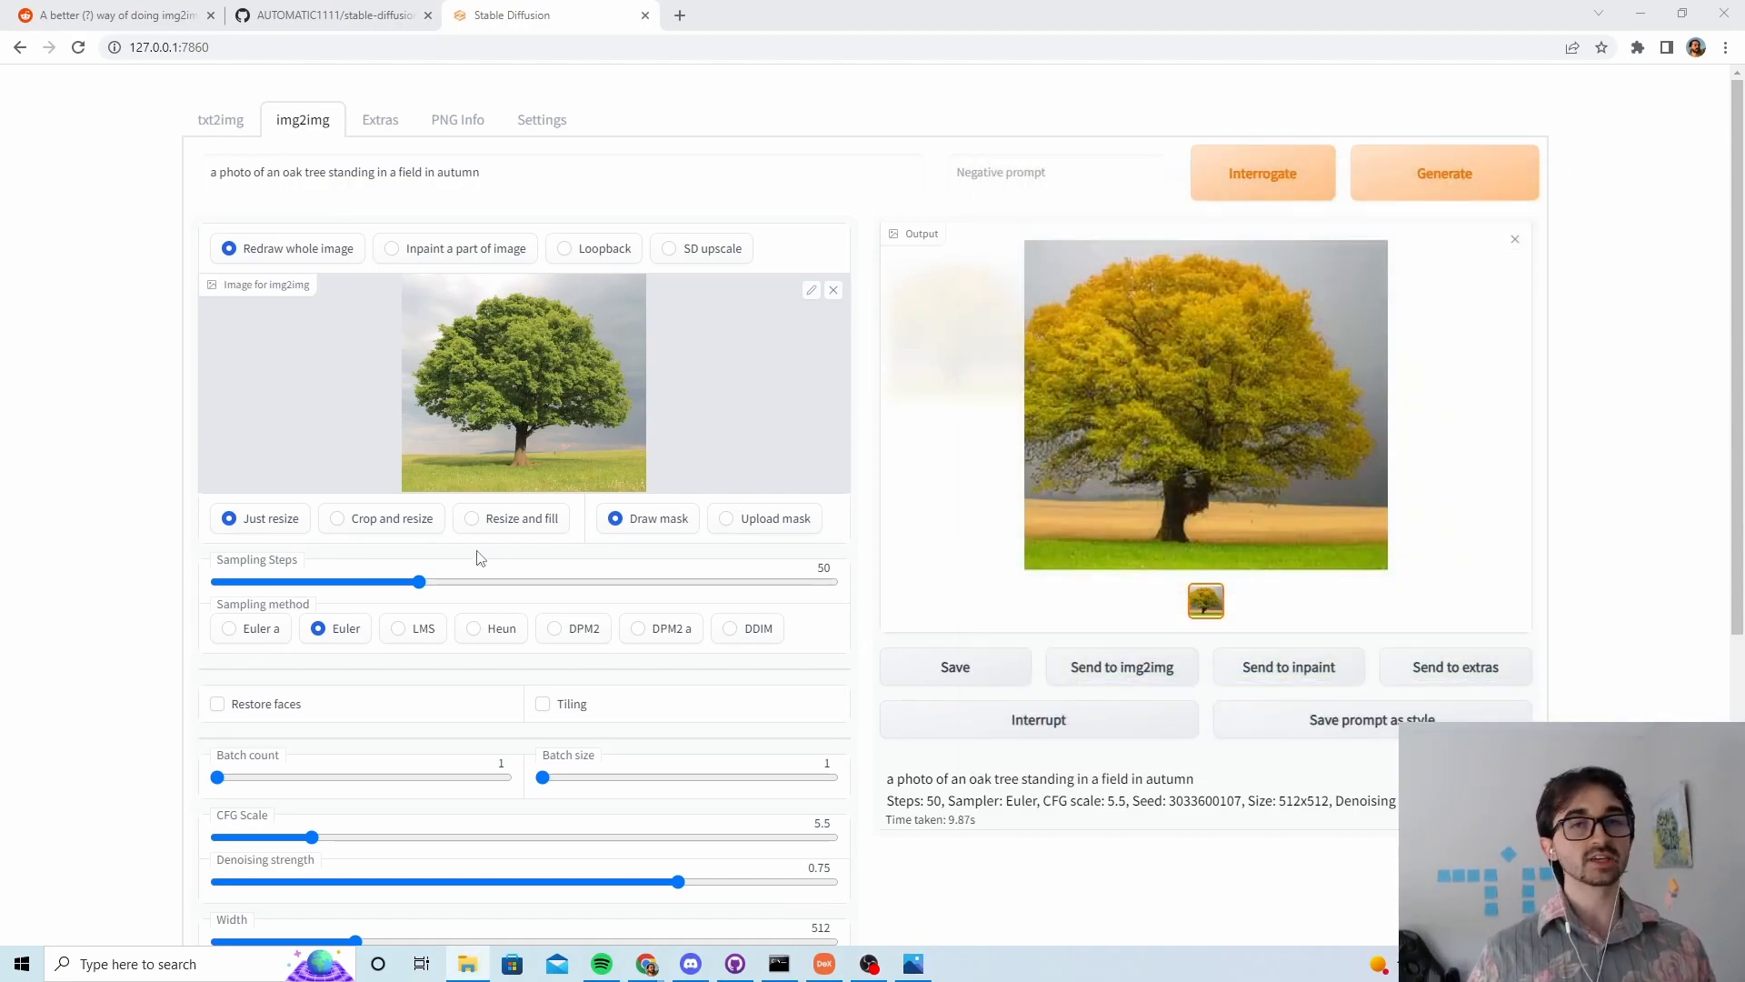
scroll("down", 3)
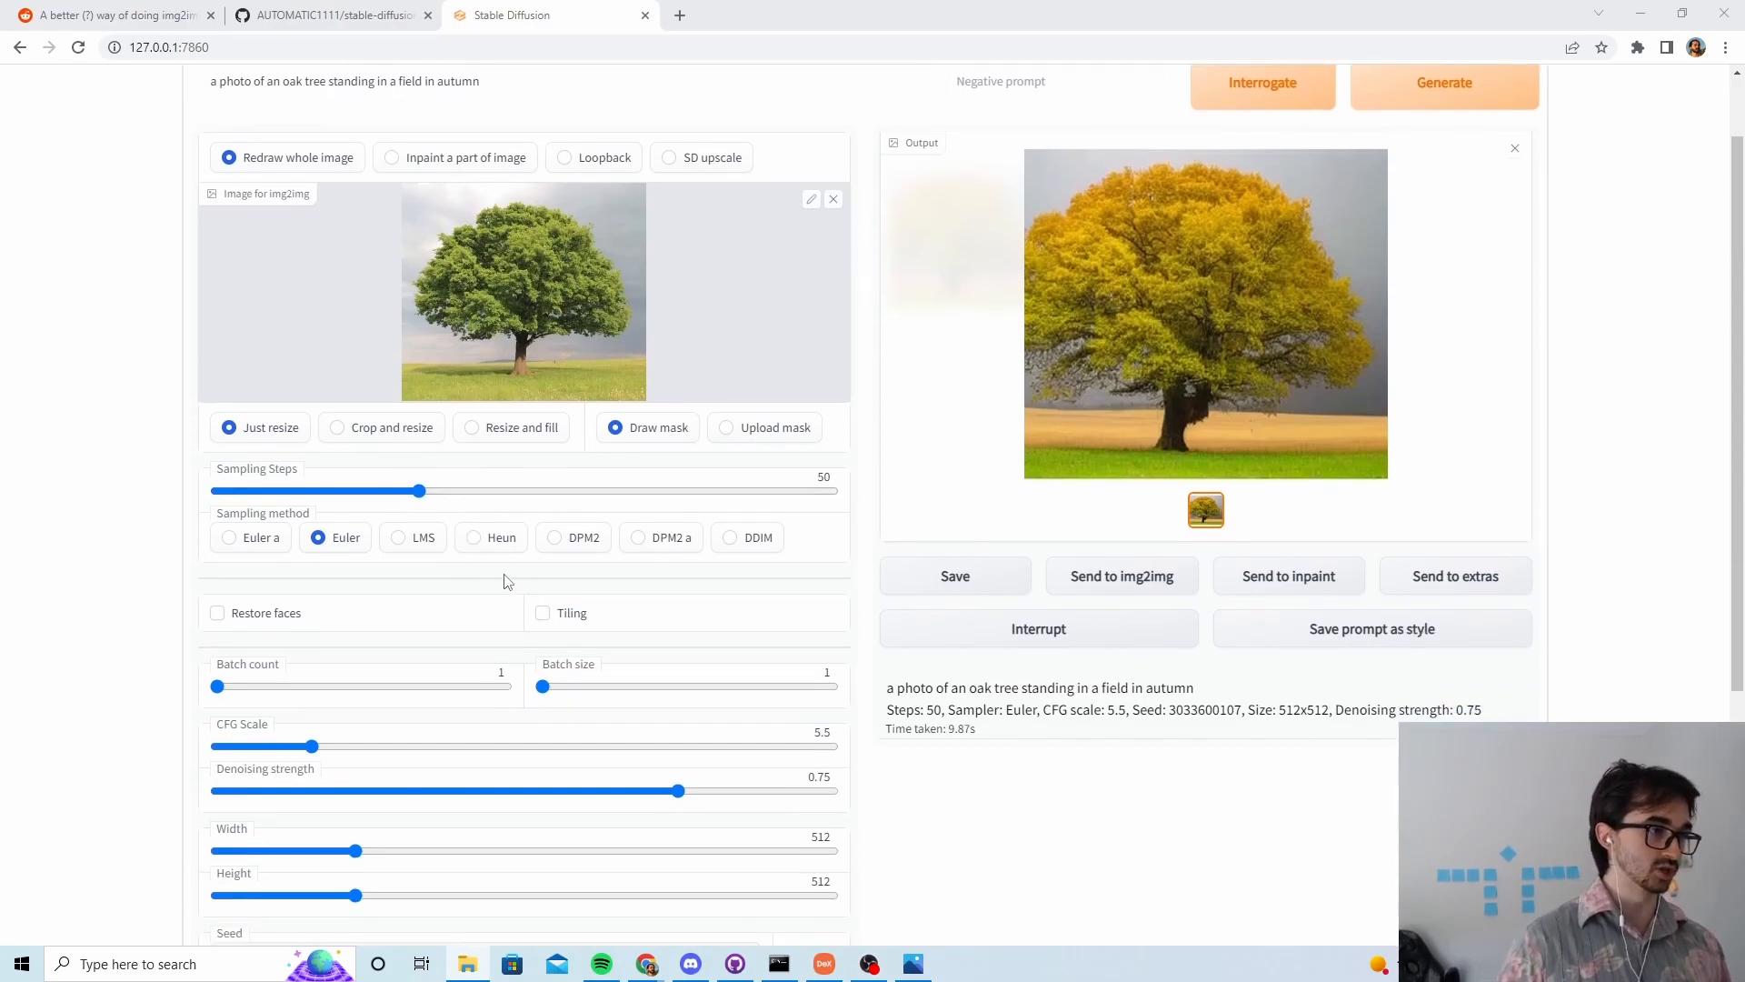
scroll("down", 3)
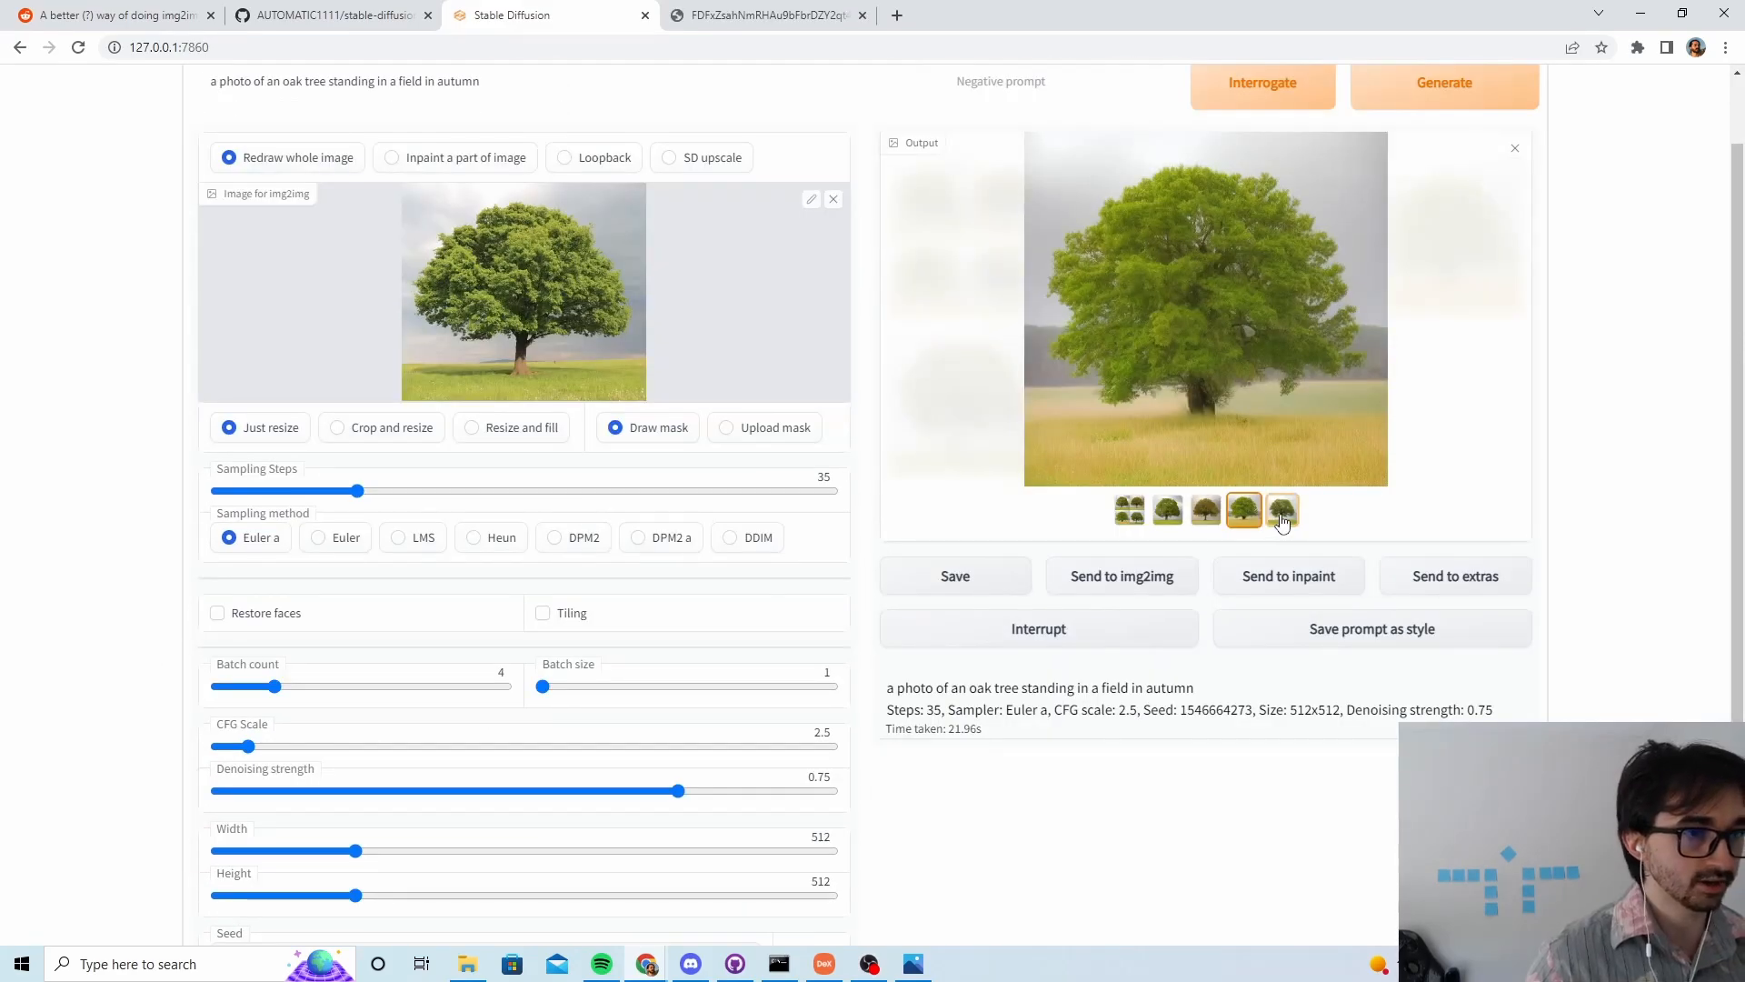
Step: Compare the autumn tree variants and save one result
left_click(1206, 509)
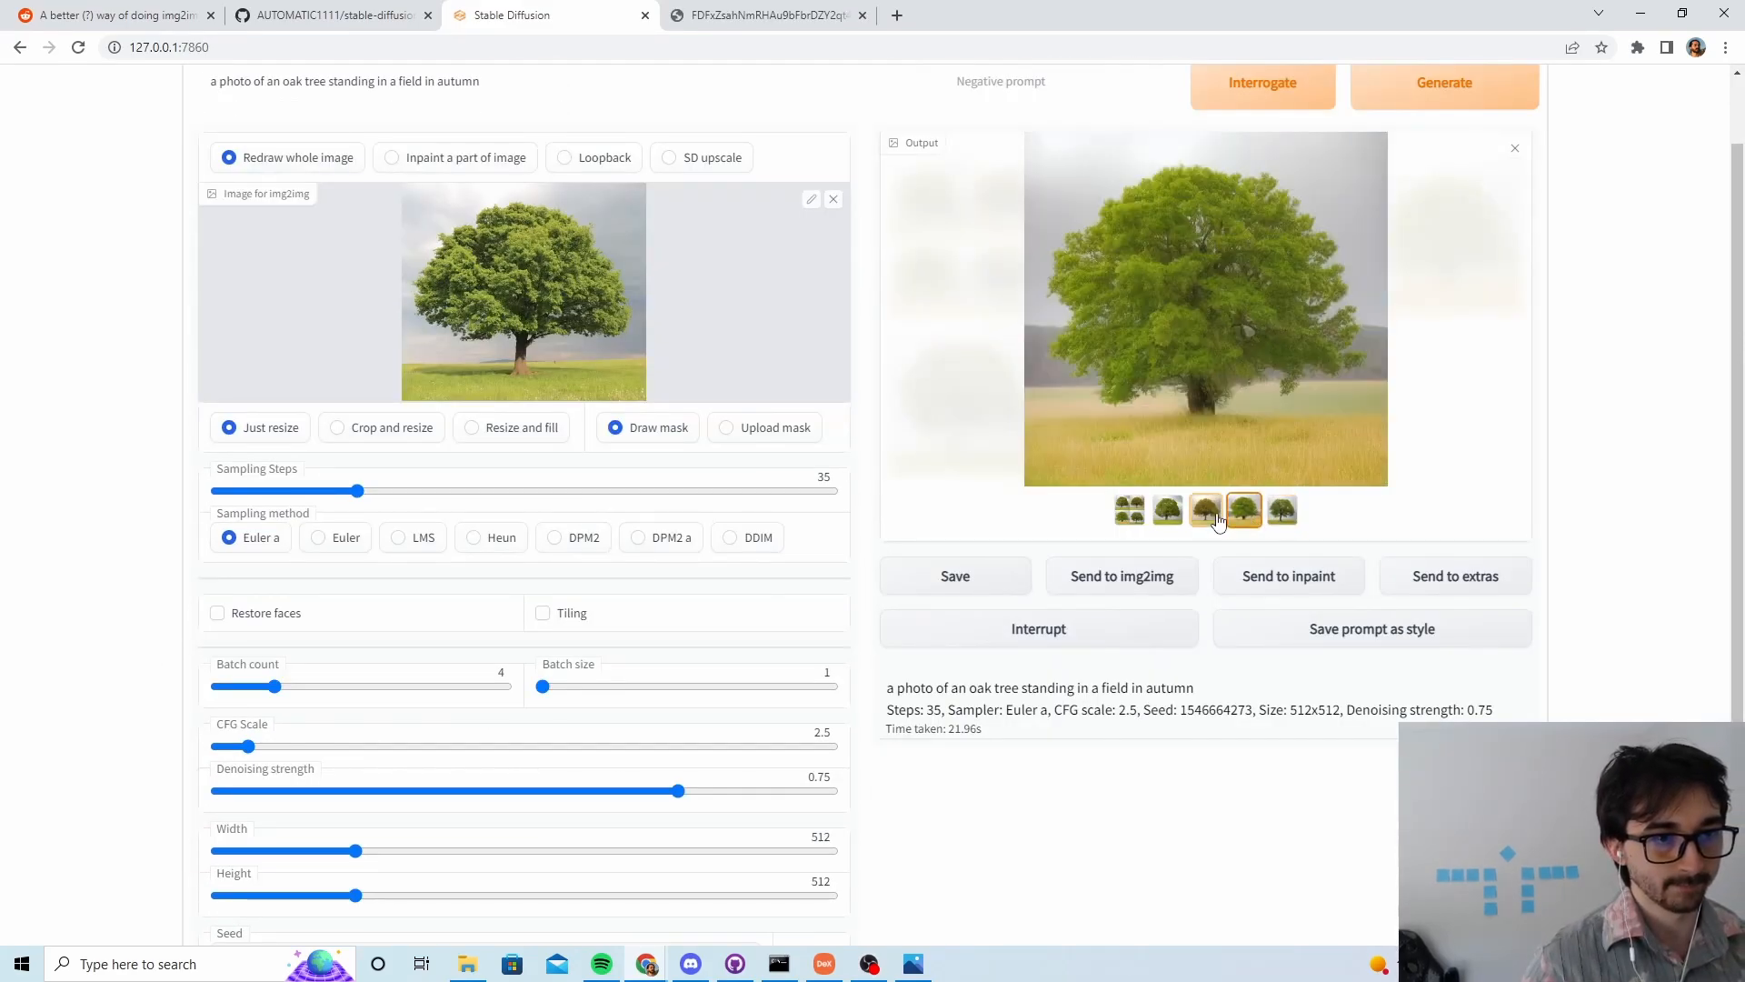
left_click(1206, 509)
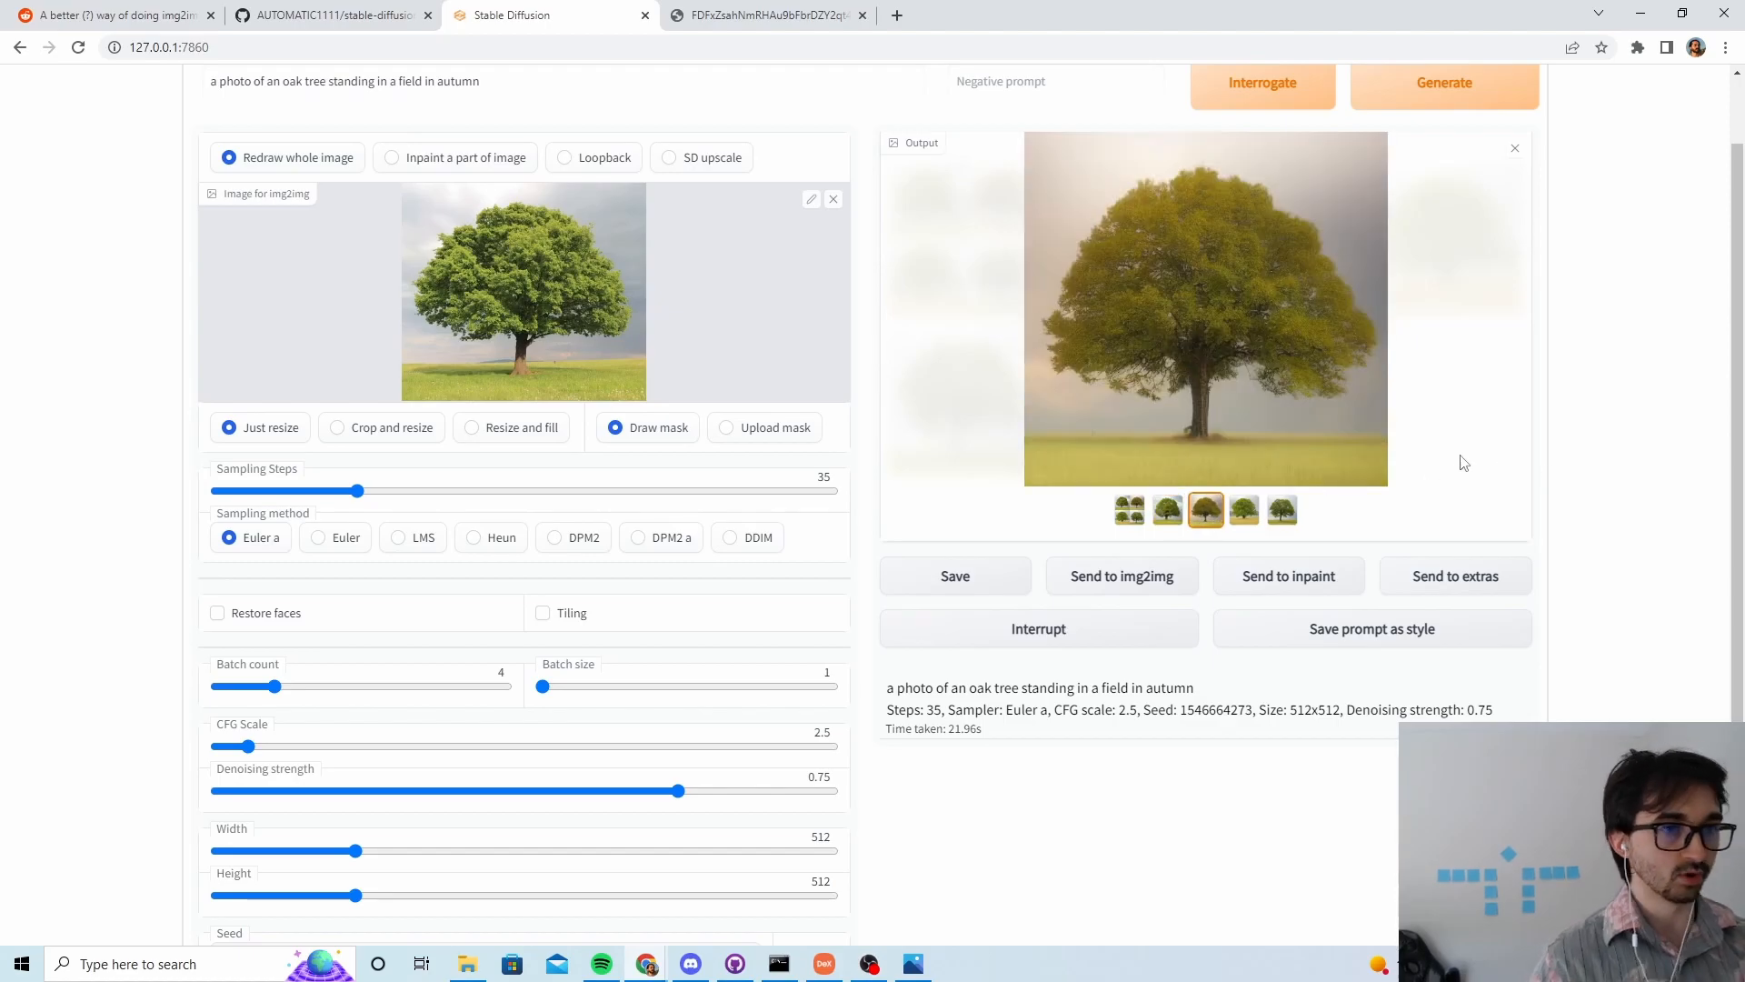
mouse_move(1140, 440)
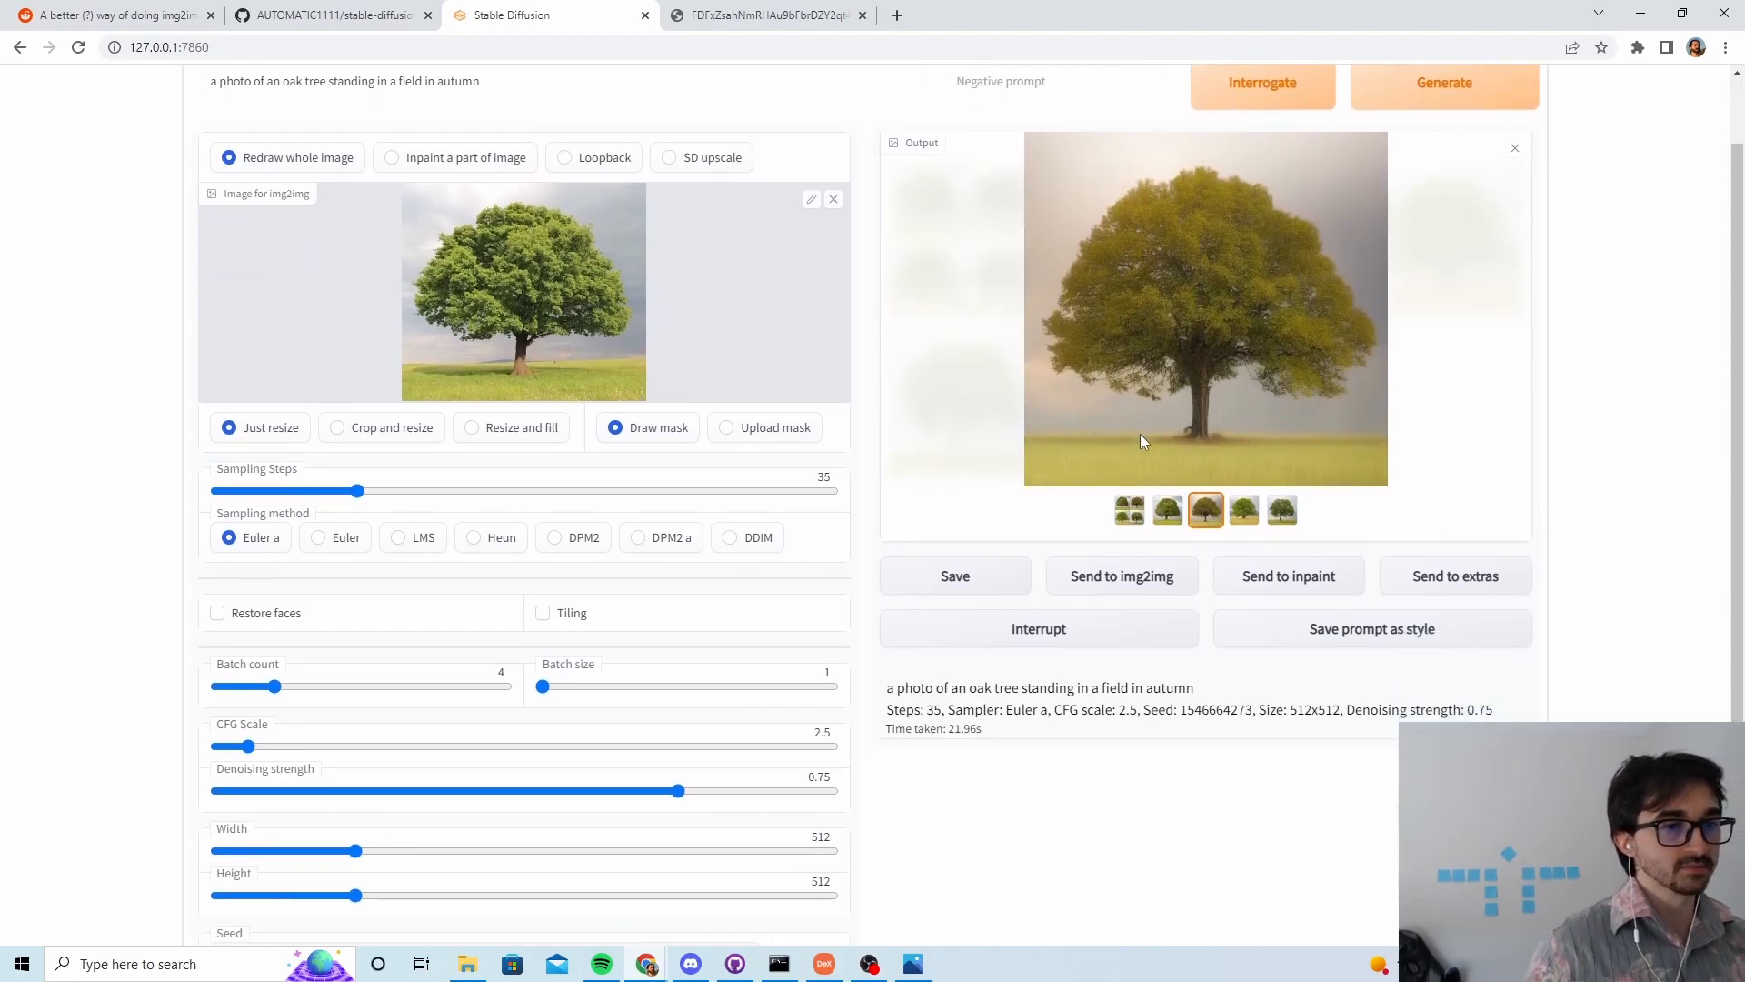
left_click(1167, 509)
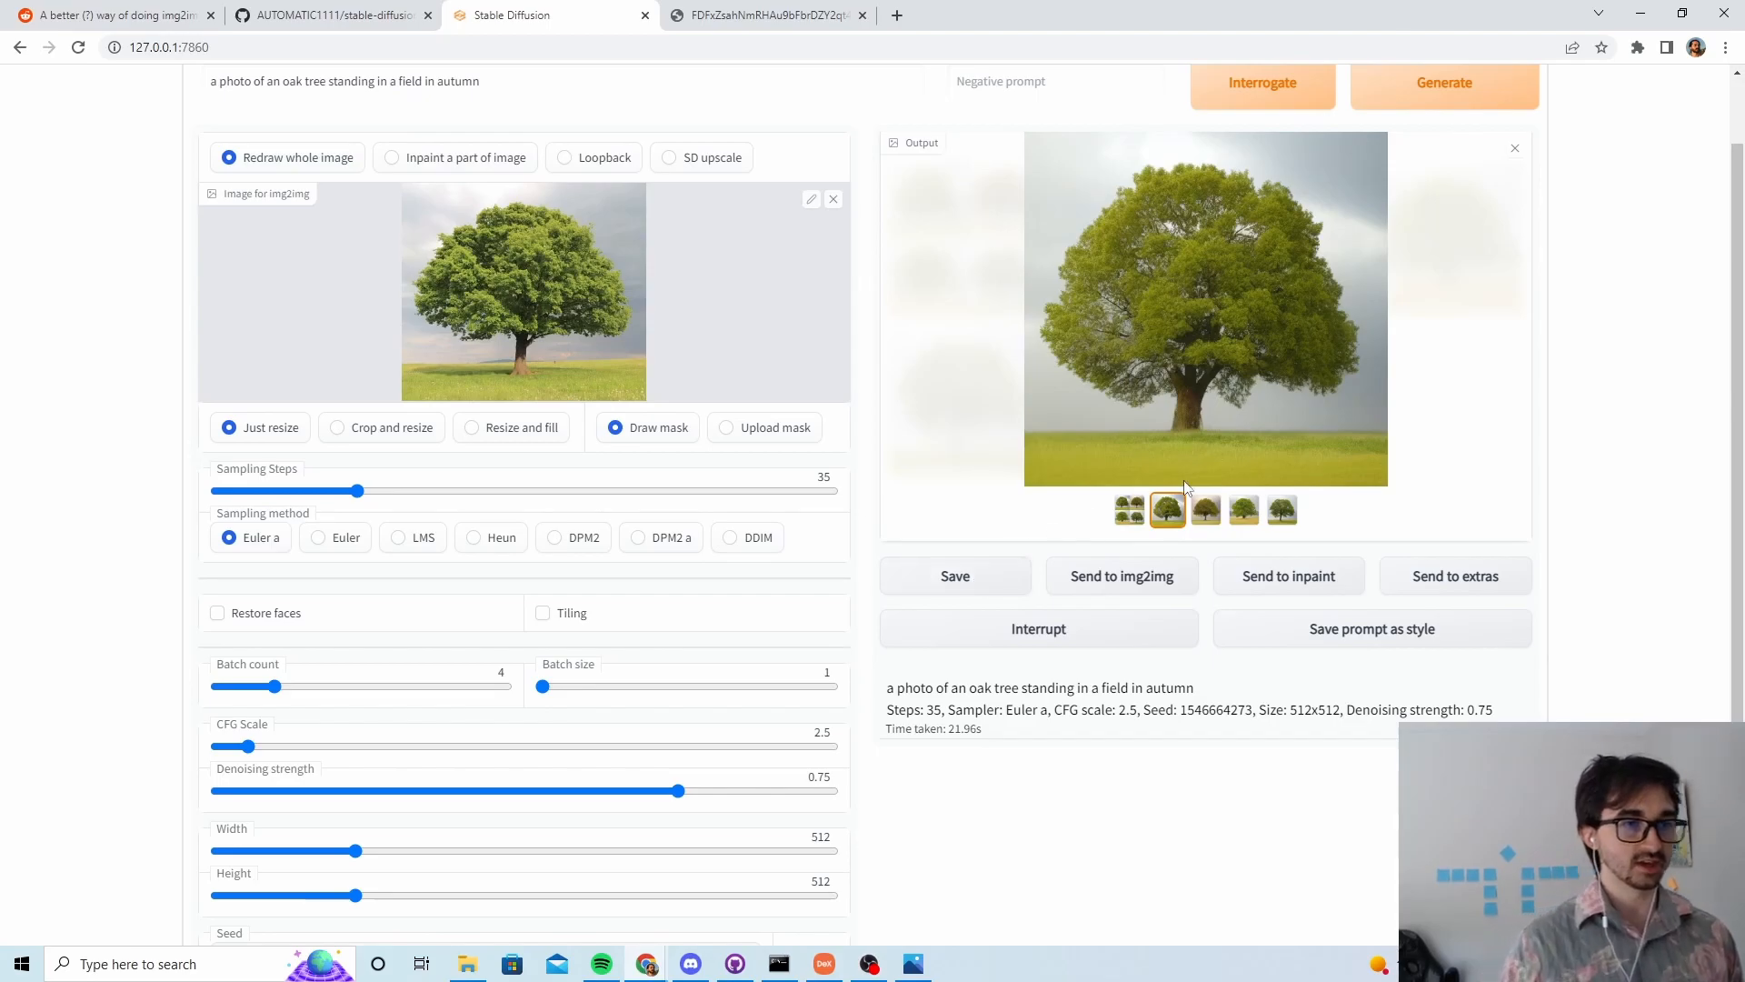
left_click(955, 576)
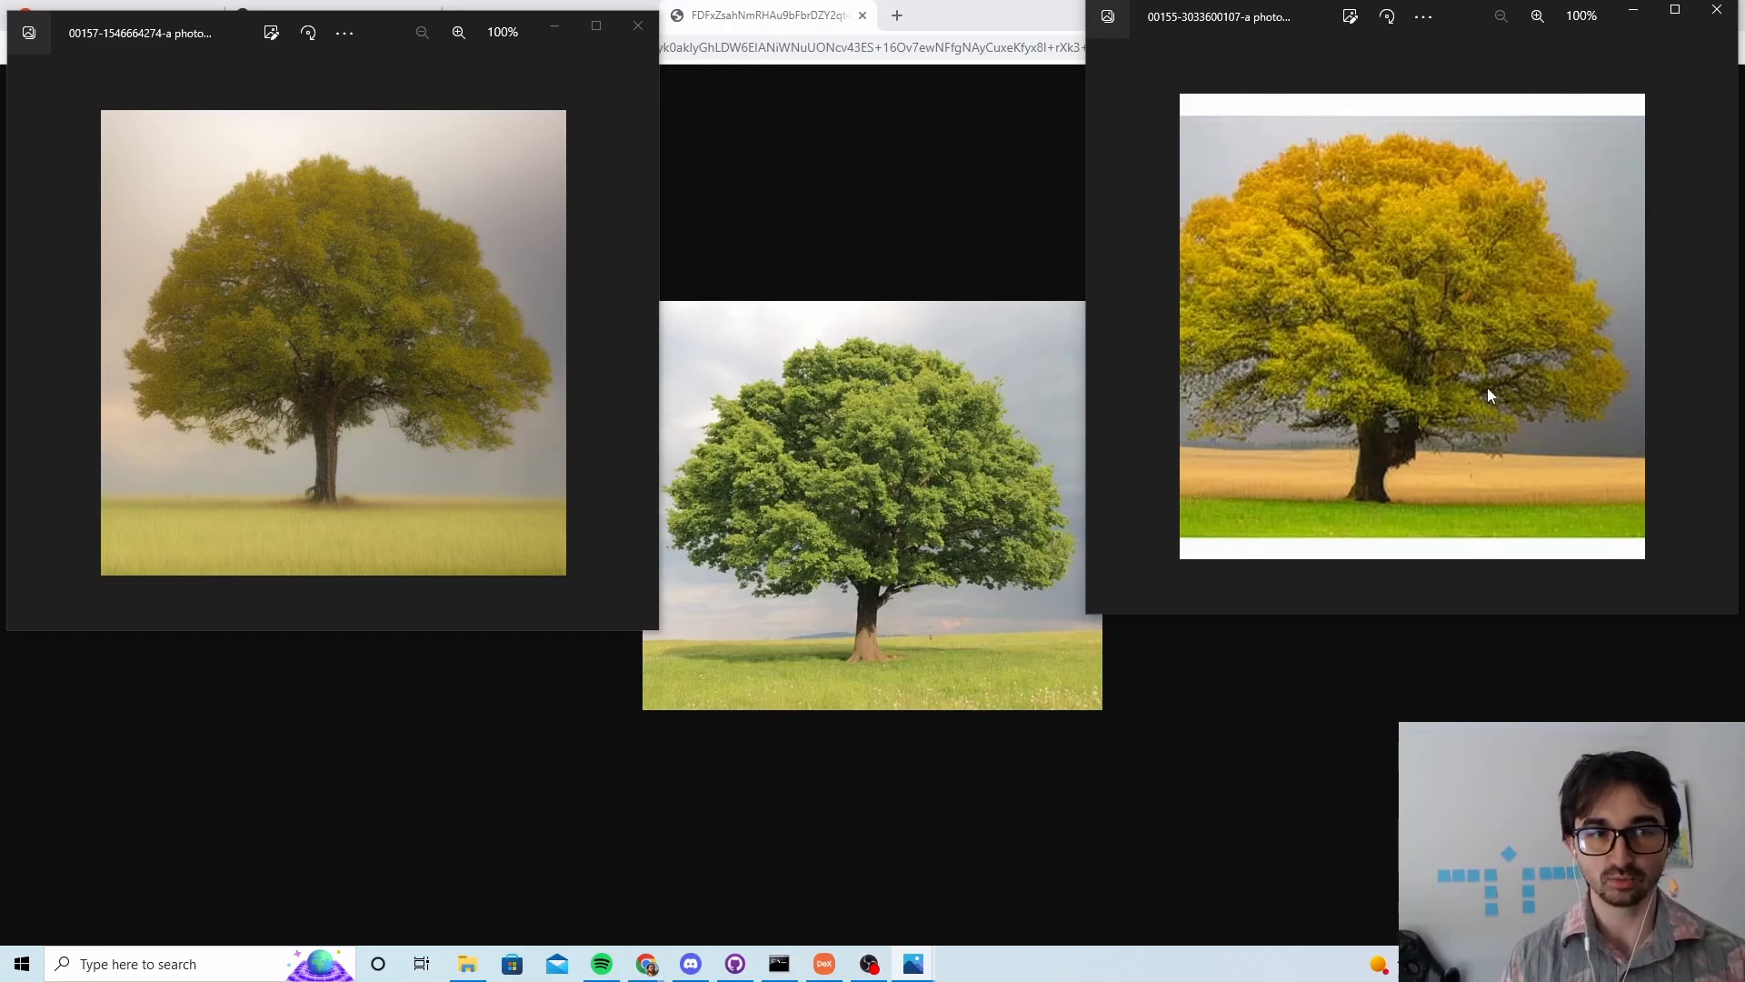
mouse_move(733, 469)
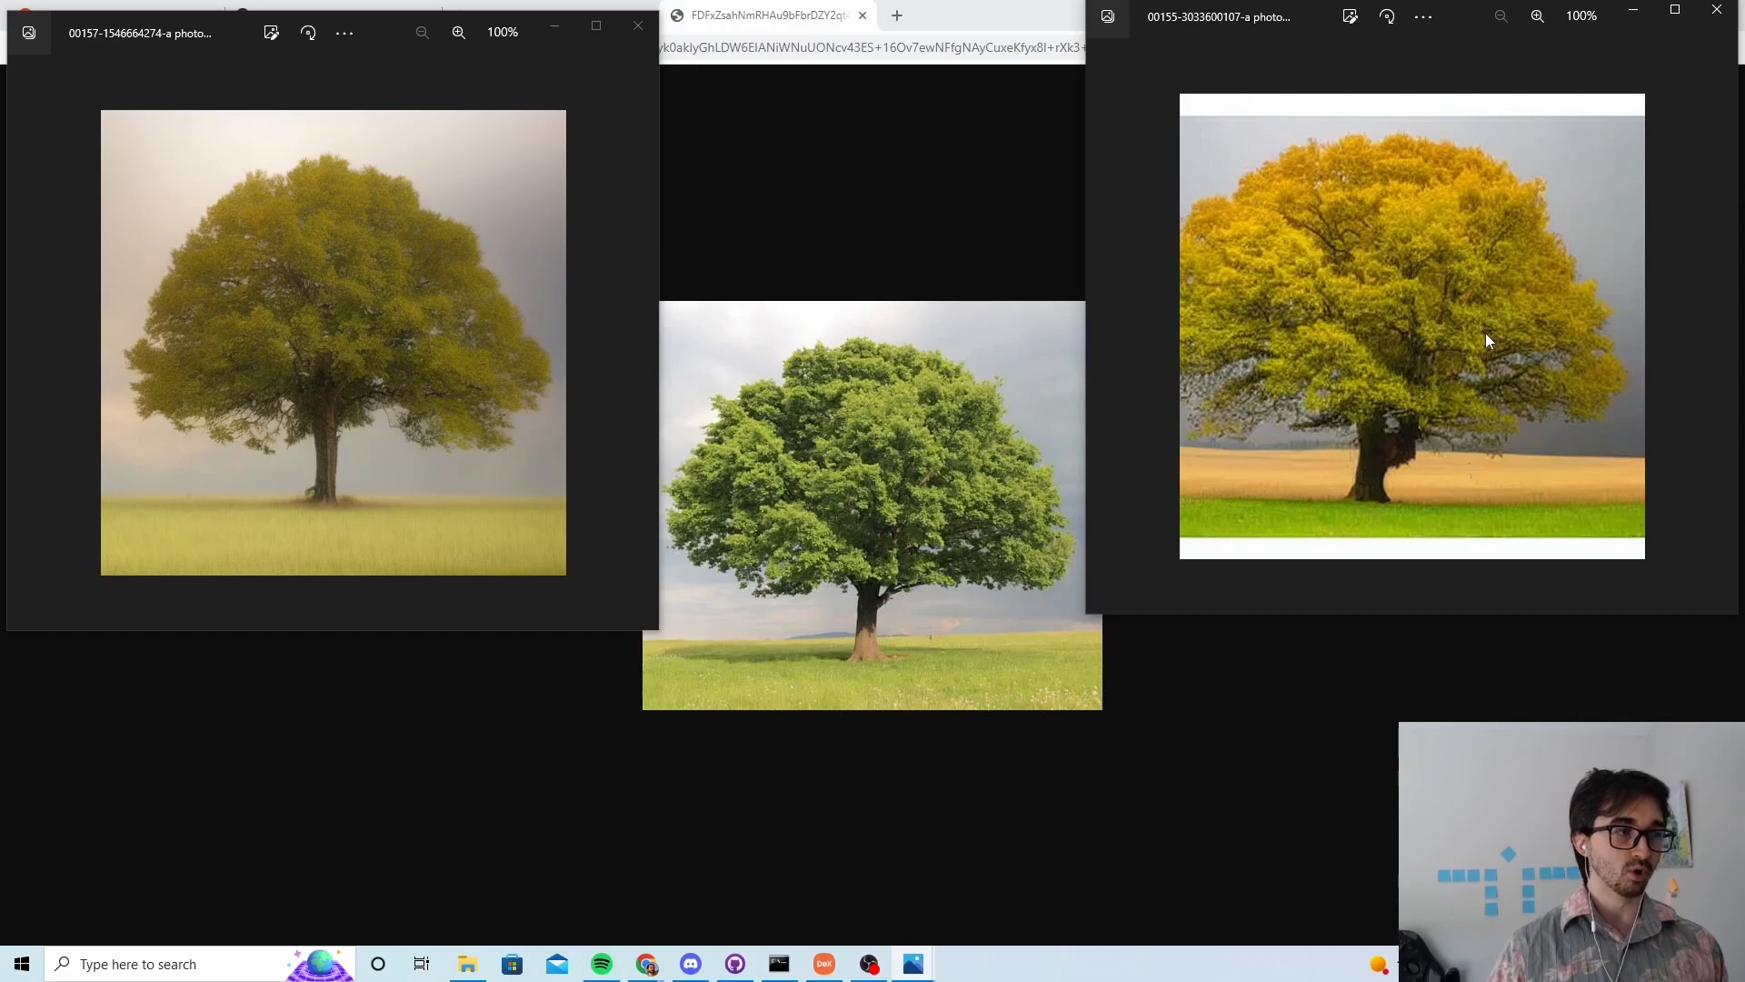
mouse_move(1504, 287)
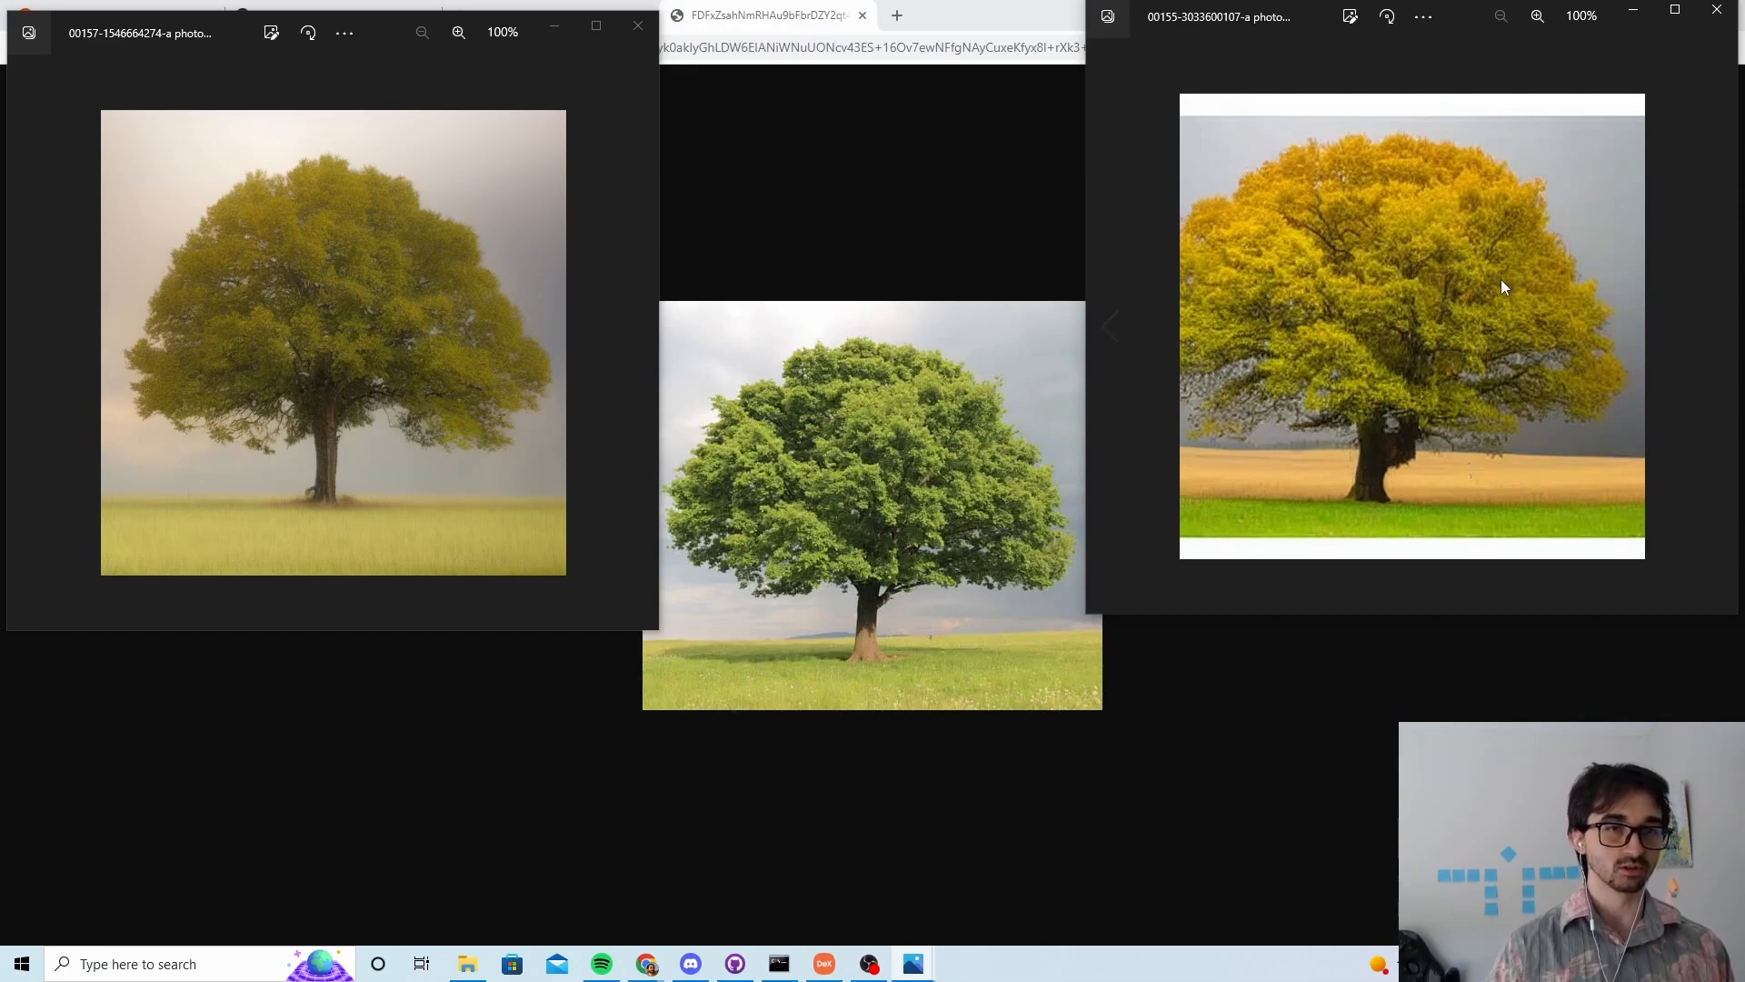
mouse_move(562, 423)
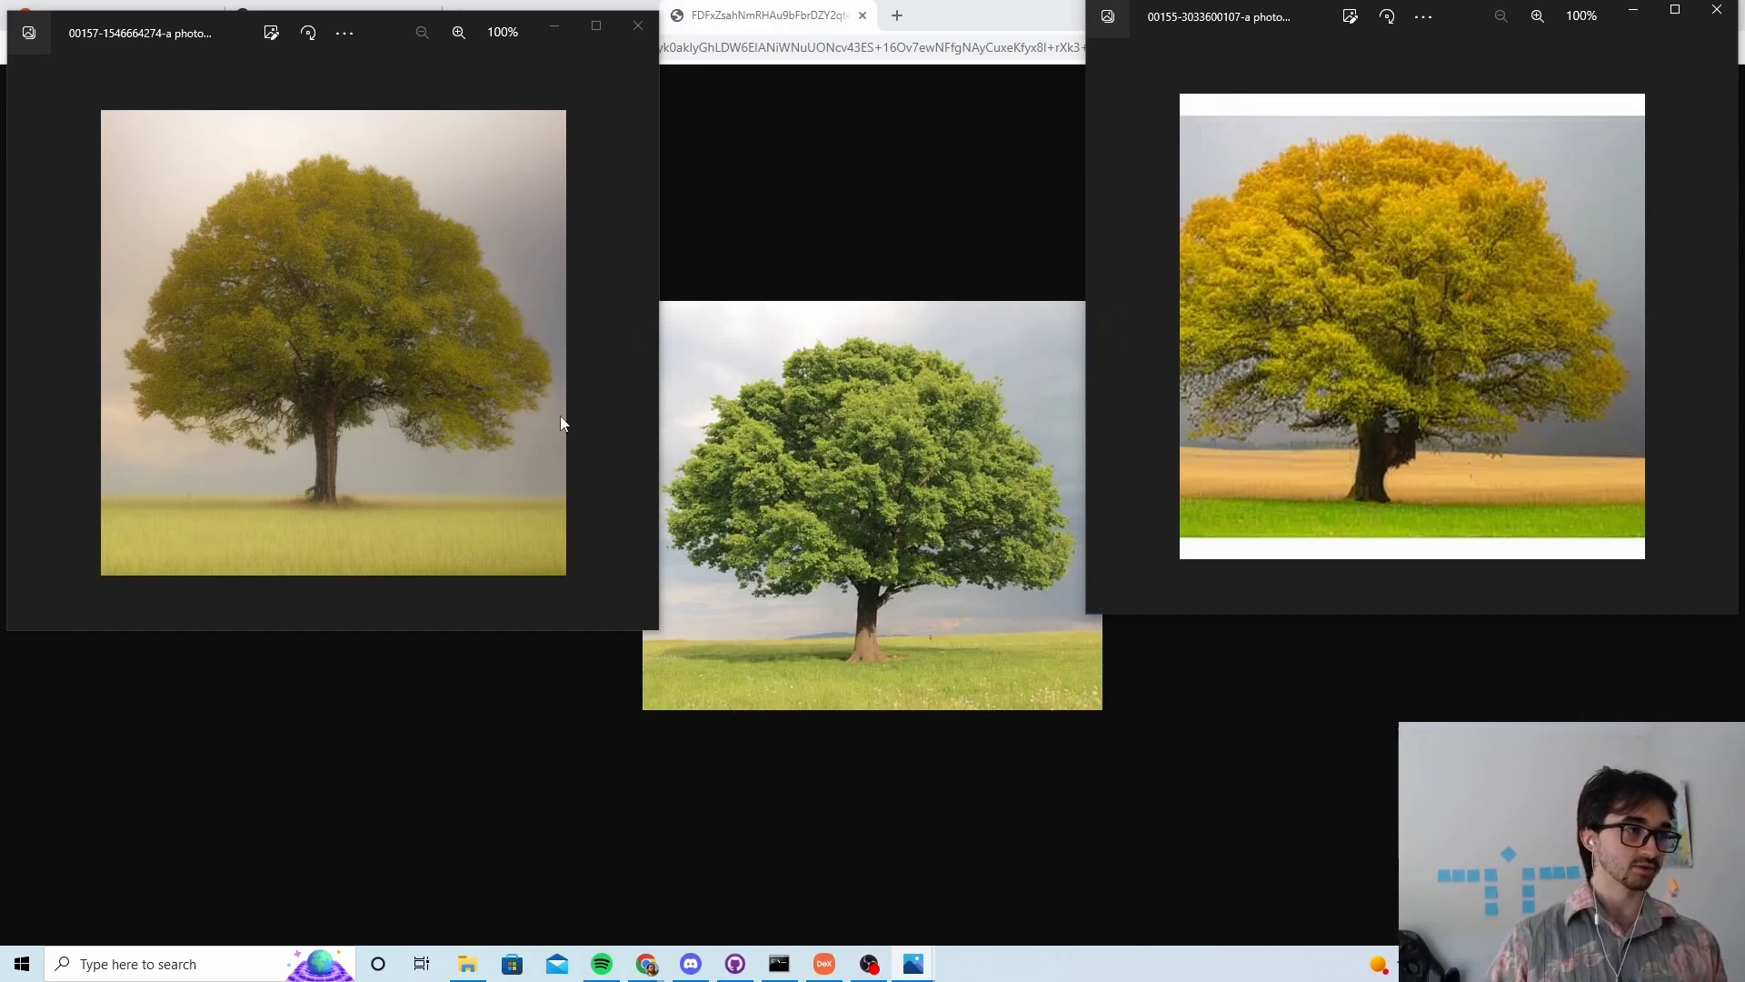
mouse_move(1325, 439)
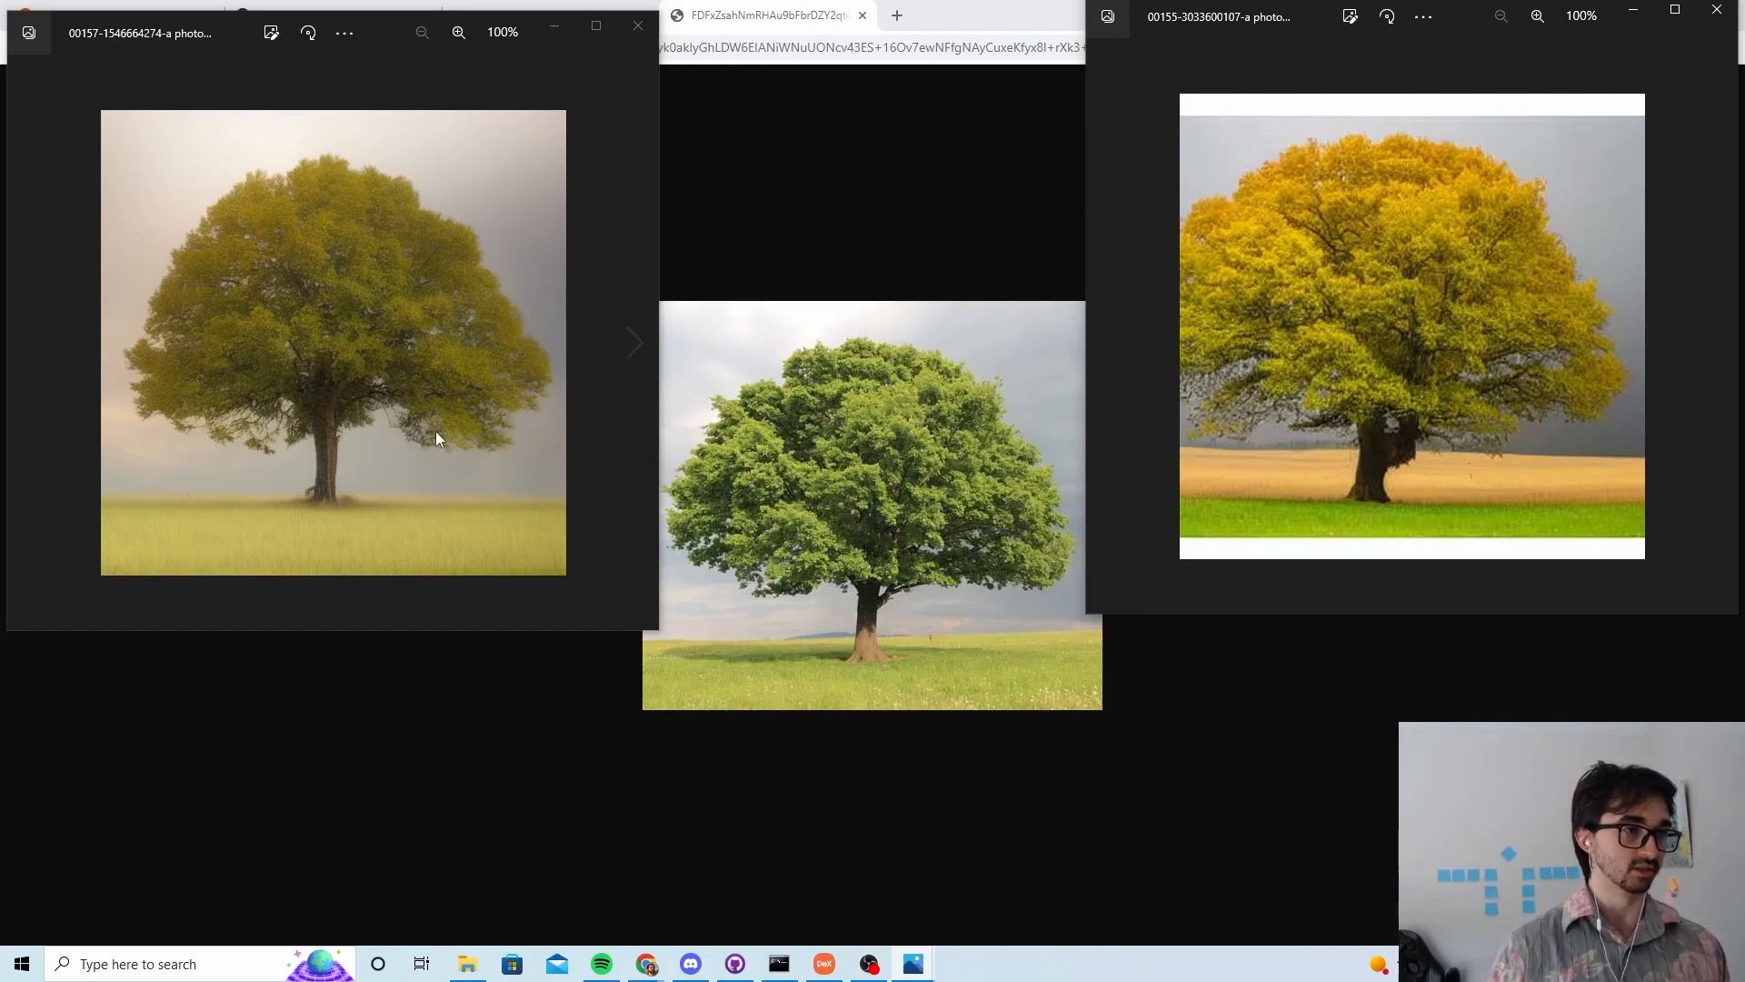
mouse_move(934, 372)
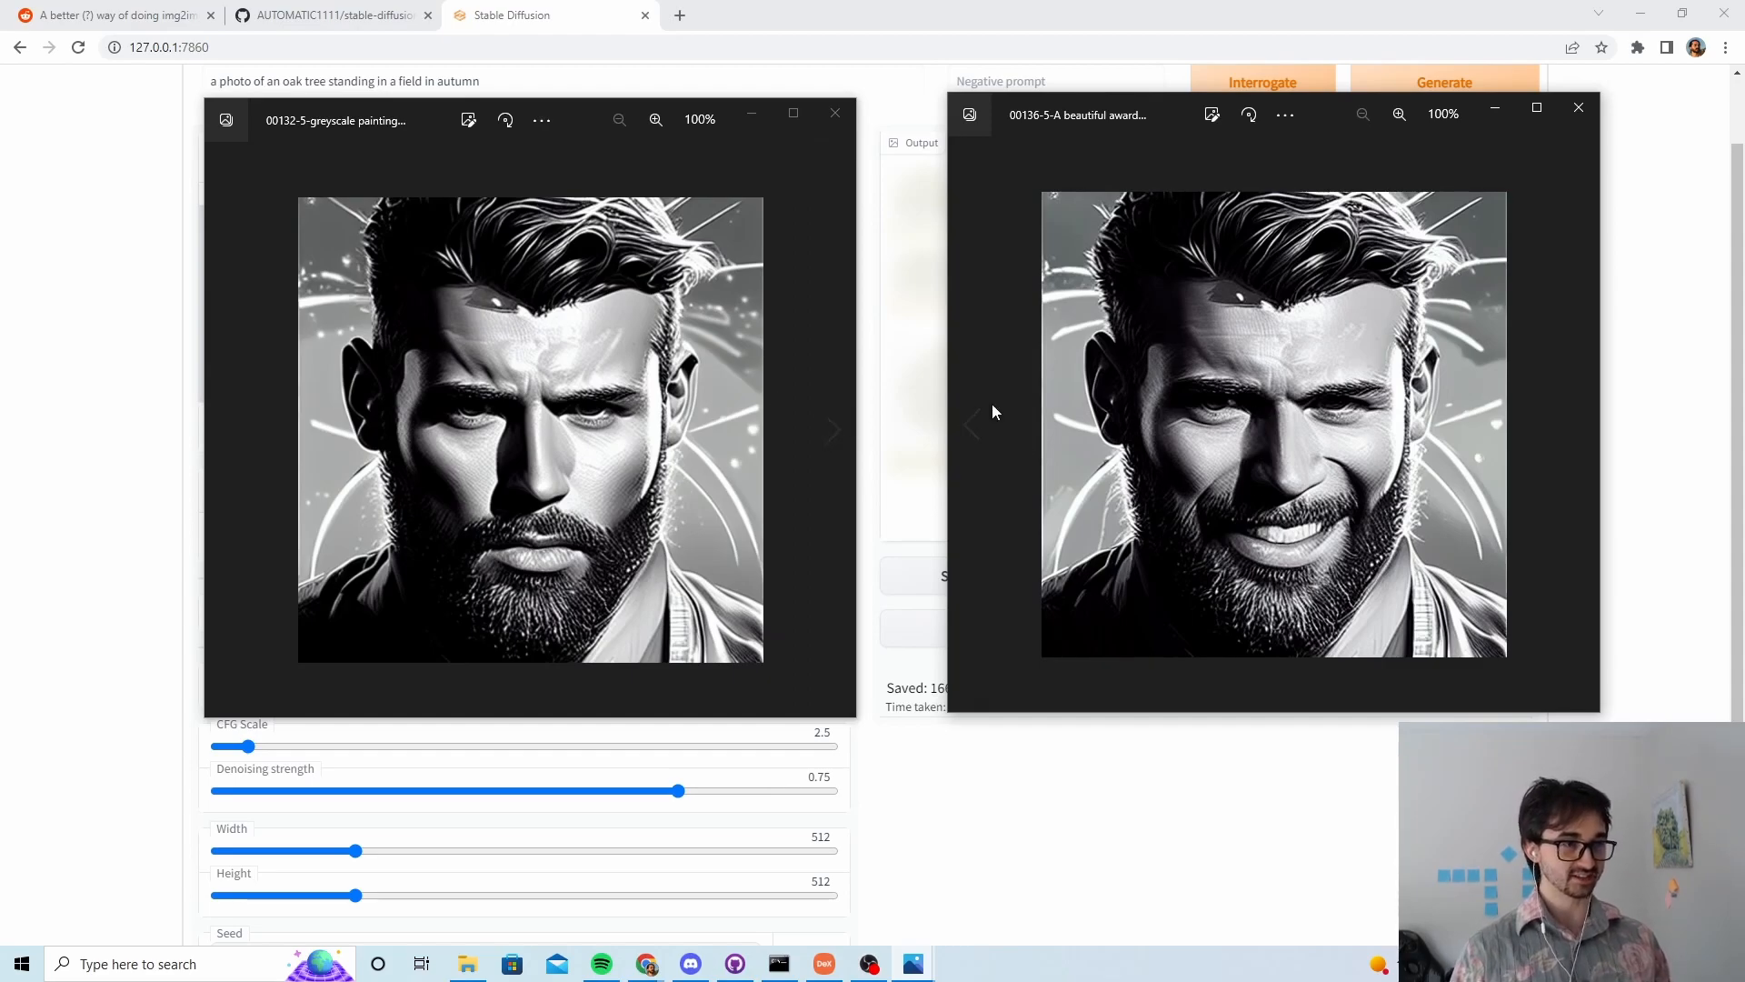
Step: Arrange the bearded man's portrait windows side by side in Photos
left_click_drag(334, 120, 360, 131)
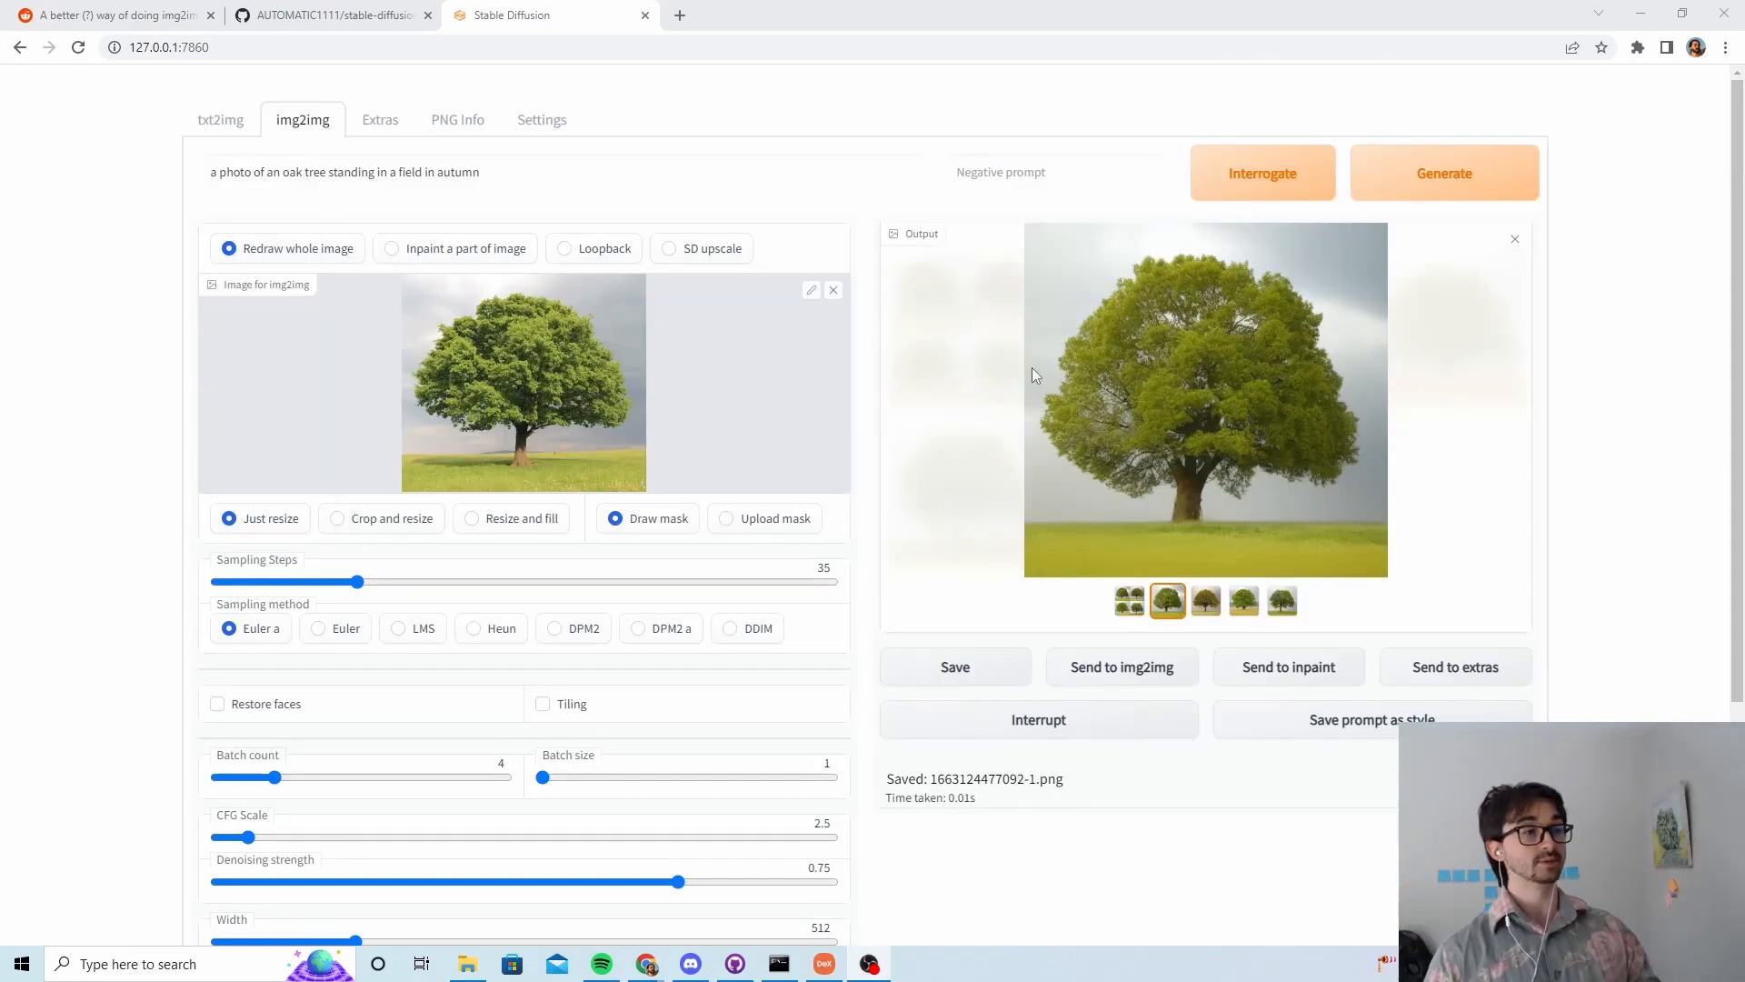
Step: Set the img2img sampling method to Euler for the oak tree edit
scroll("down", 3)
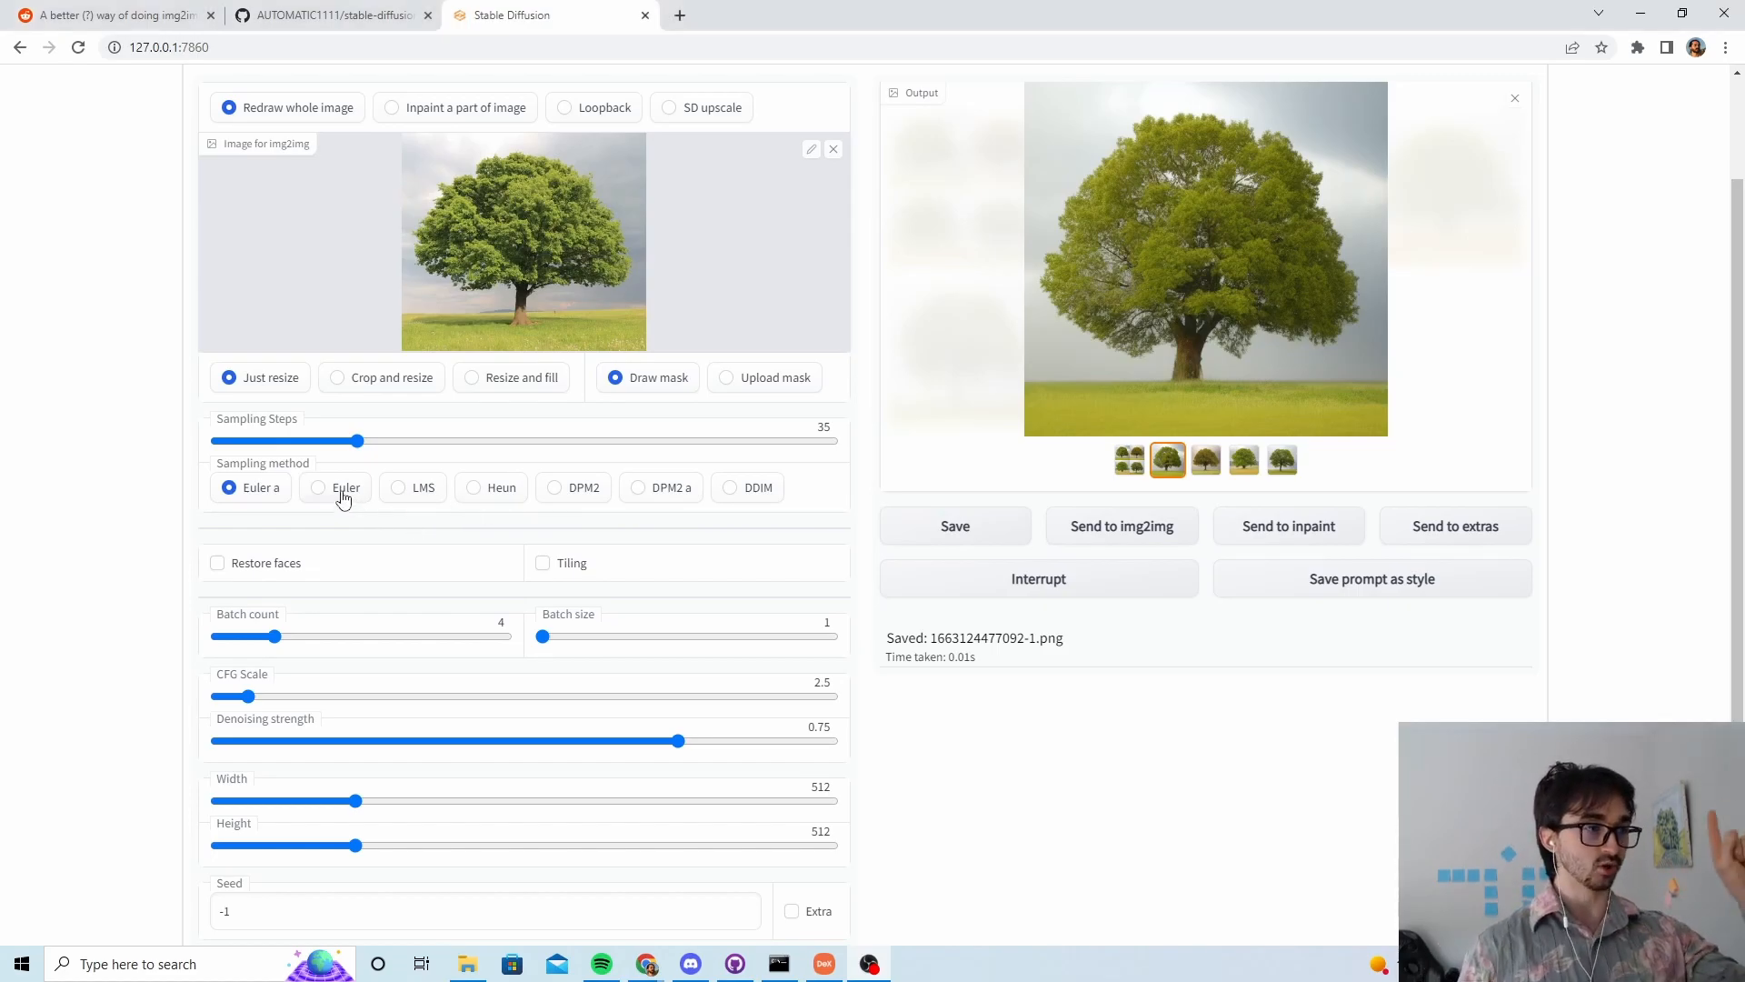
left_click(319, 487)
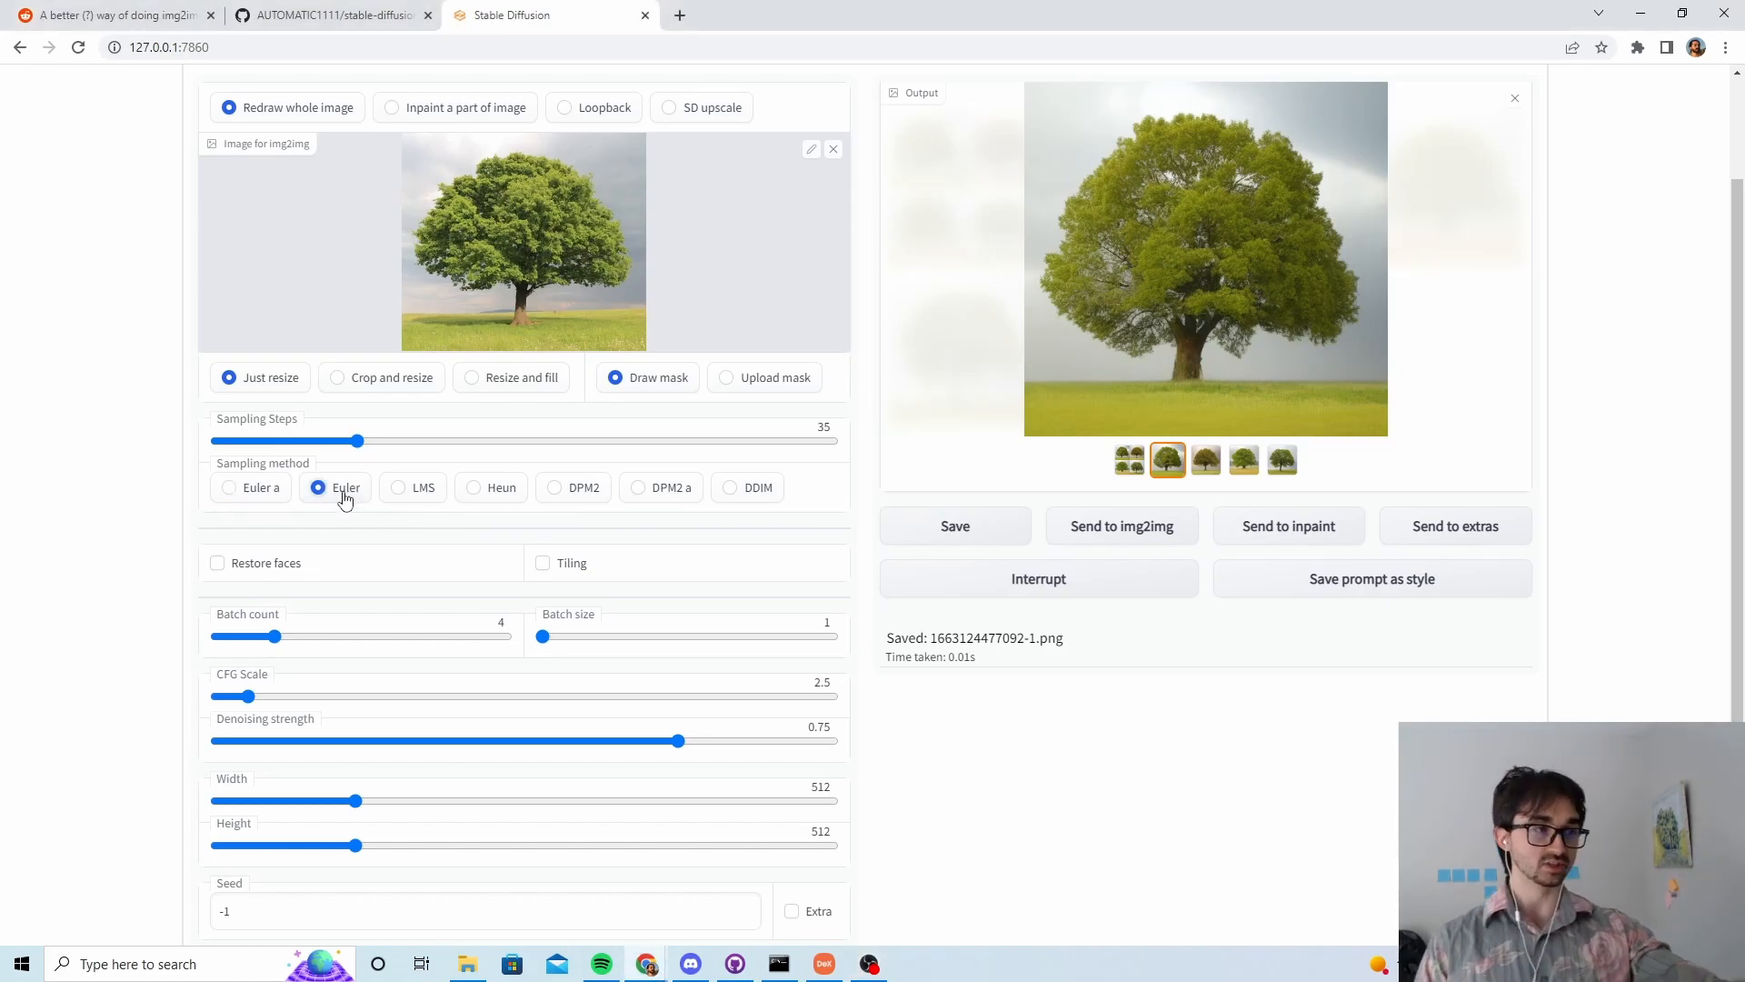
left_click(229, 487)
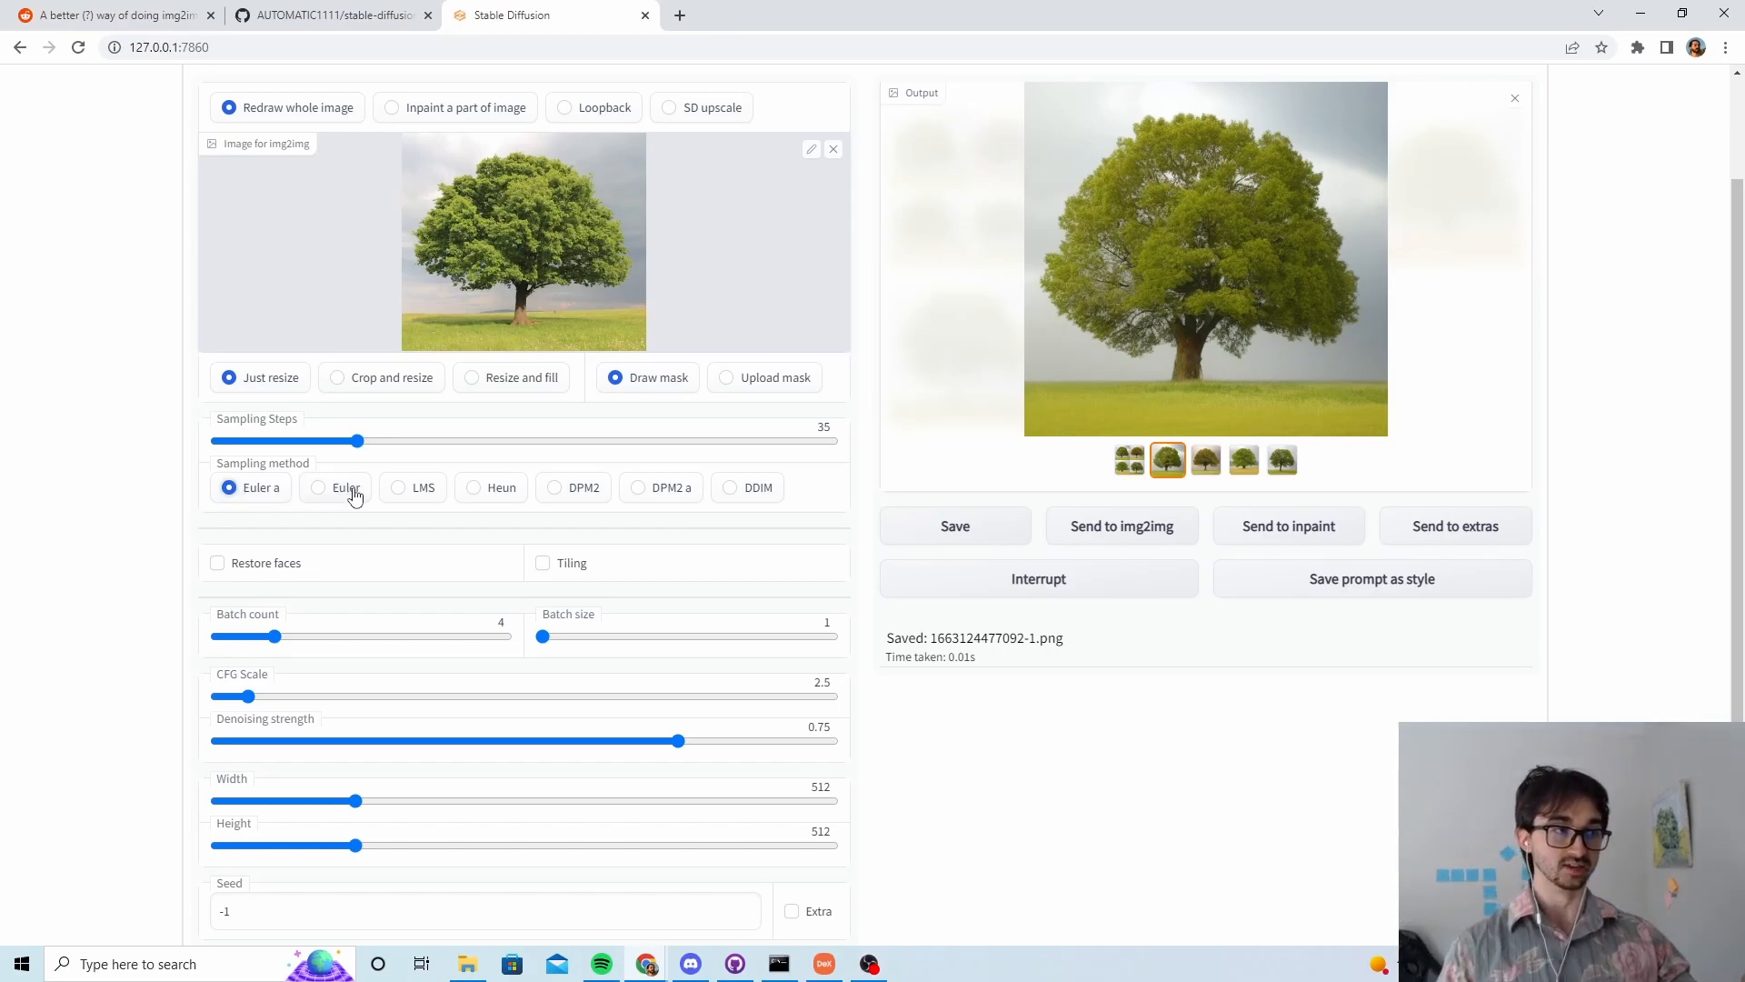
left_click(317, 488)
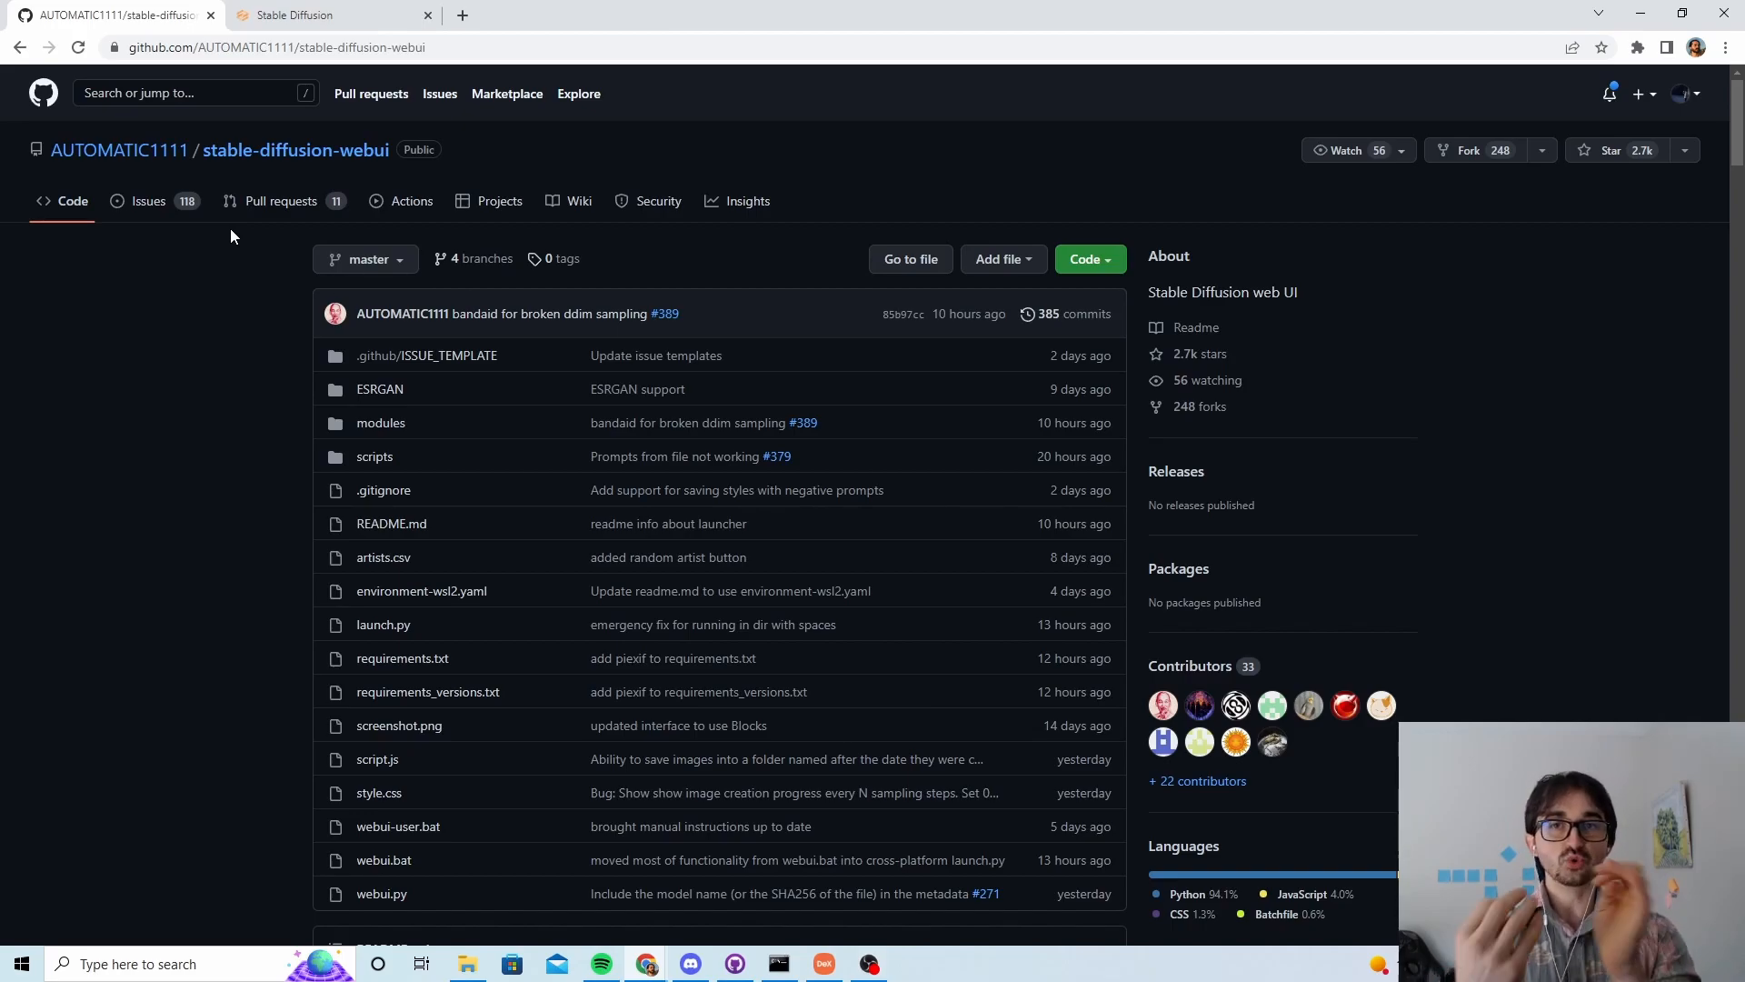
left_click(296, 15)
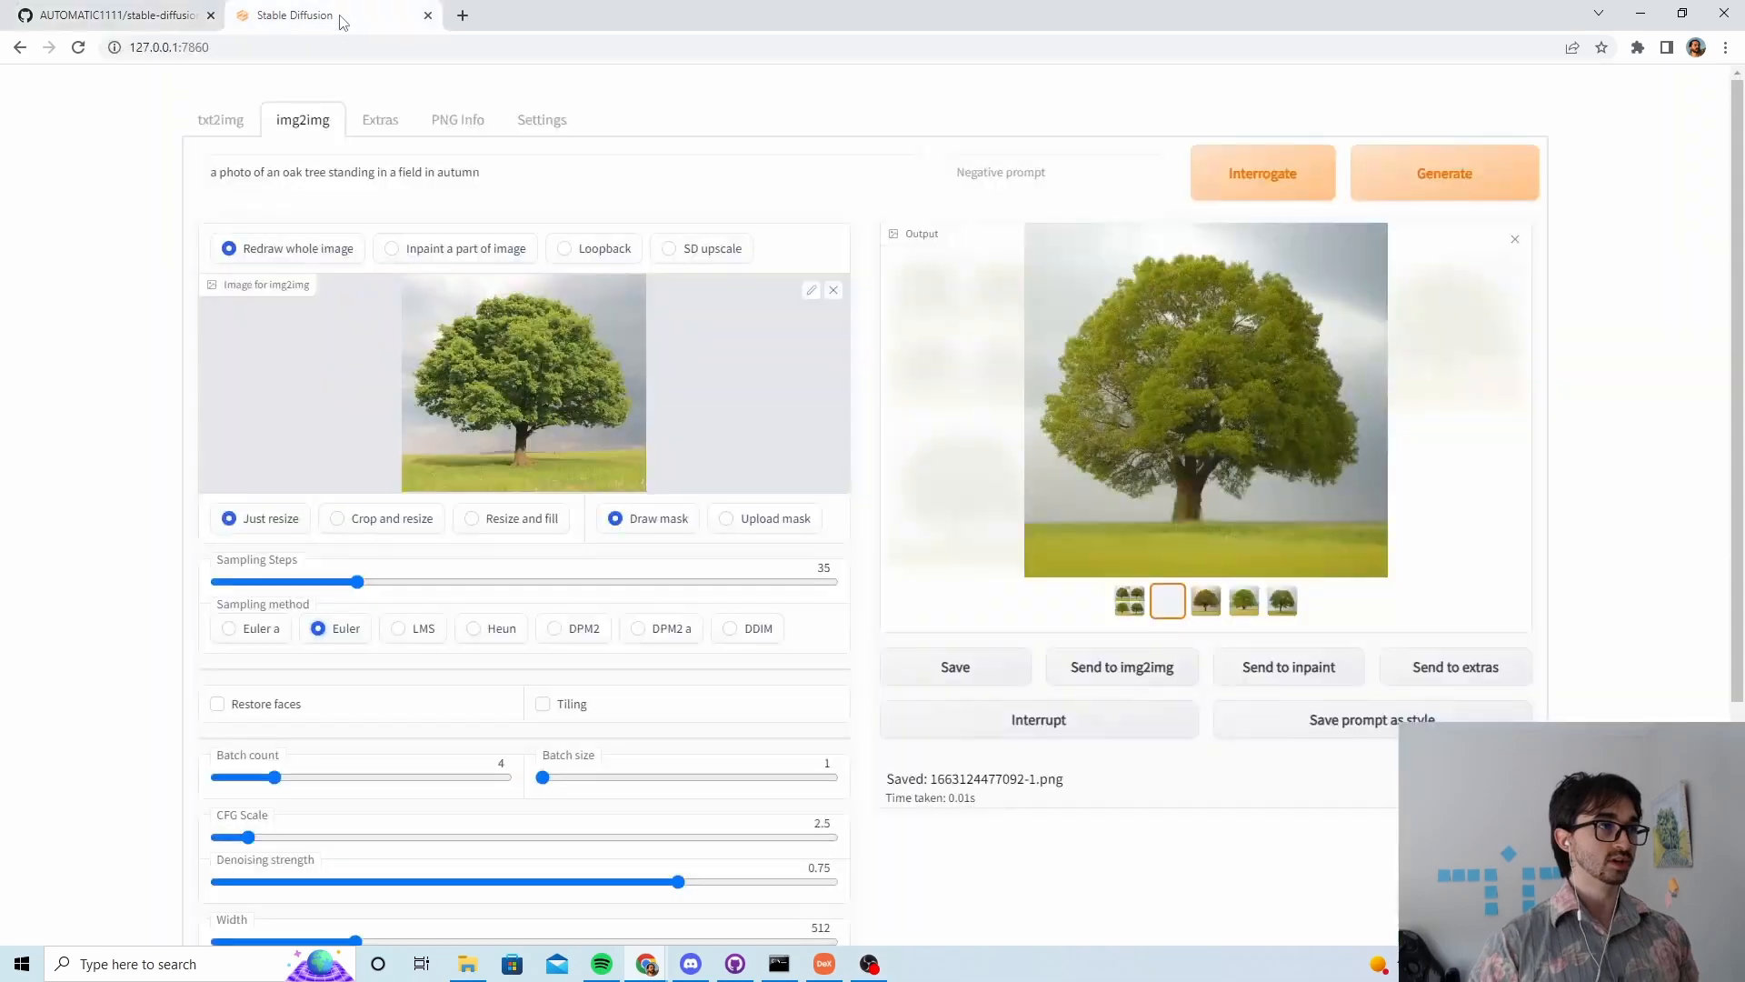
left_click(167, 47)
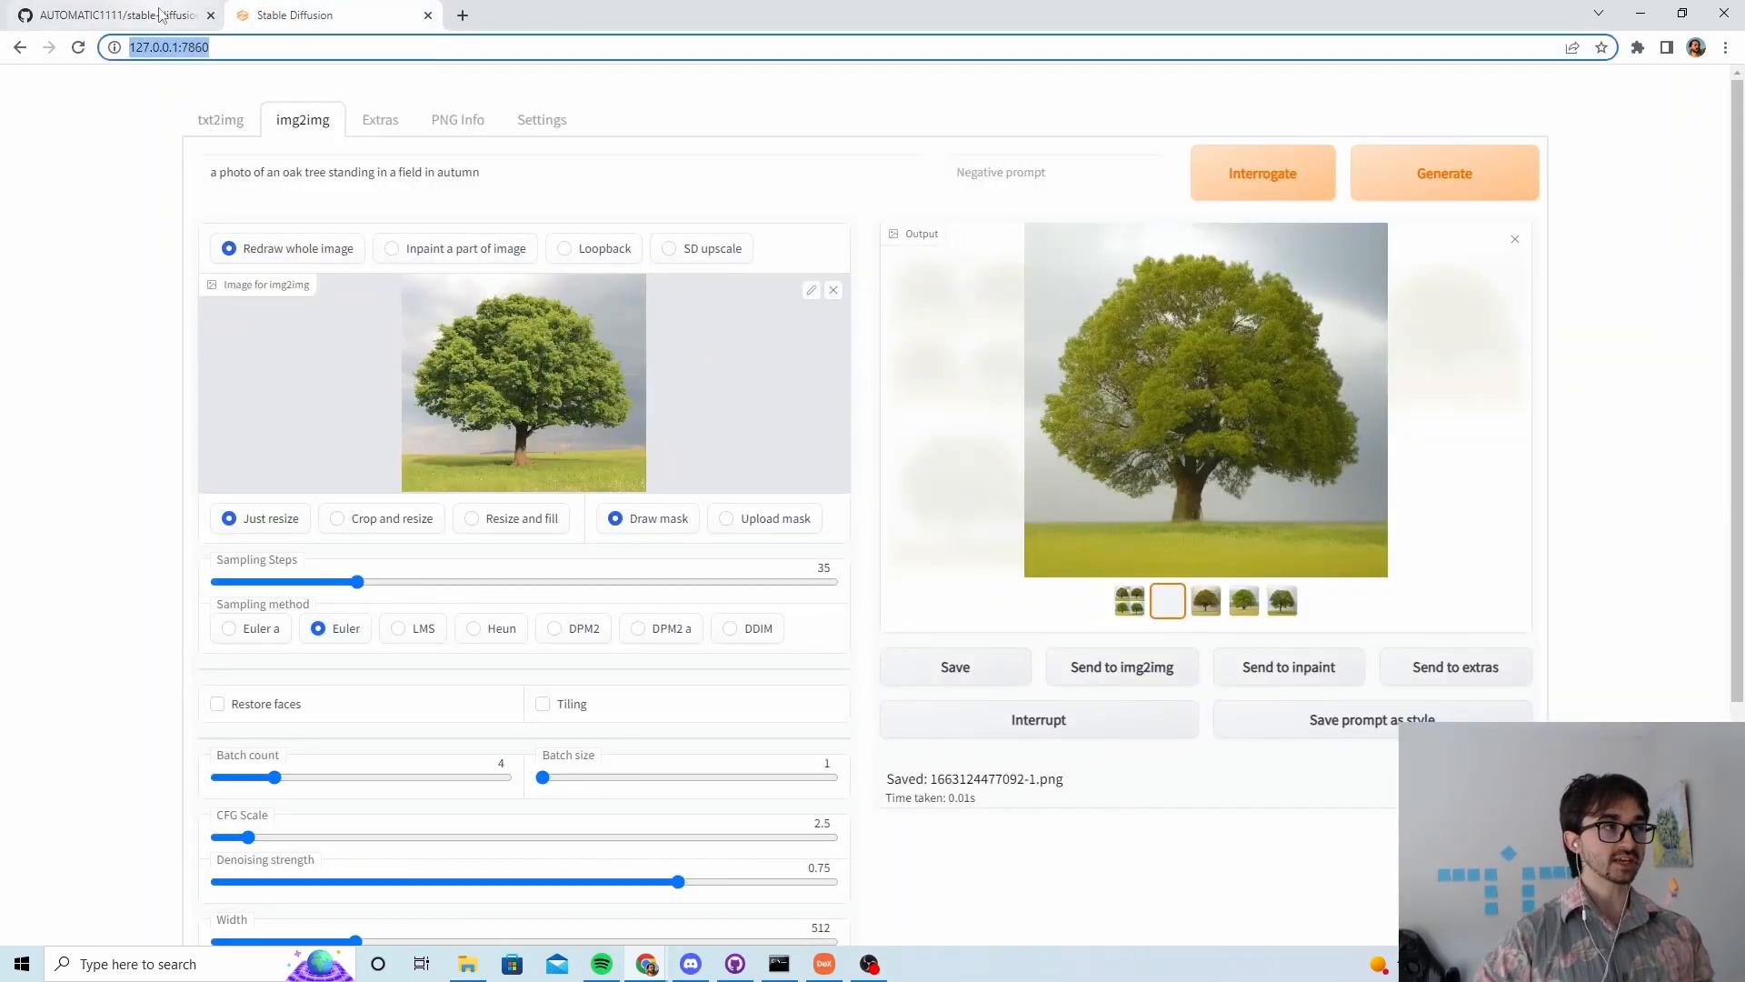
left_click(1168, 600)
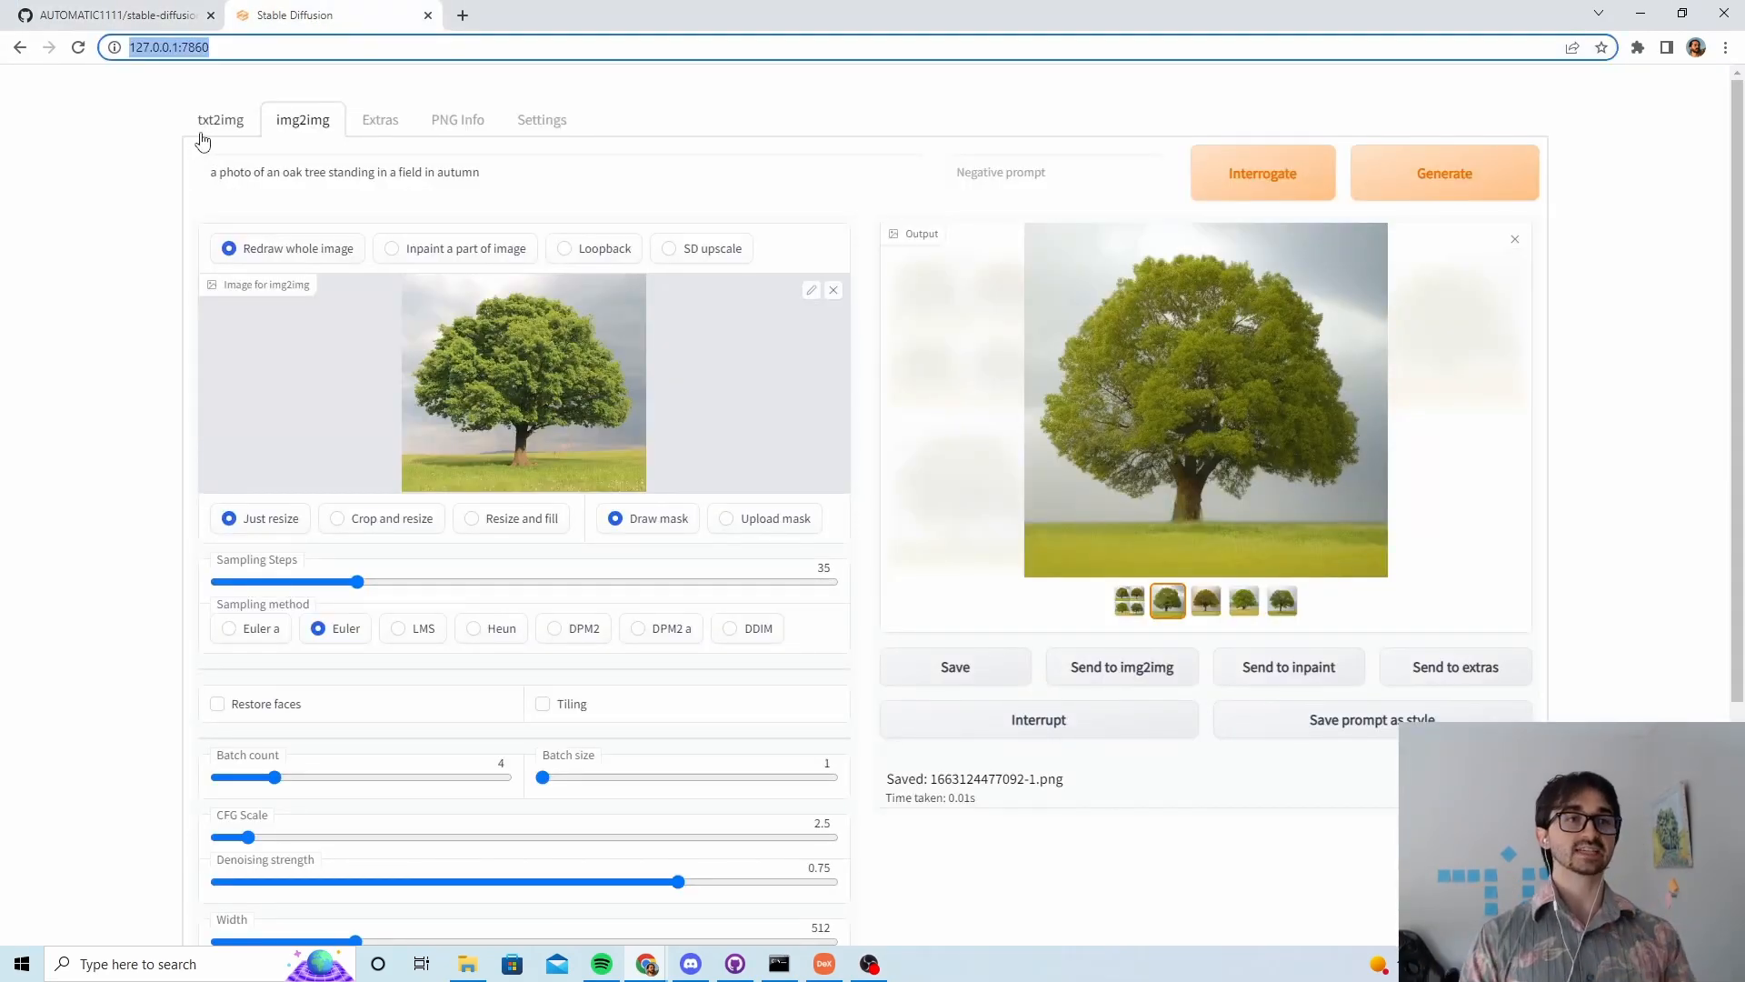
mouse_move(624, 382)
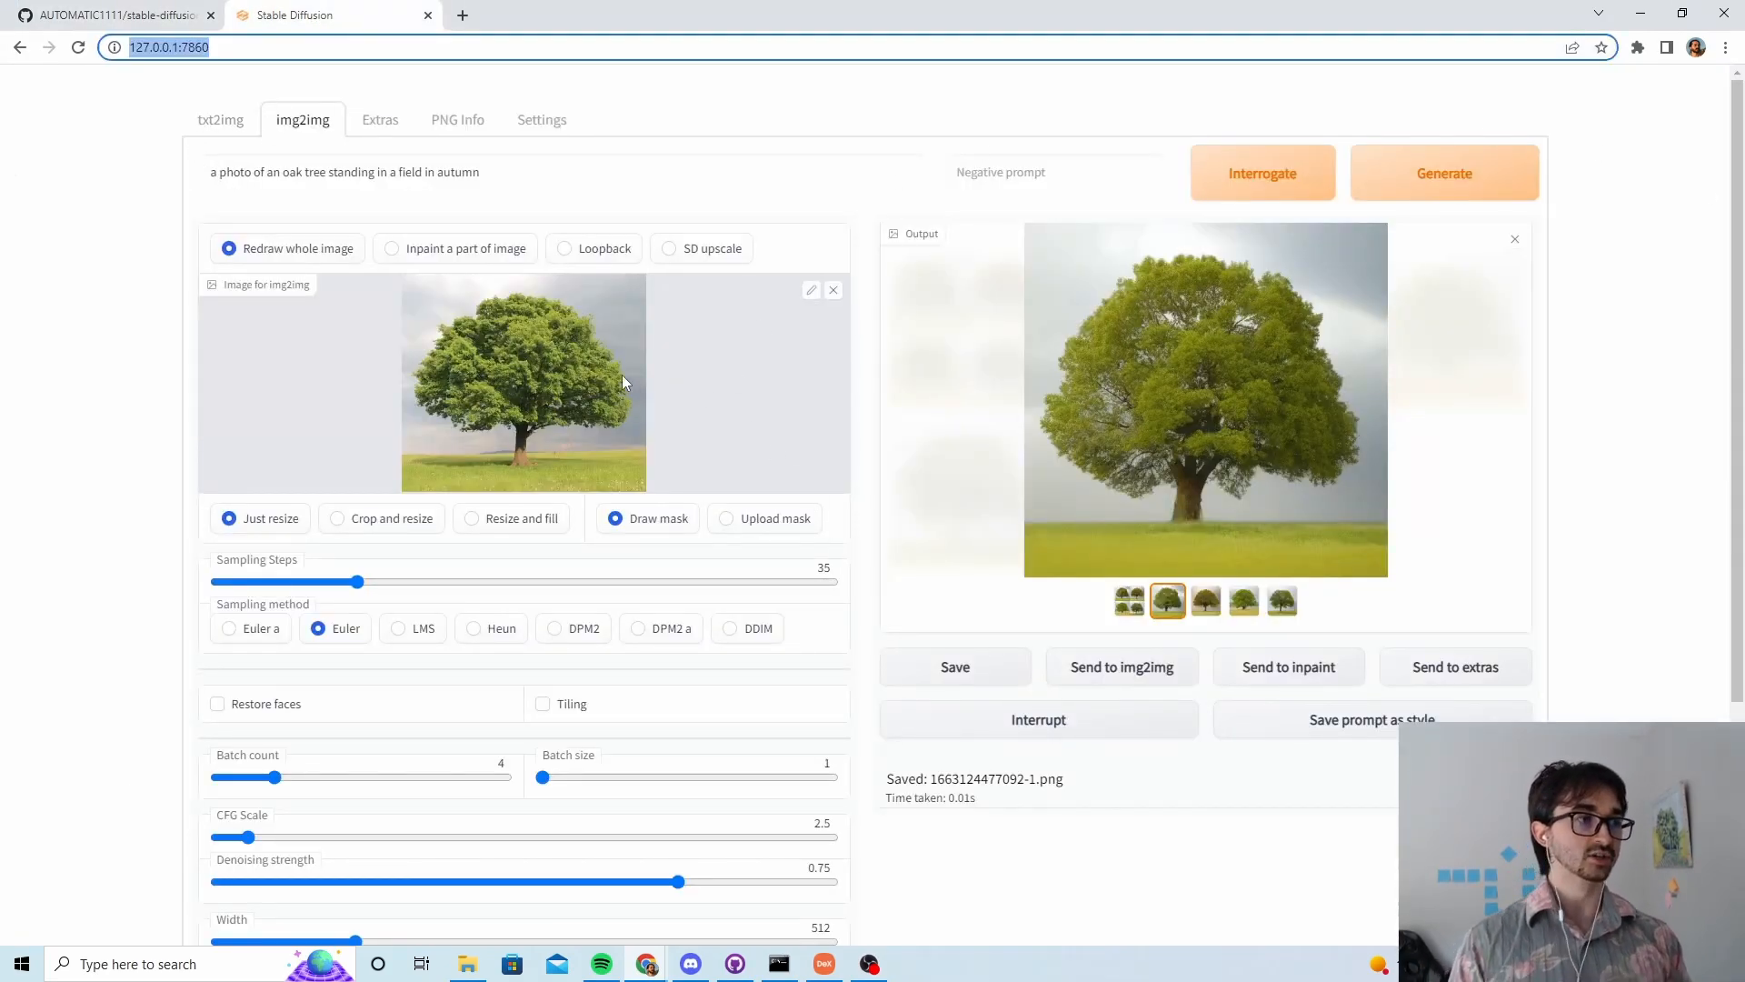
mouse_move(924, 829)
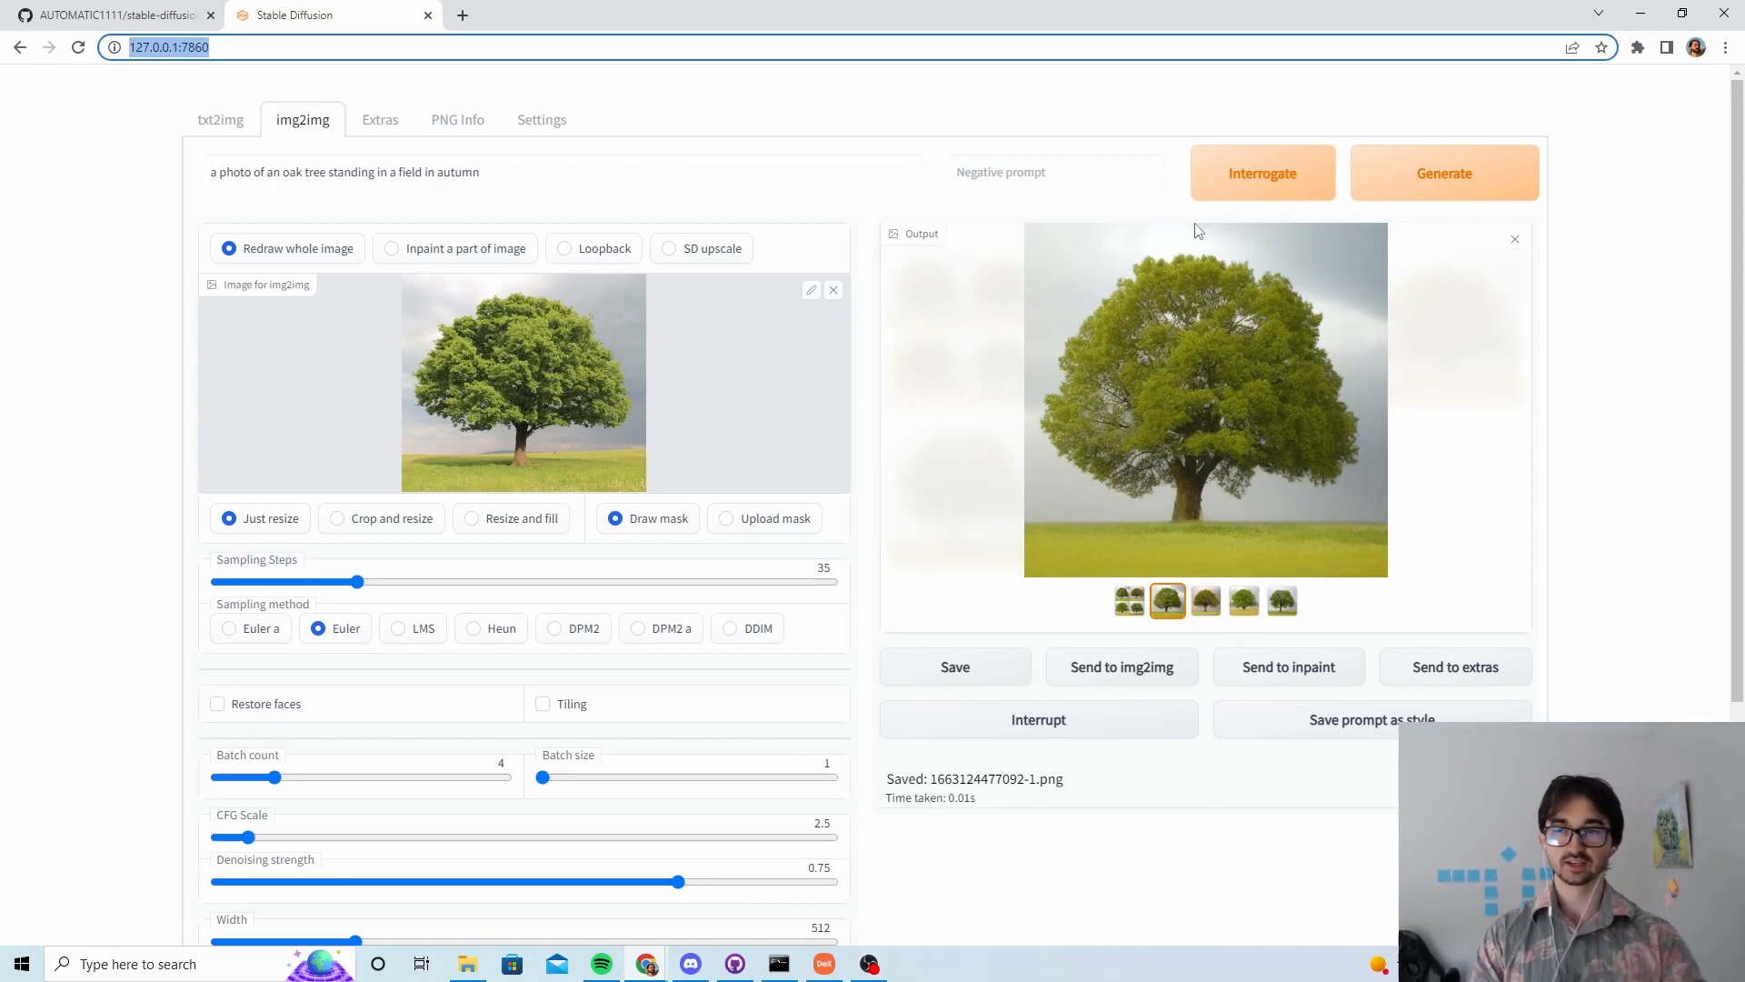
left_click(111, 15)
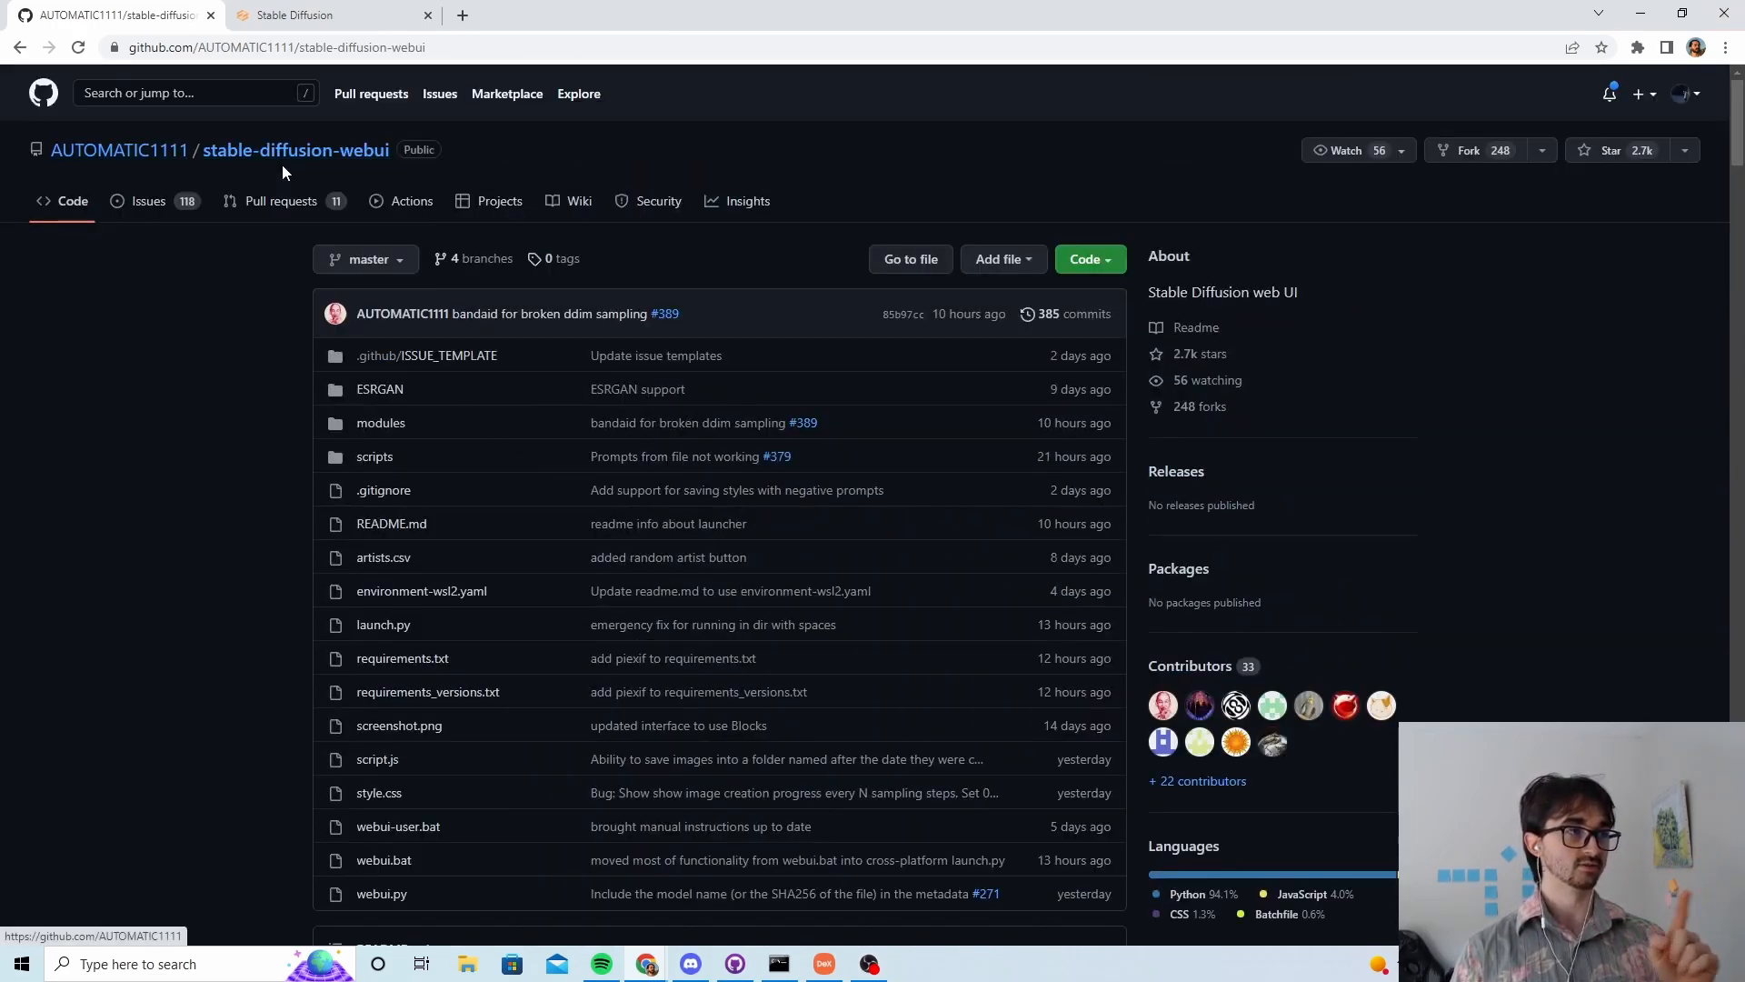
mouse_move(120, 149)
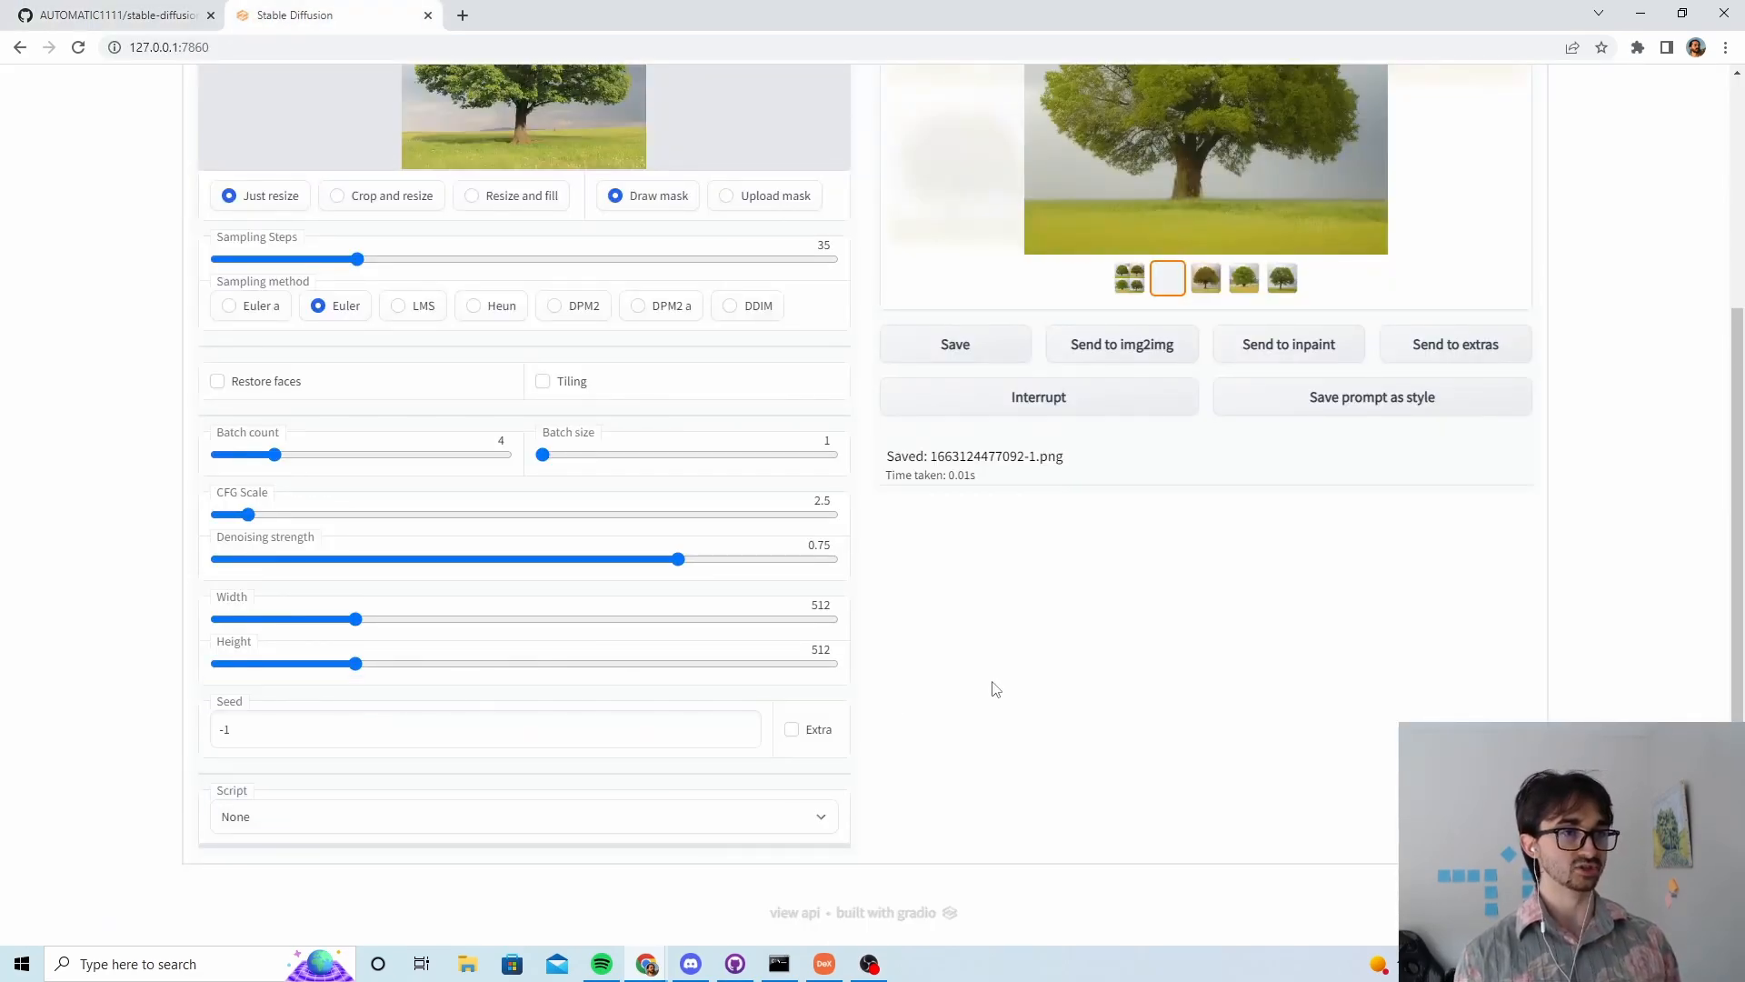
Step: Show the README's 'Installing and running' section on the repository page
left_click(111, 14)
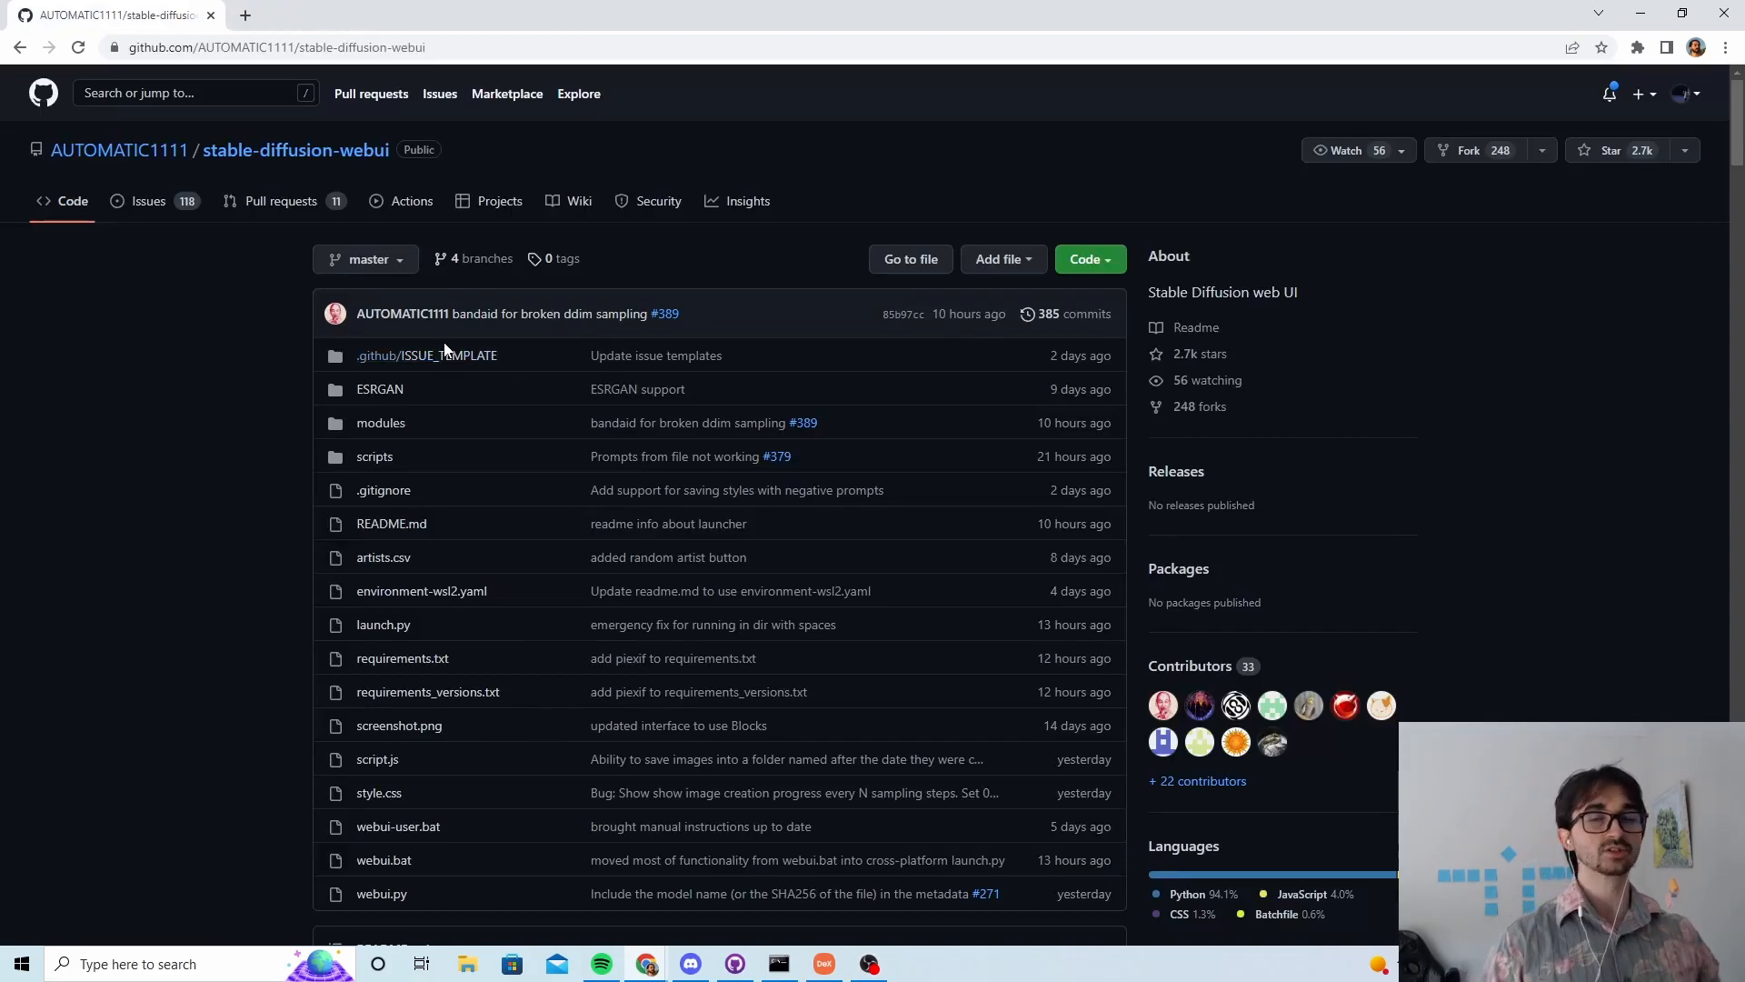
mouse_move(493, 371)
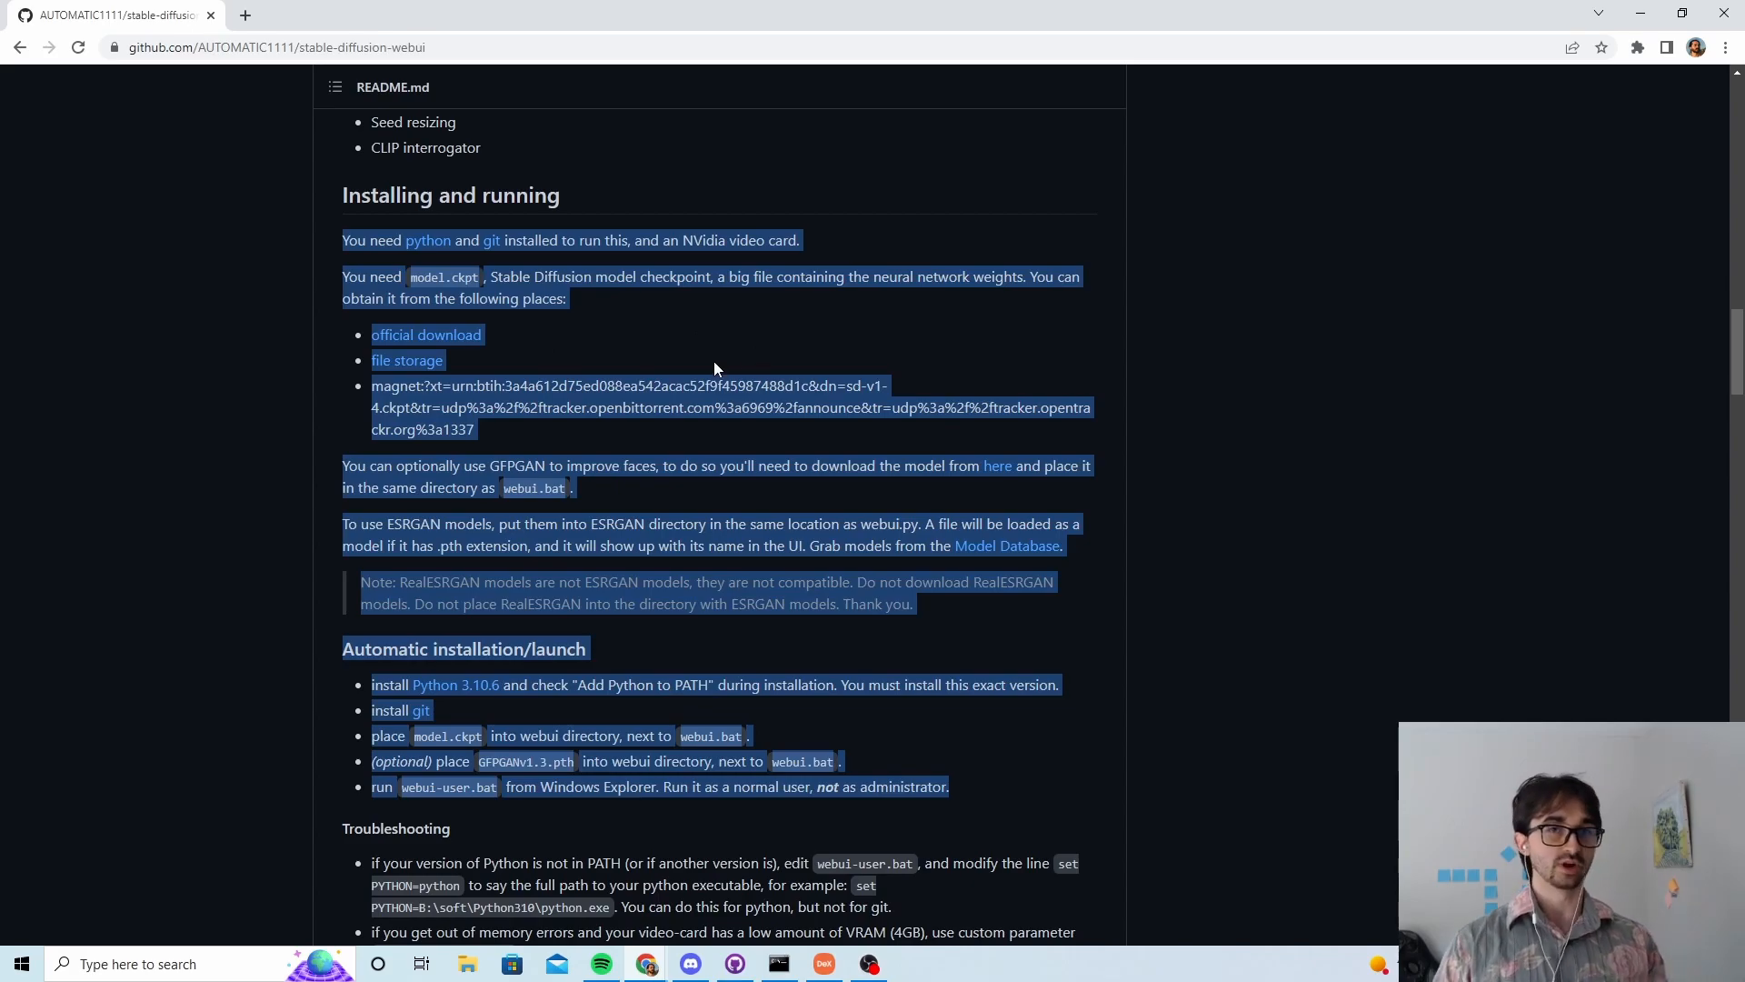
left_click(467, 963)
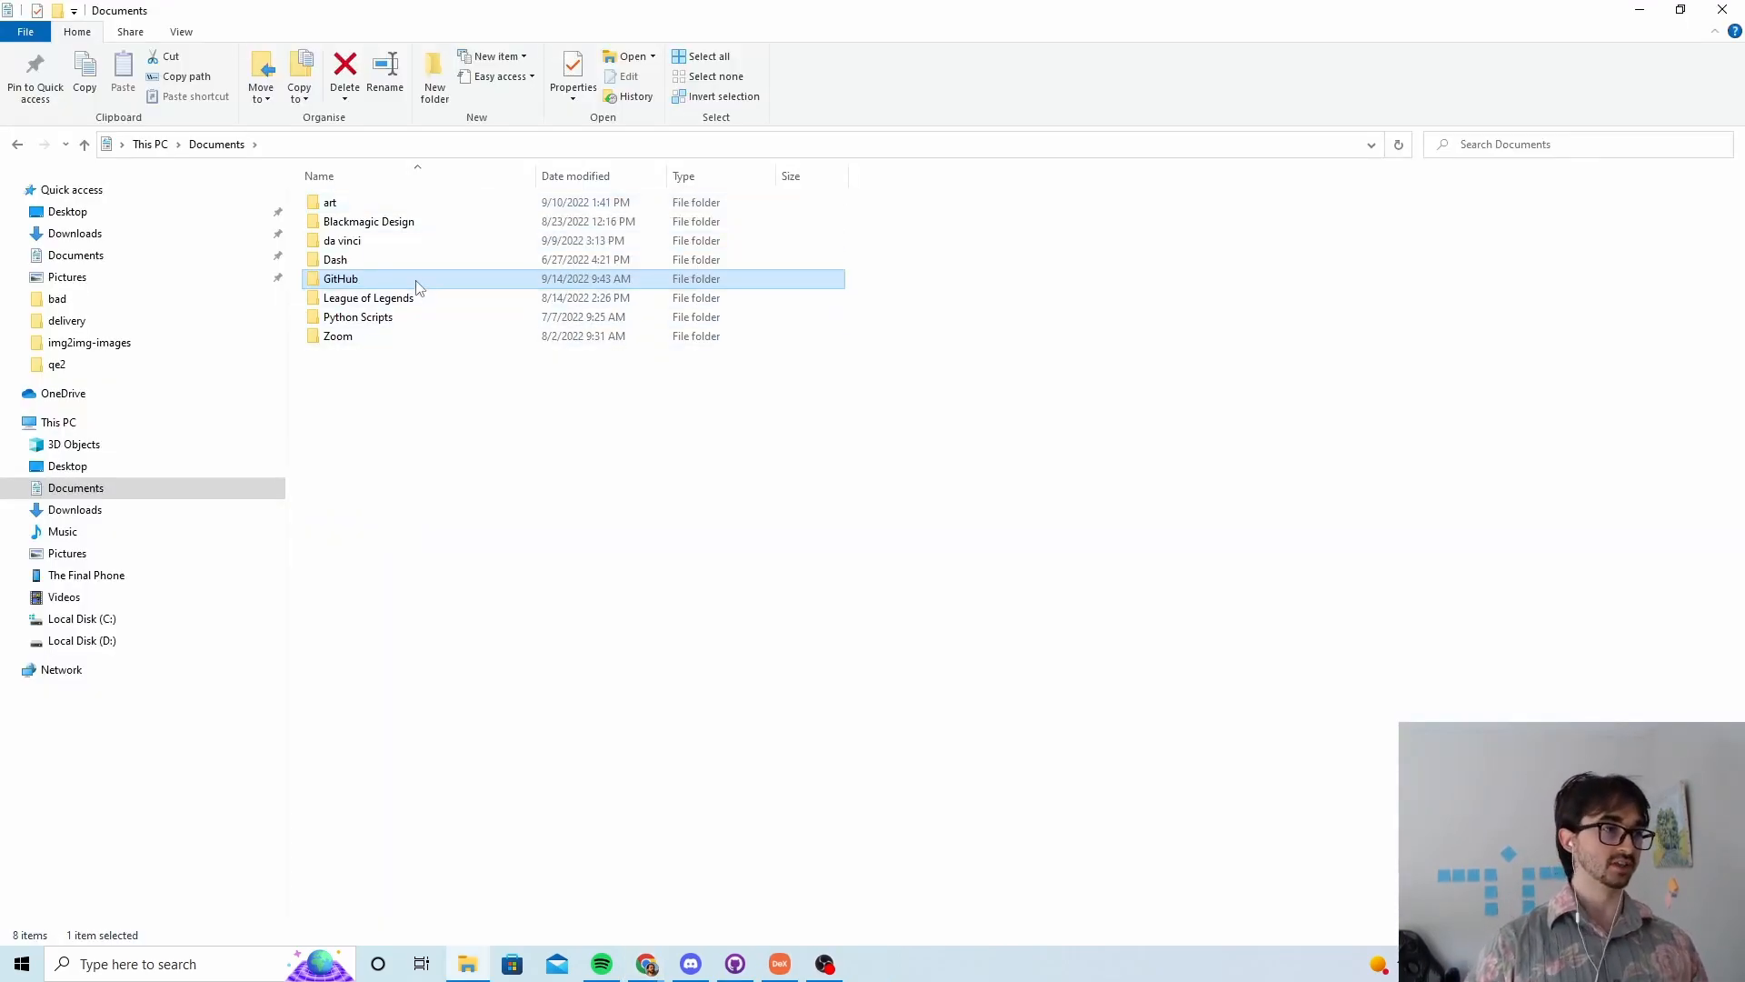
Step: Navigate into Documents > GitHub > auto-stable-diffusion-webui
double_click(340, 279)
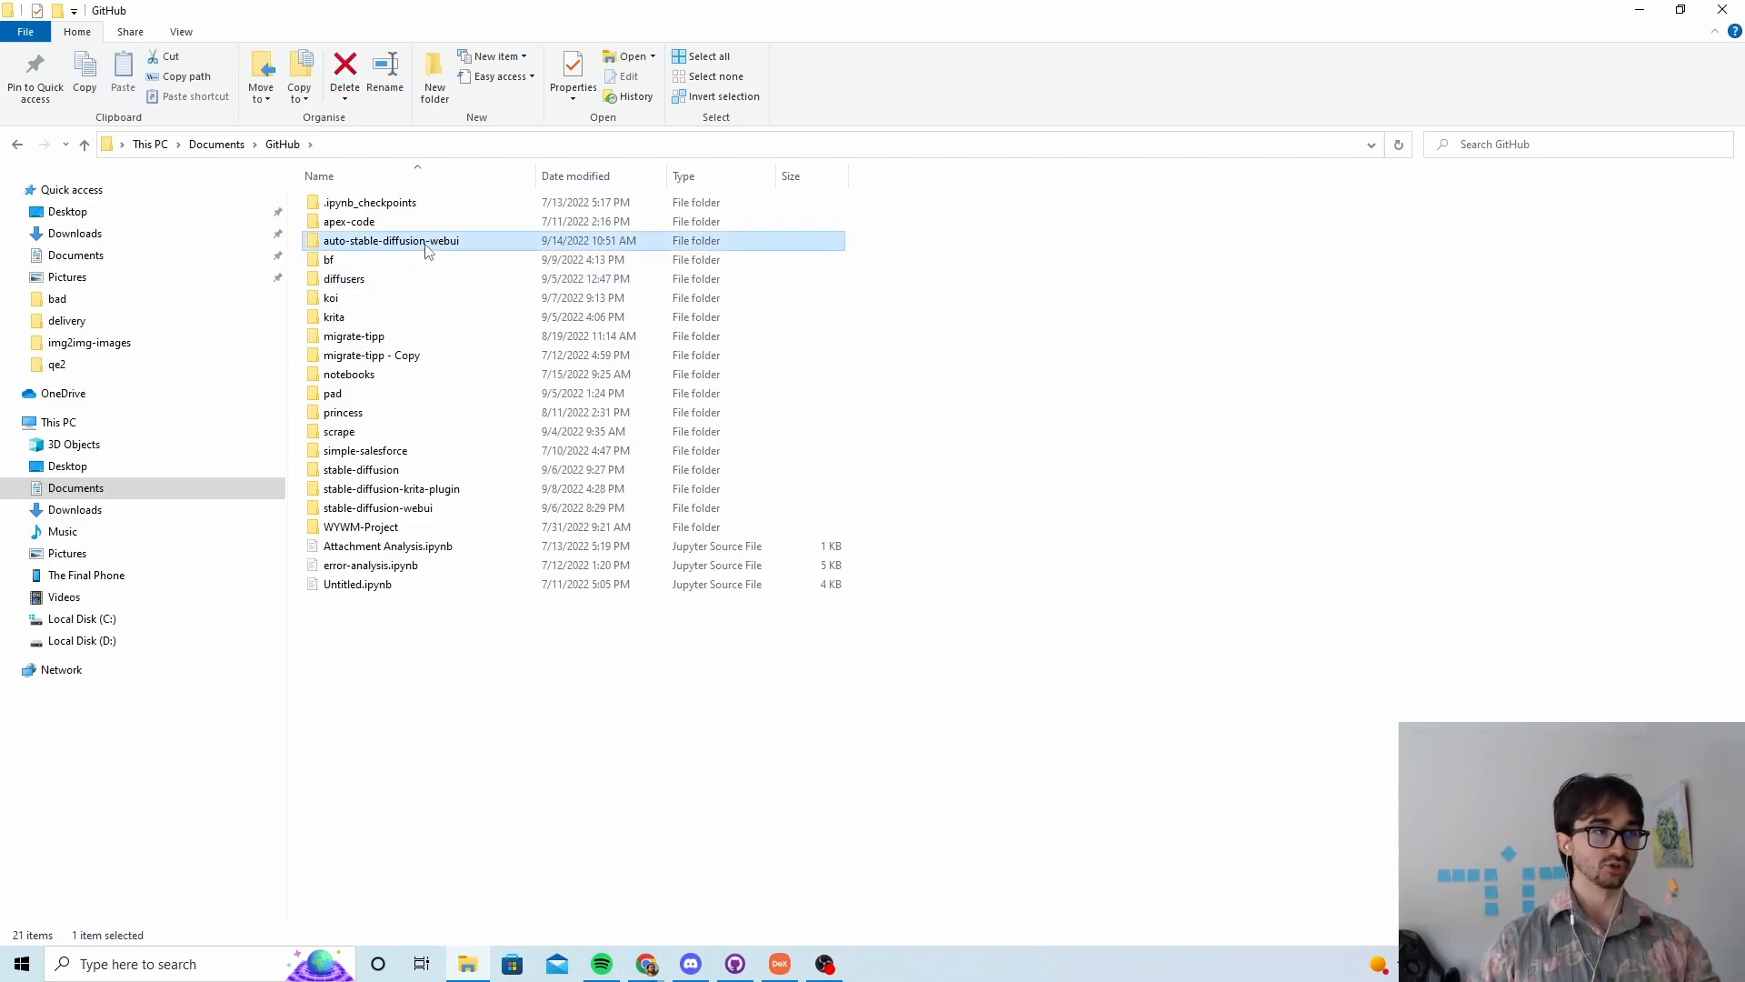
double_click(391, 240)
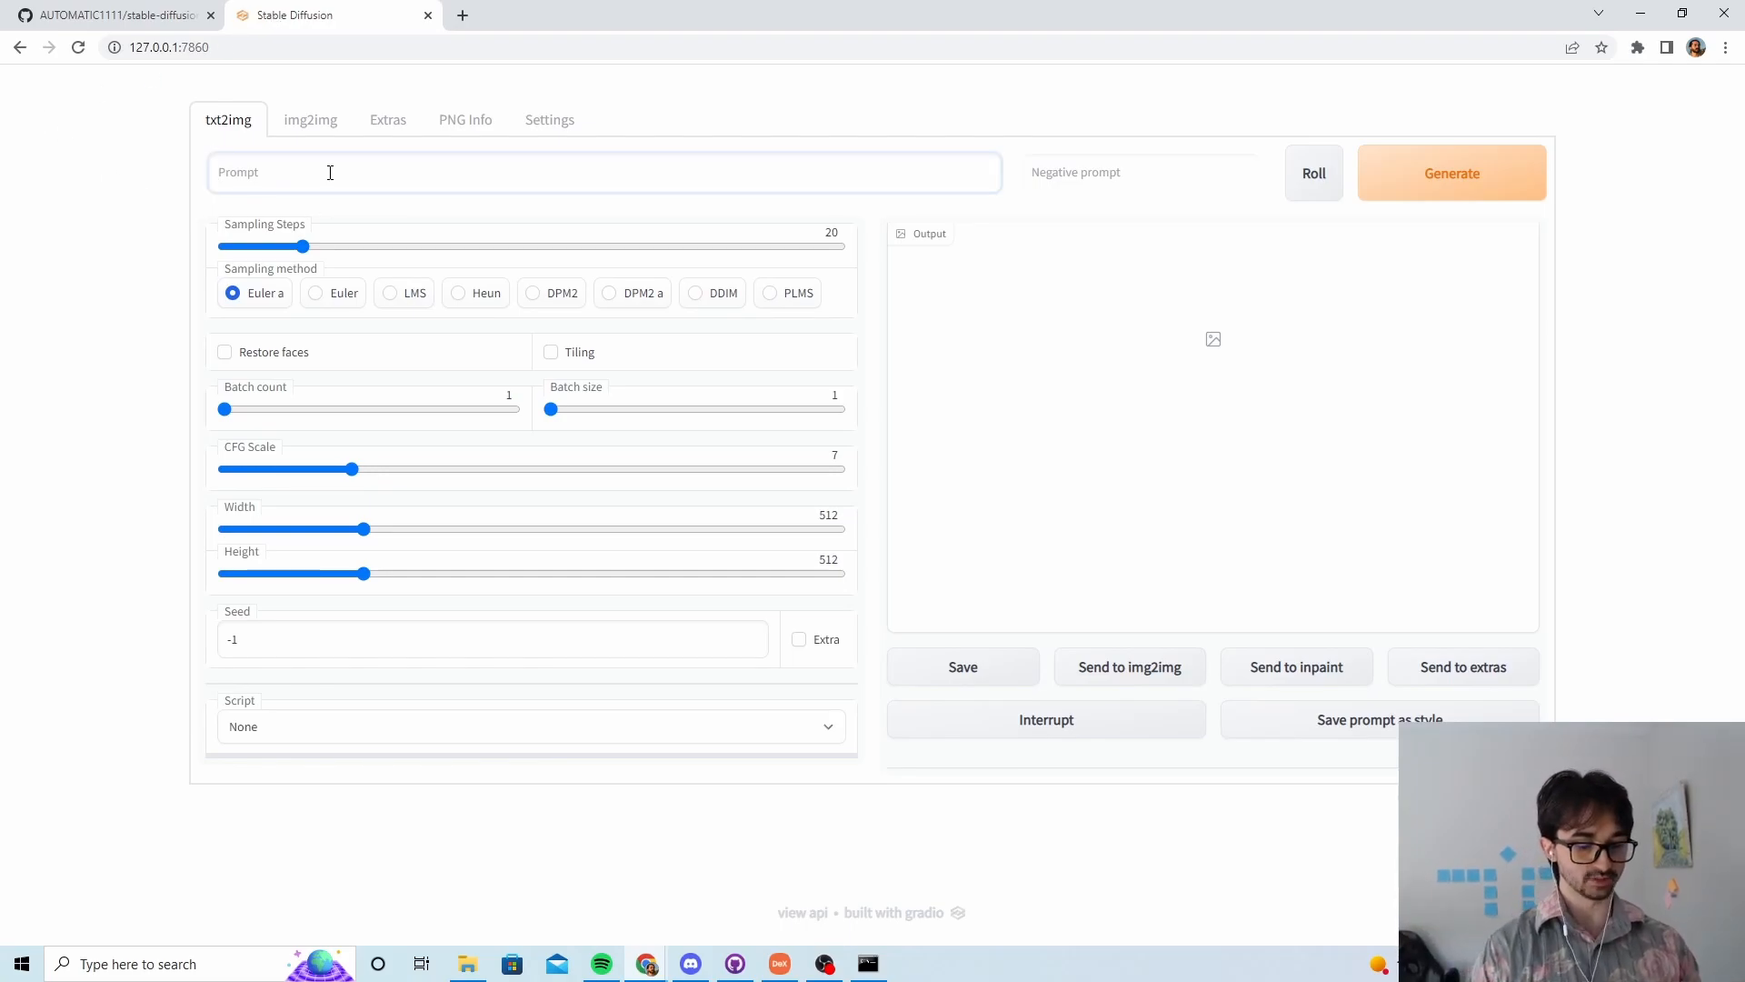
Step: Enter the txt2img prompt 'a really cool guy'
type("a really cool gu")
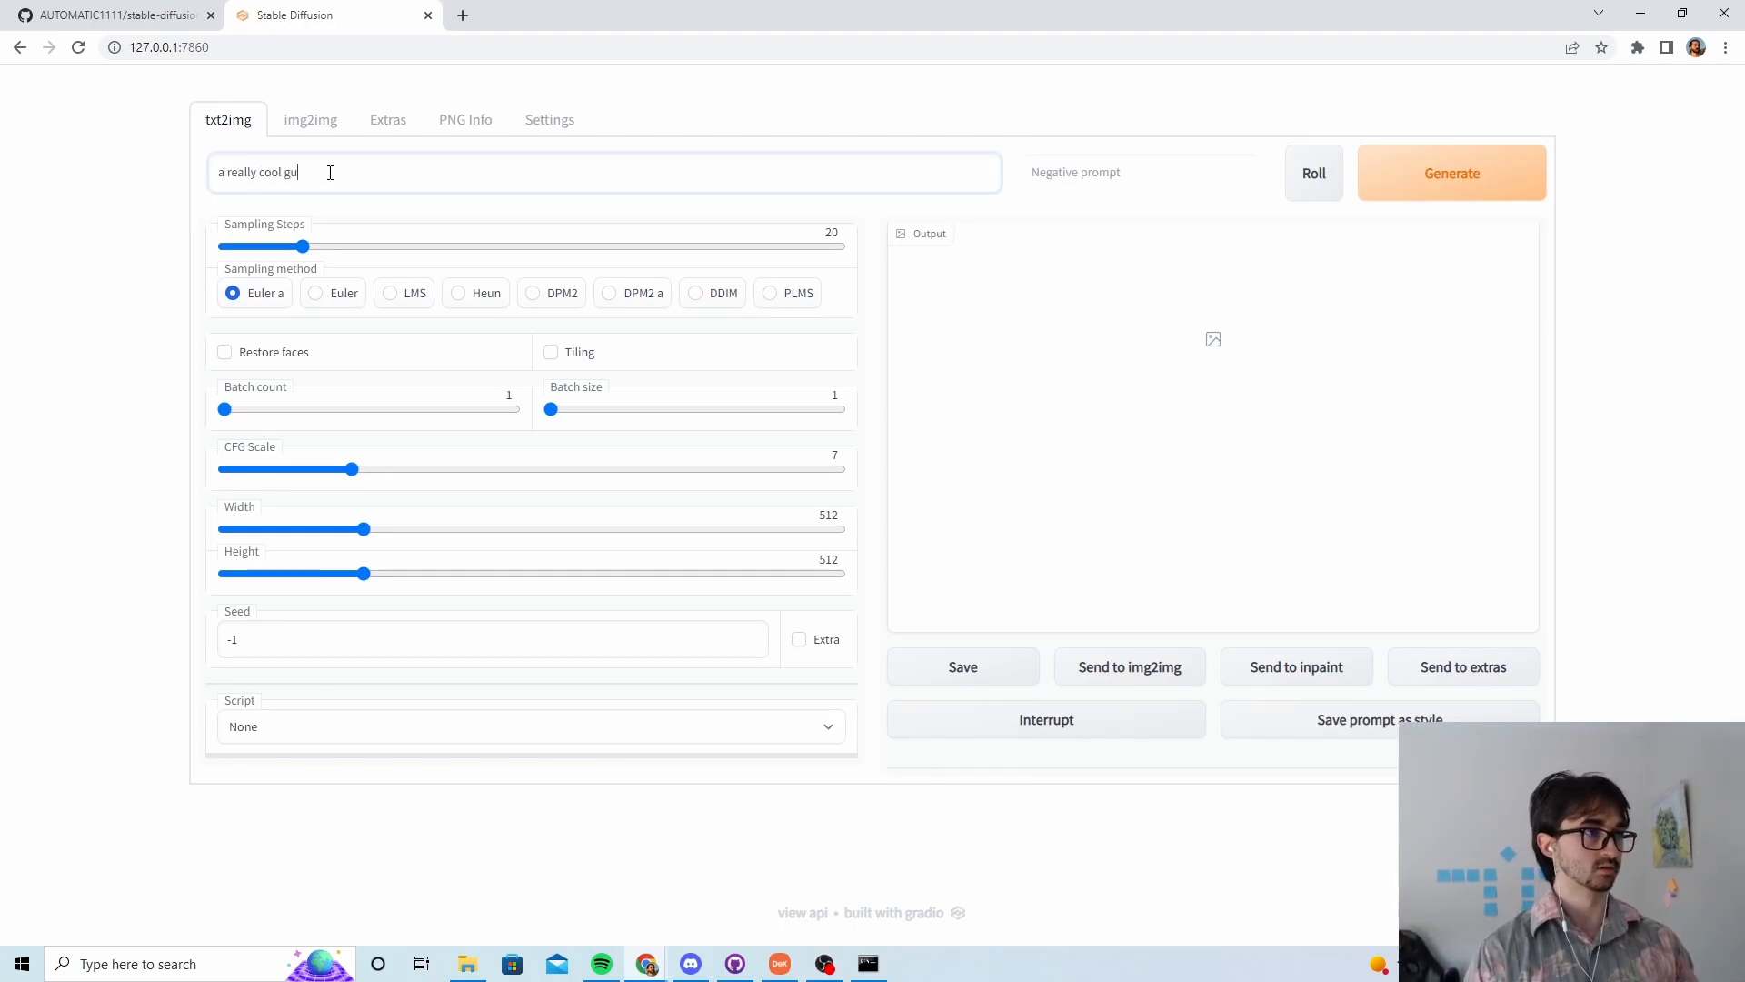
type("y")
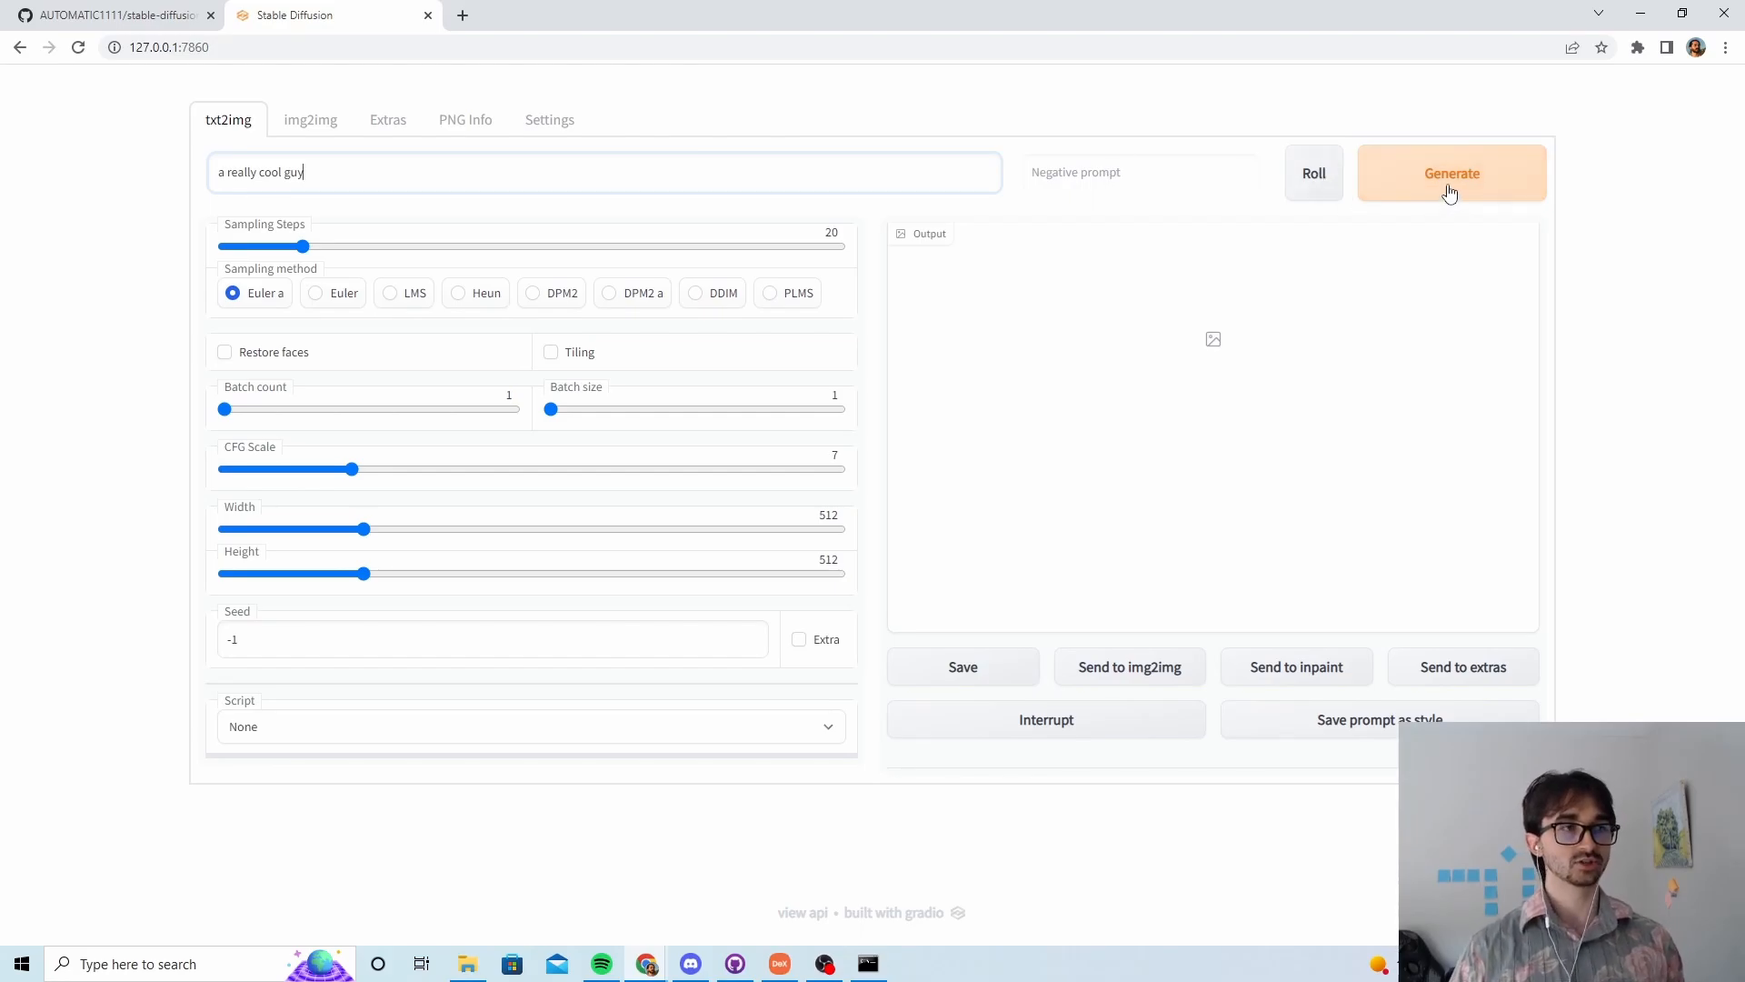